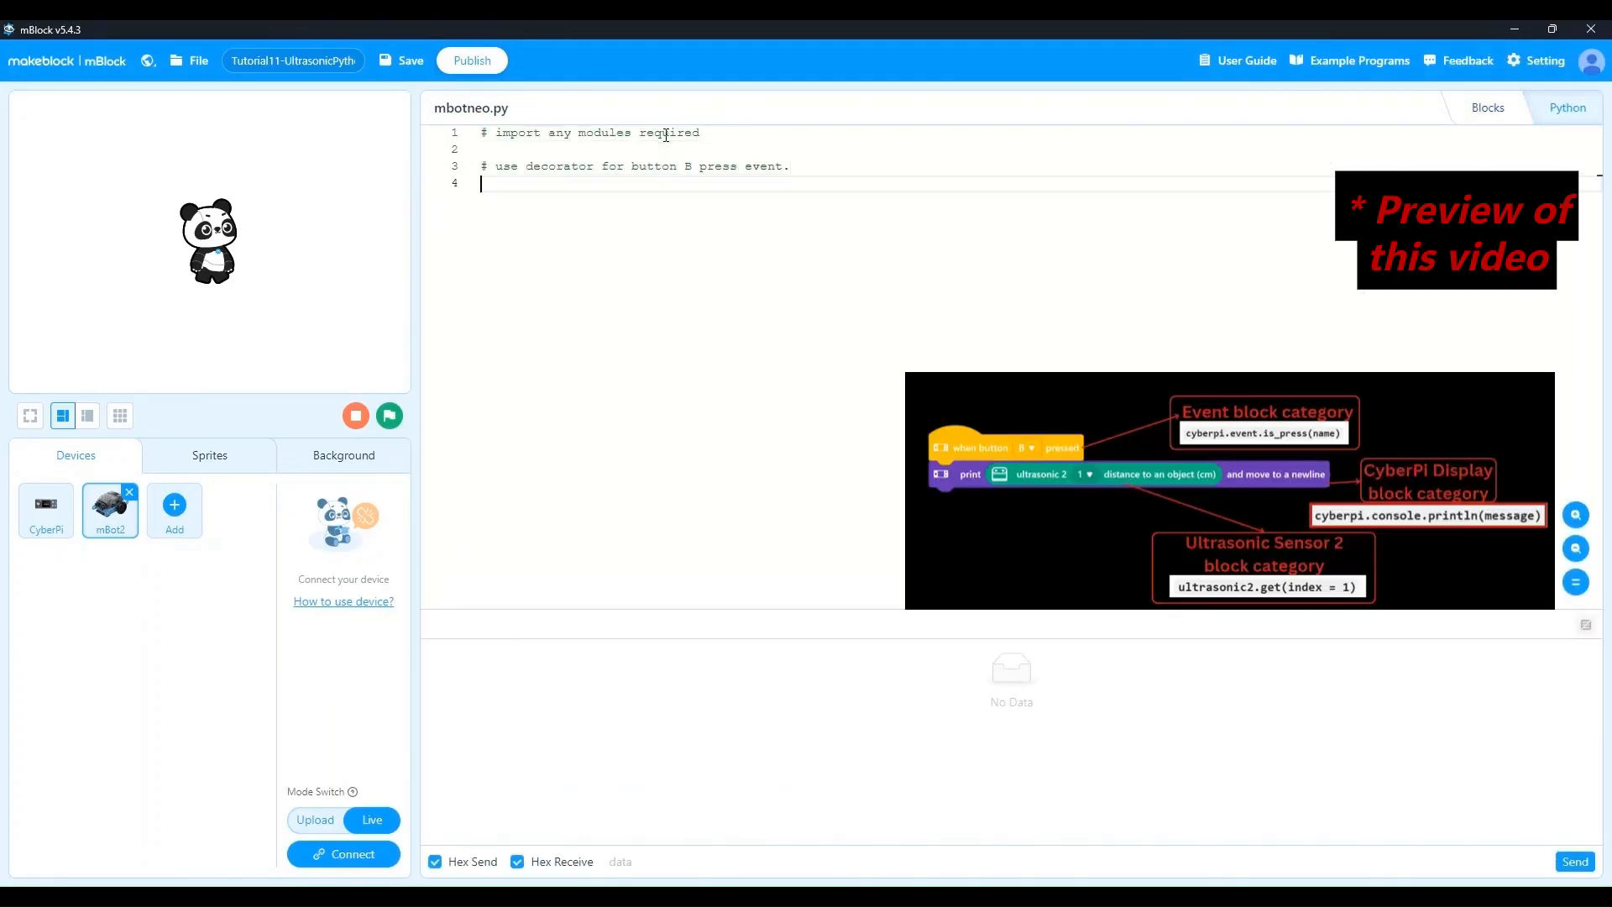
type("# define the function that prints the ultrasonic distance measurements and moves to a newline.")
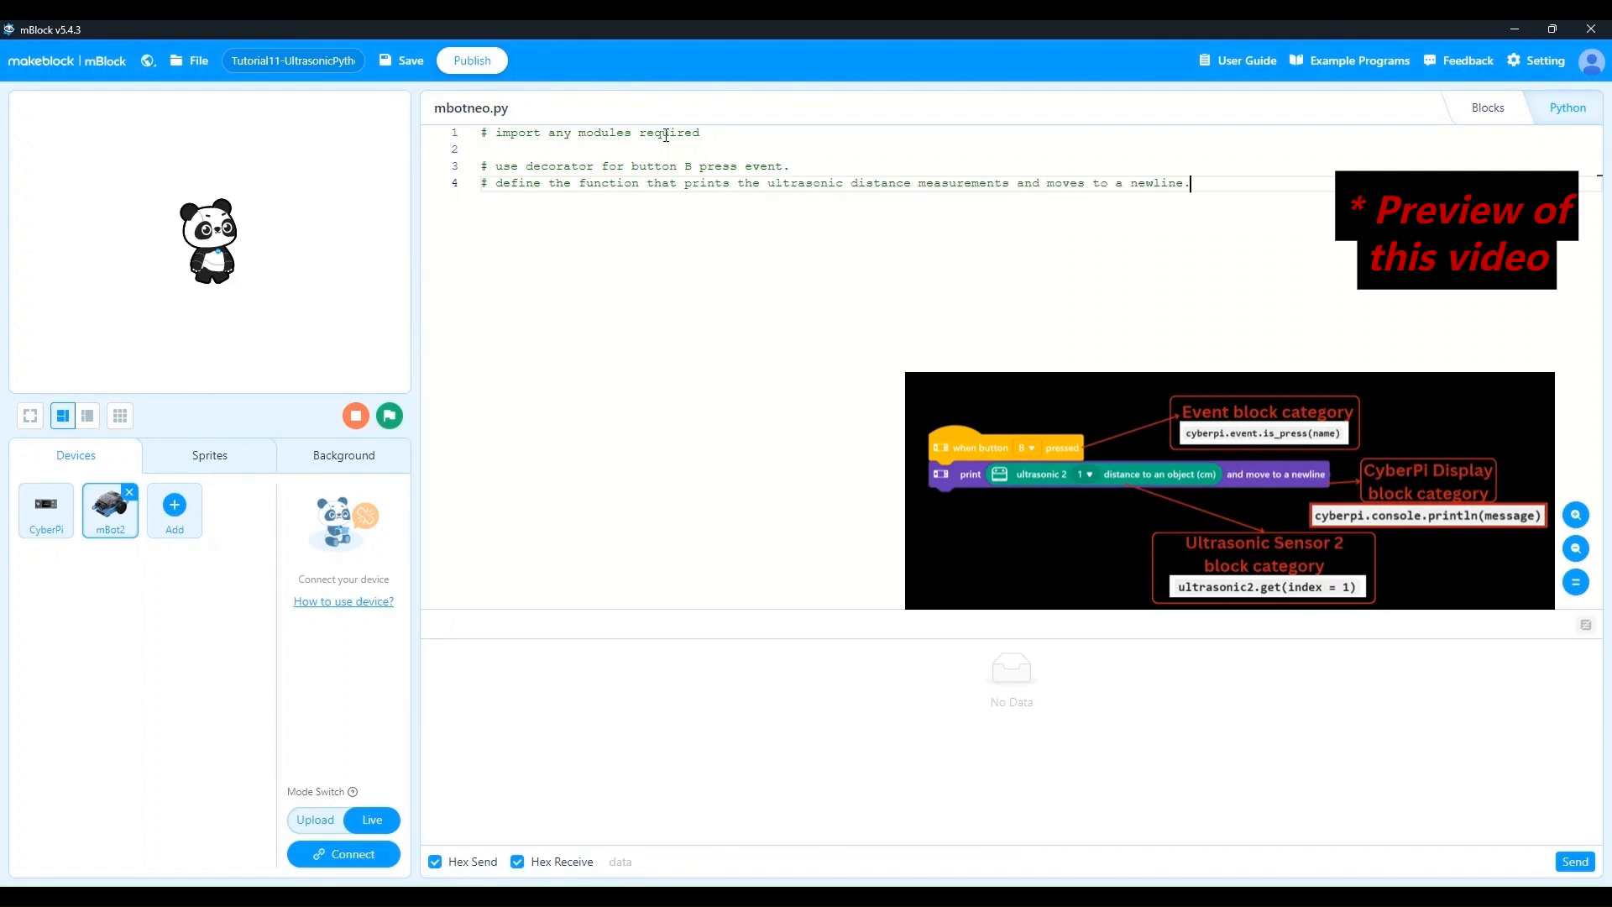
type("import cyberpi, mbuild")
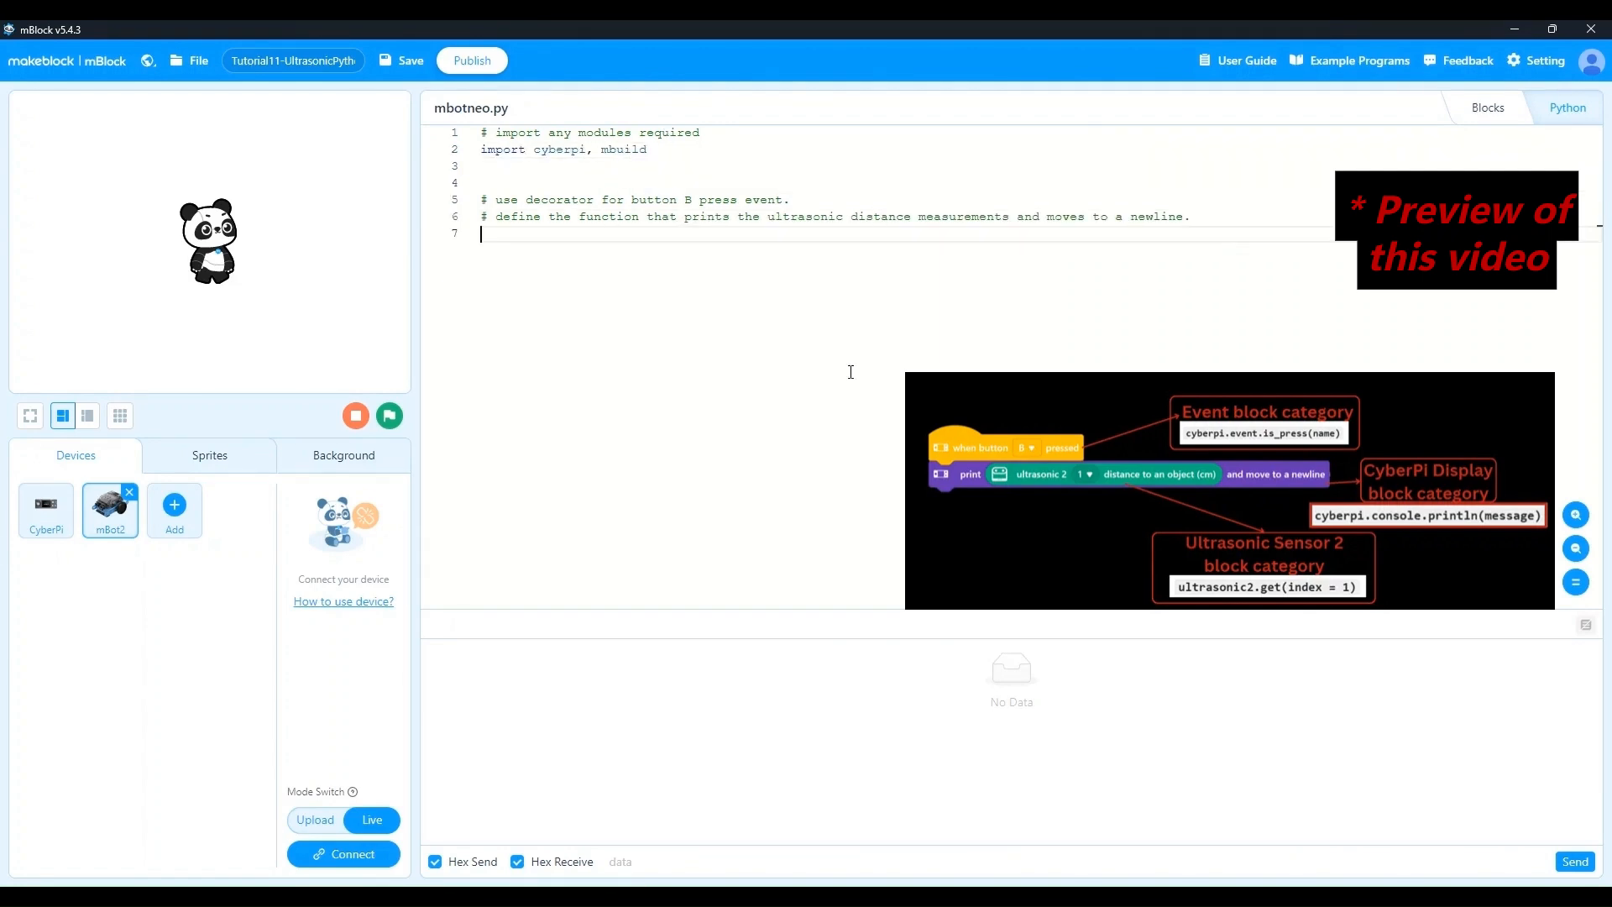
type("@cyberpi.event.is_press()")
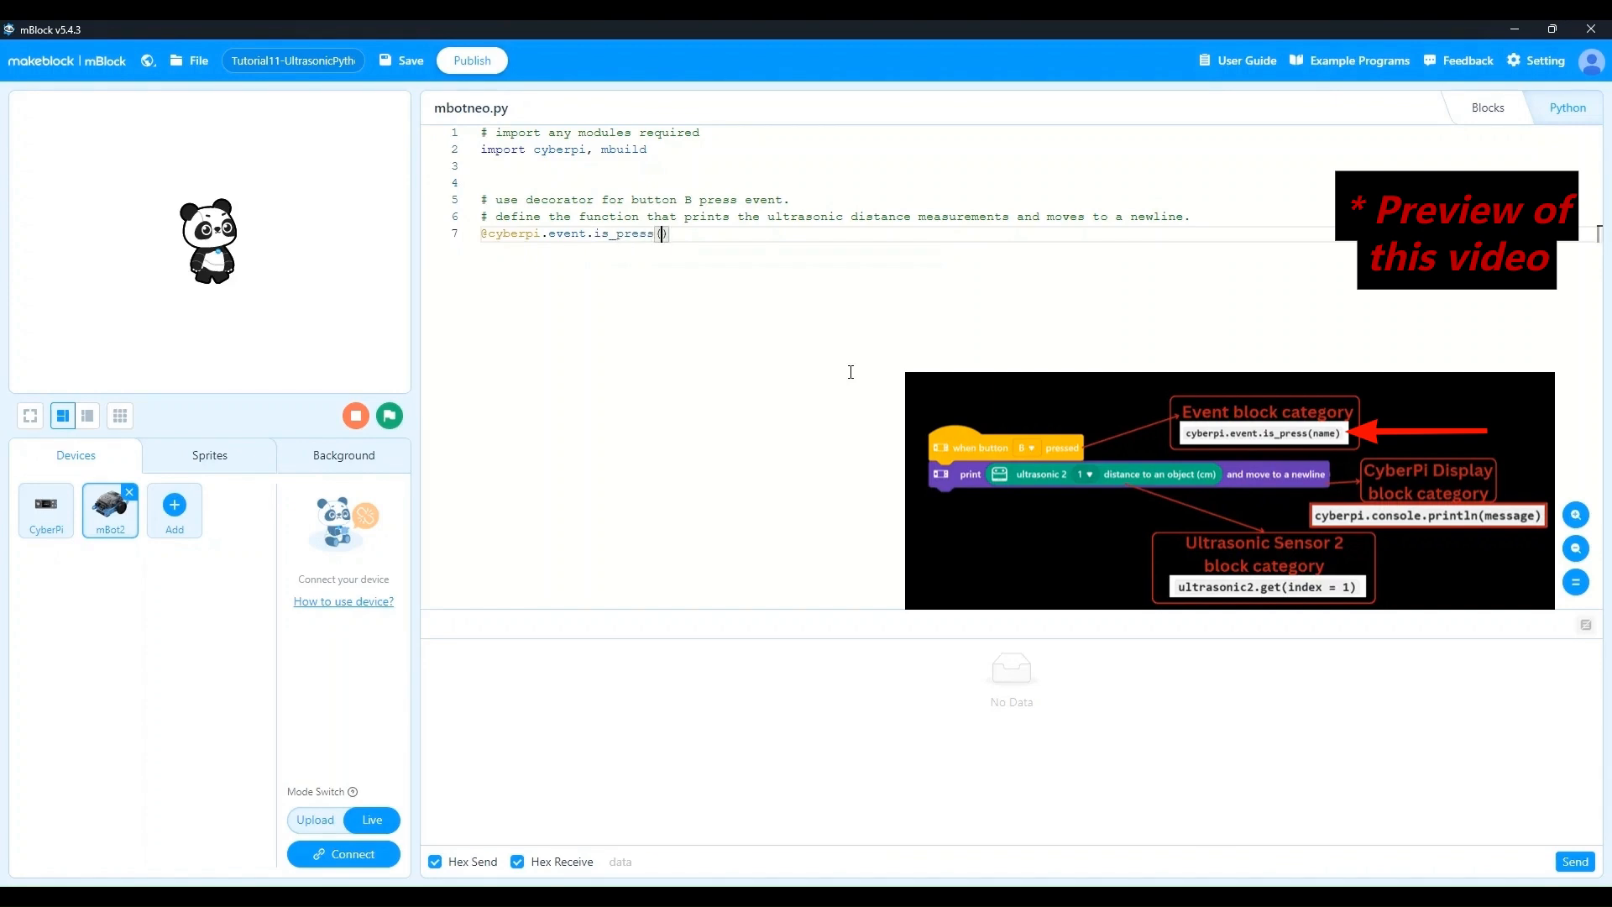
type("'b')")
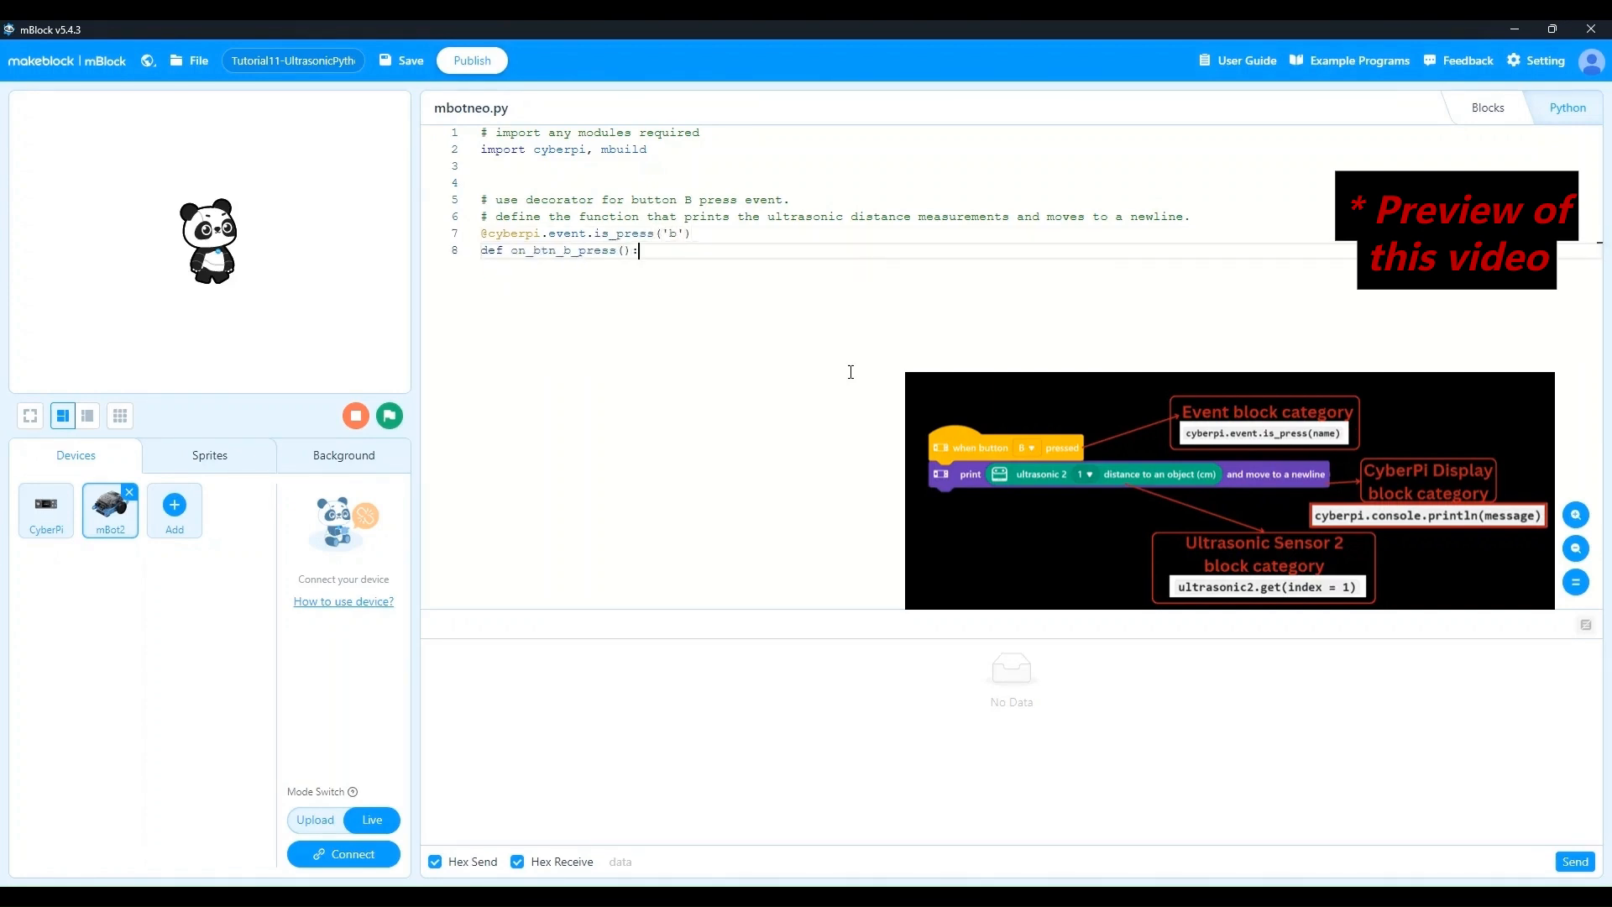
type("cyberpi.console.println(mbuild.ultrasonic2.get(1))")
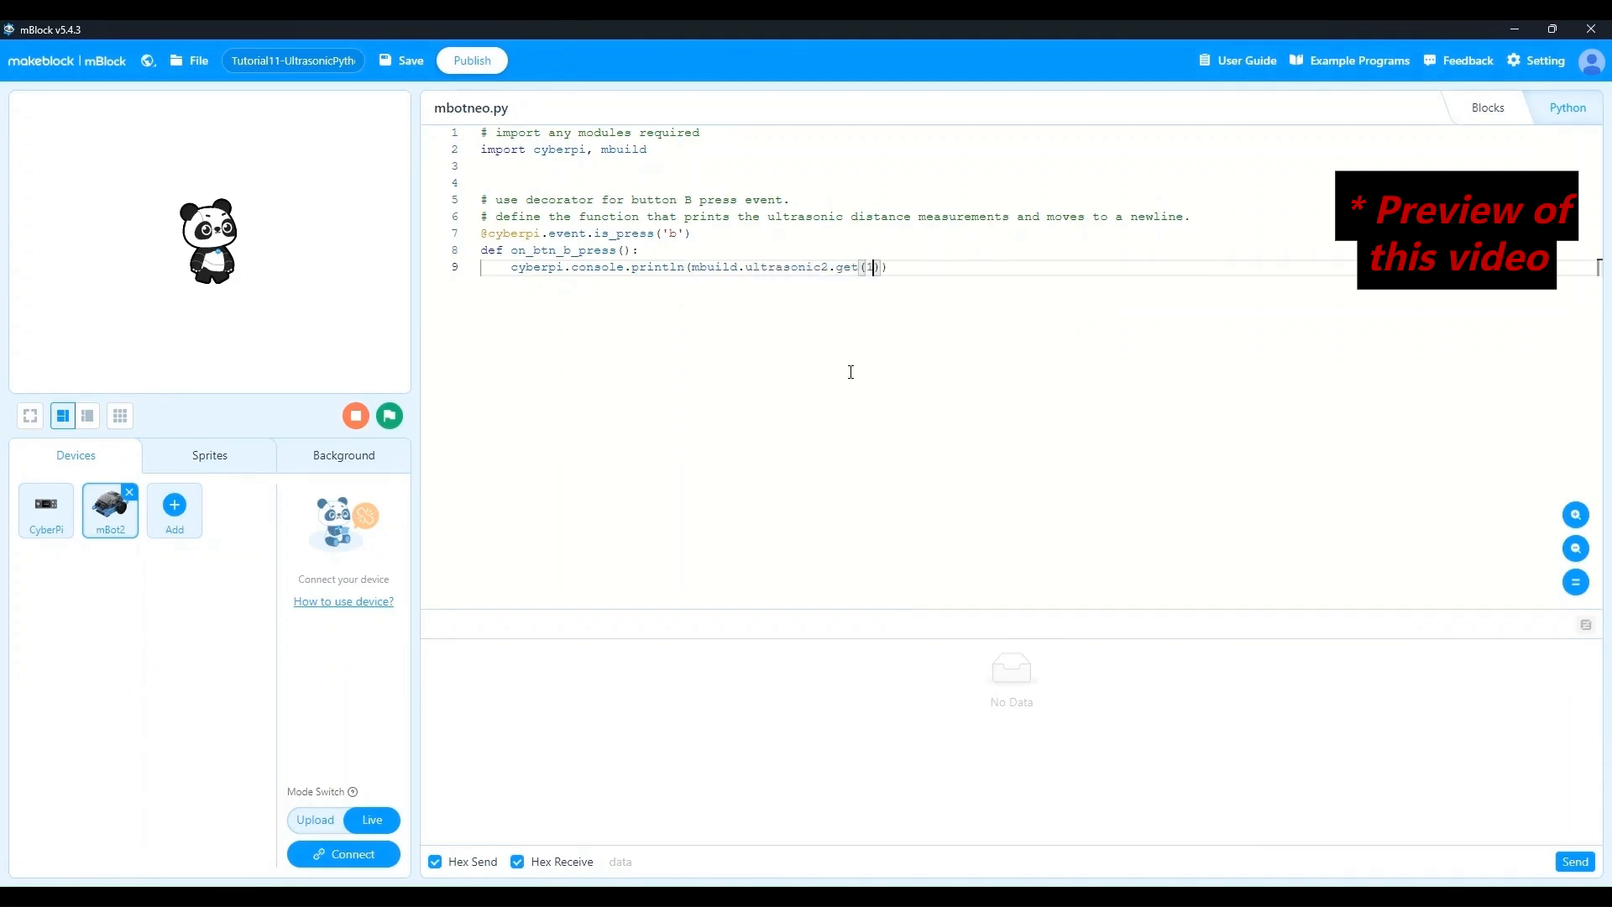
left_click(343, 853)
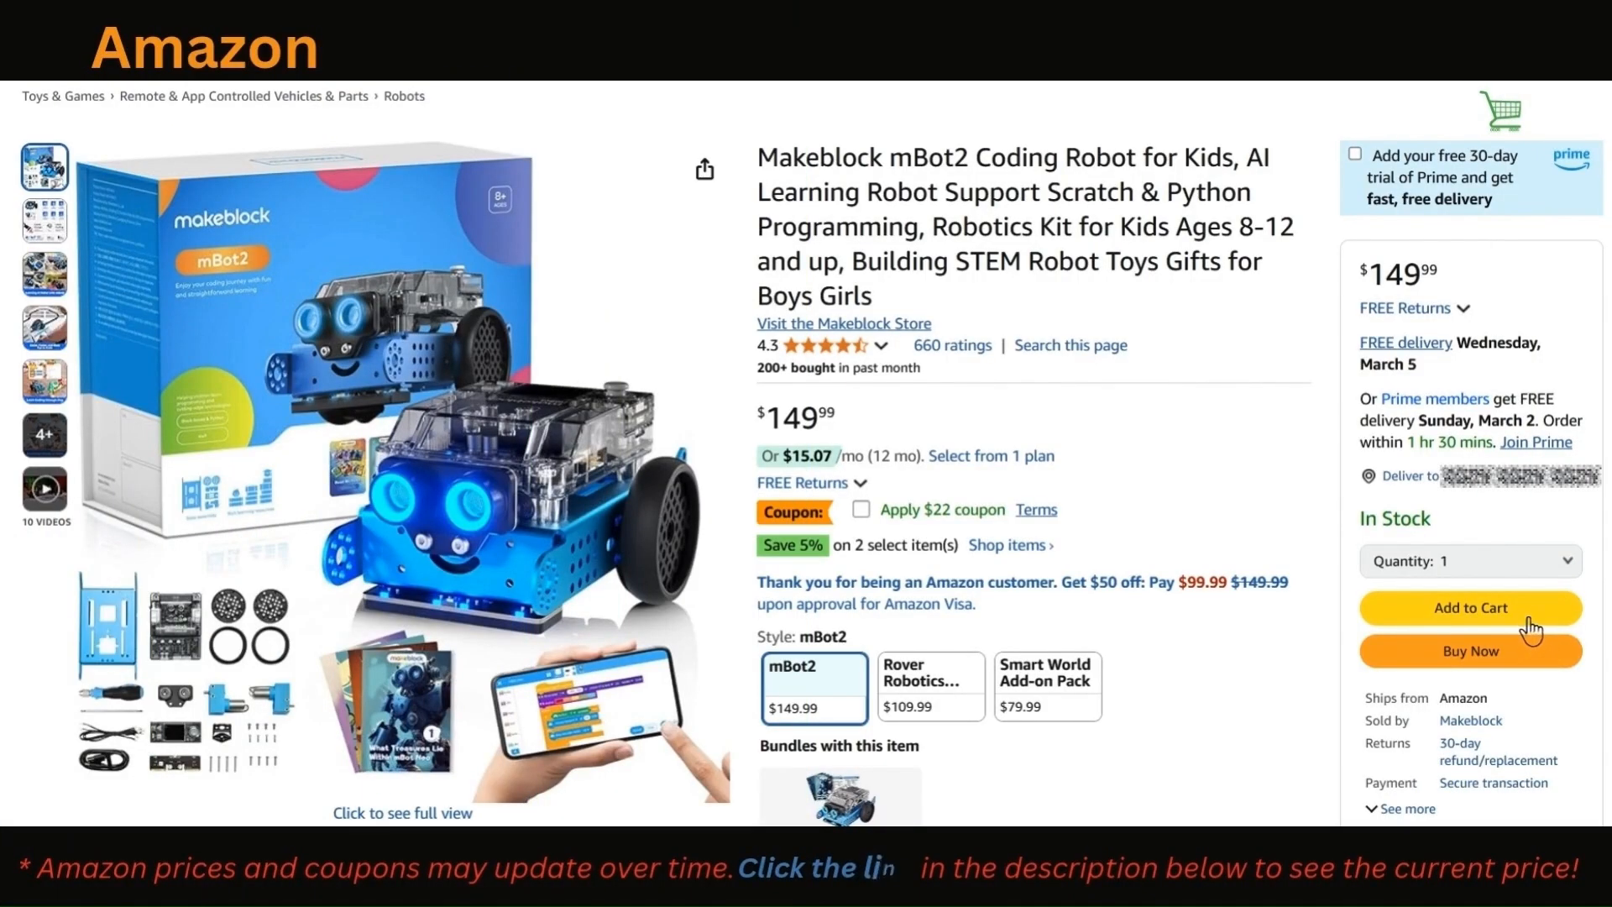
Step: Add the mBot2 coding robot kit to the Amazon shopping cart
left_click(1471, 608)
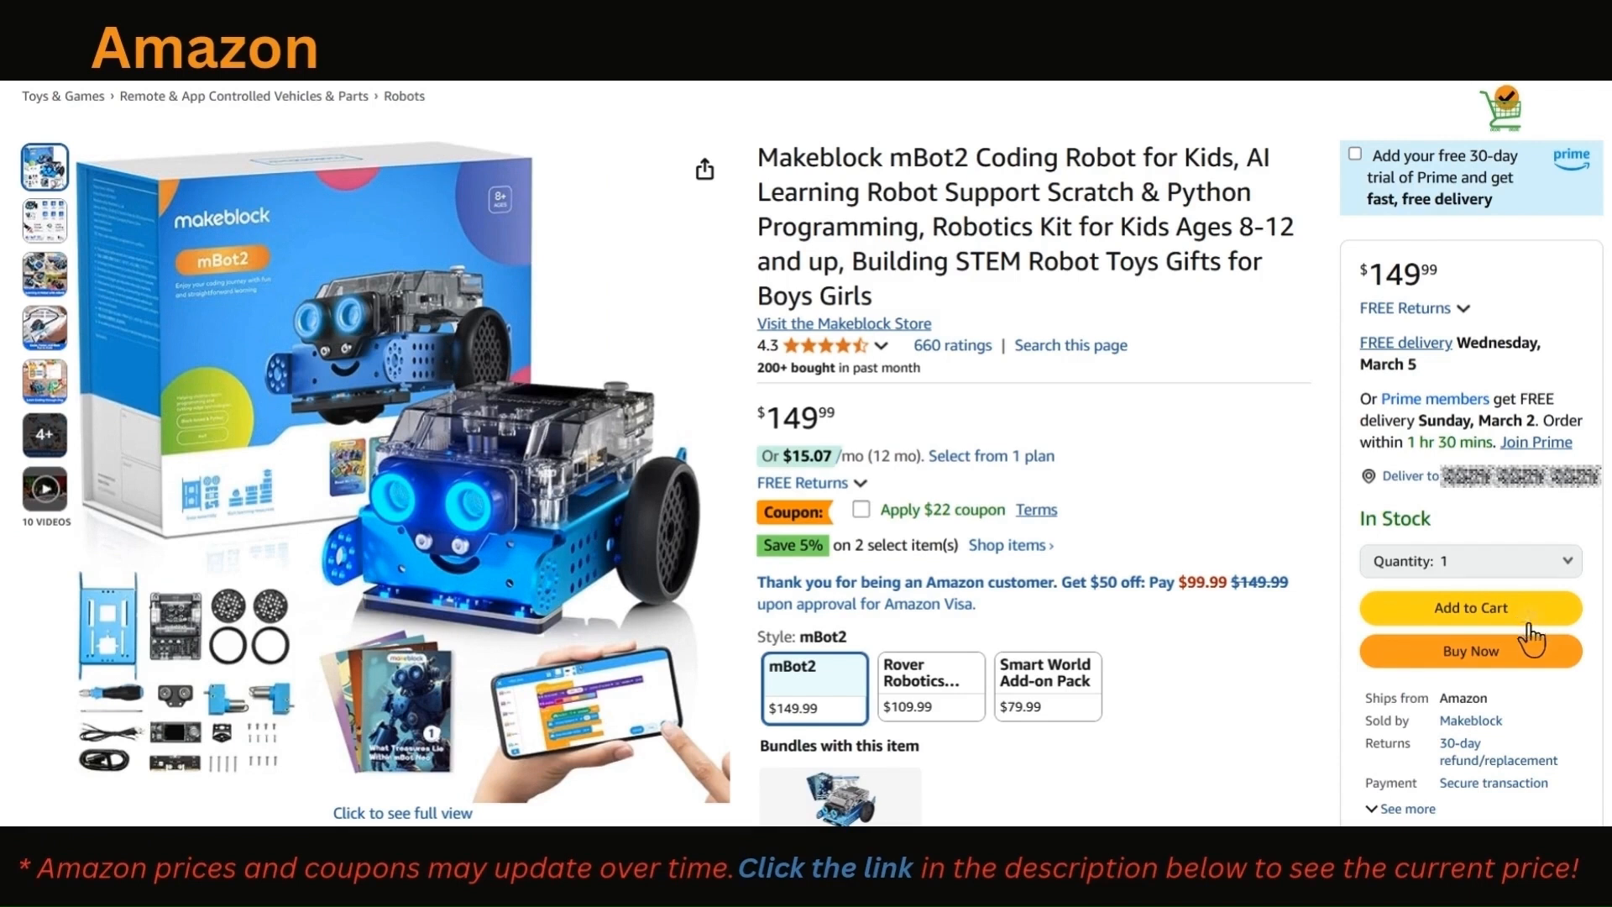
mouse_move(1529, 649)
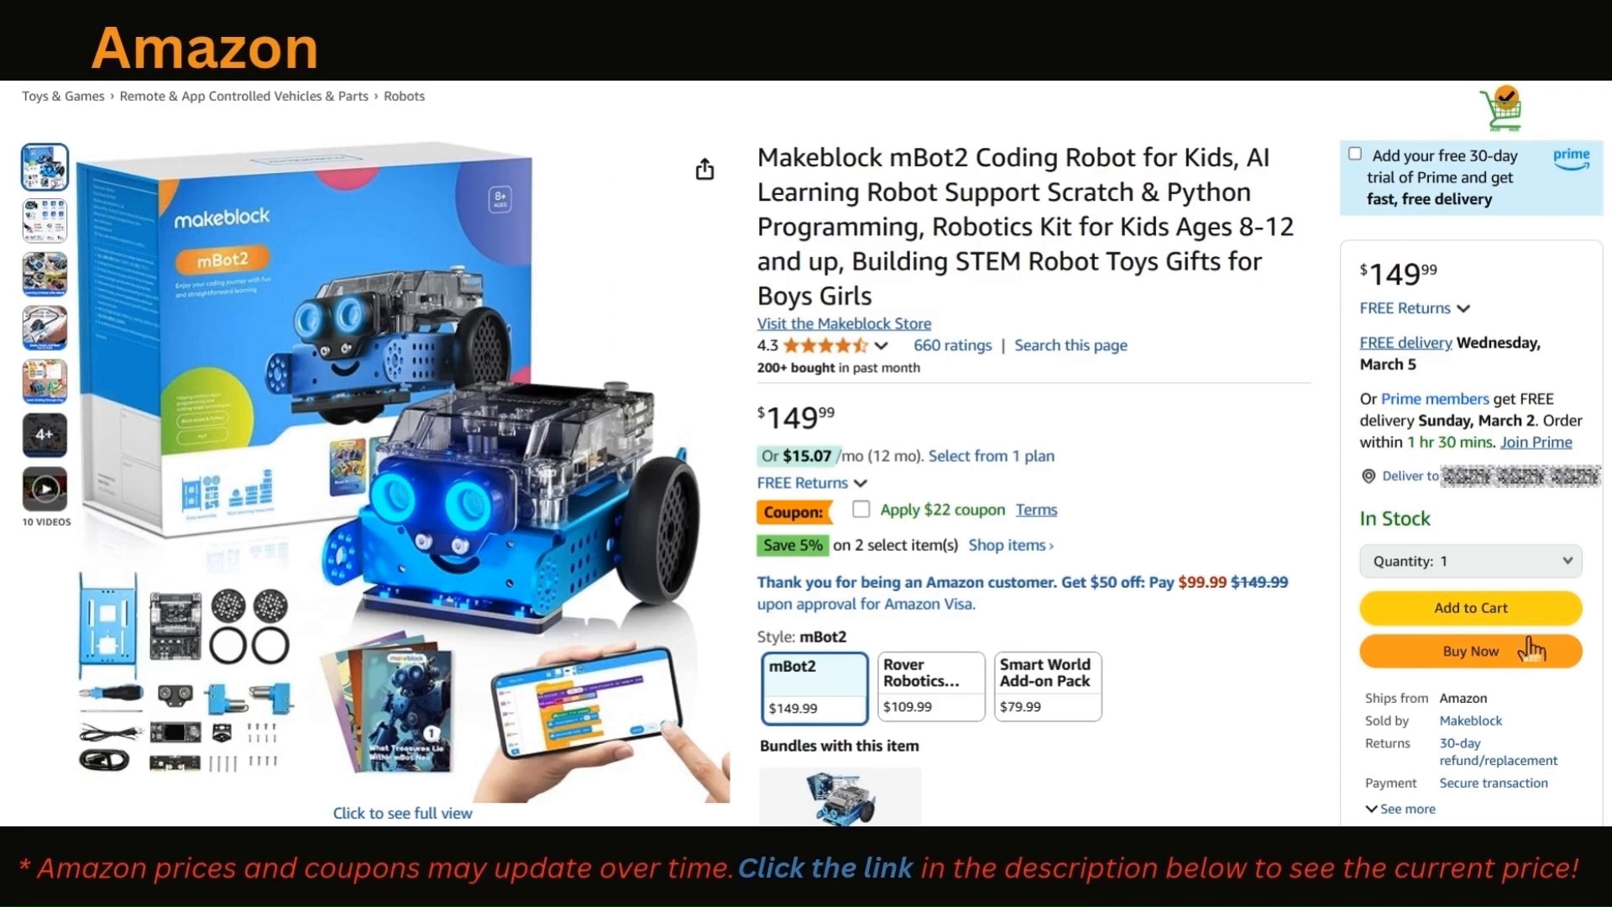
mouse_move(1525, 625)
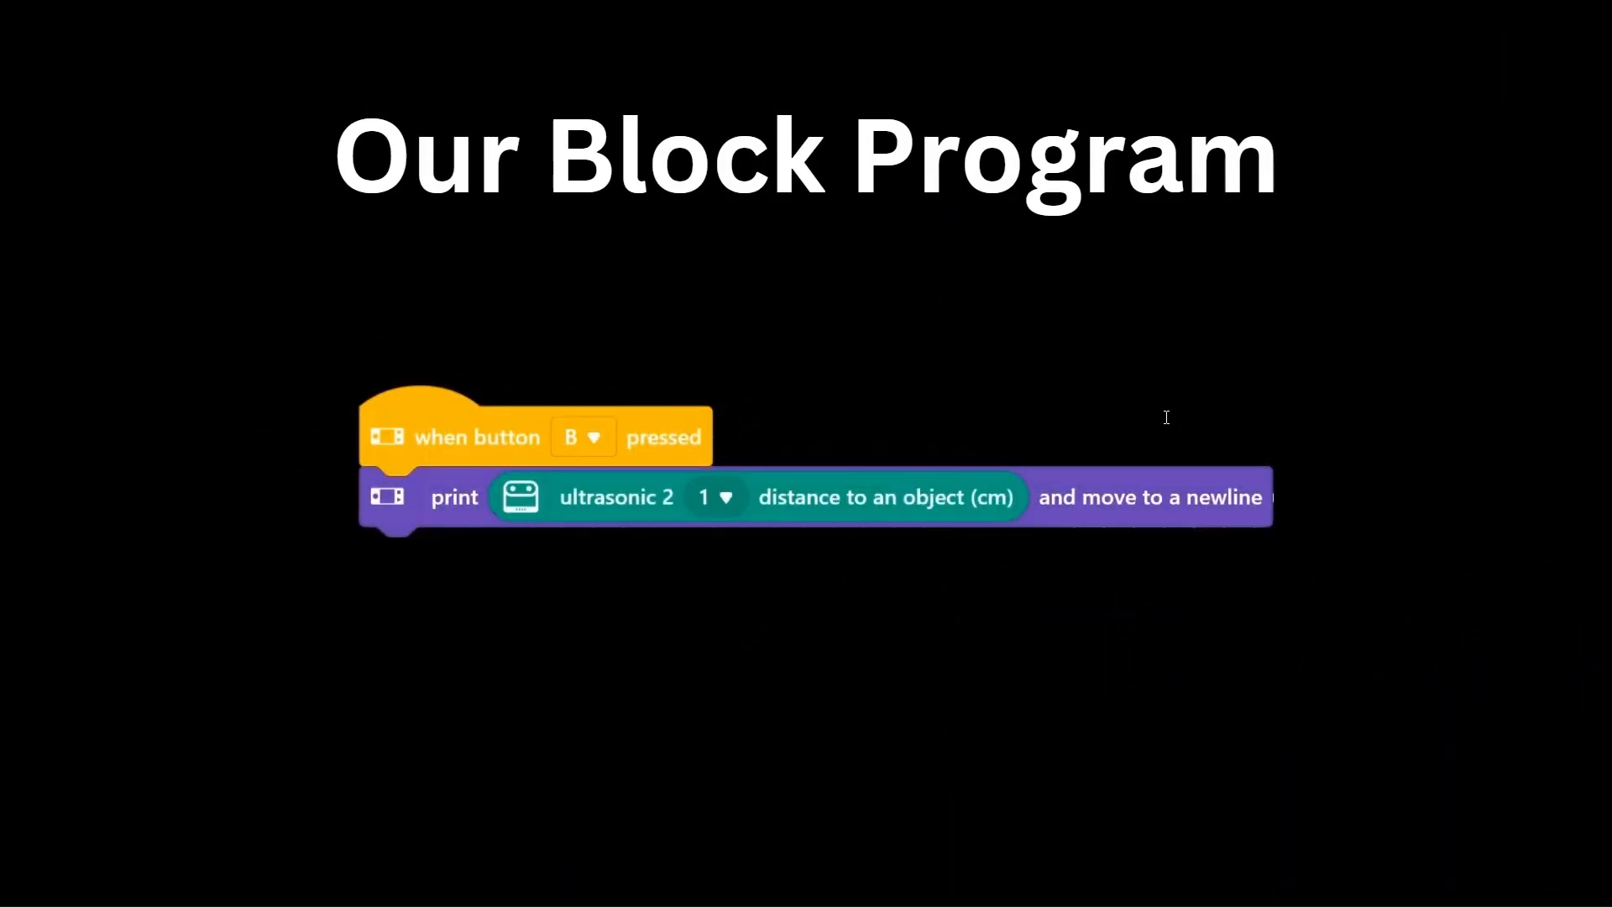
mouse_move(1142, 442)
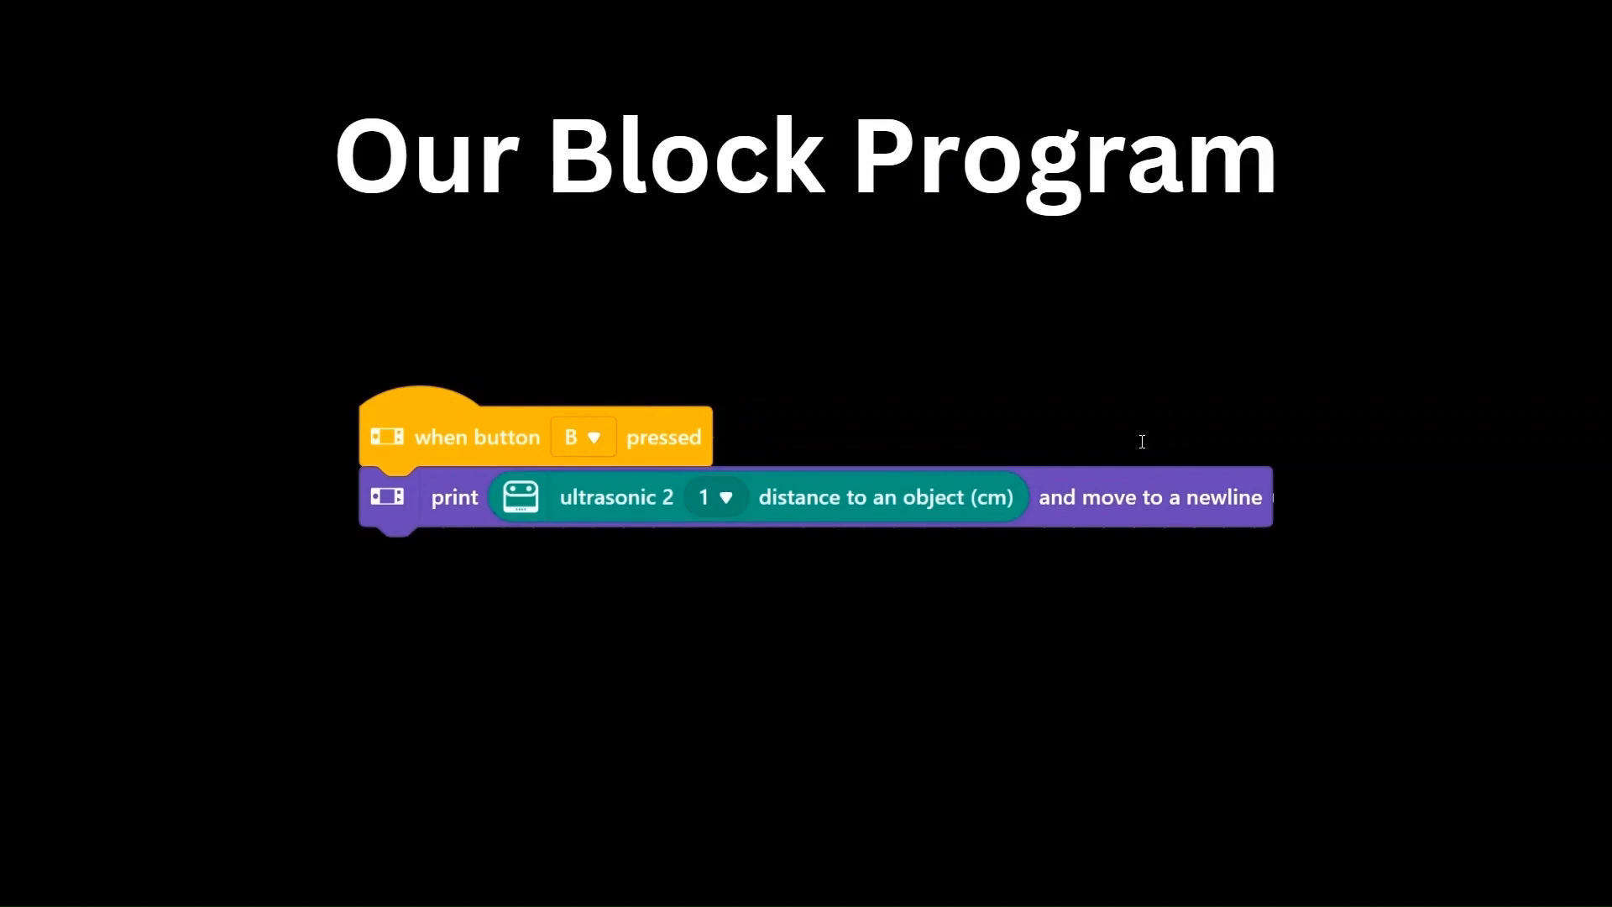
mouse_move(1145, 443)
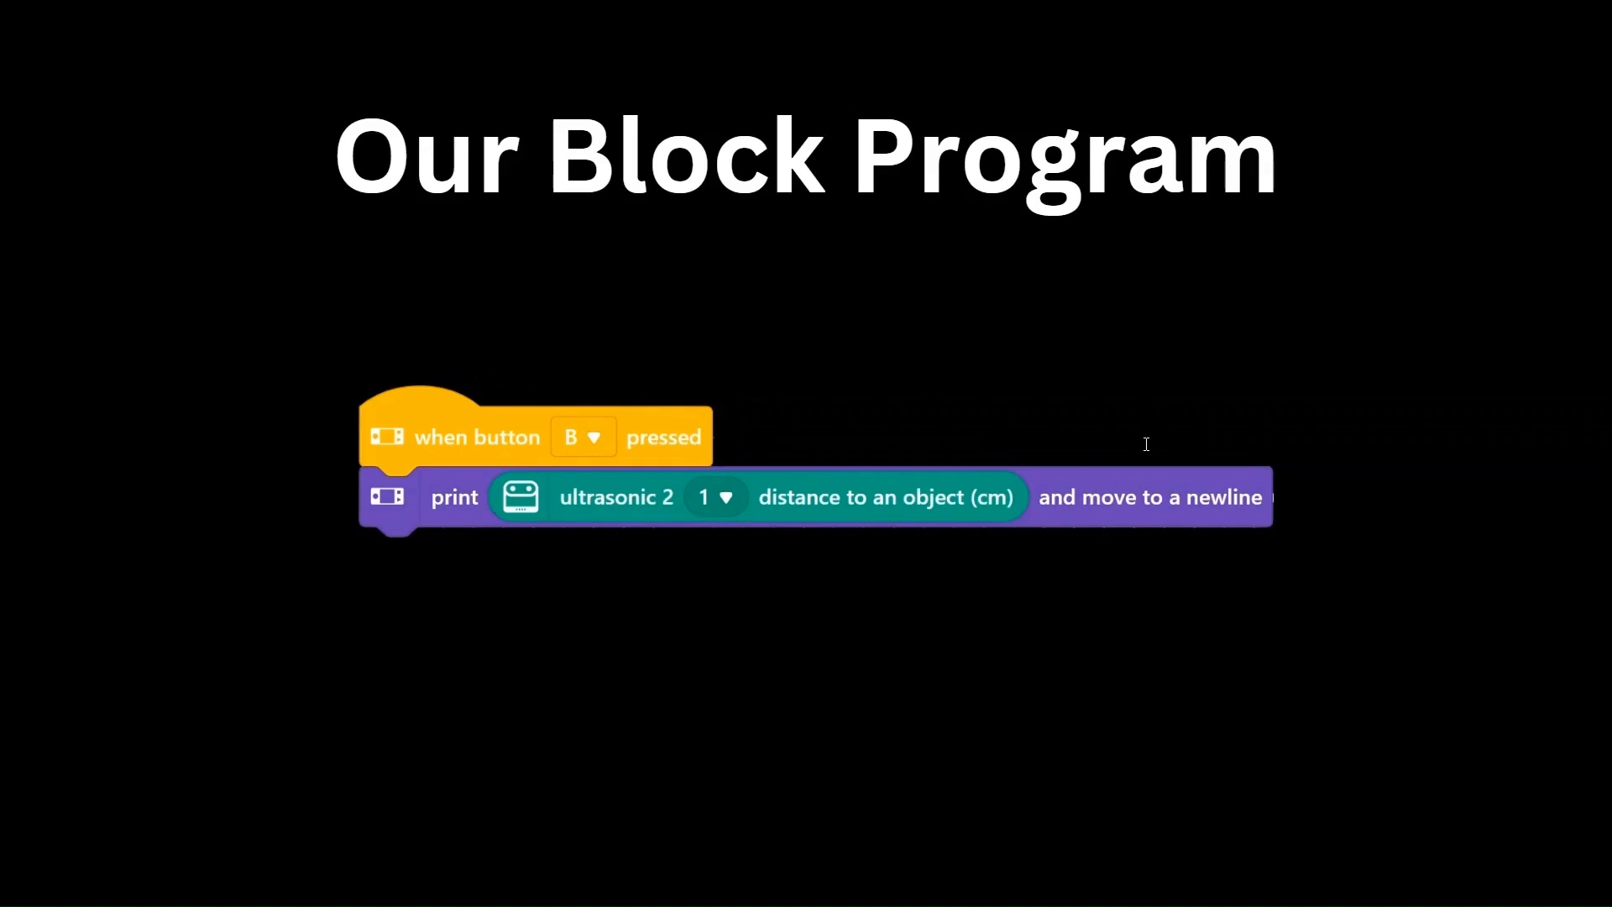
key("Right")
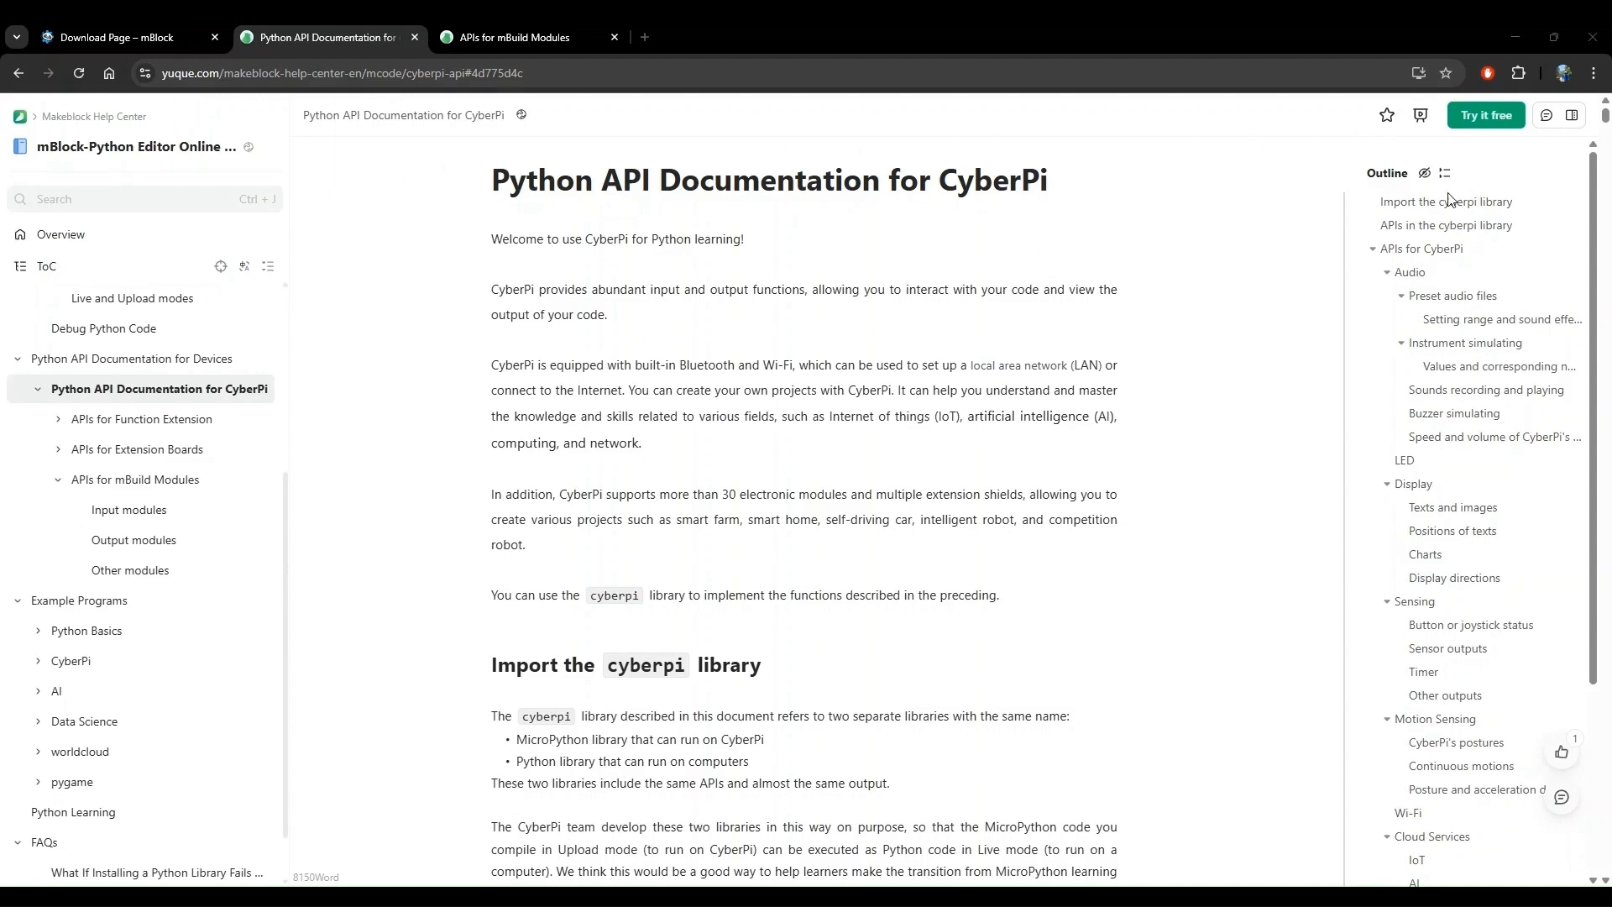
mouse_move(1418, 153)
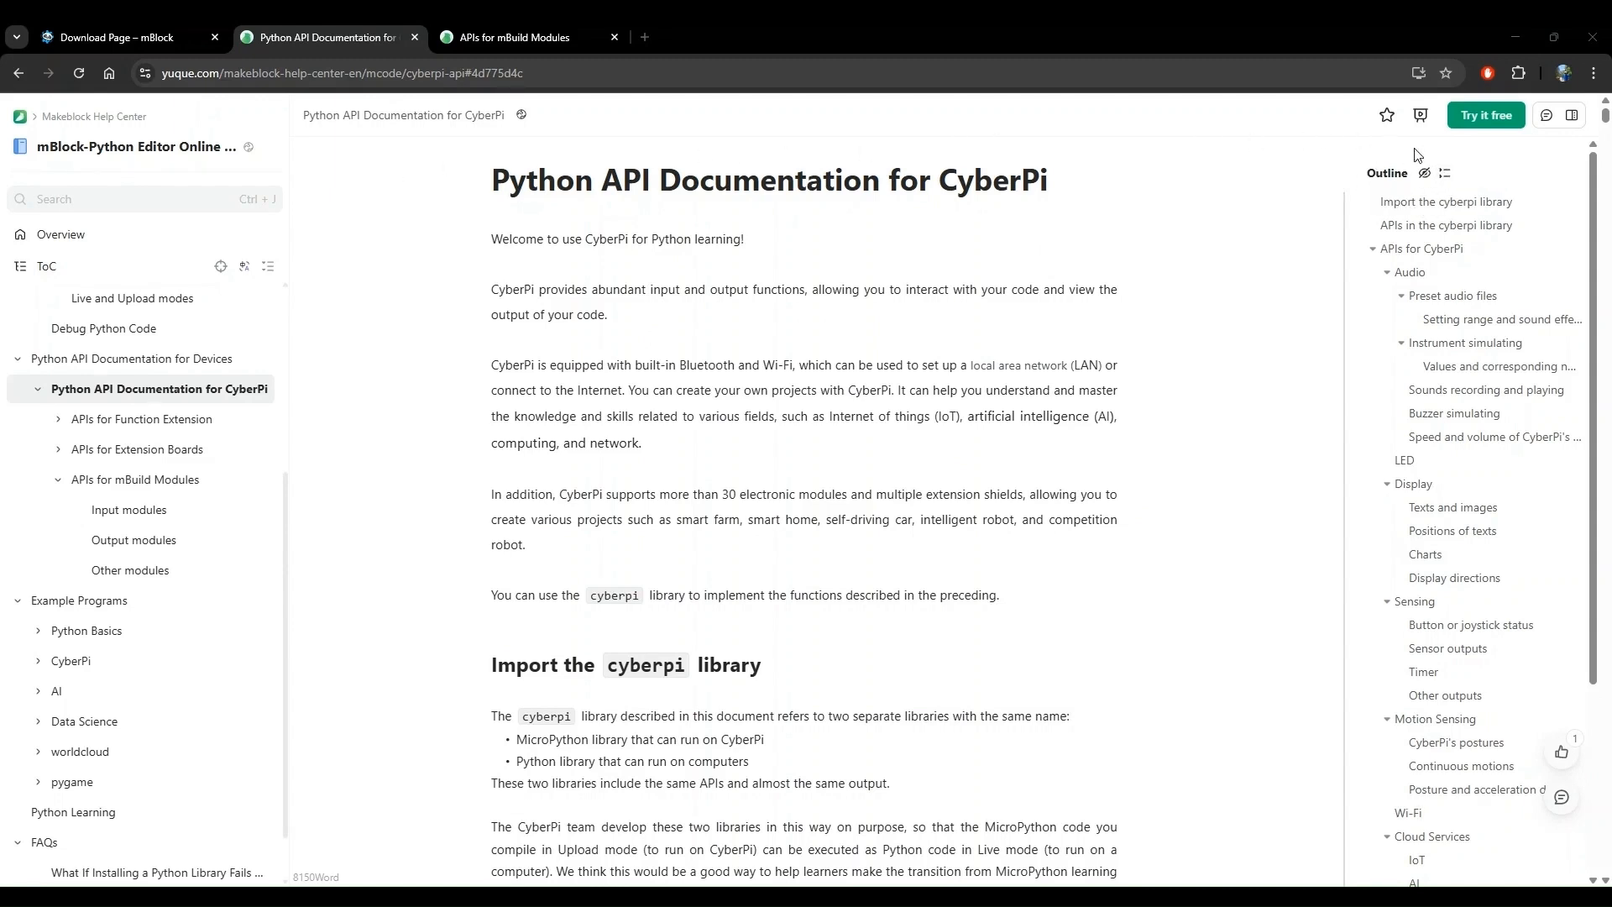
mouse_move(1521, 164)
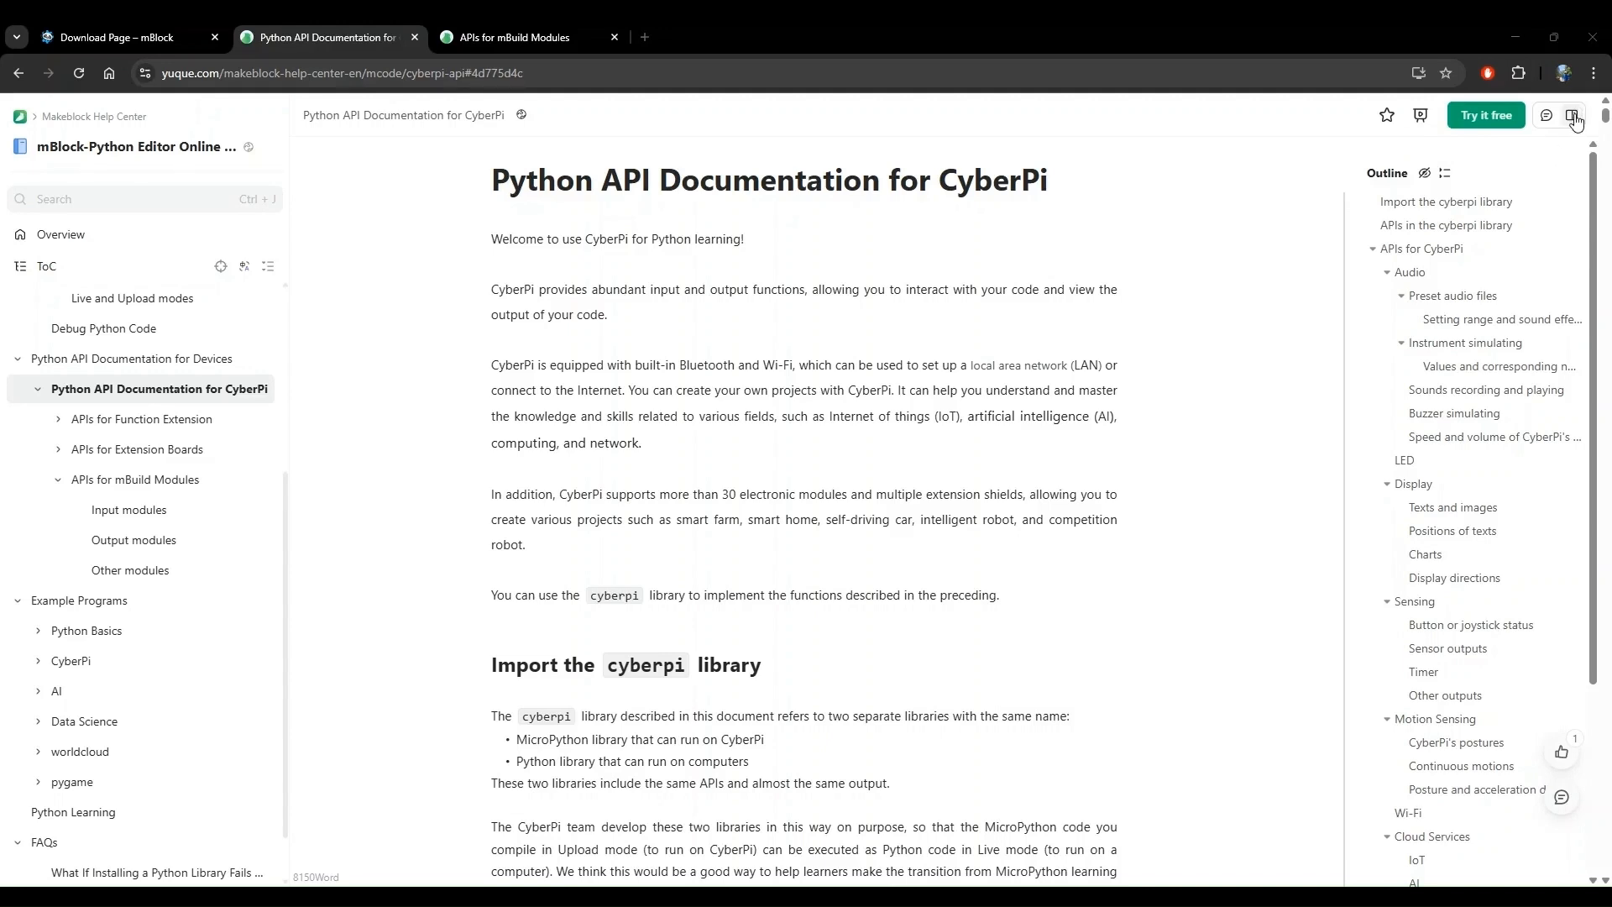
left_click(1572, 116)
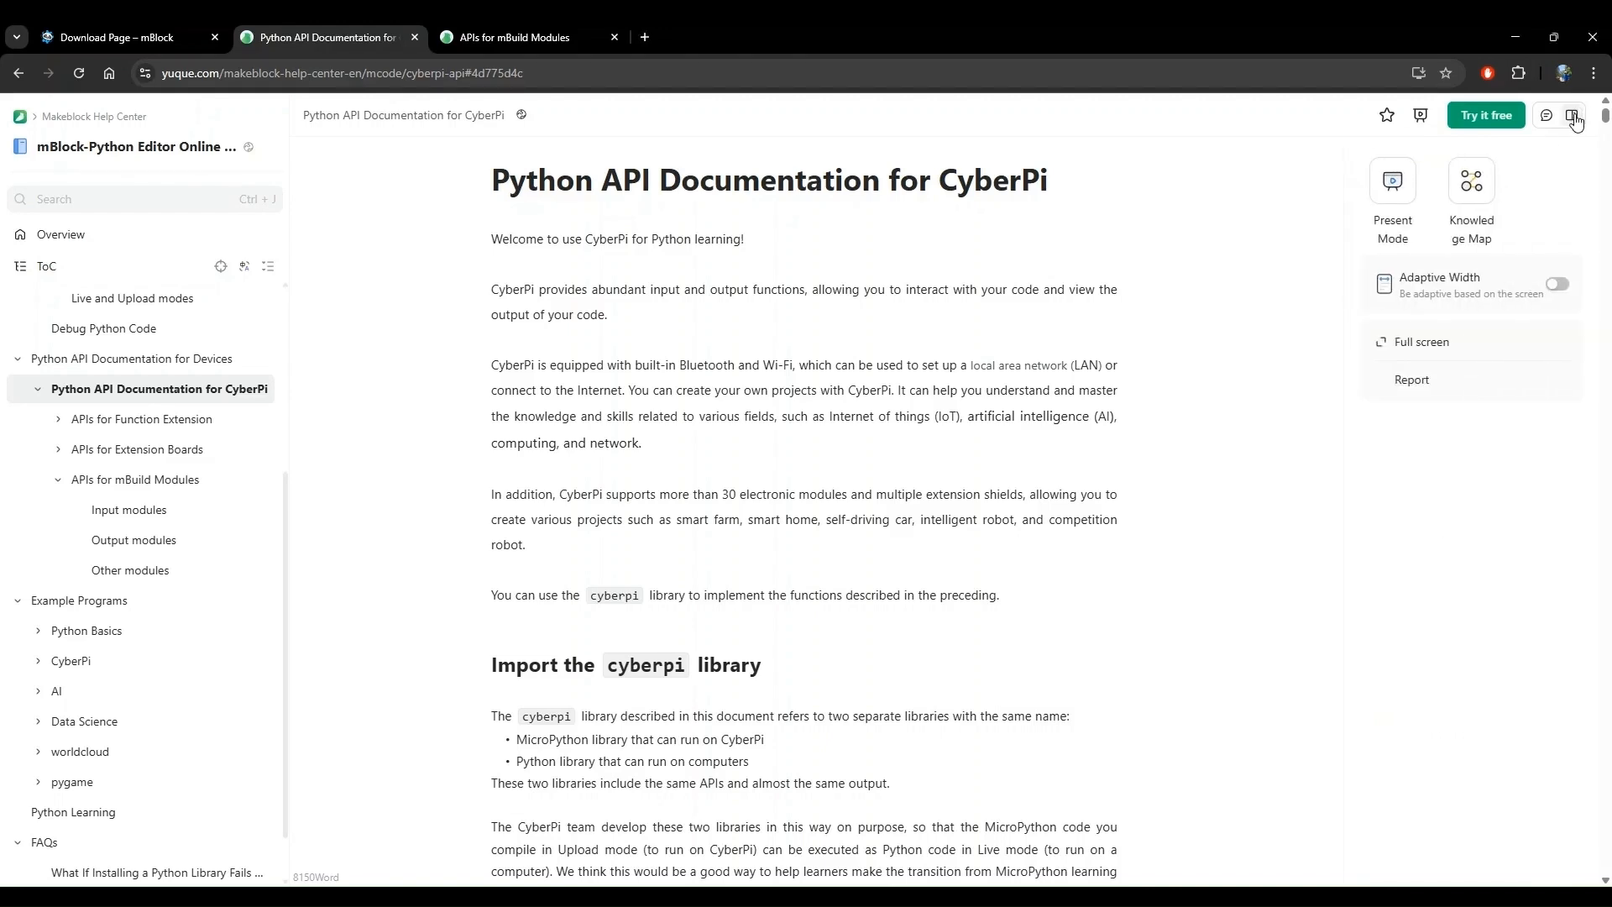
left_click(1574, 115)
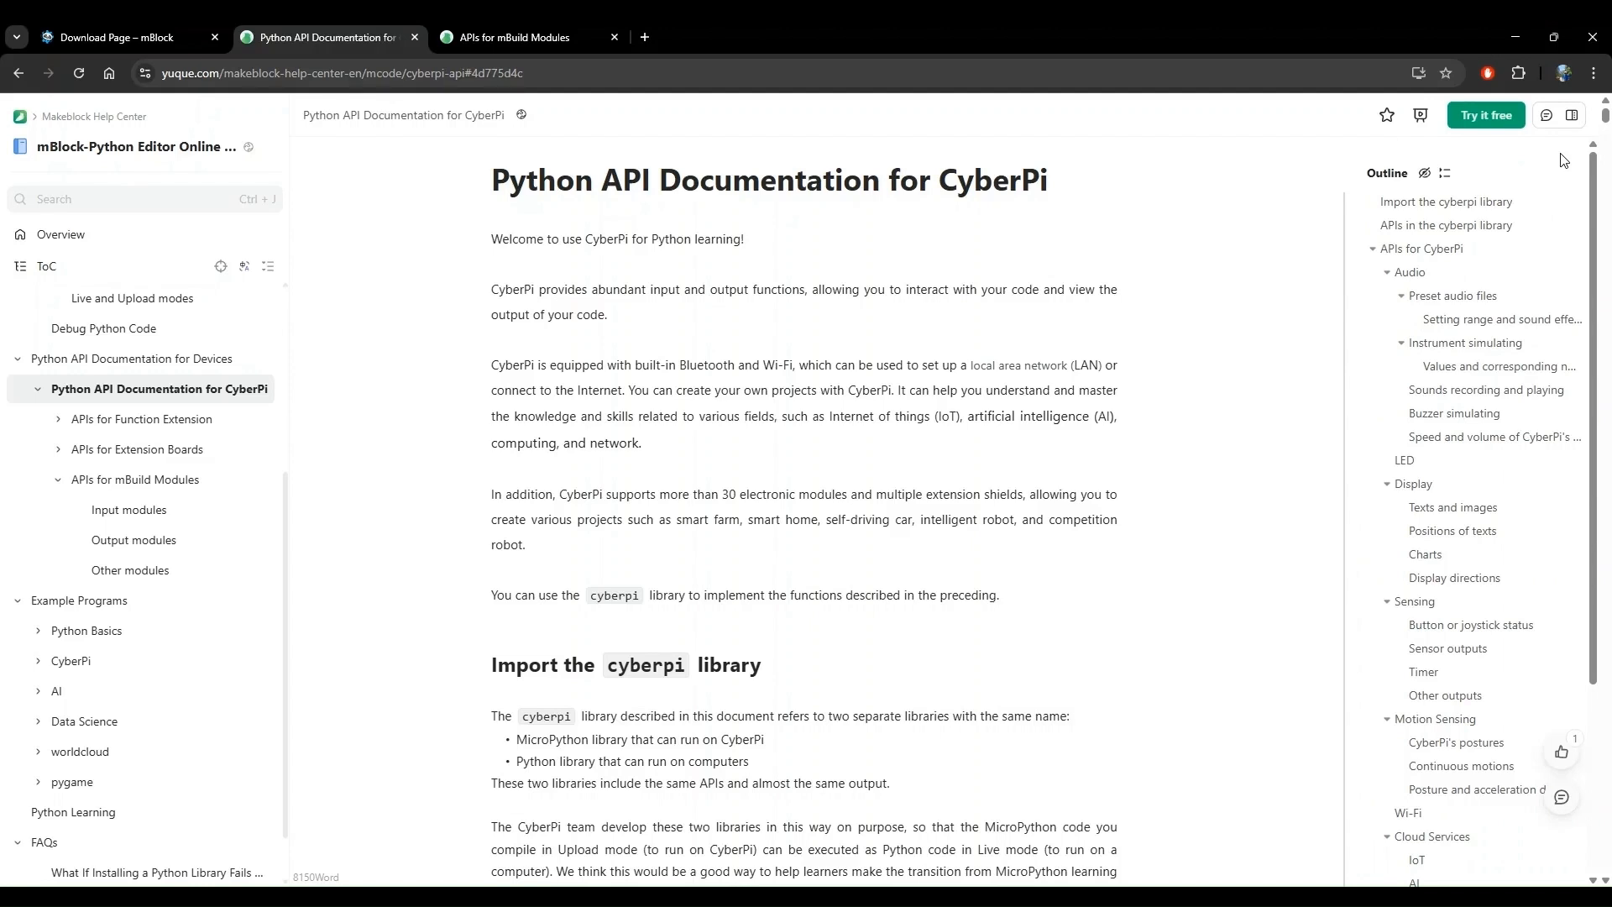
scroll("down", 3)
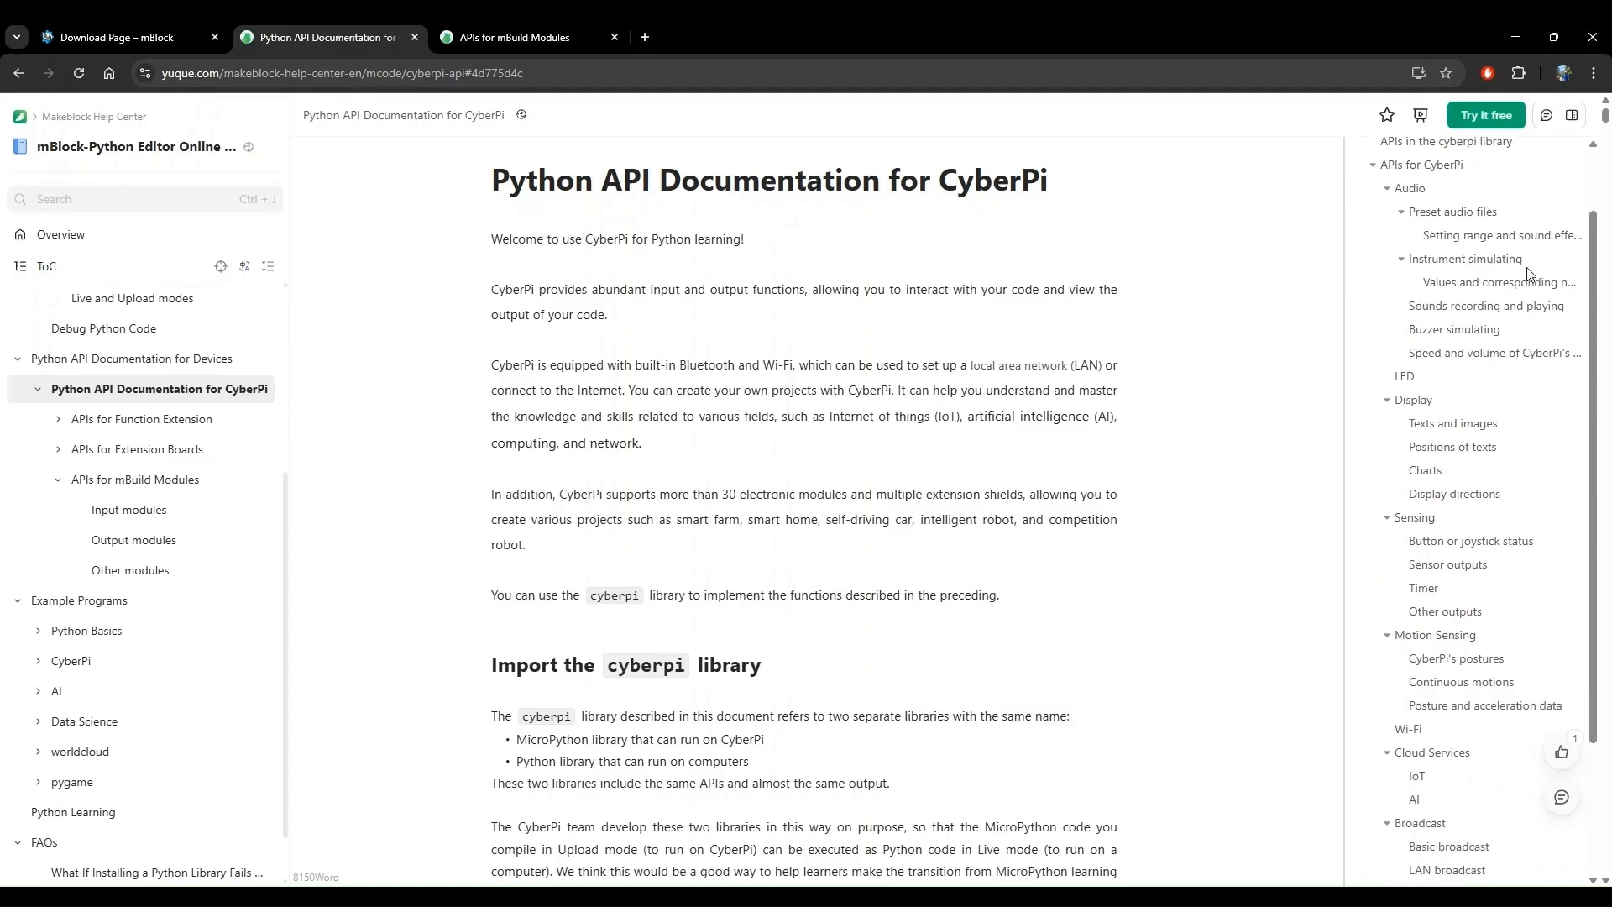
scroll("down", 3)
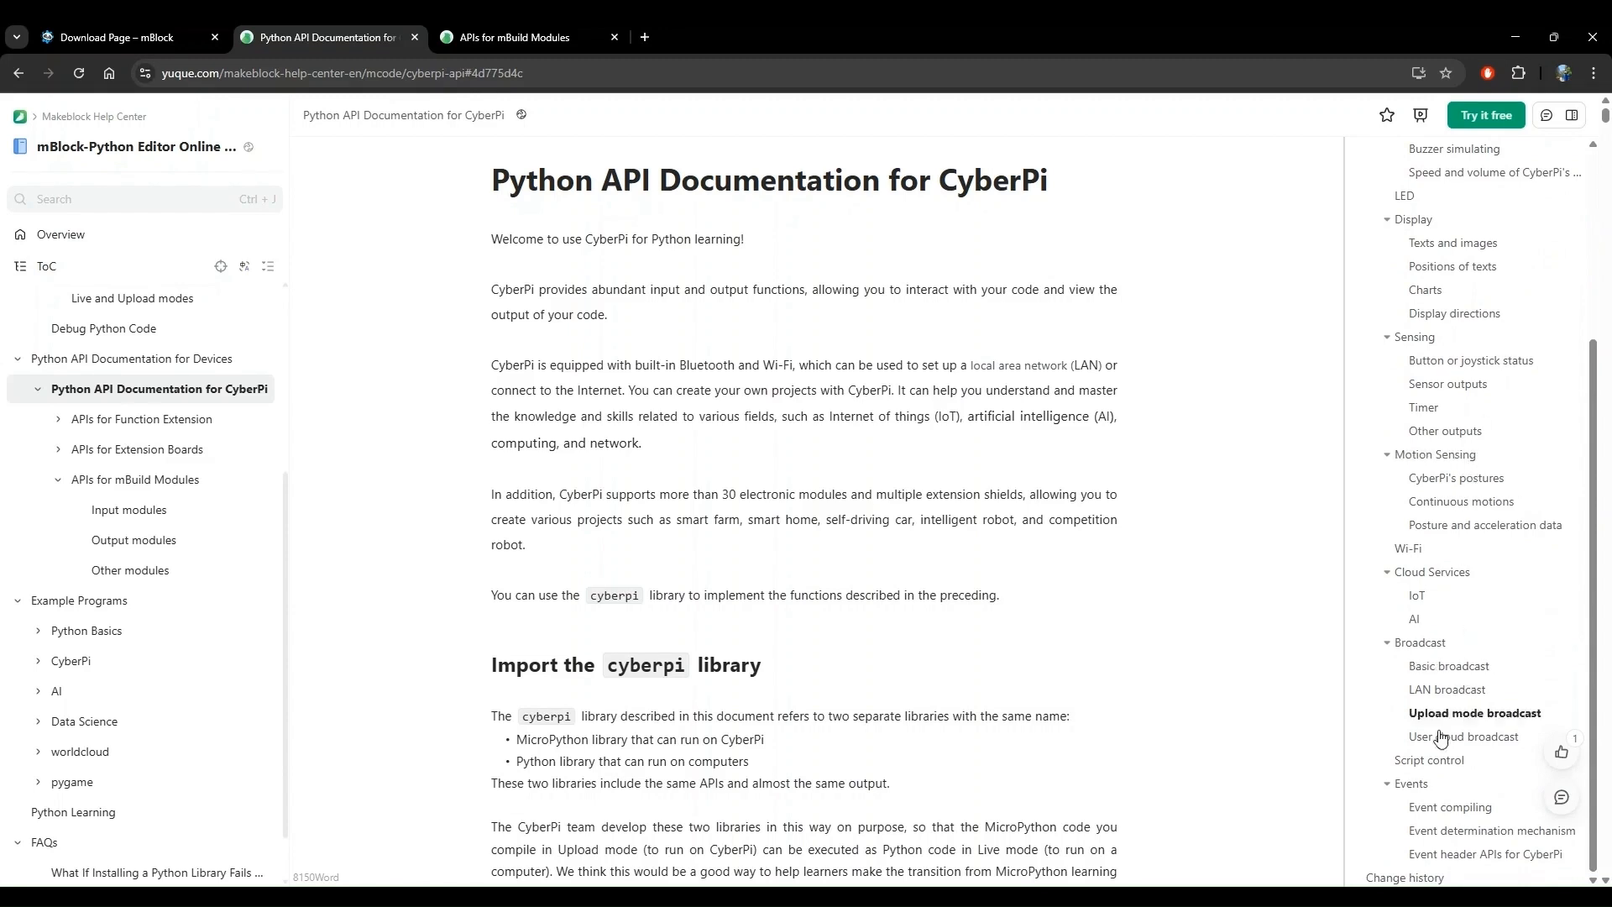
Step: Review the Events section's event-start example and point out its event decorator
left_click(1410, 783)
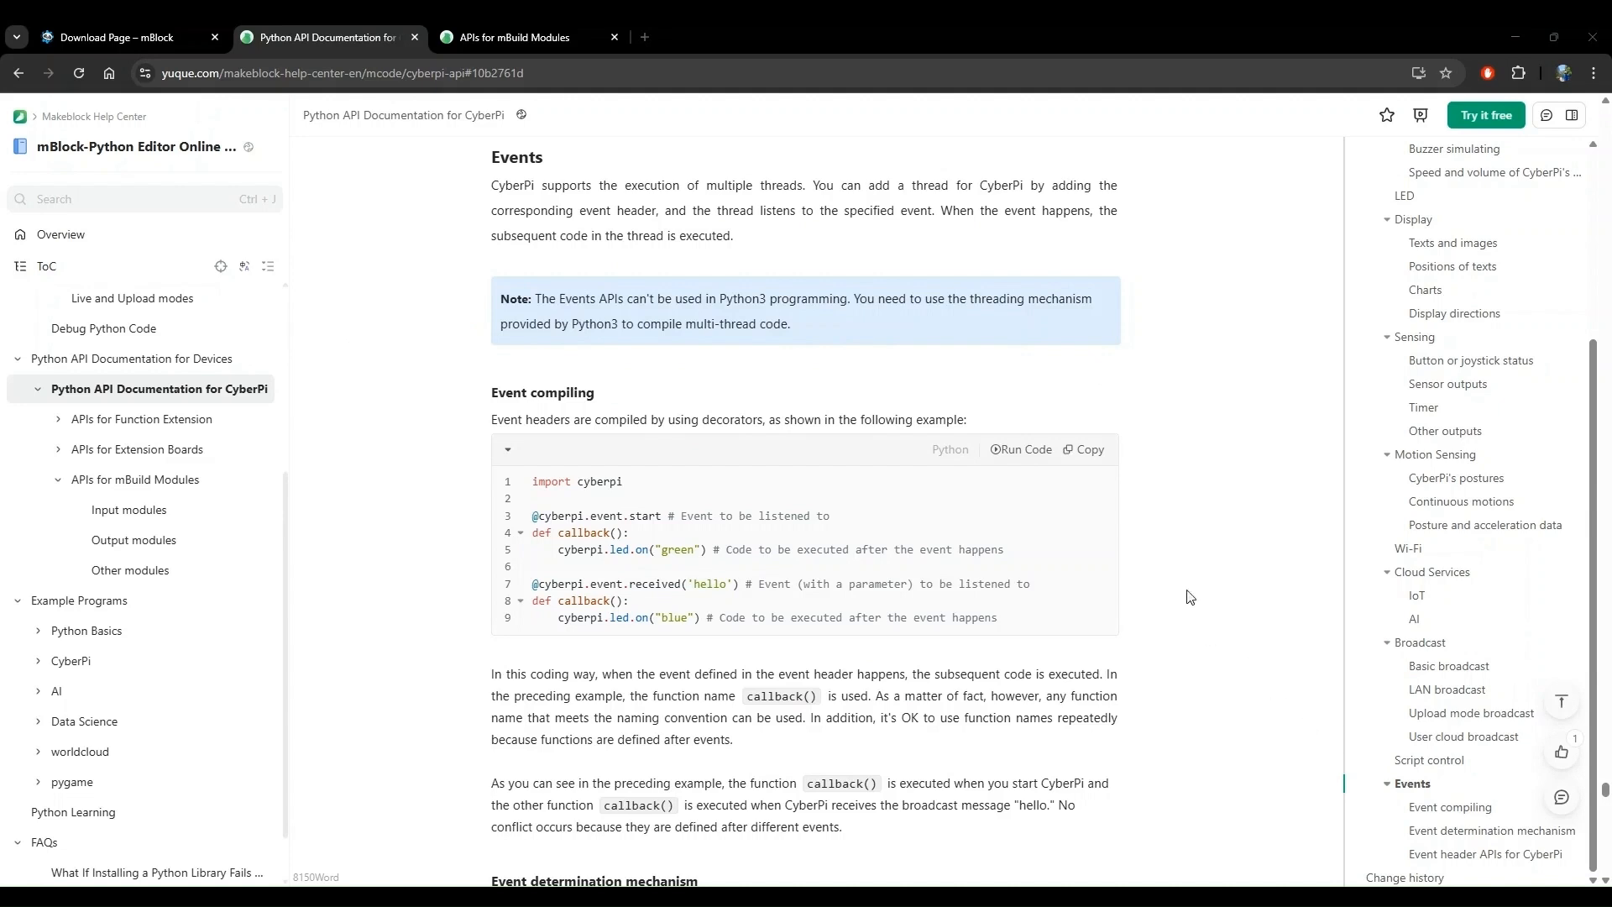
mouse_move(1018, 547)
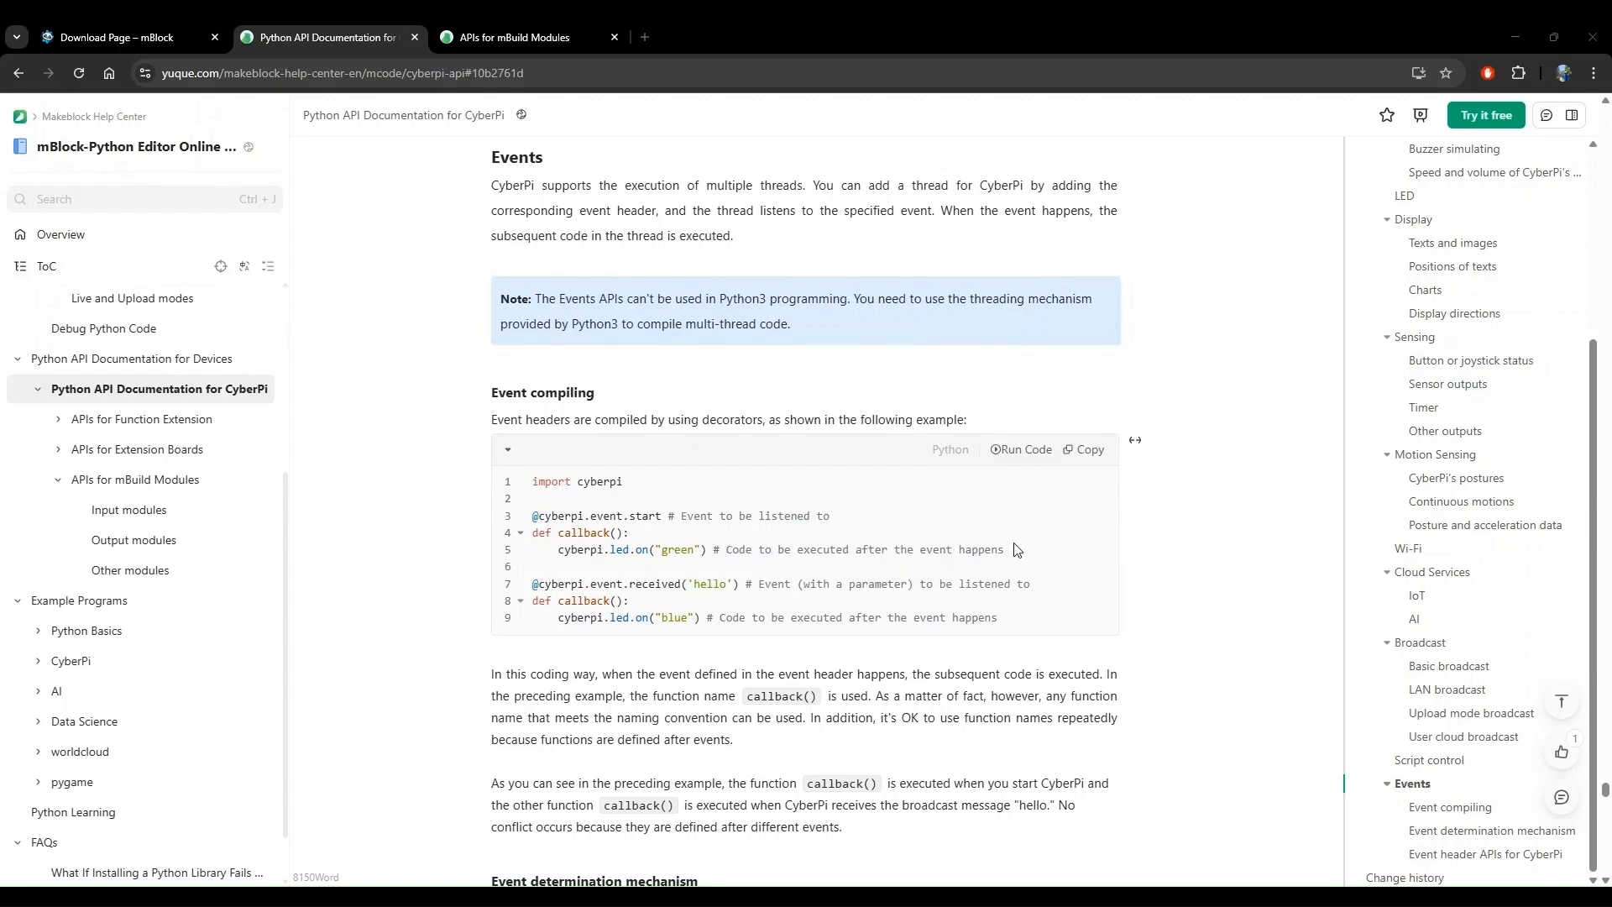
mouse_move(1025, 547)
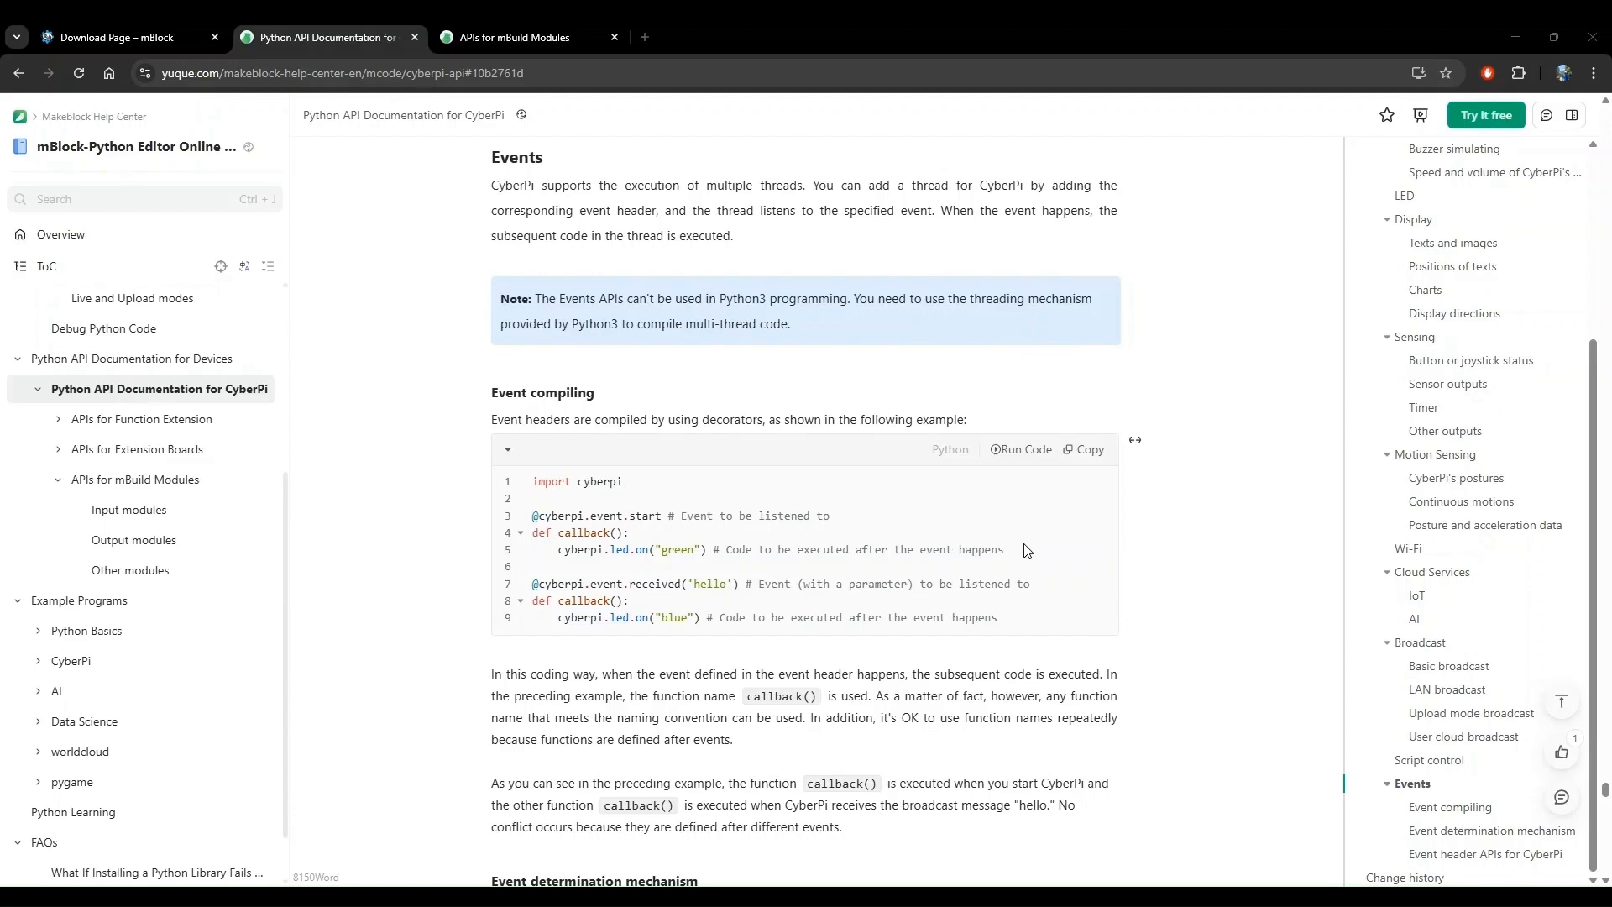
mouse_move(1025, 541)
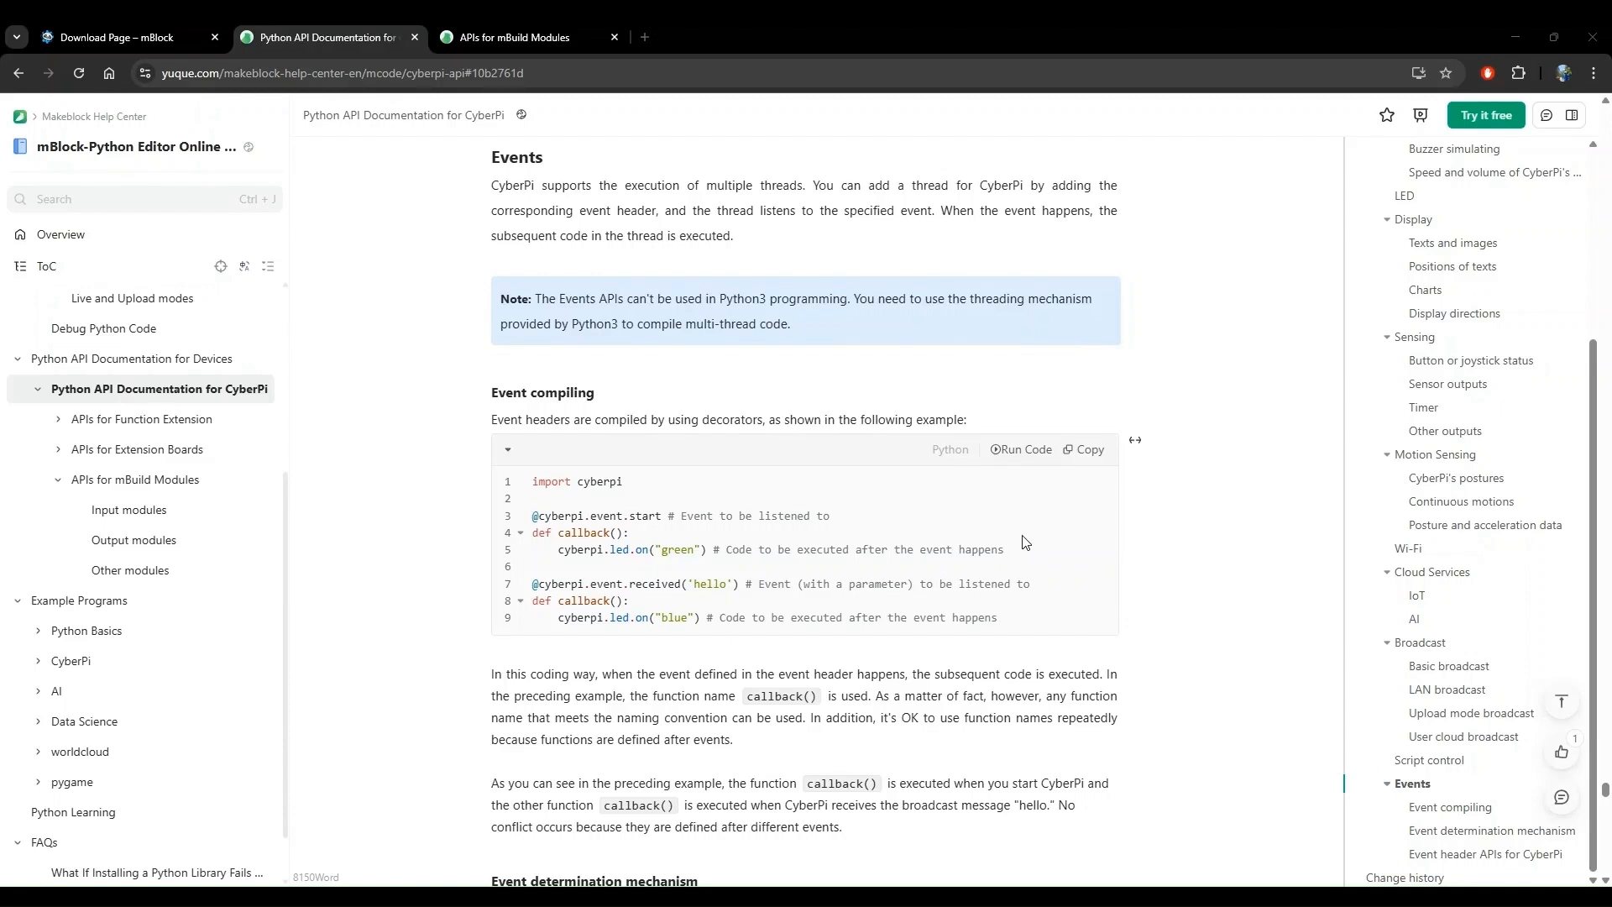
mouse_move(1017, 554)
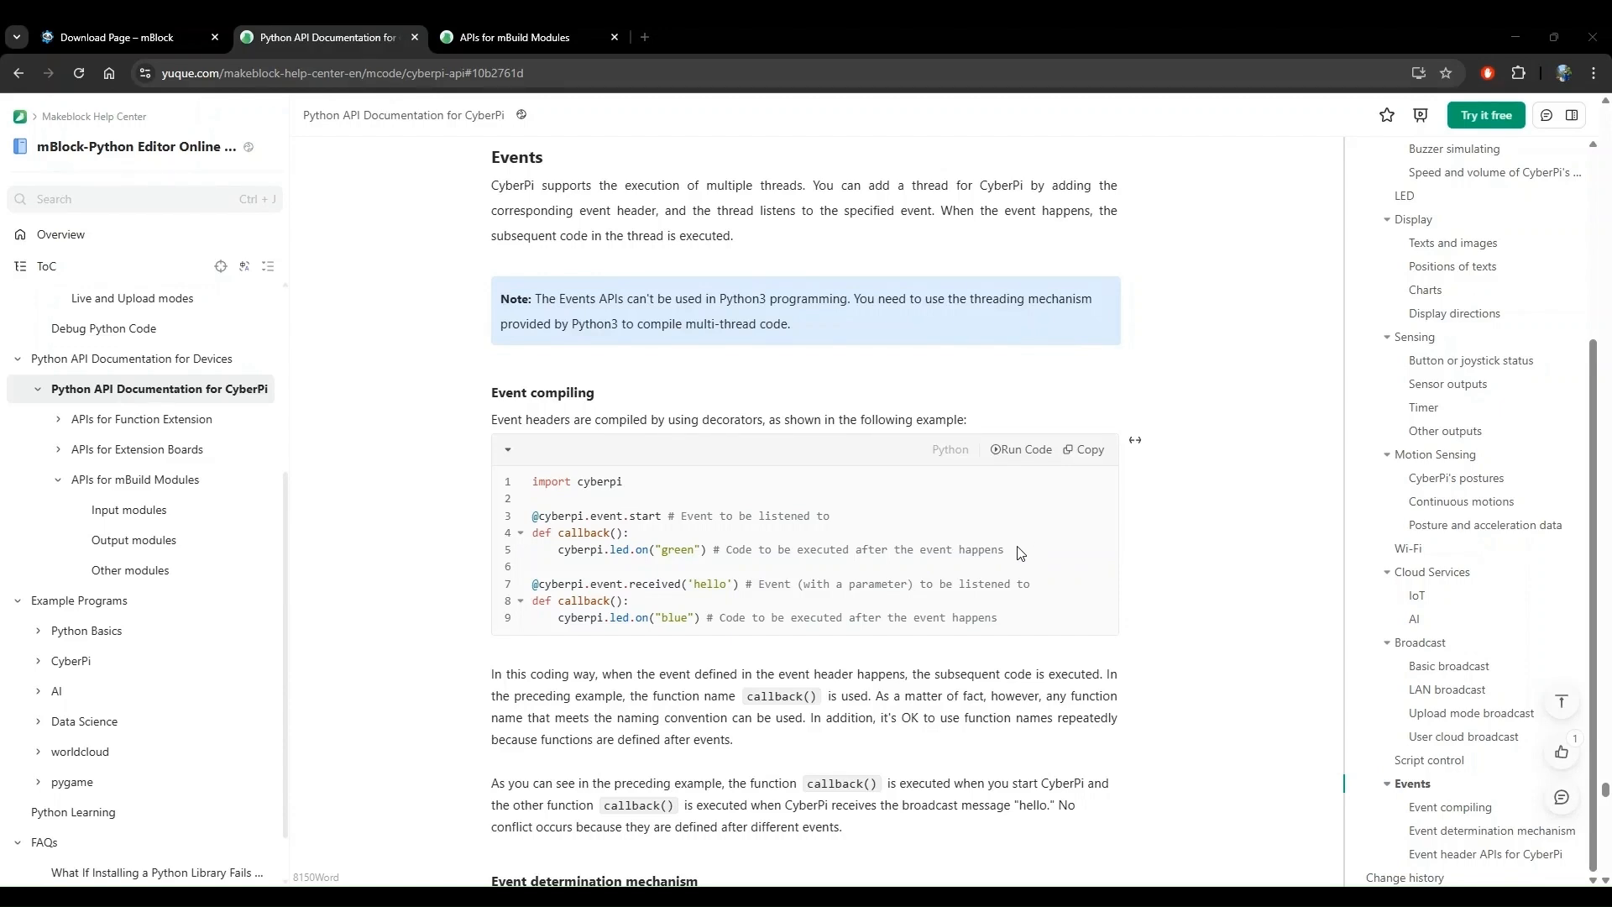
left_click_drag(534, 516, 1004, 549)
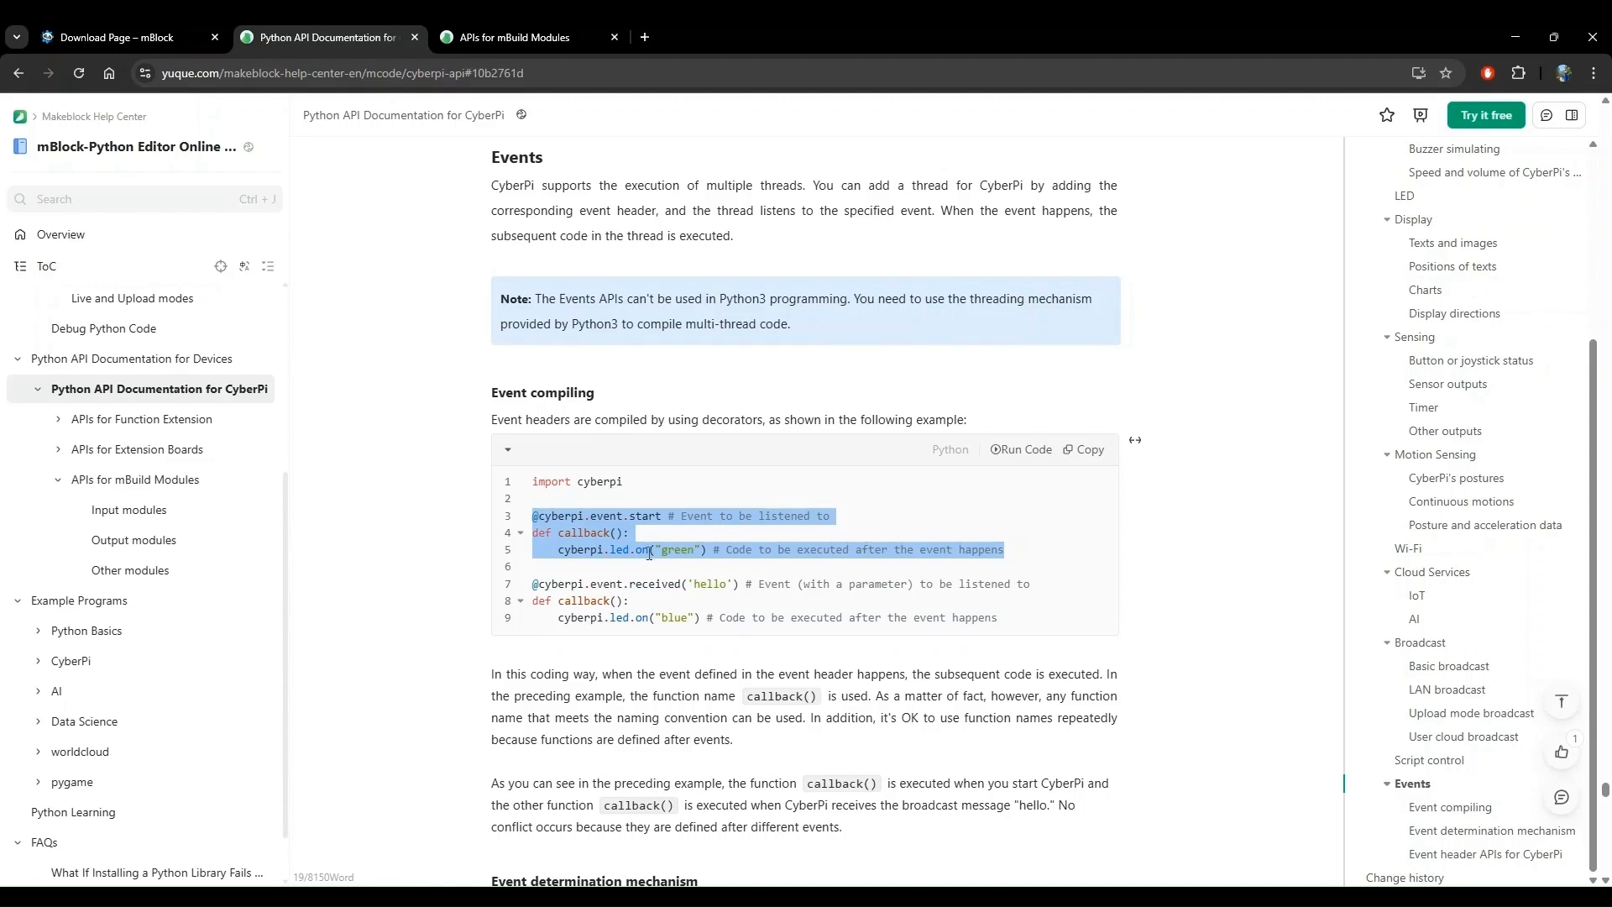
mouse_move(668, 555)
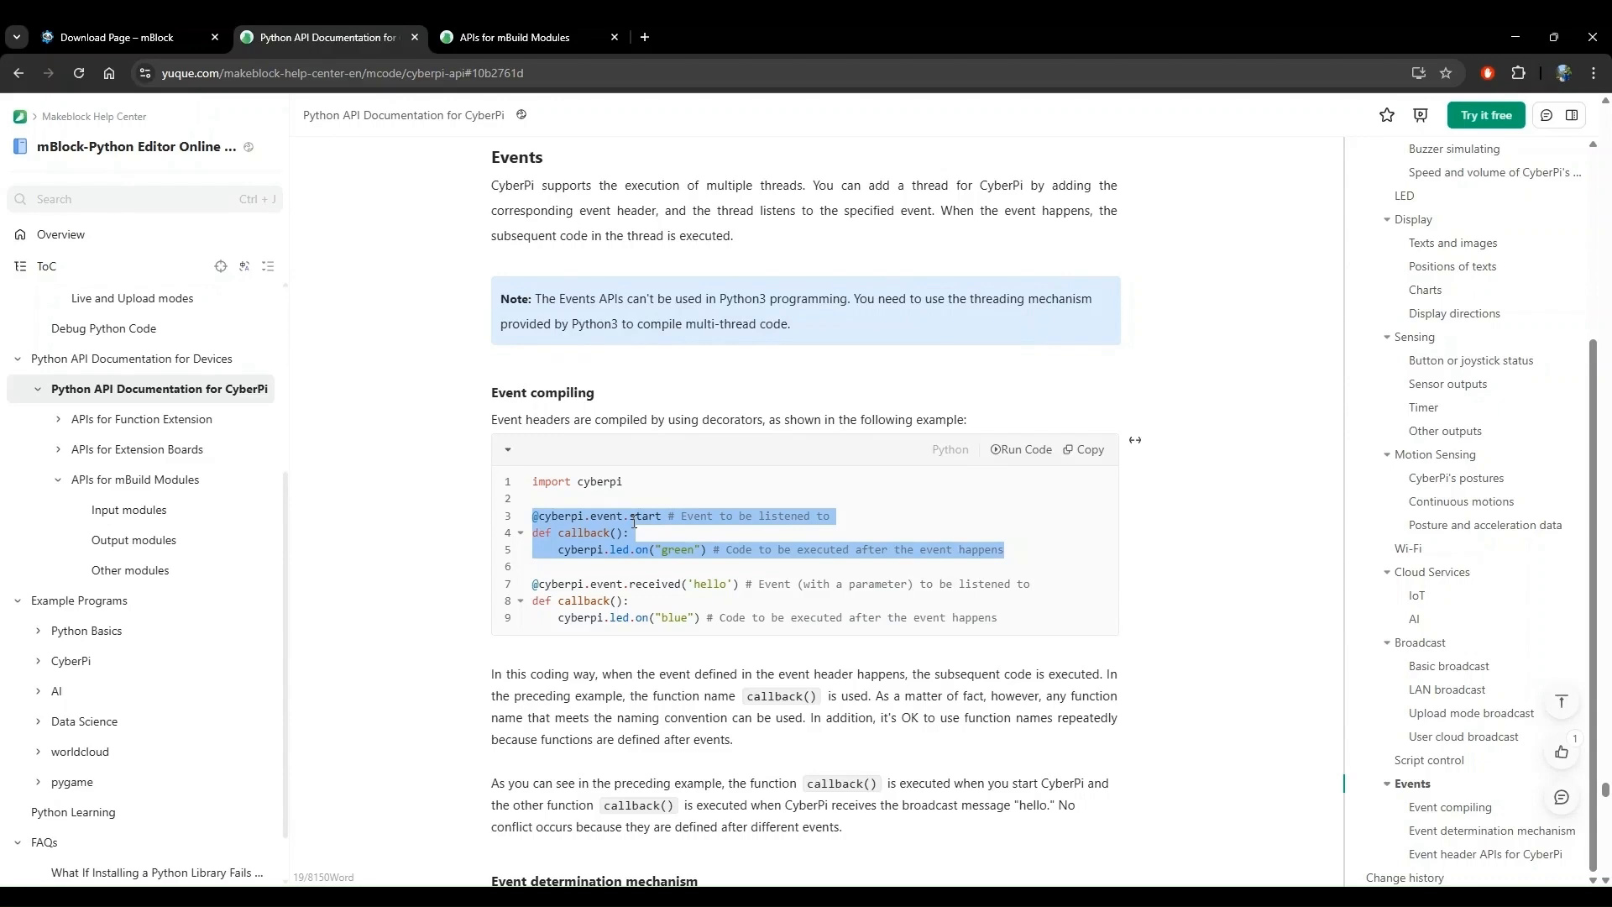
mouse_move(706, 549)
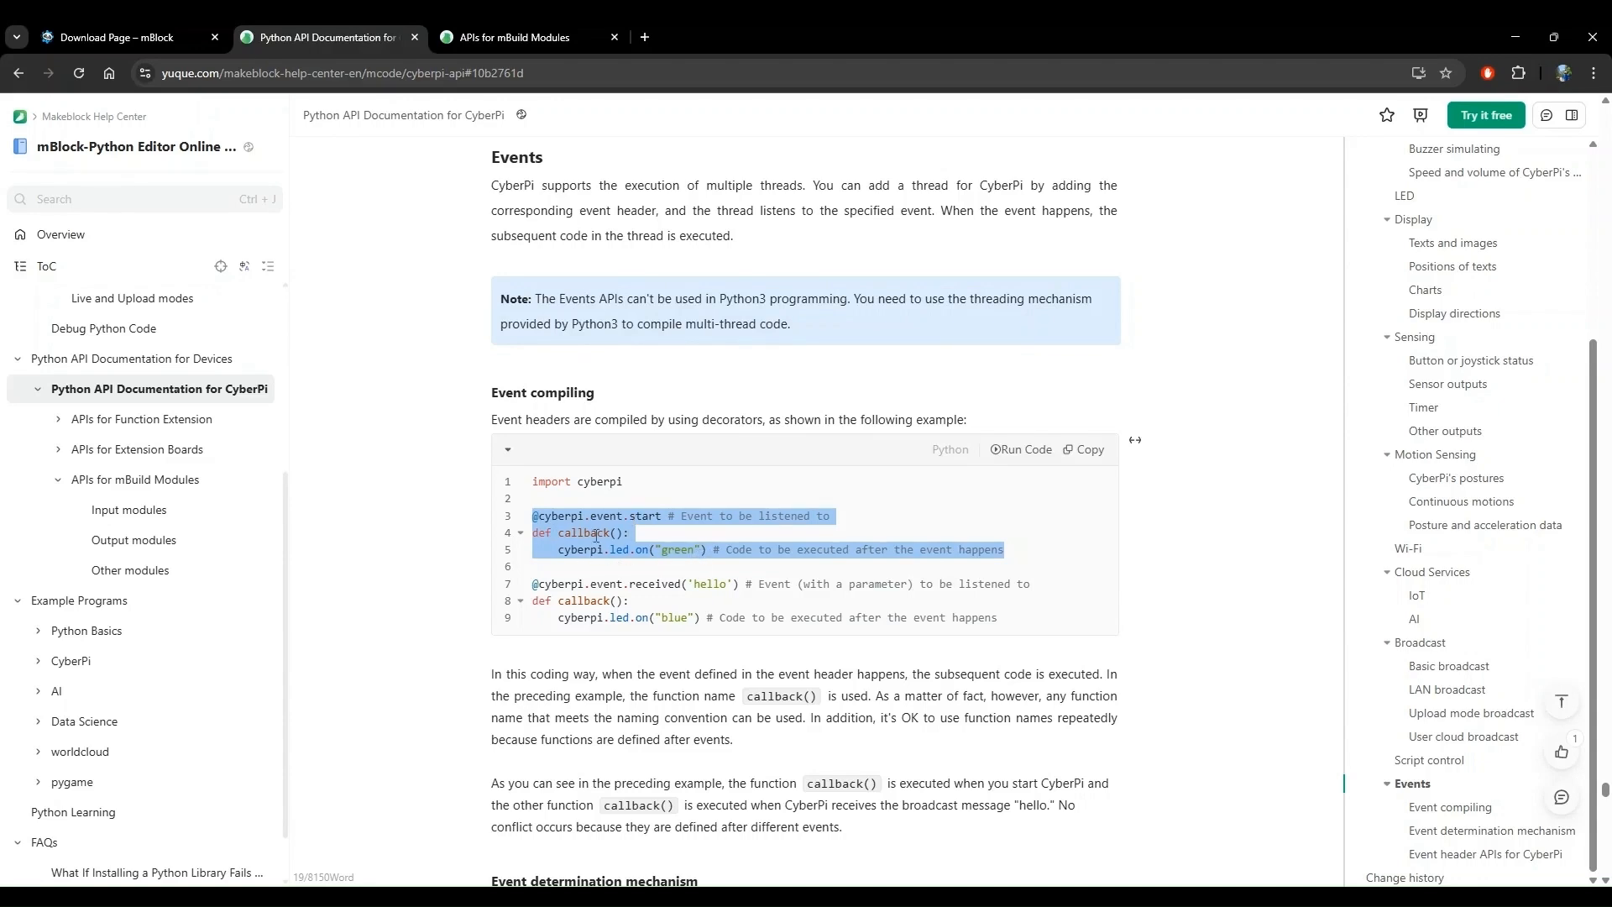
mouse_move(625, 568)
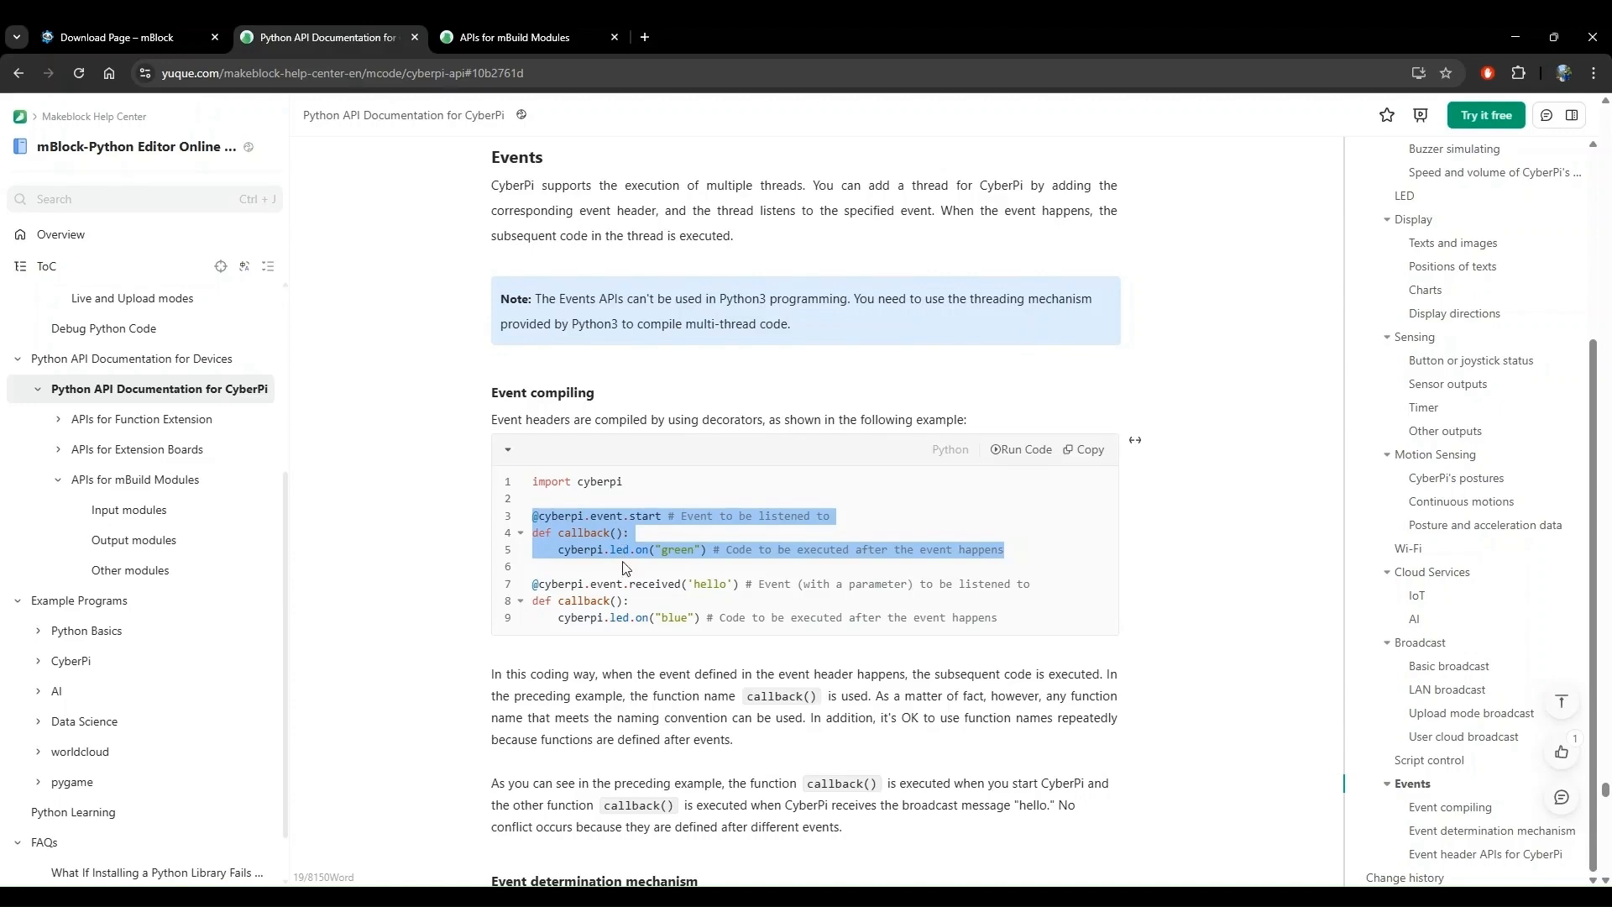
mouse_move(685, 563)
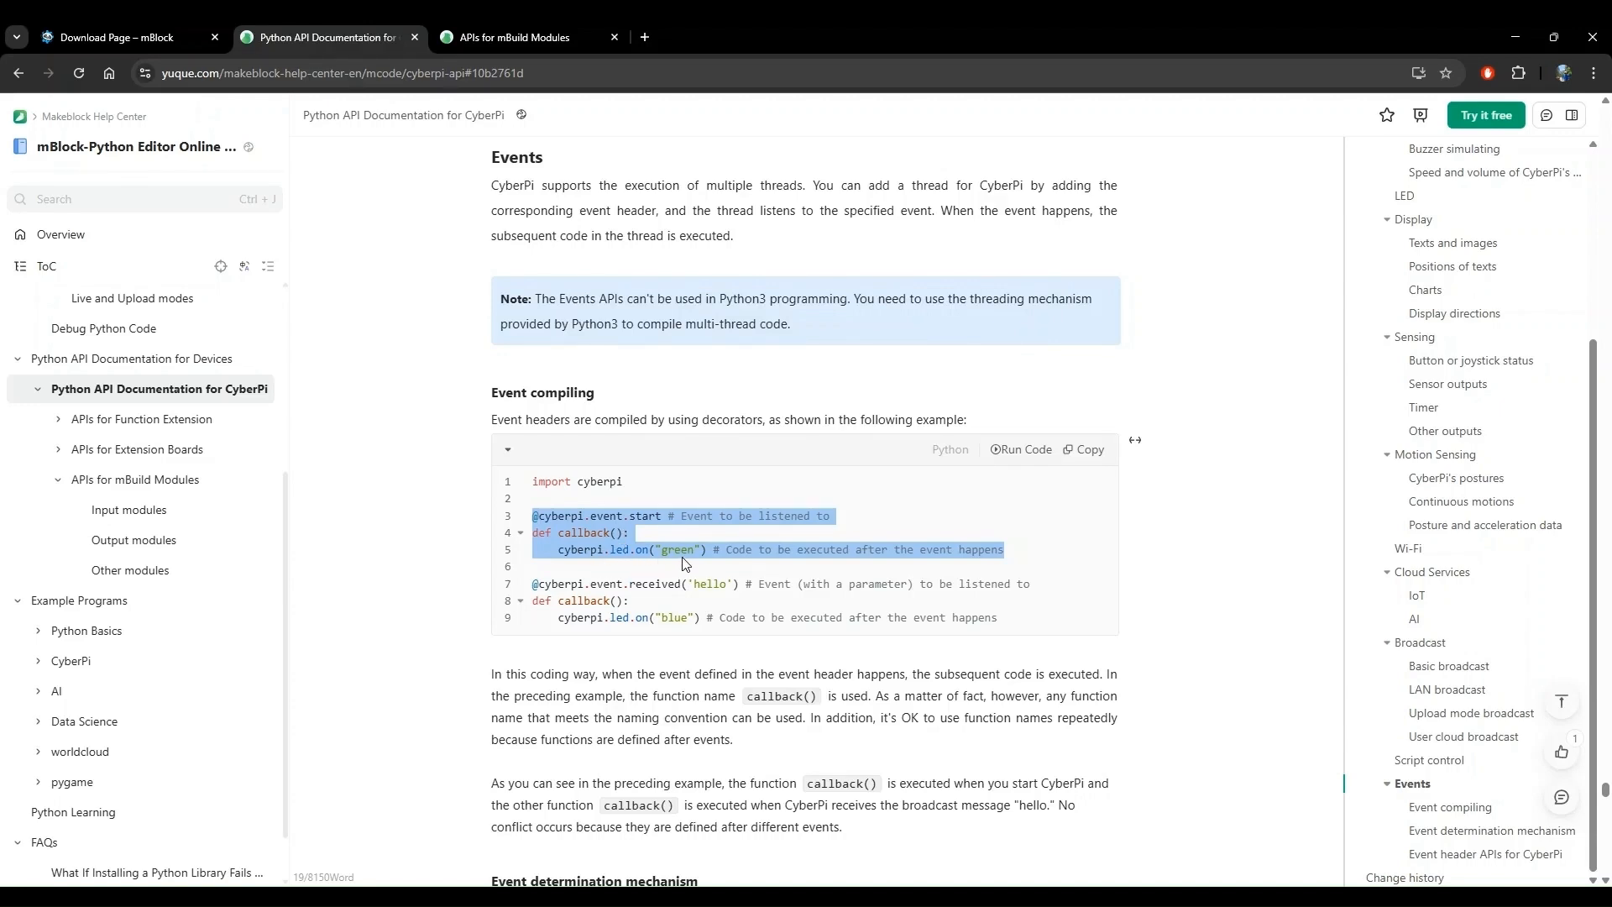
mouse_move(673, 549)
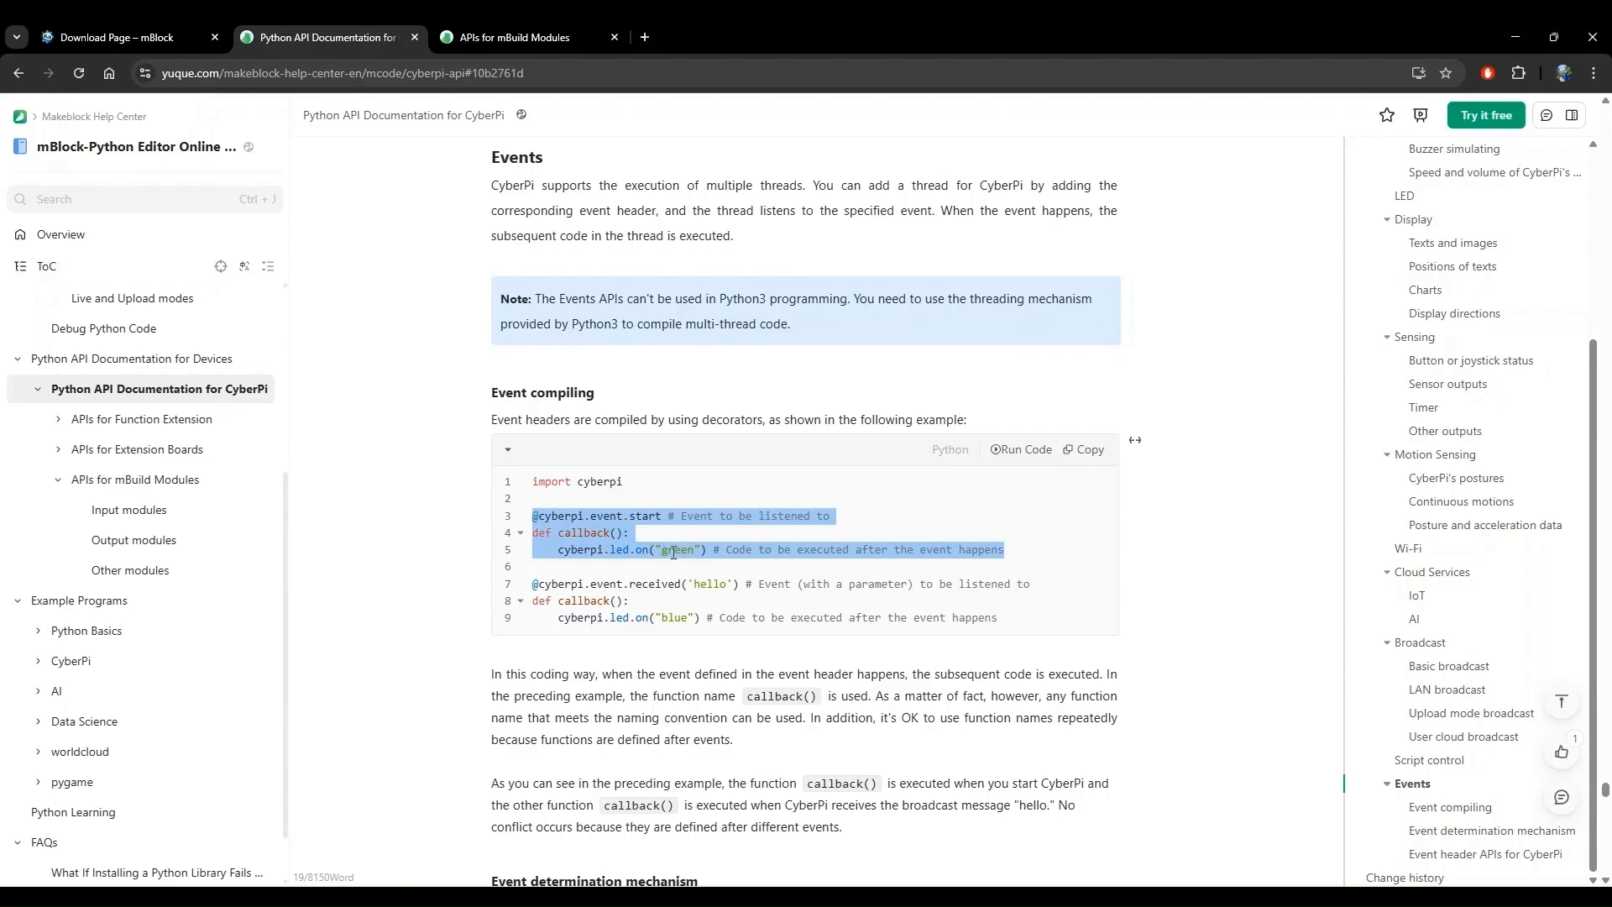
mouse_move(672, 549)
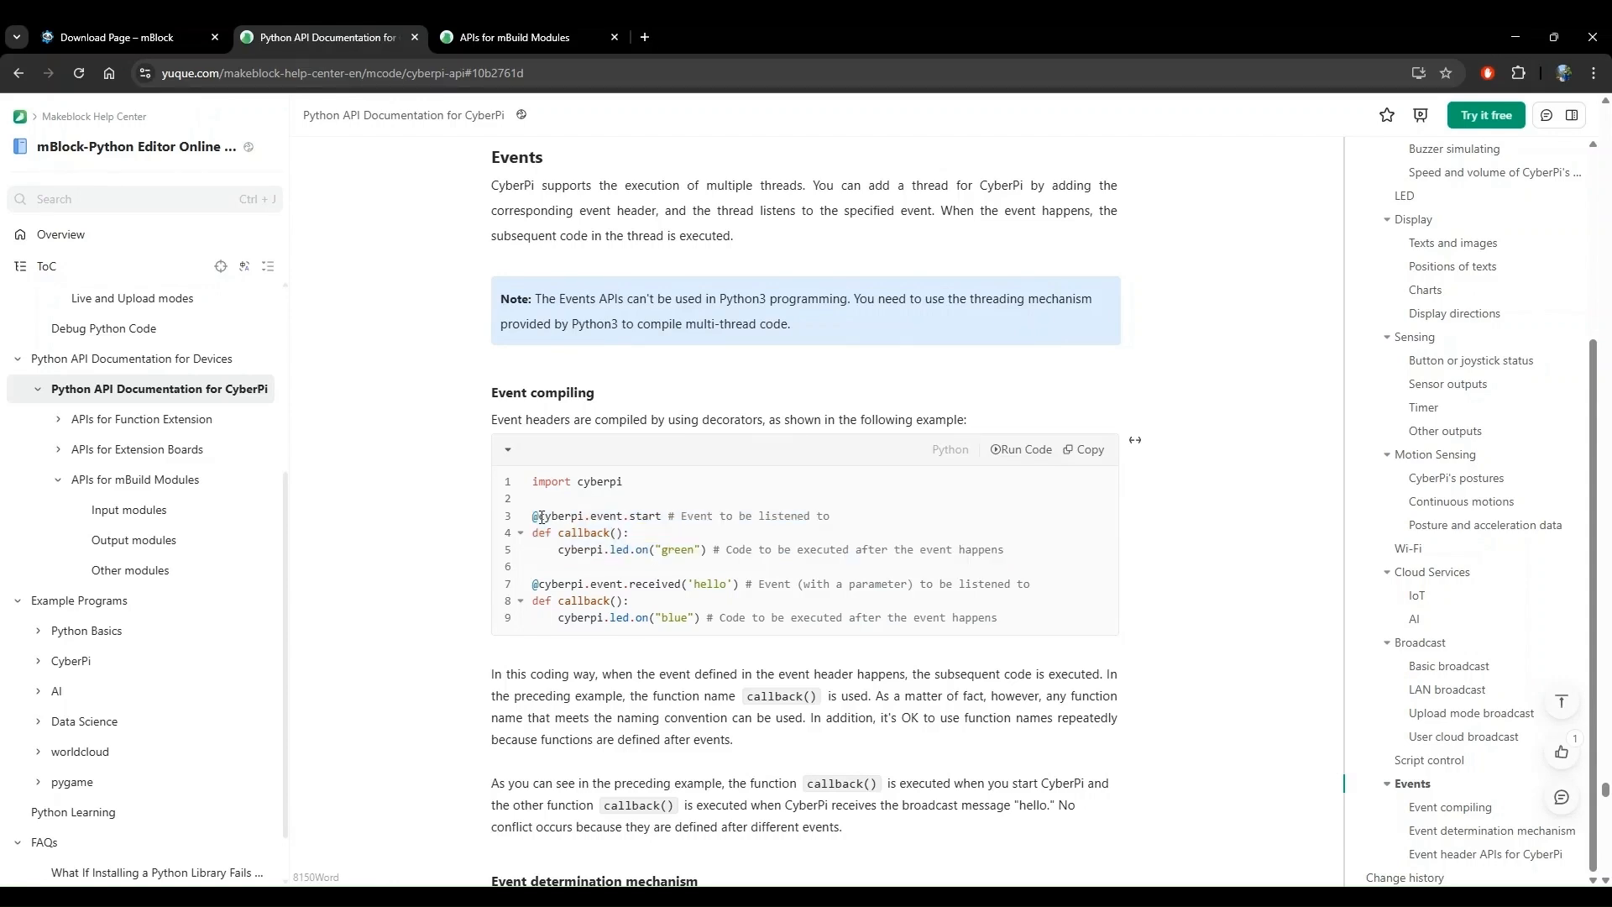
double_click(596, 516)
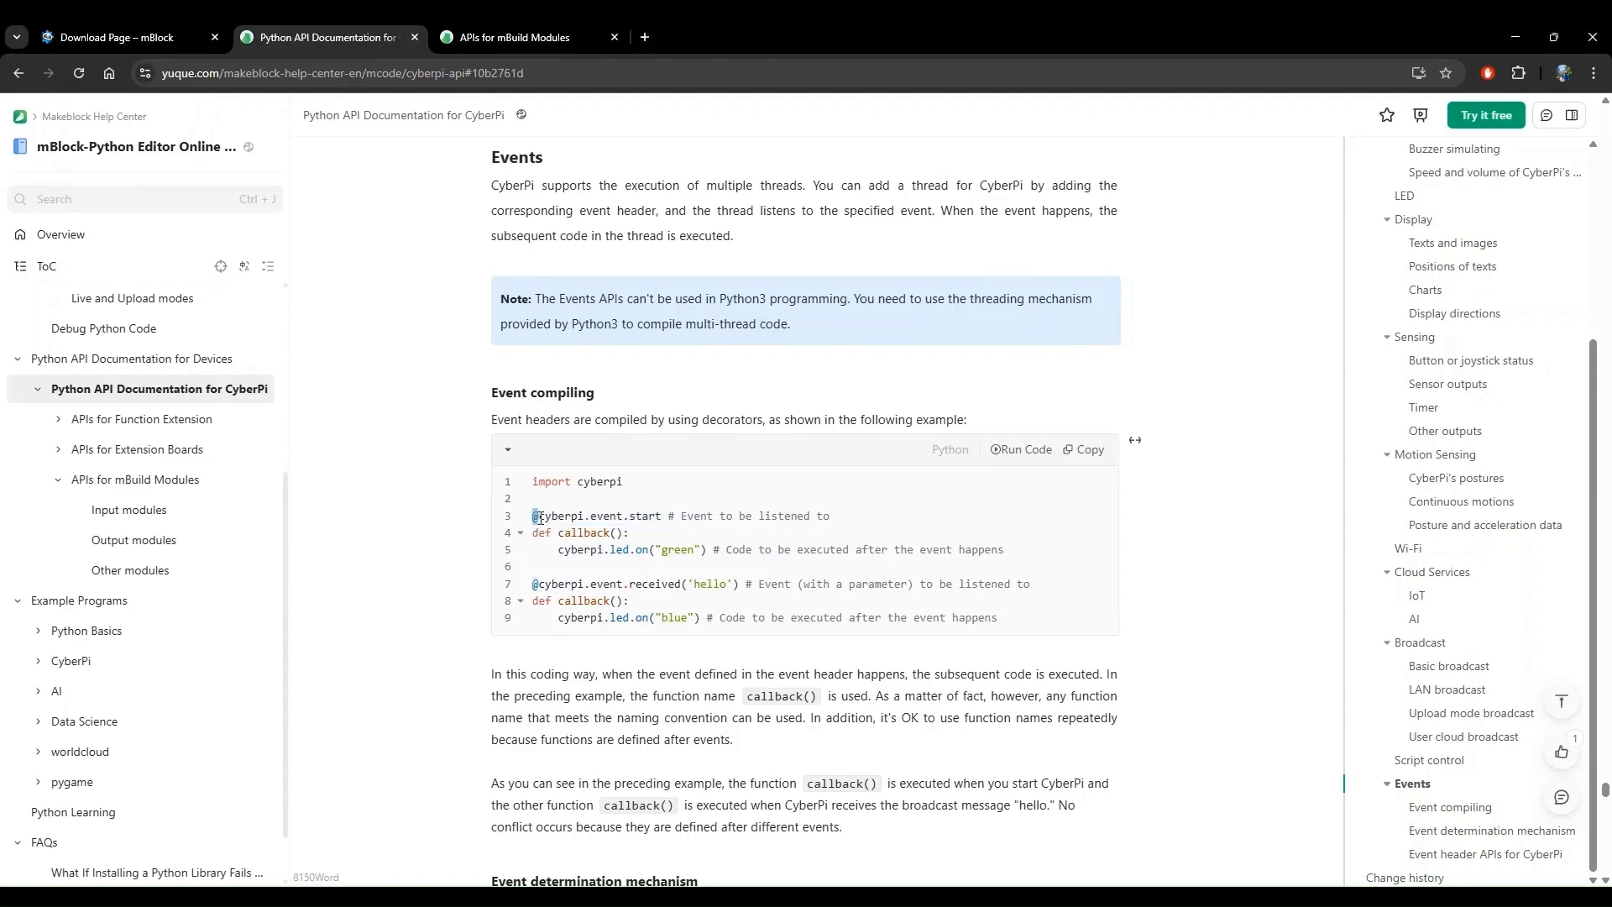
double_click(558, 516)
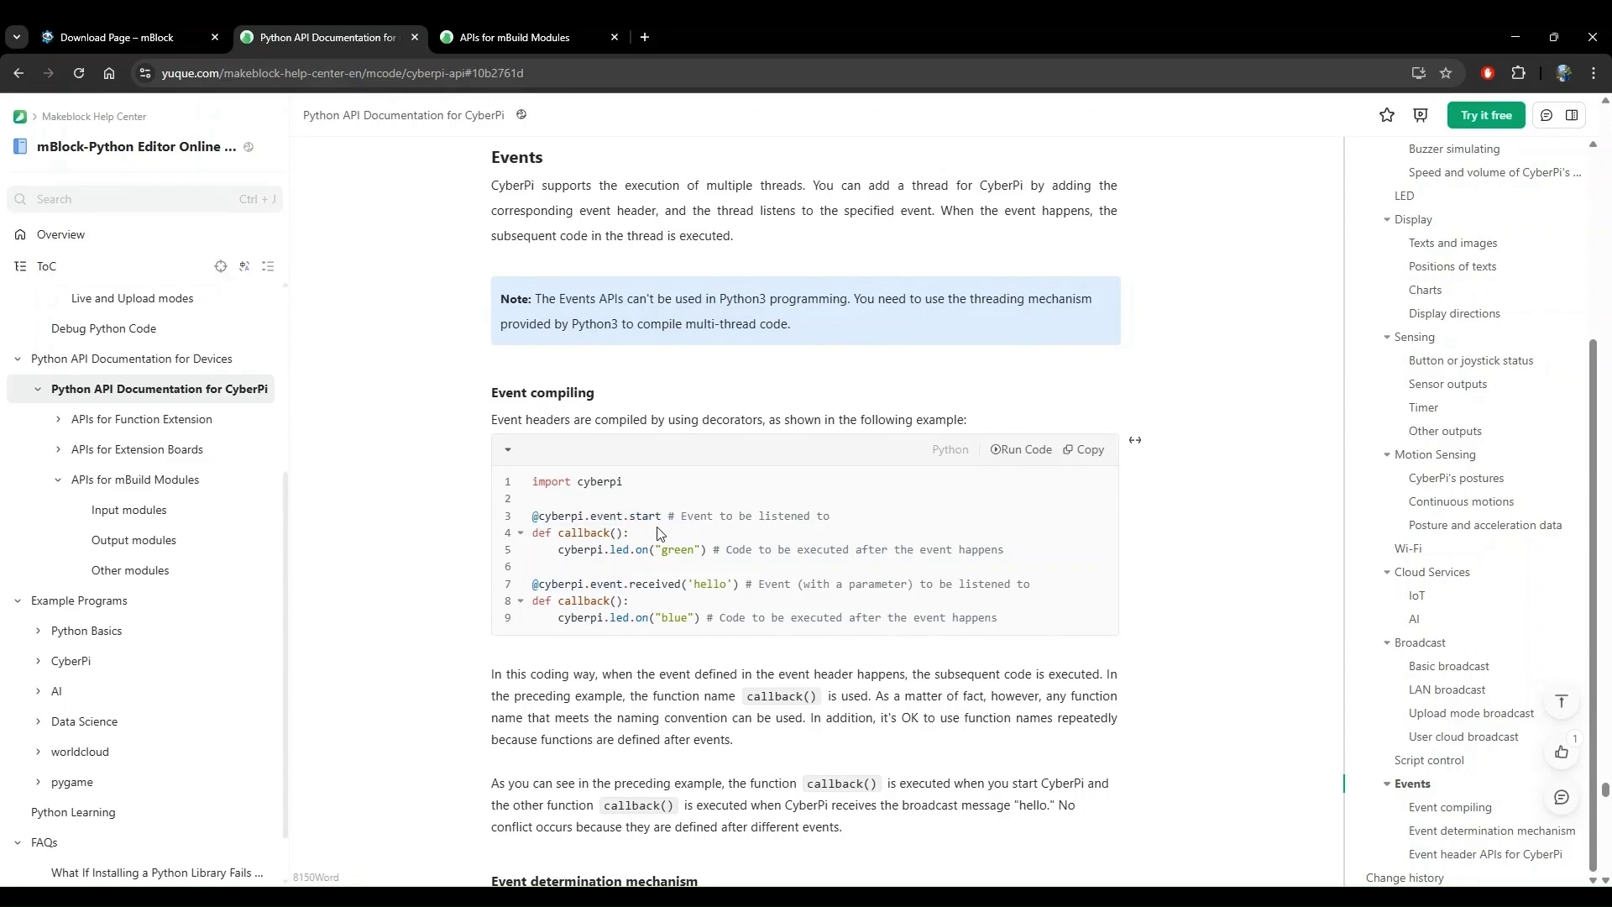
mouse_move(667, 546)
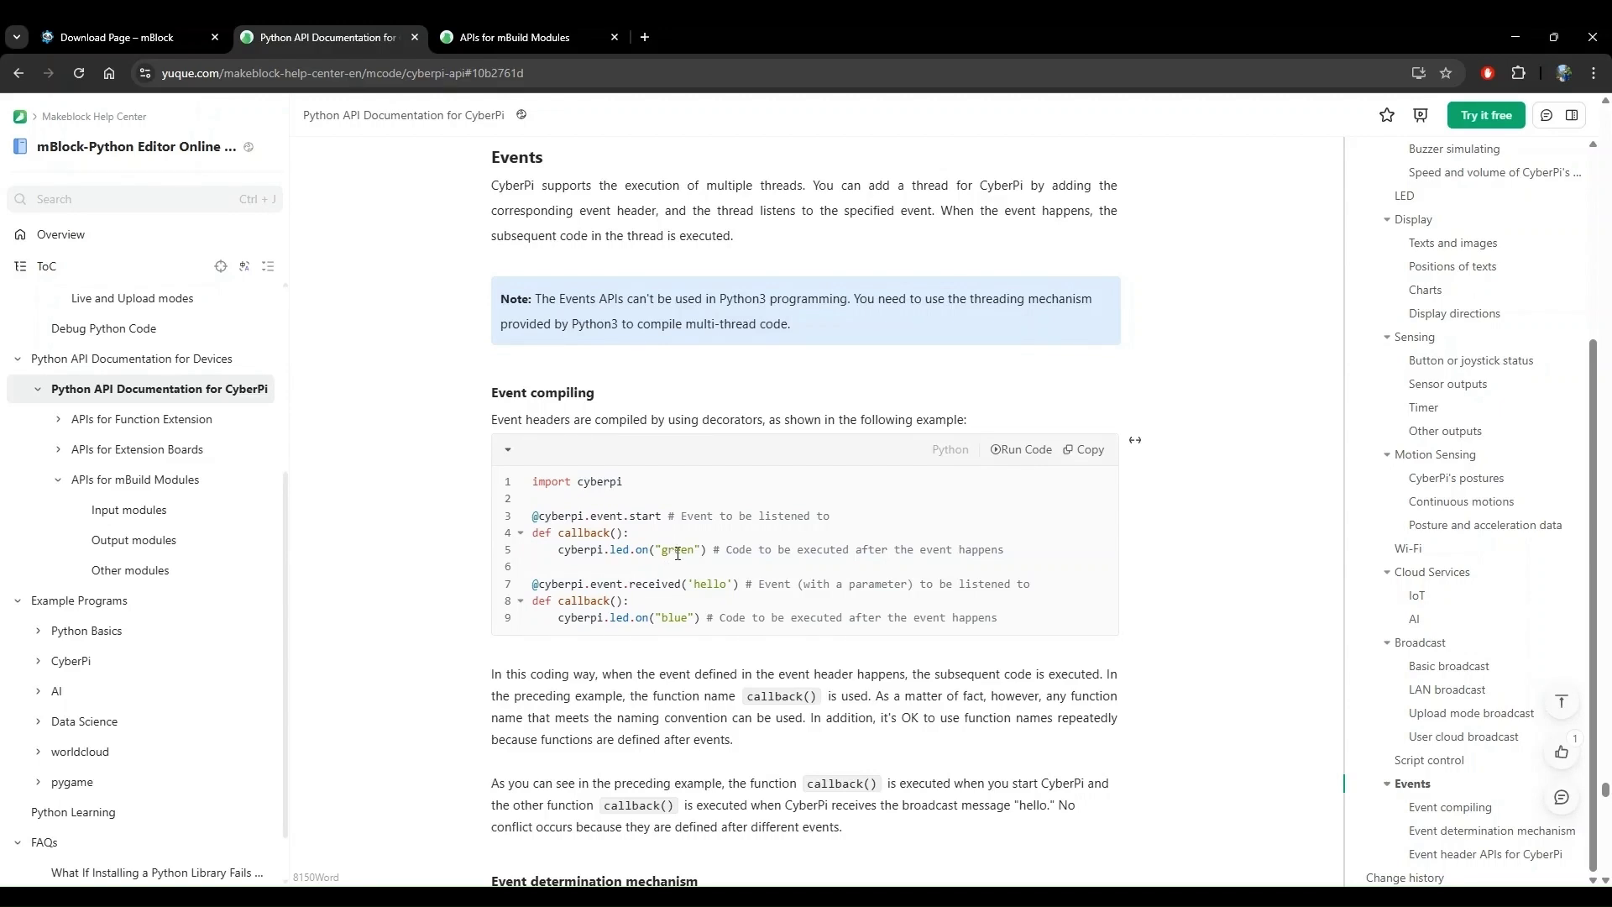
Step: Highlight cyberpi.event.start, then is_press in the button event API cyberpi.event.is_press(name)
scroll("down", 3)
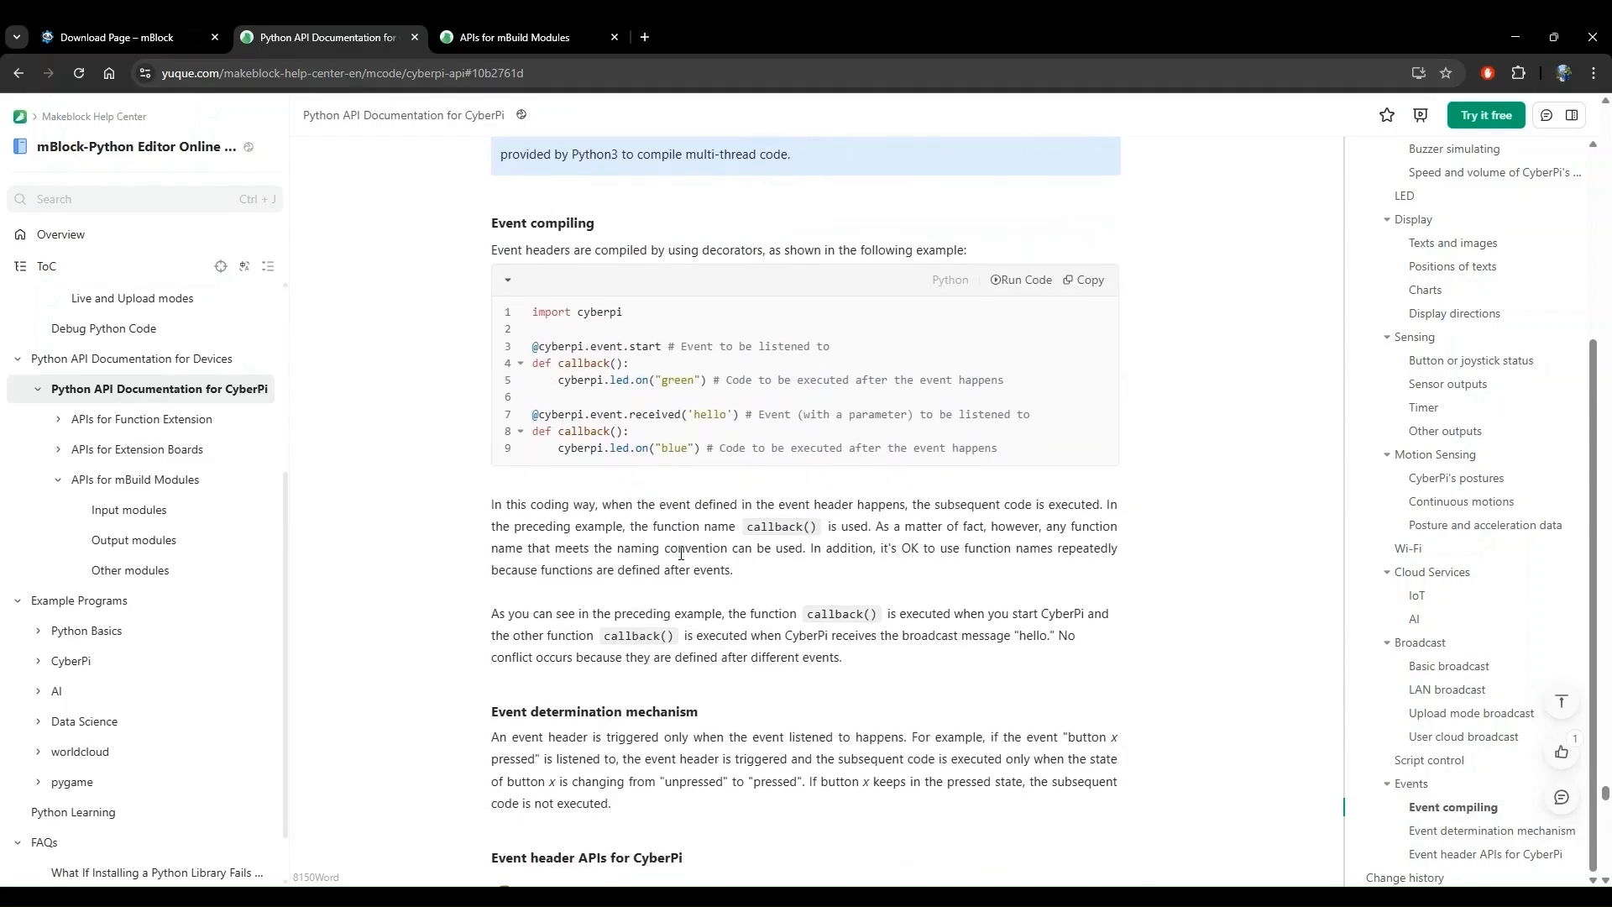
scroll("down", 3)
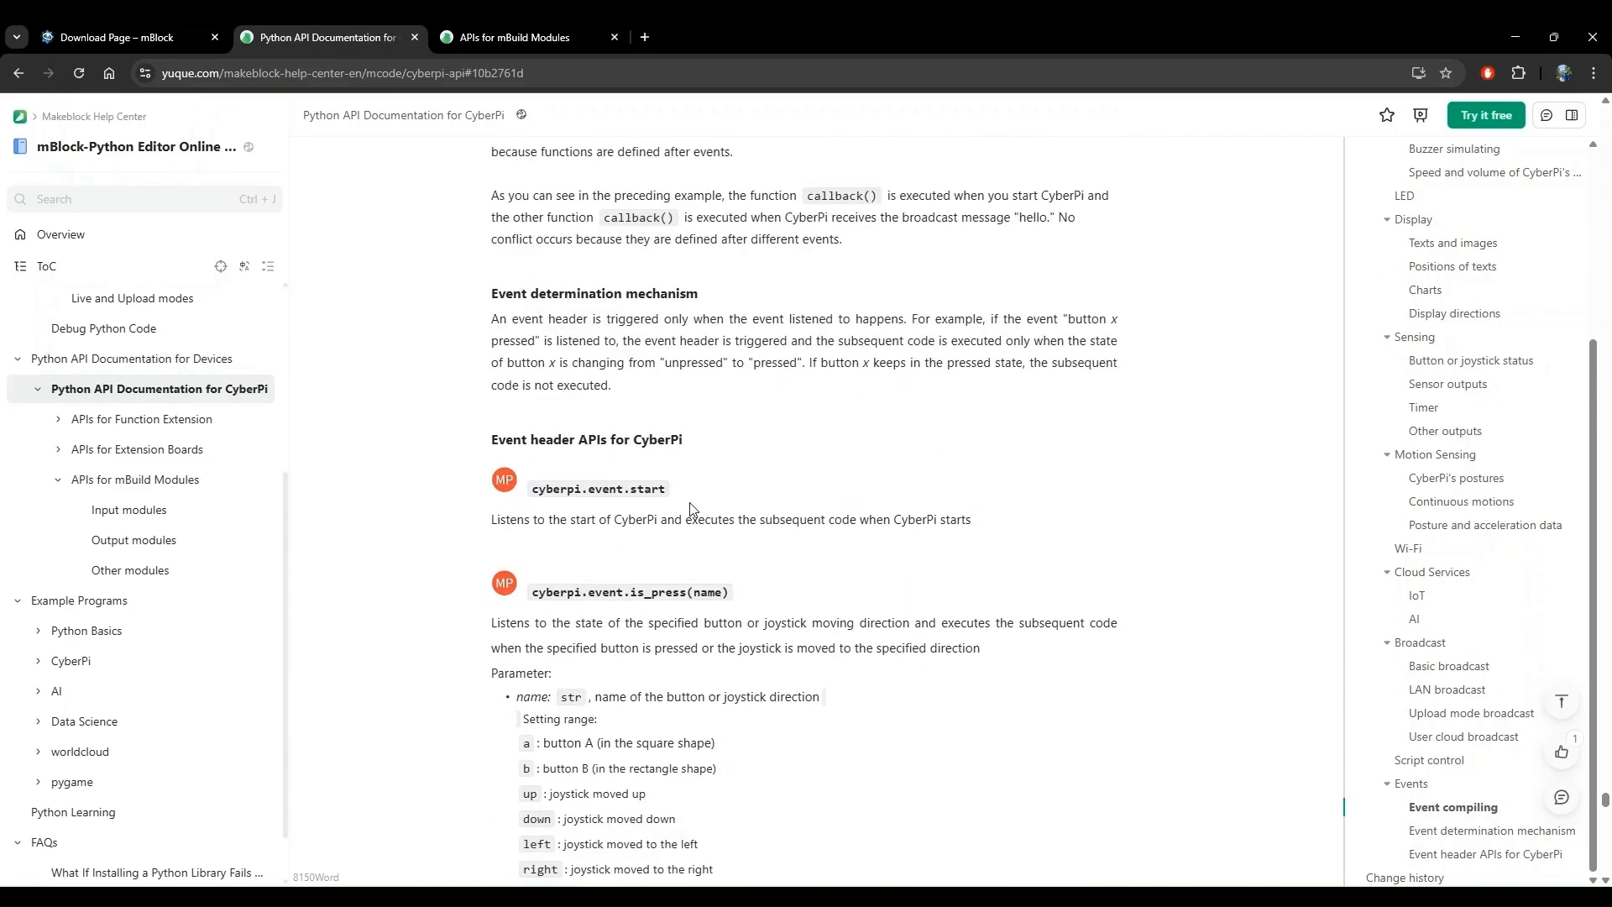
double_click(597, 487)
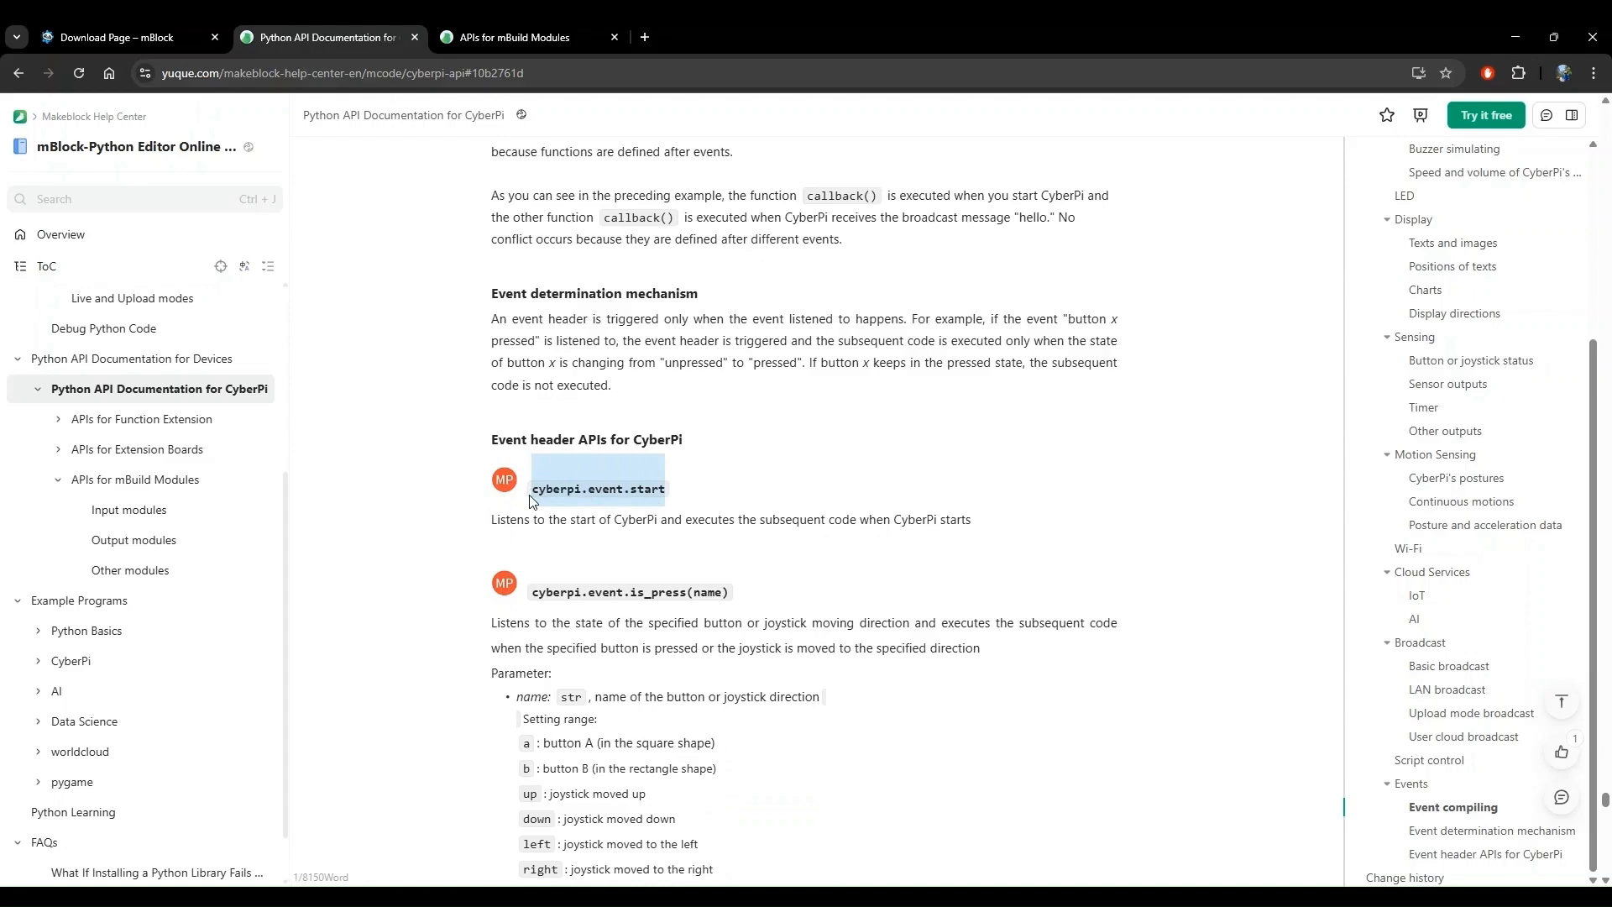
left_click(672, 546)
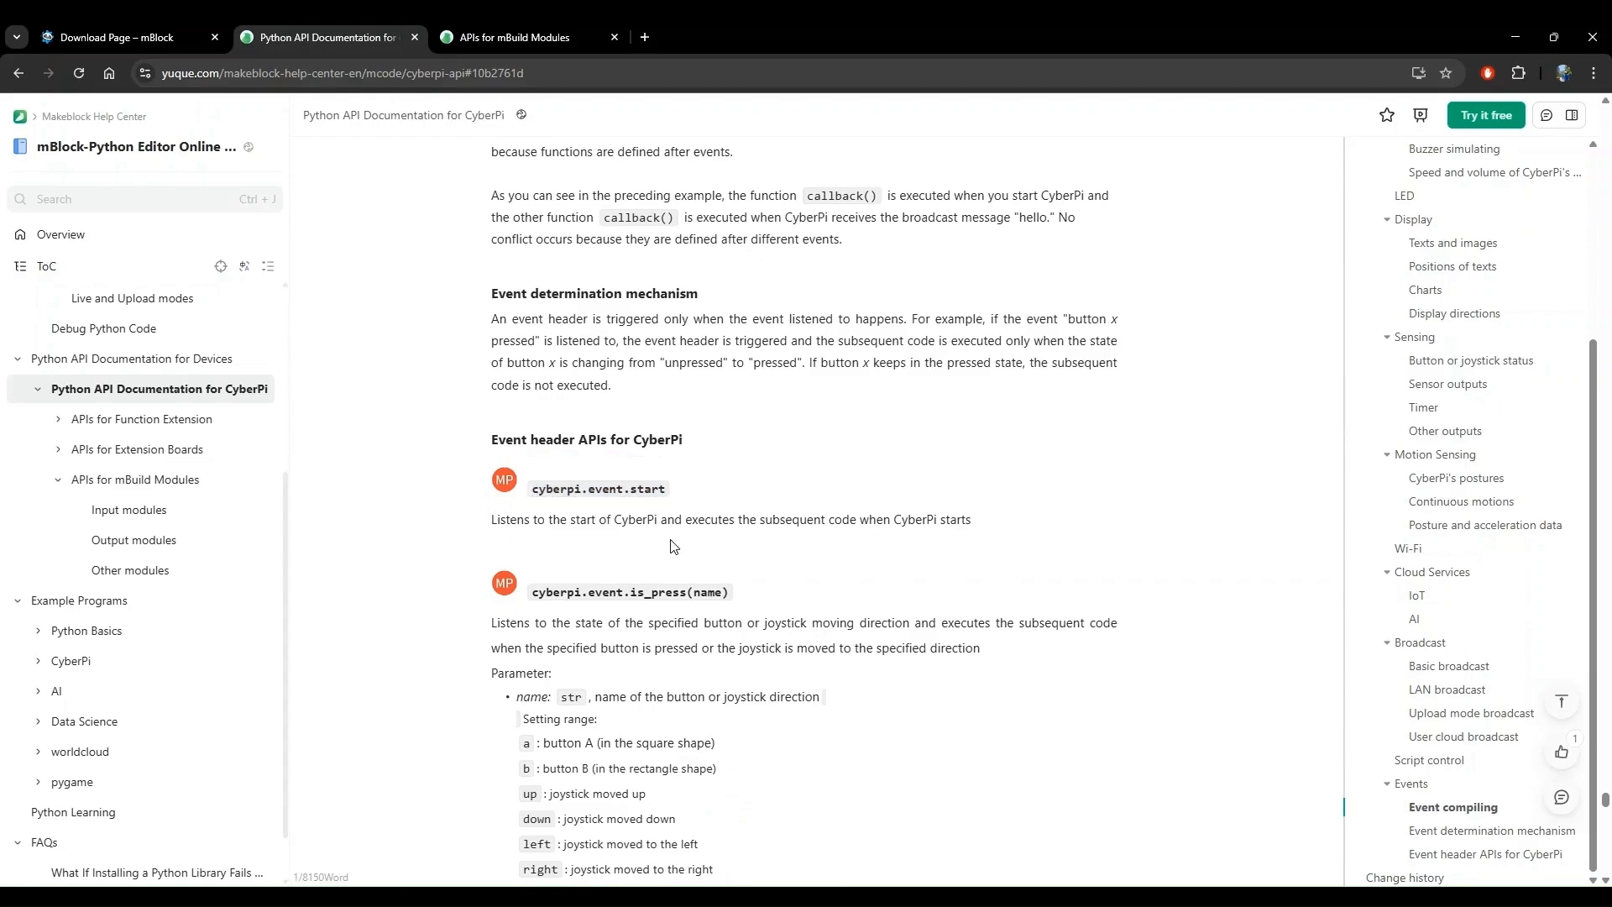
double_click(709, 591)
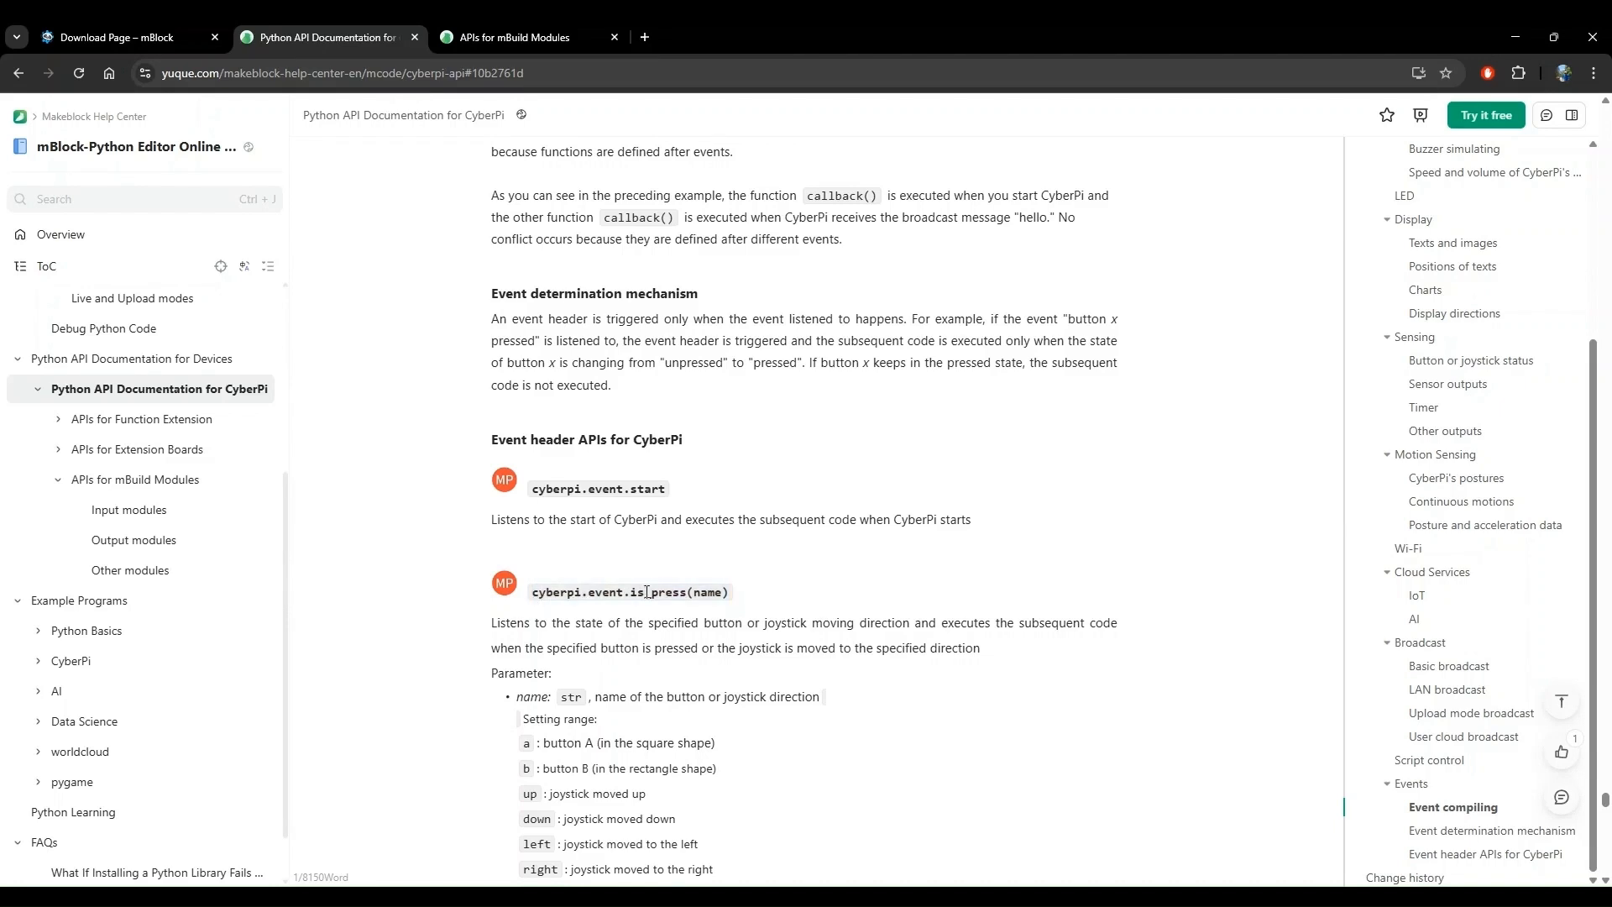
double_click(651, 591)
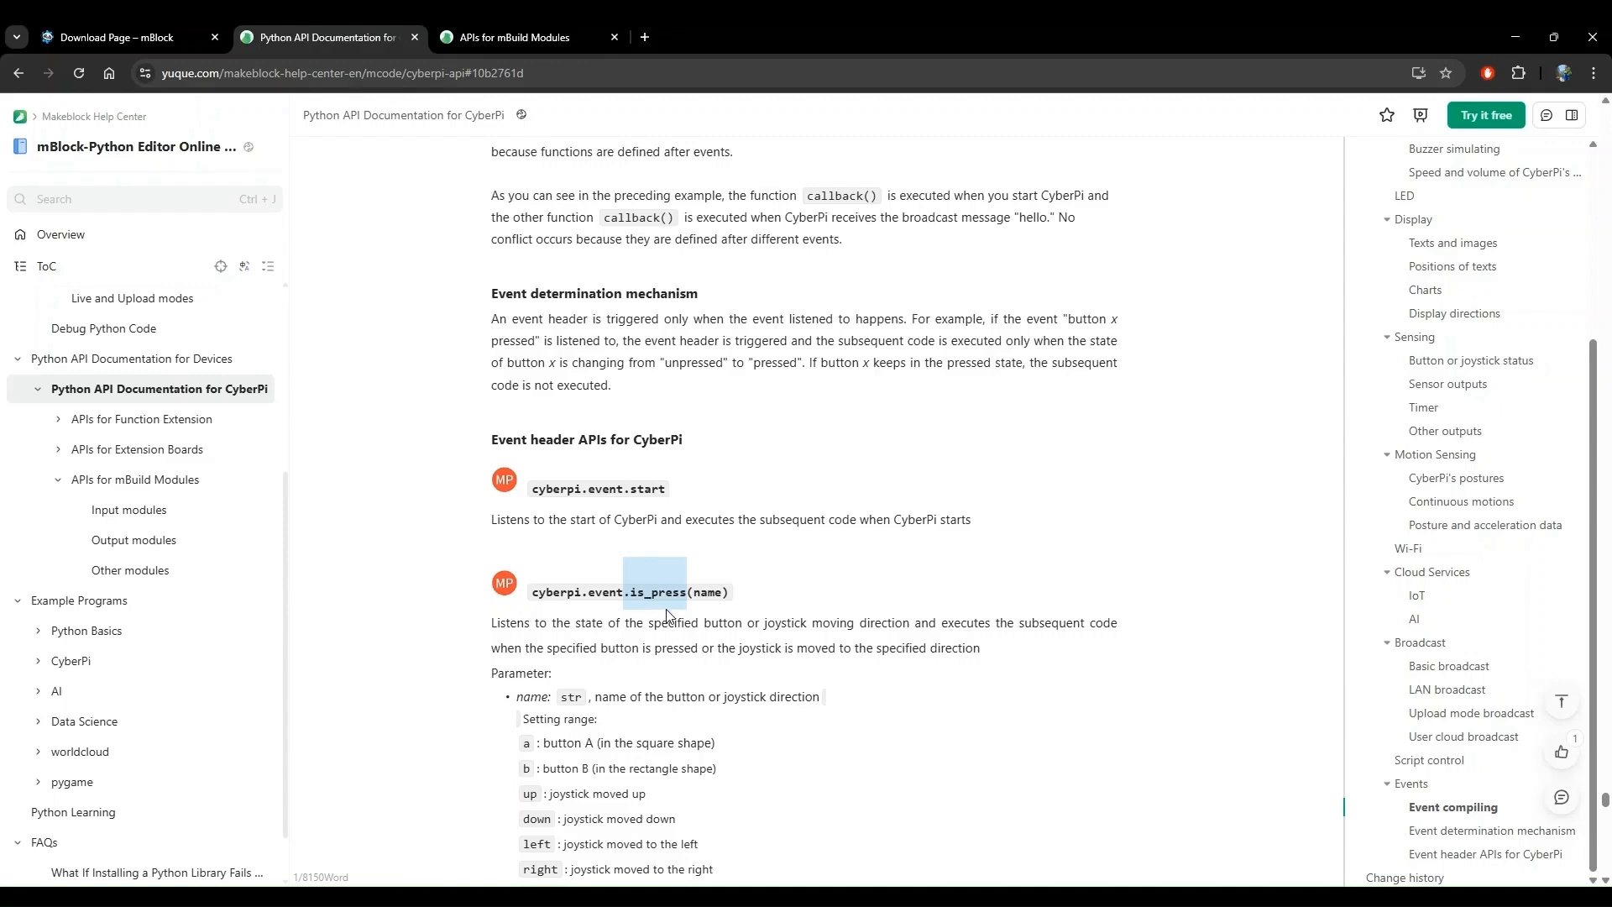
scroll("down", 3)
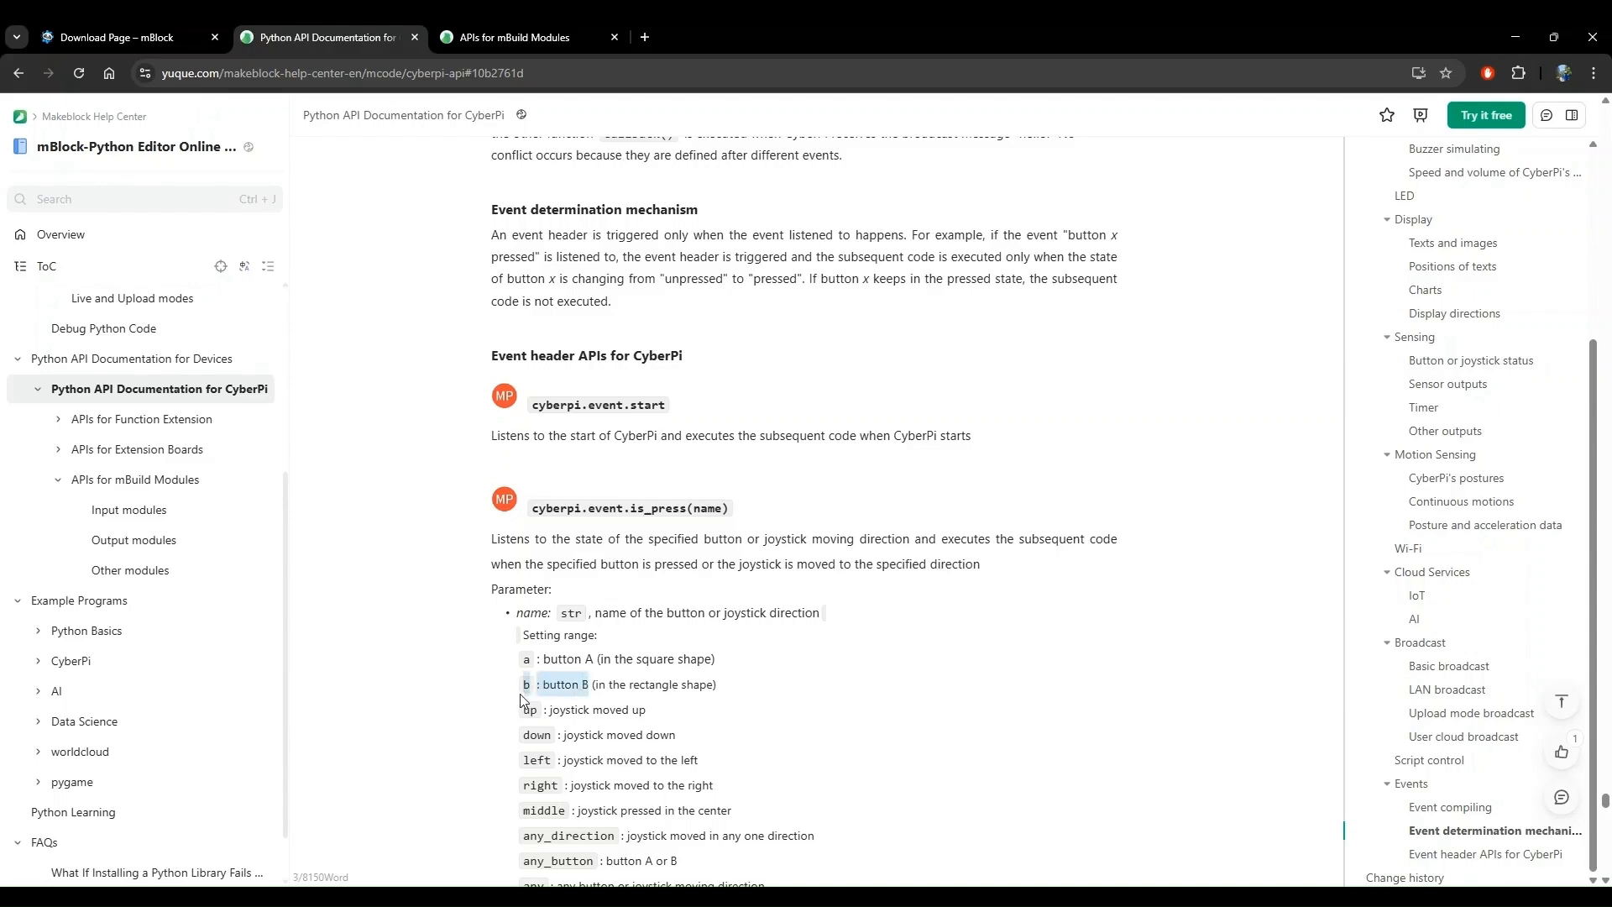
mouse_move(537, 686)
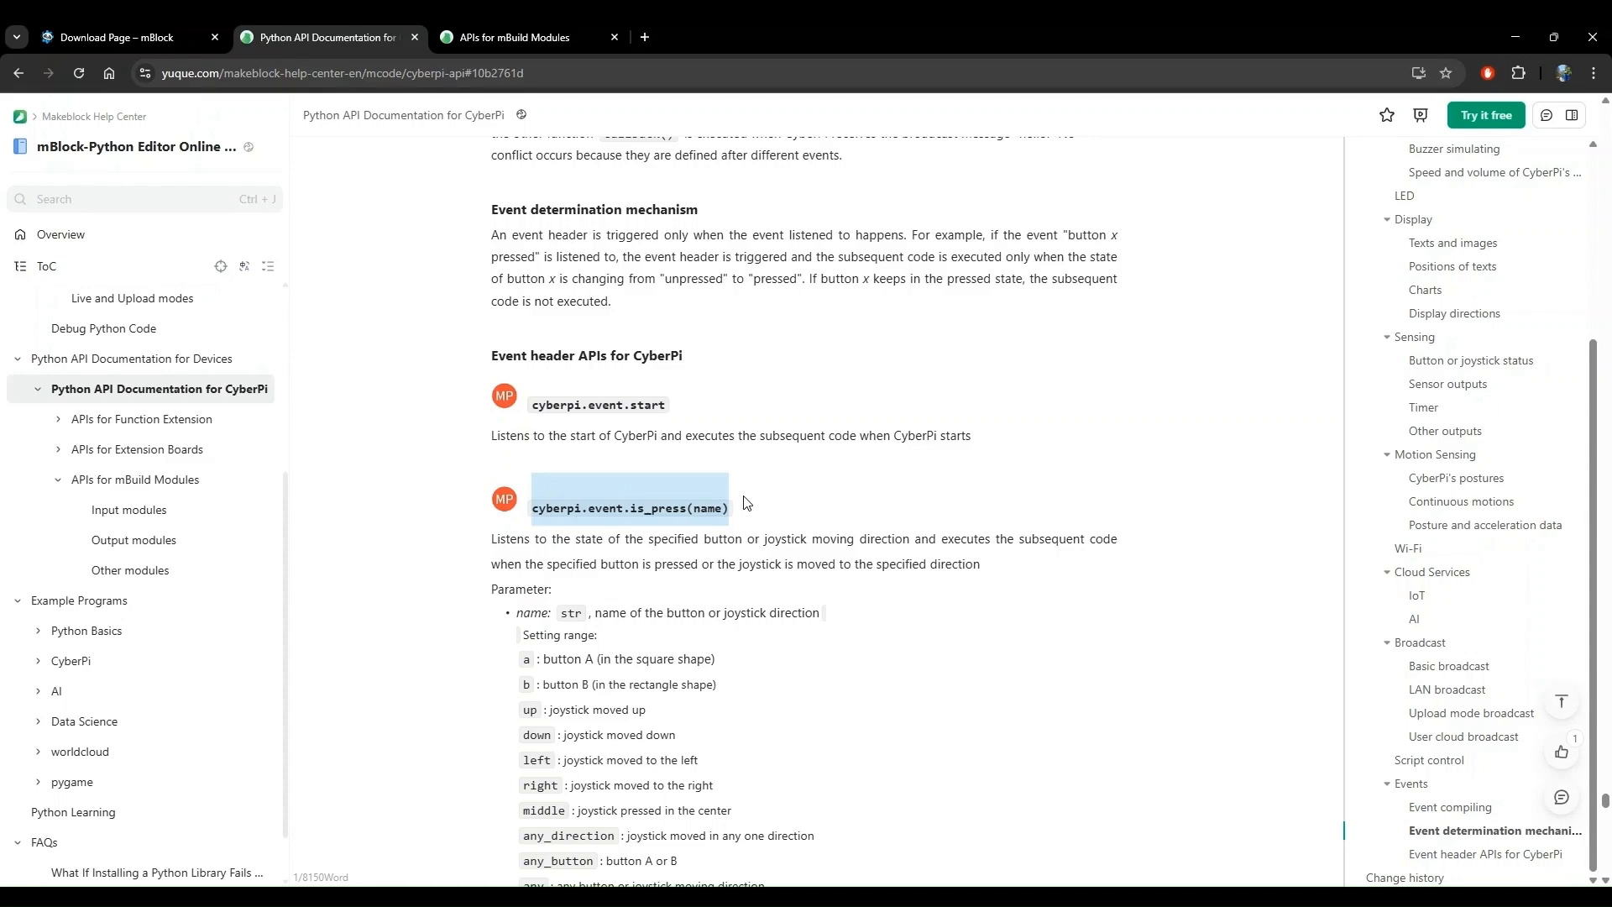
mouse_move(758, 504)
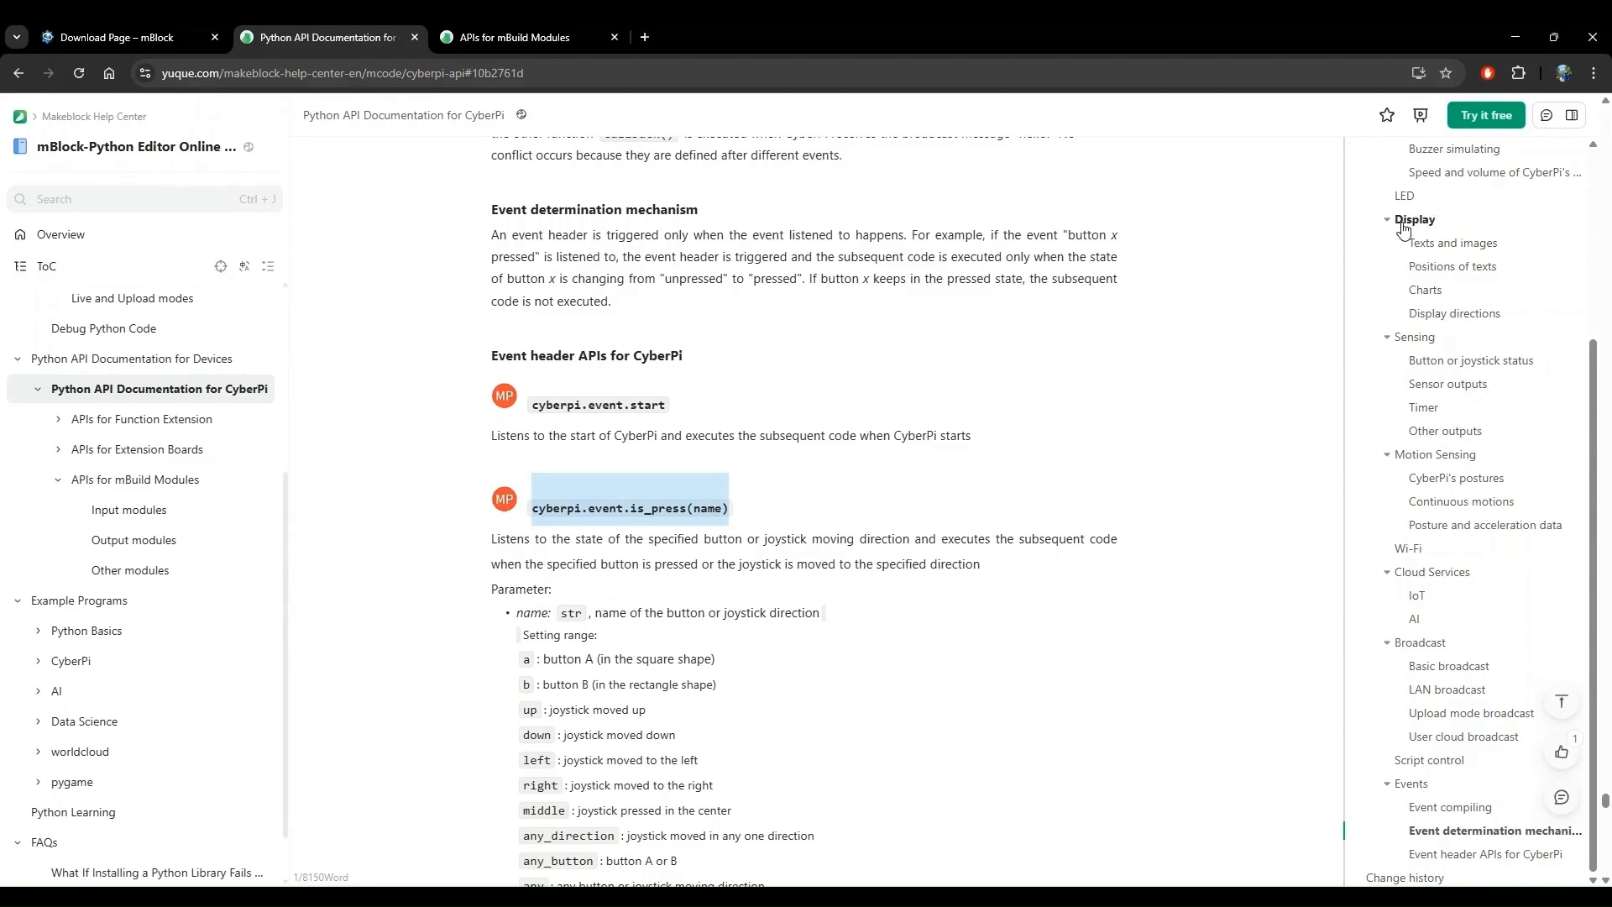
Step: Go to the Display section and highlight println in cyberpi.console.println, viewing its example
left_click(1415, 218)
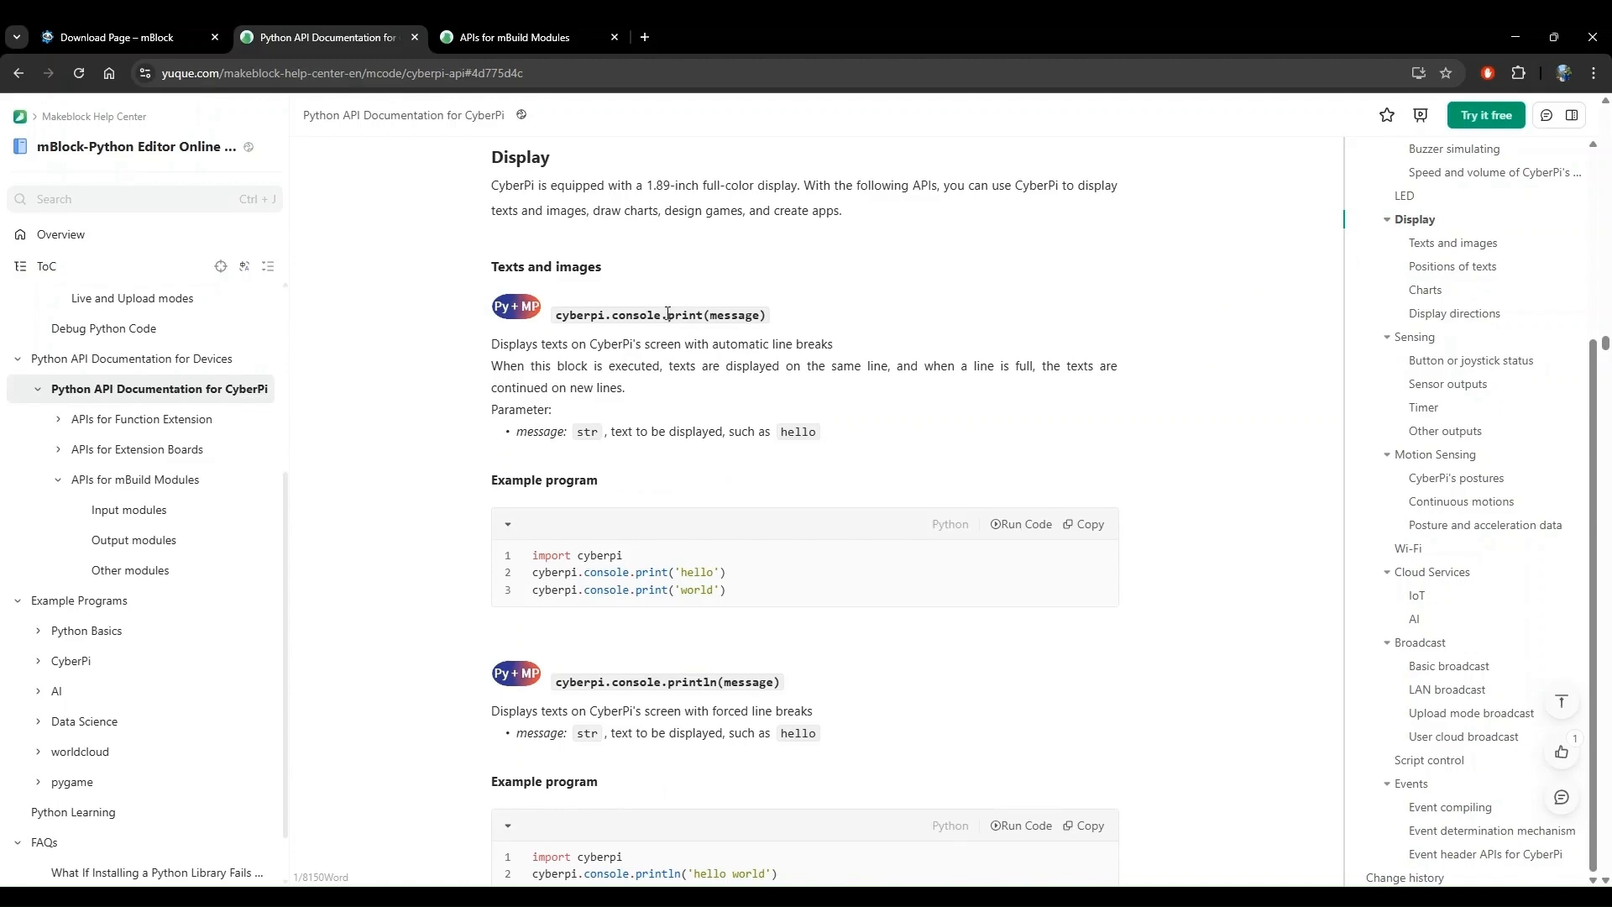
double_click(684, 682)
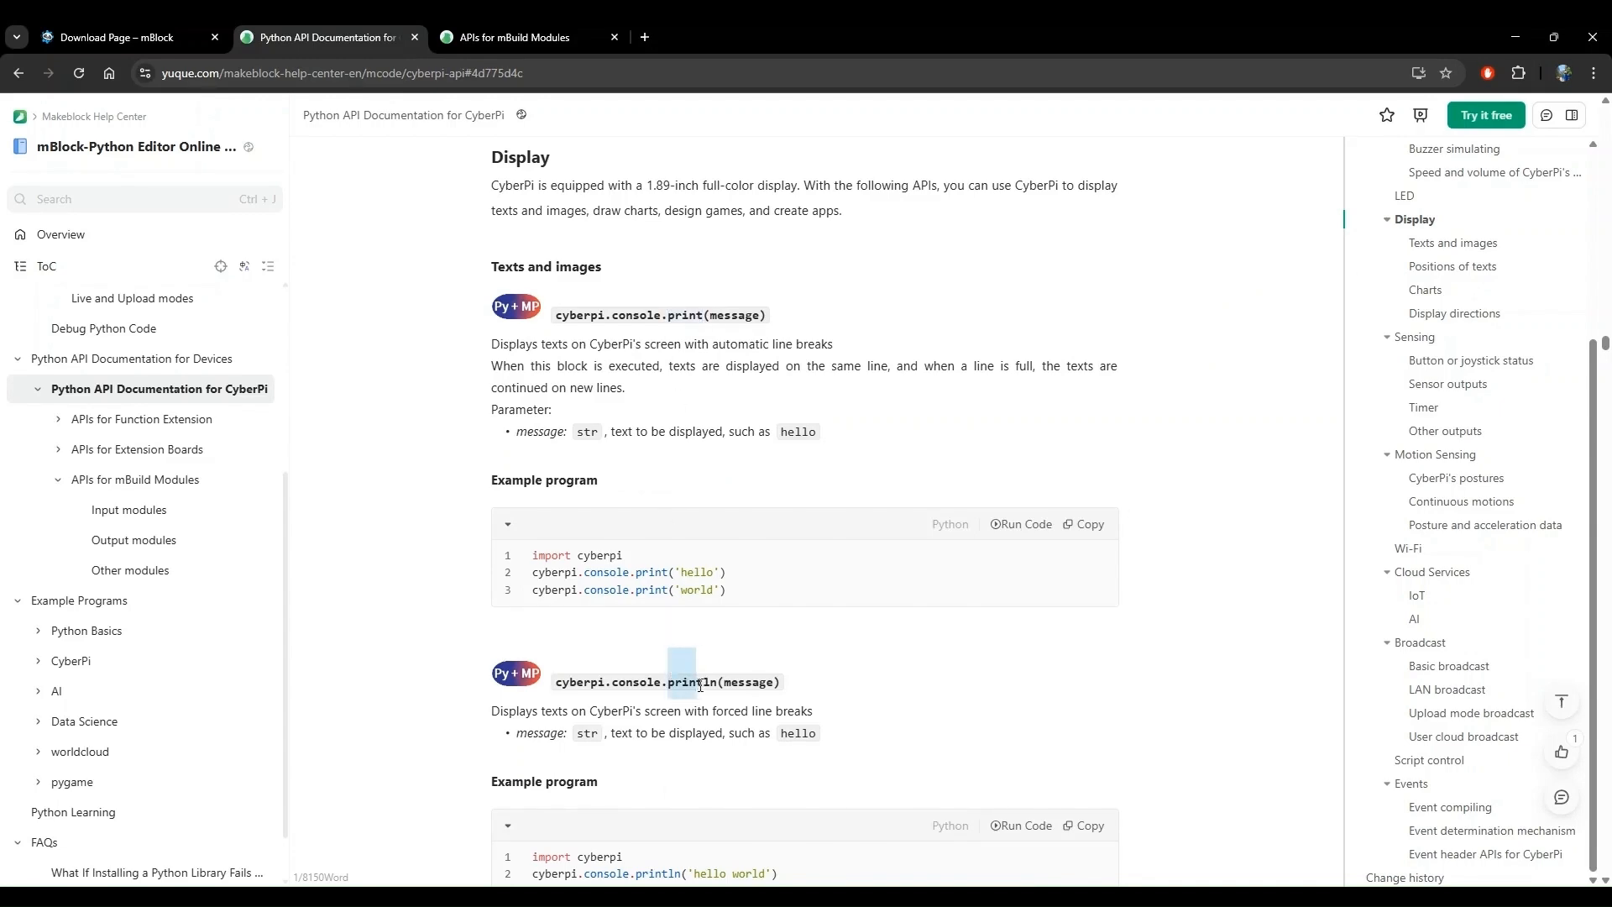
scroll("down", 3)
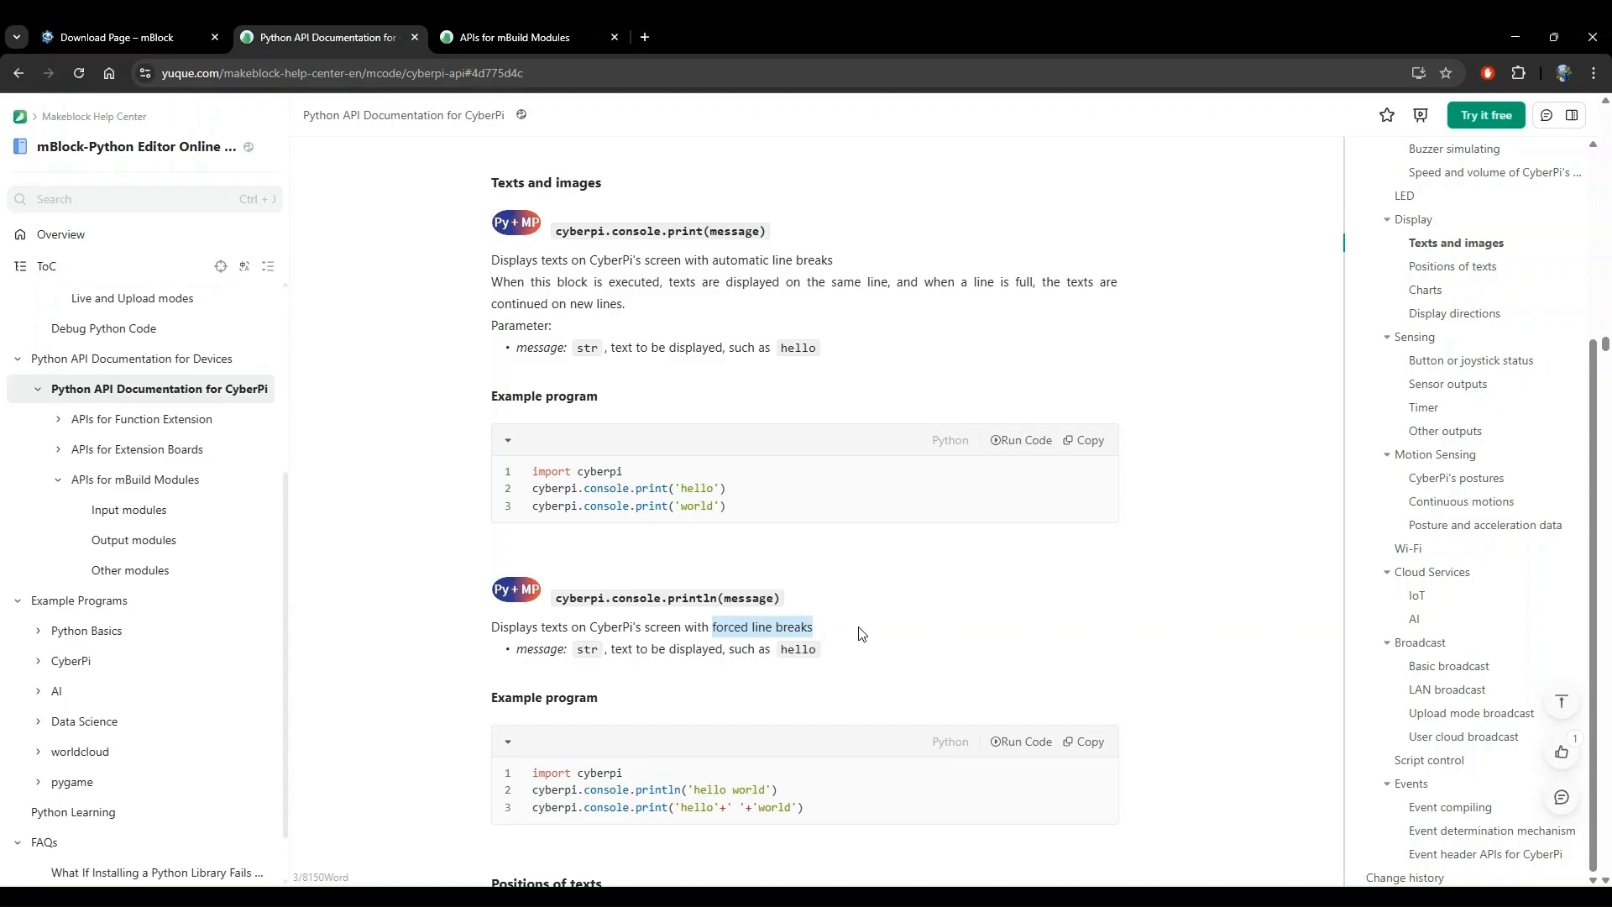
mouse_move(843, 628)
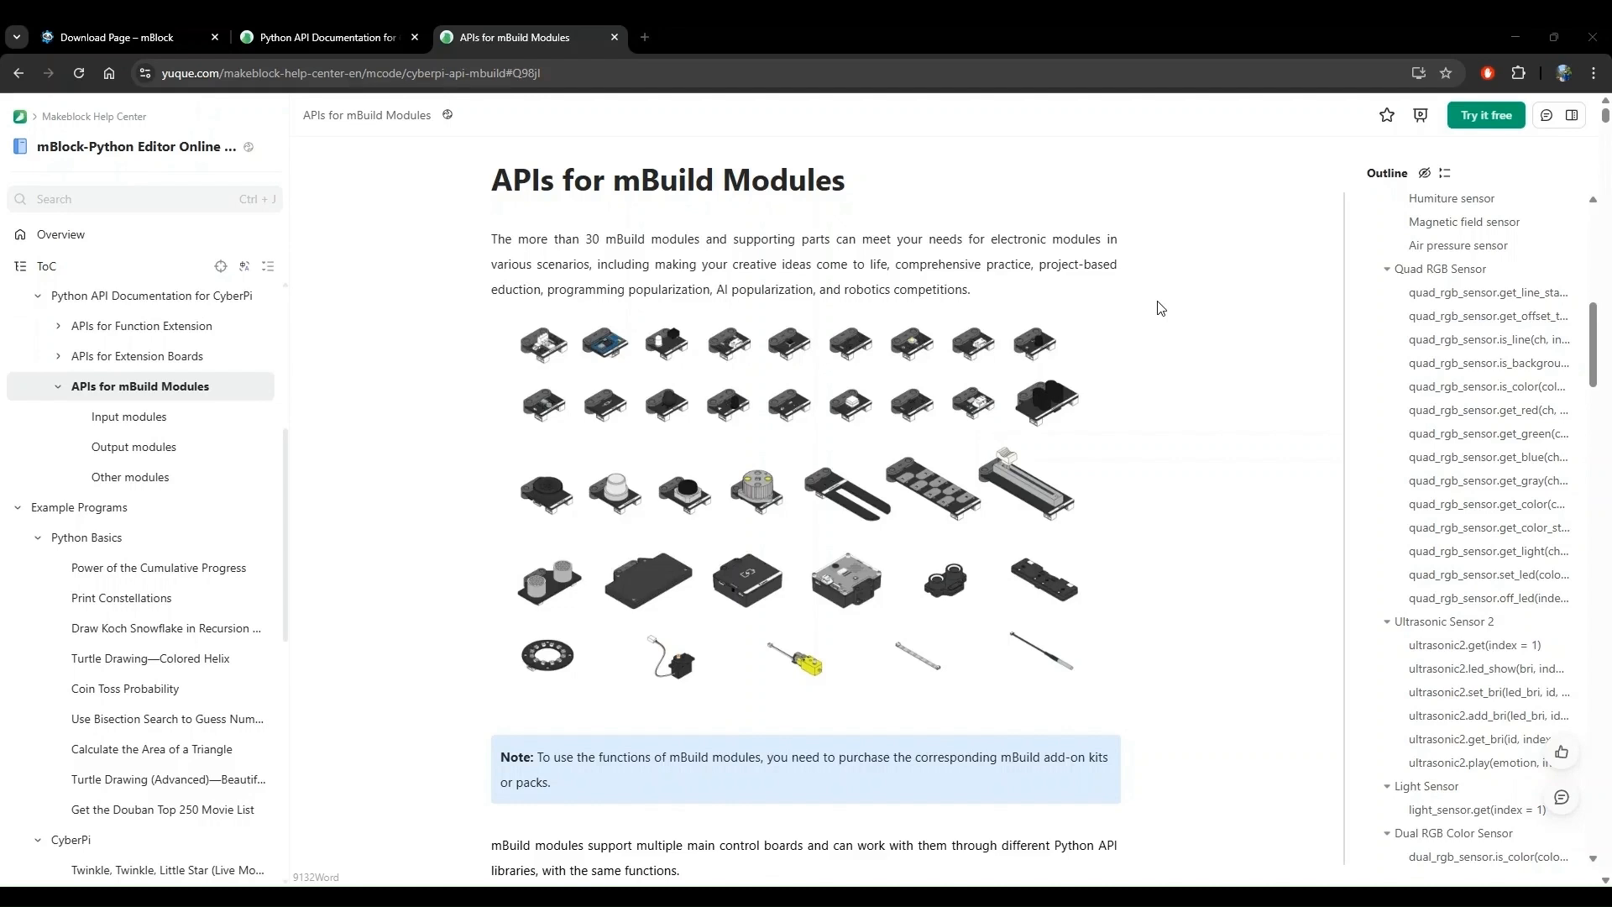
mouse_move(1398, 190)
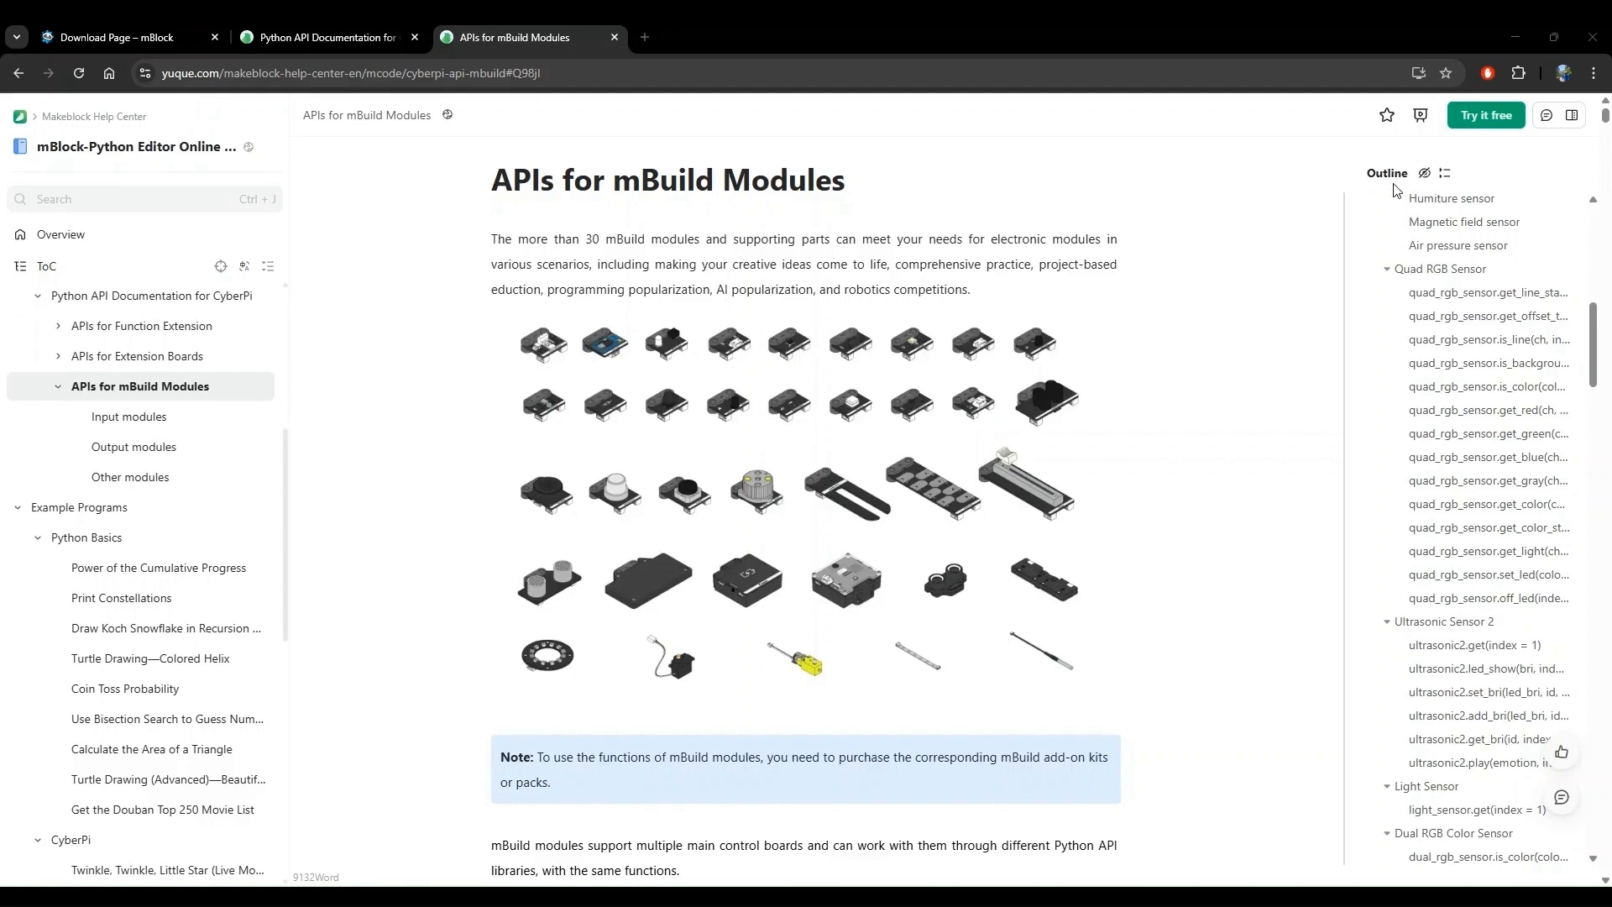
Step: Reach the Ultrasonic Sensor 2 section and highlight the distance description of ultrasonic2.get(index = 1)
scroll("down", 3)
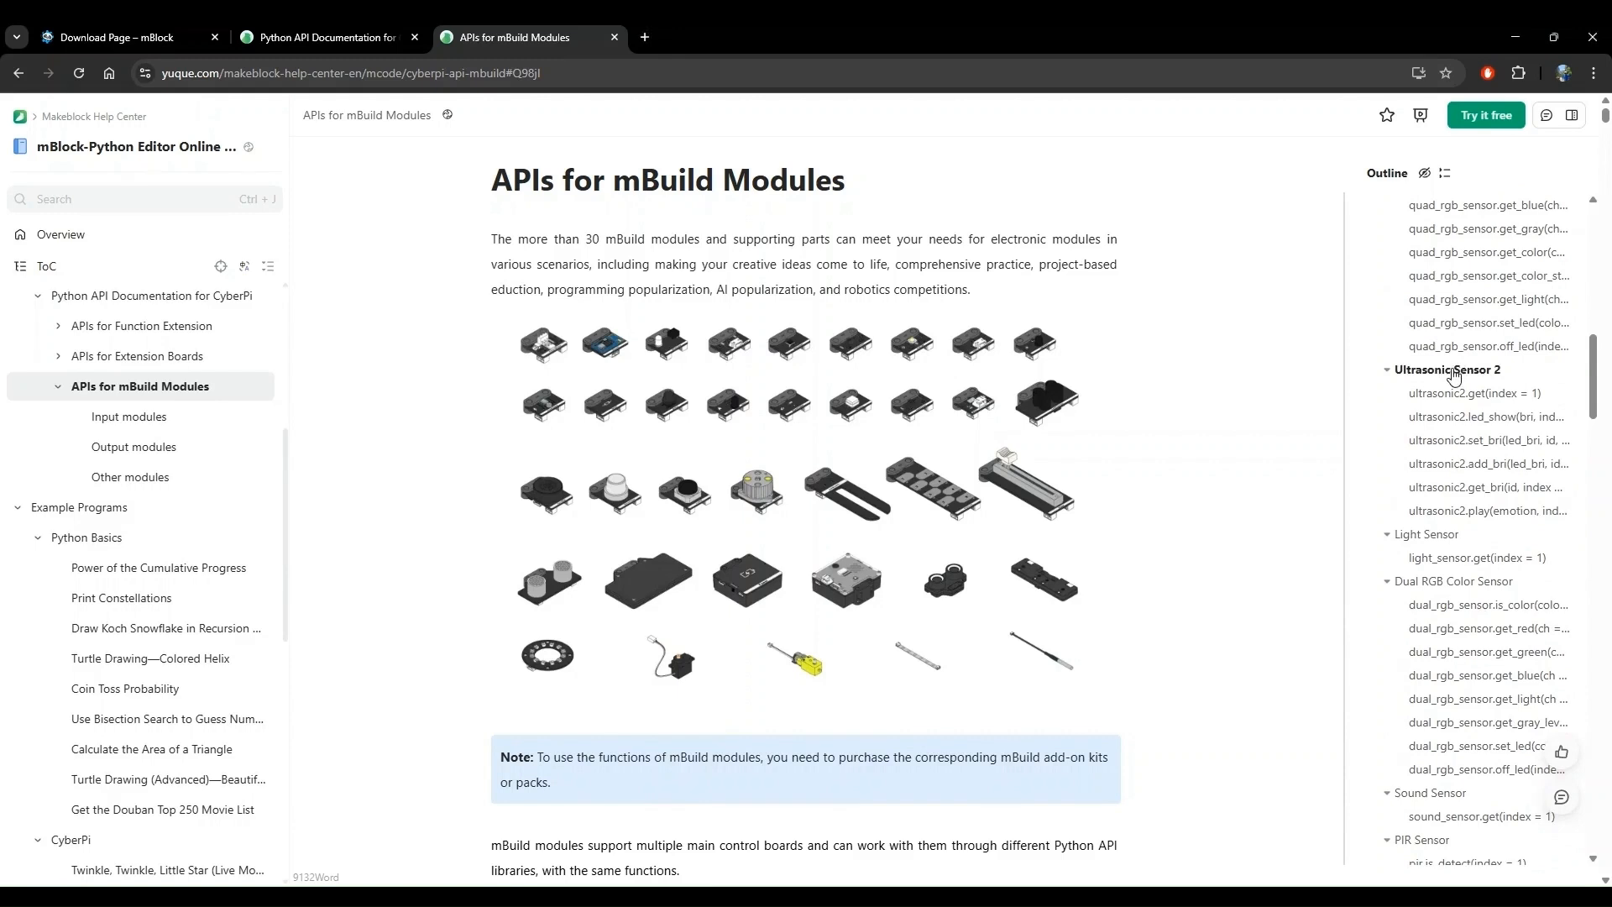
left_click(1454, 370)
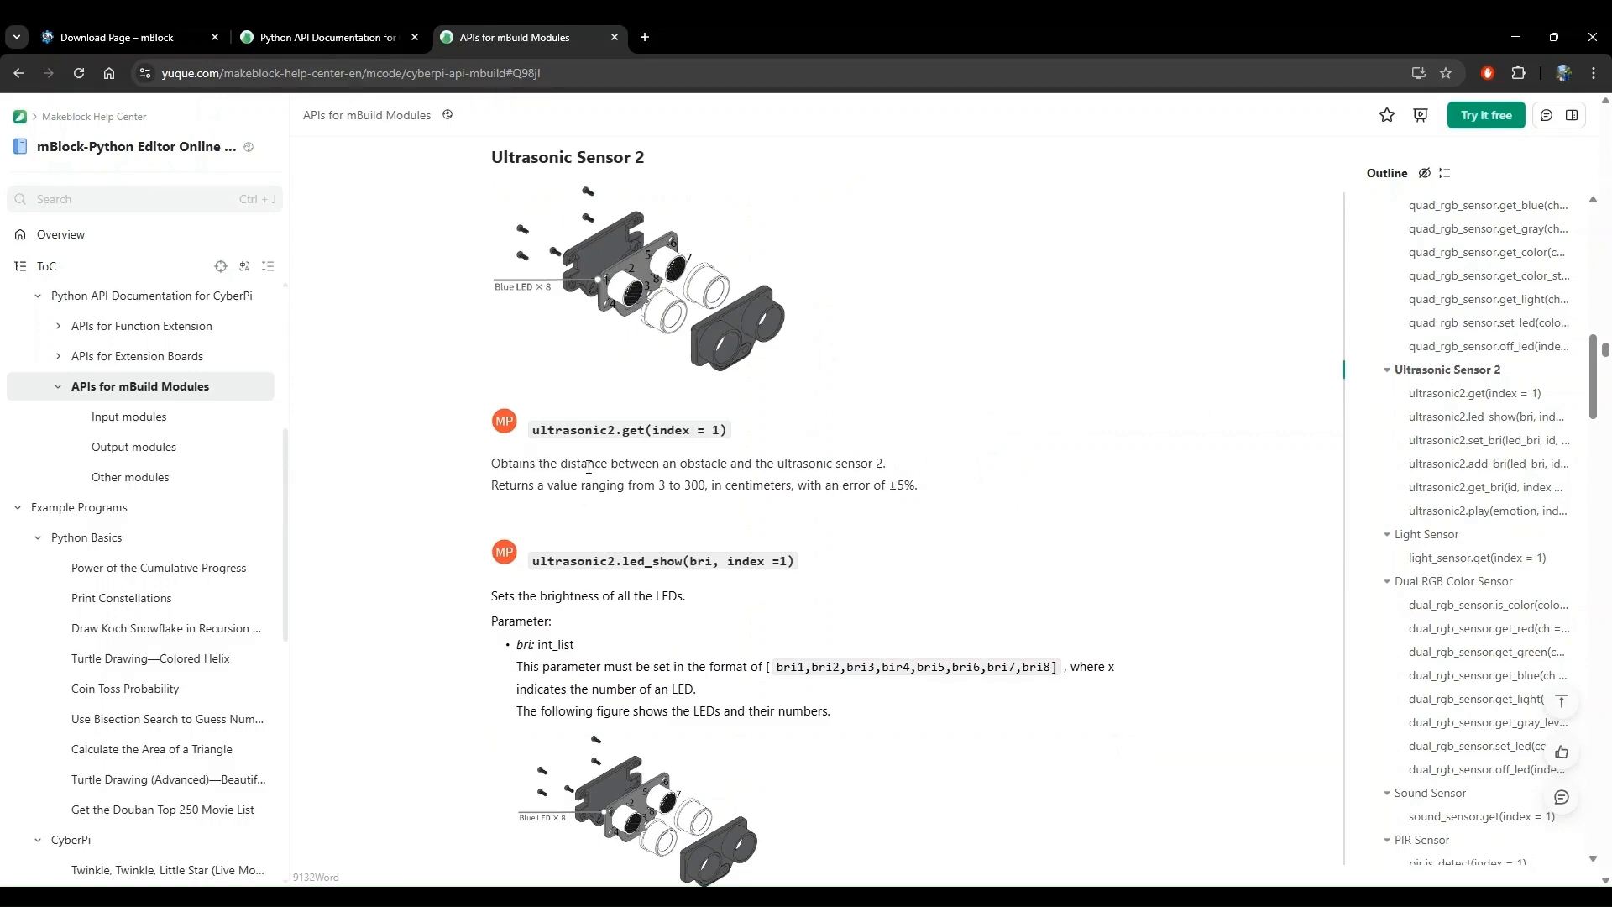
left_click_drag(492, 464, 882, 464)
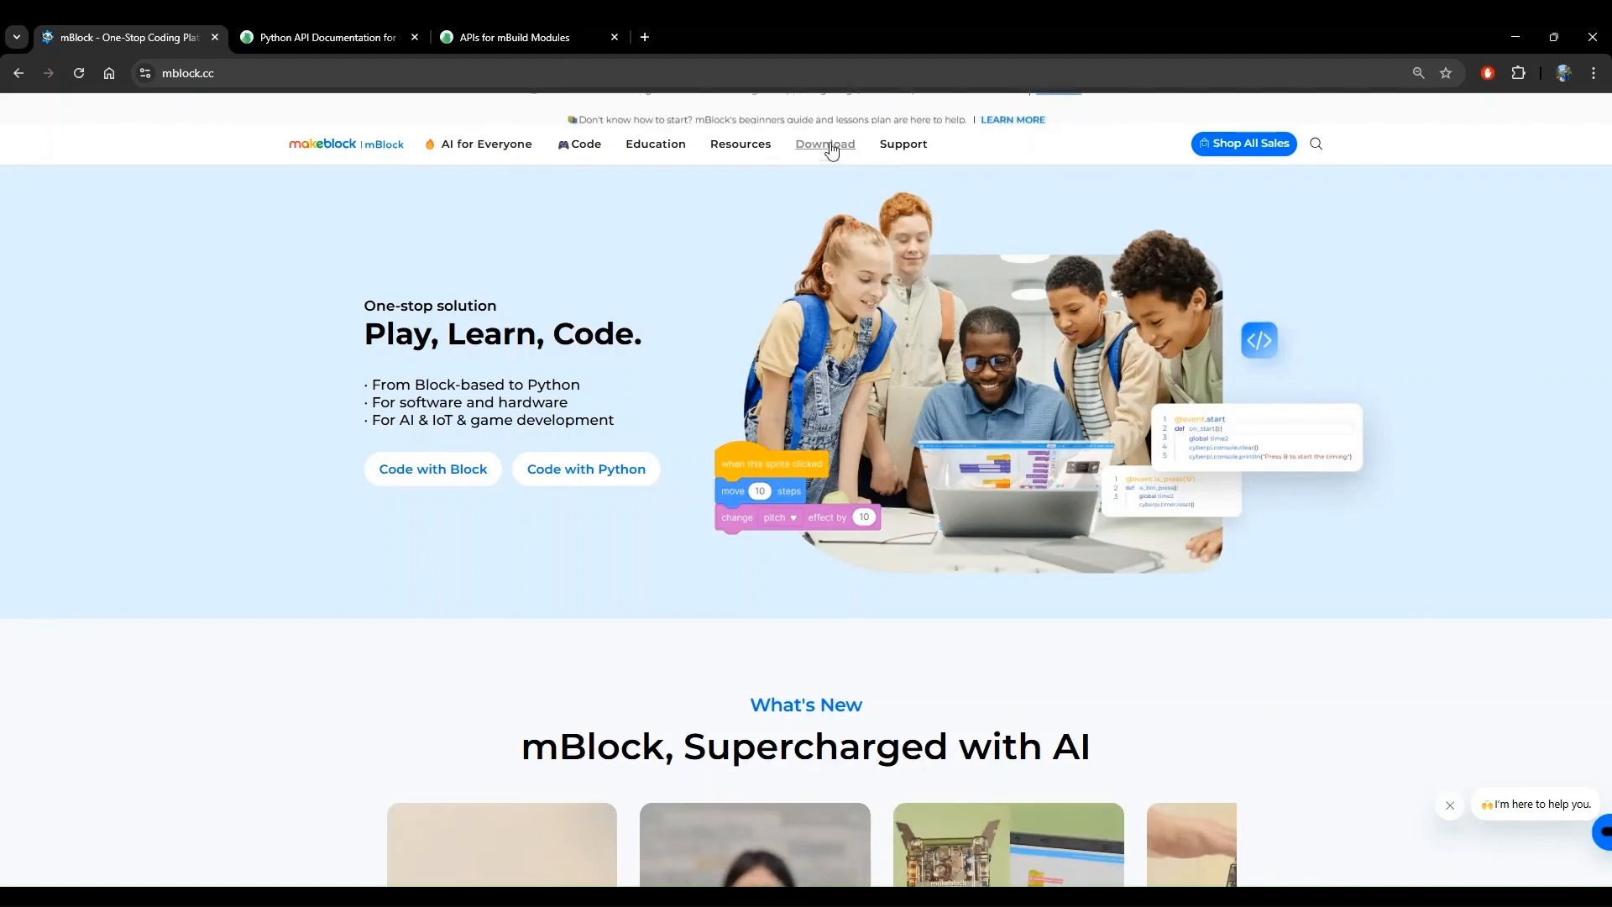
Step: Request the mBlock PC version download for Windows from the mblock.cc Download page
left_click(825, 145)
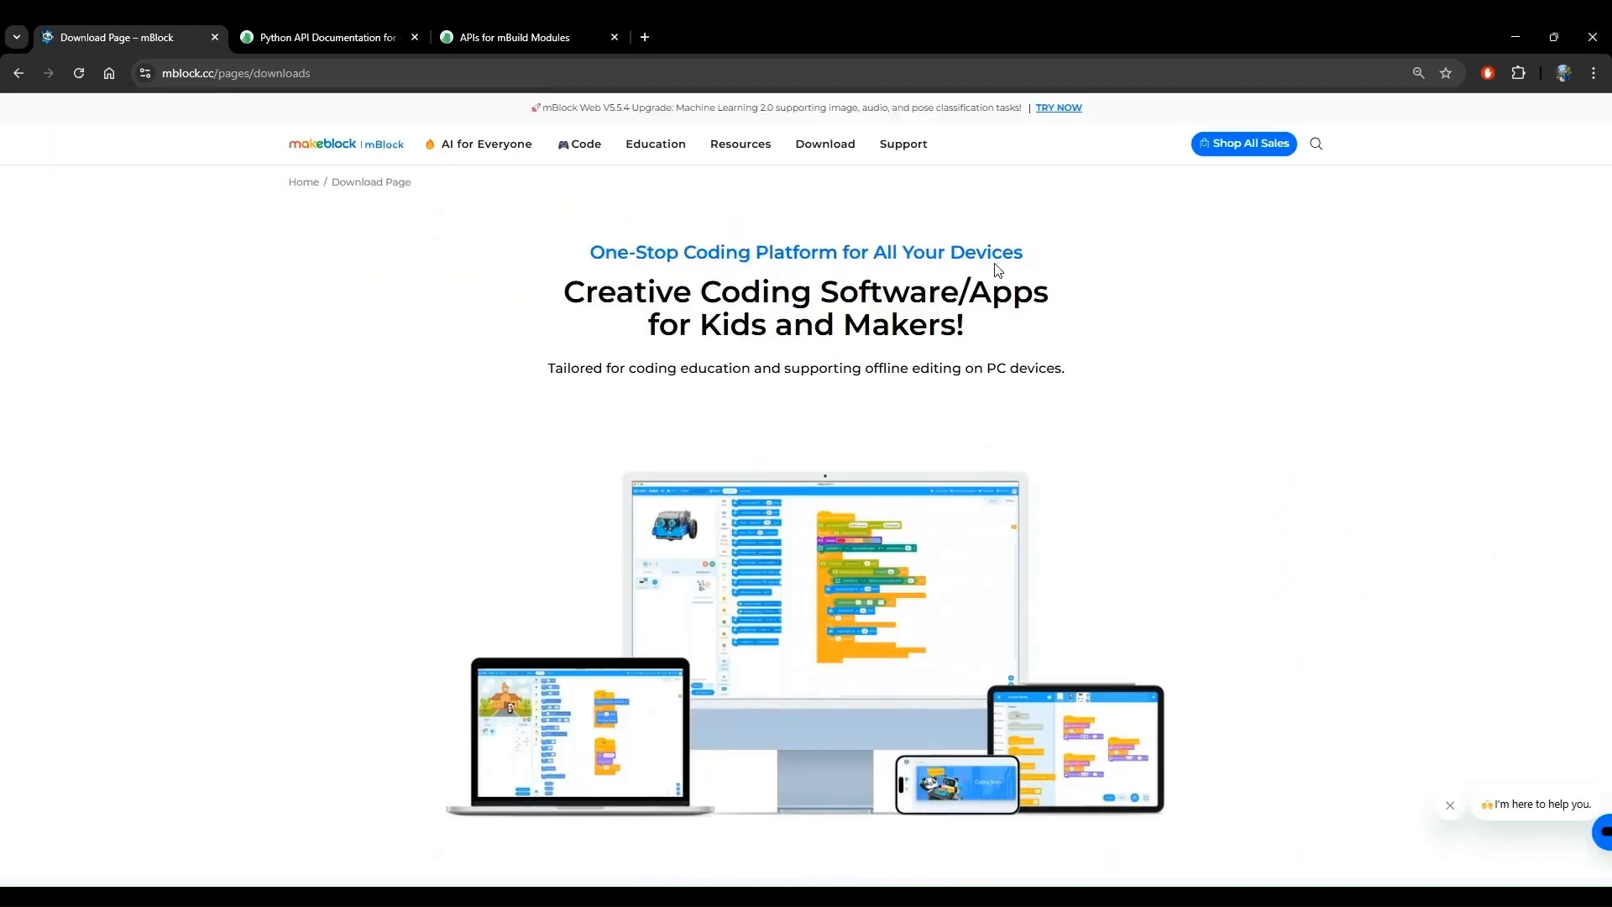
scroll("down", 3)
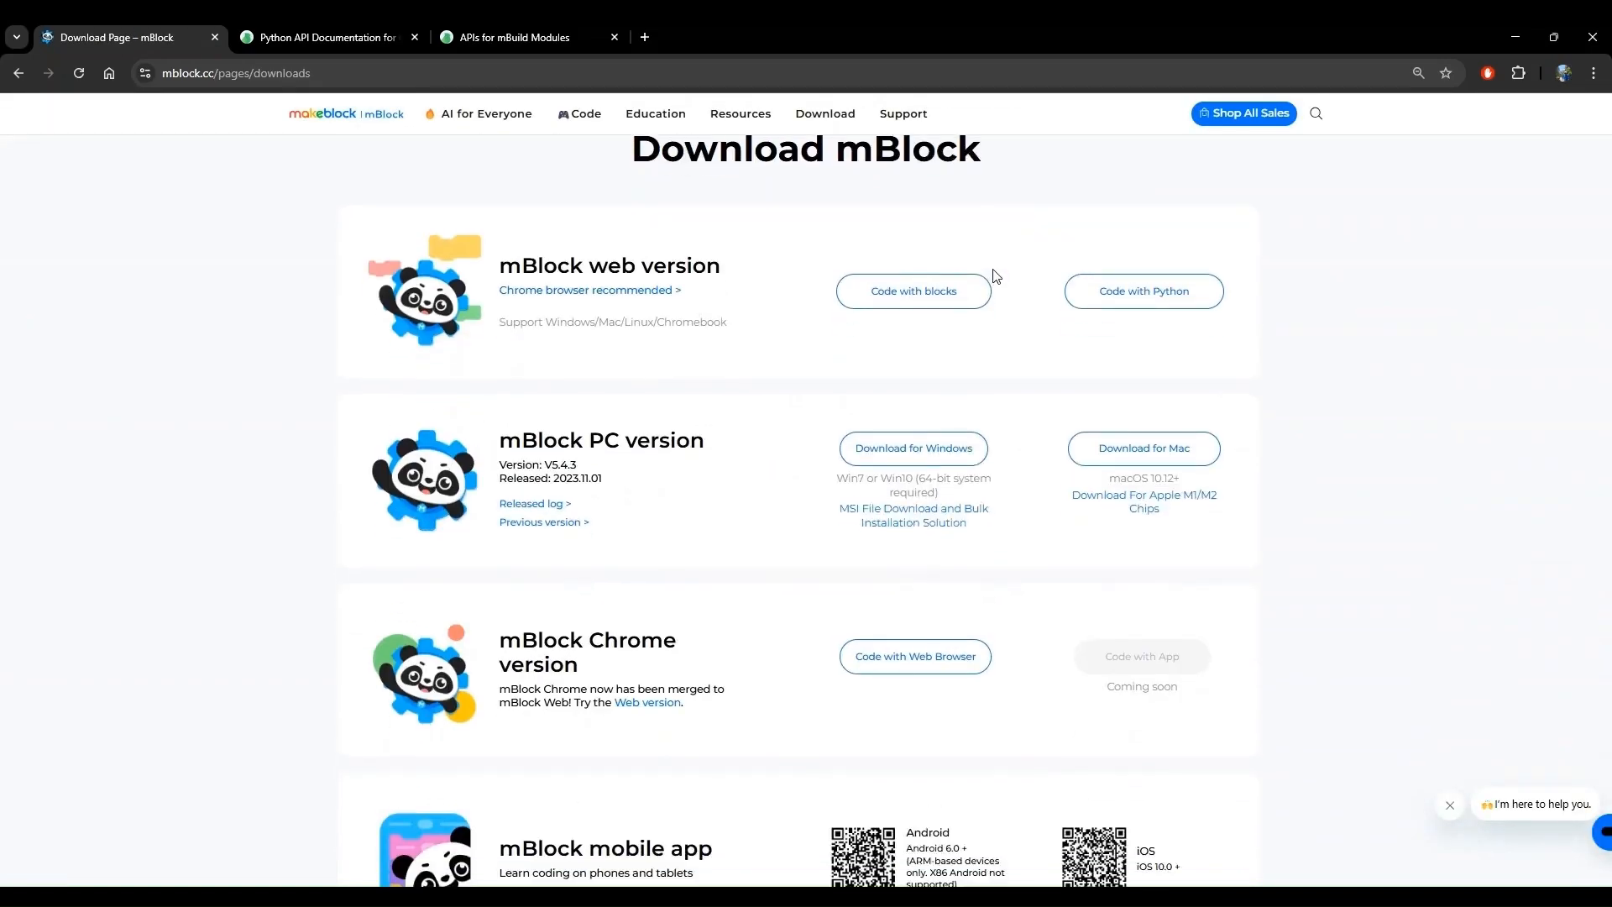
mouse_move(964, 388)
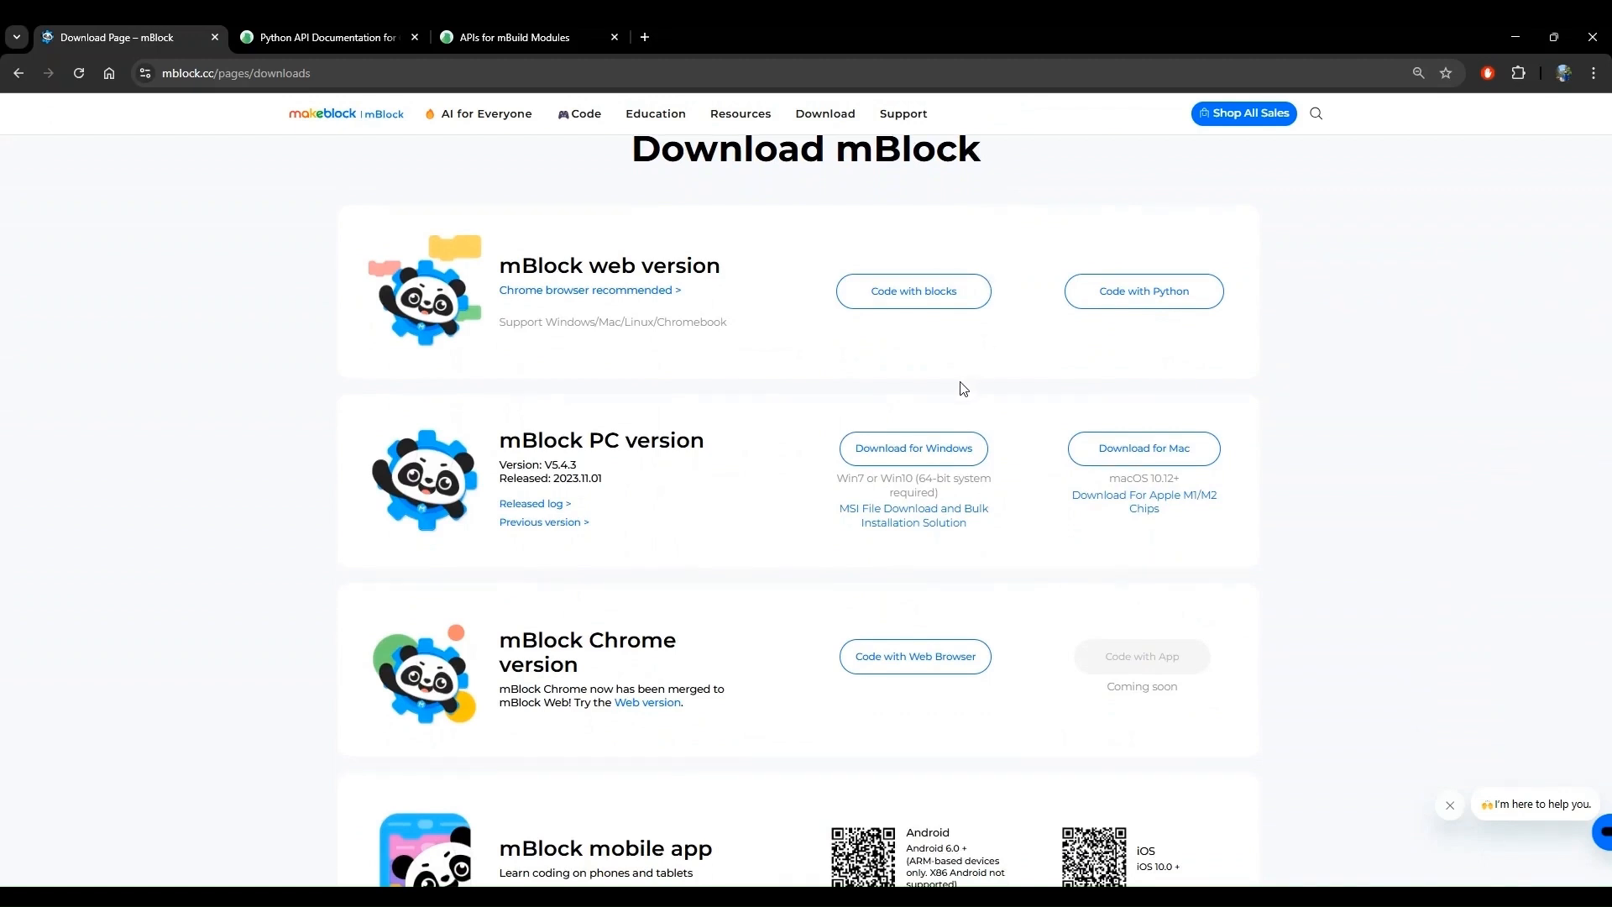
mouse_move(937, 450)
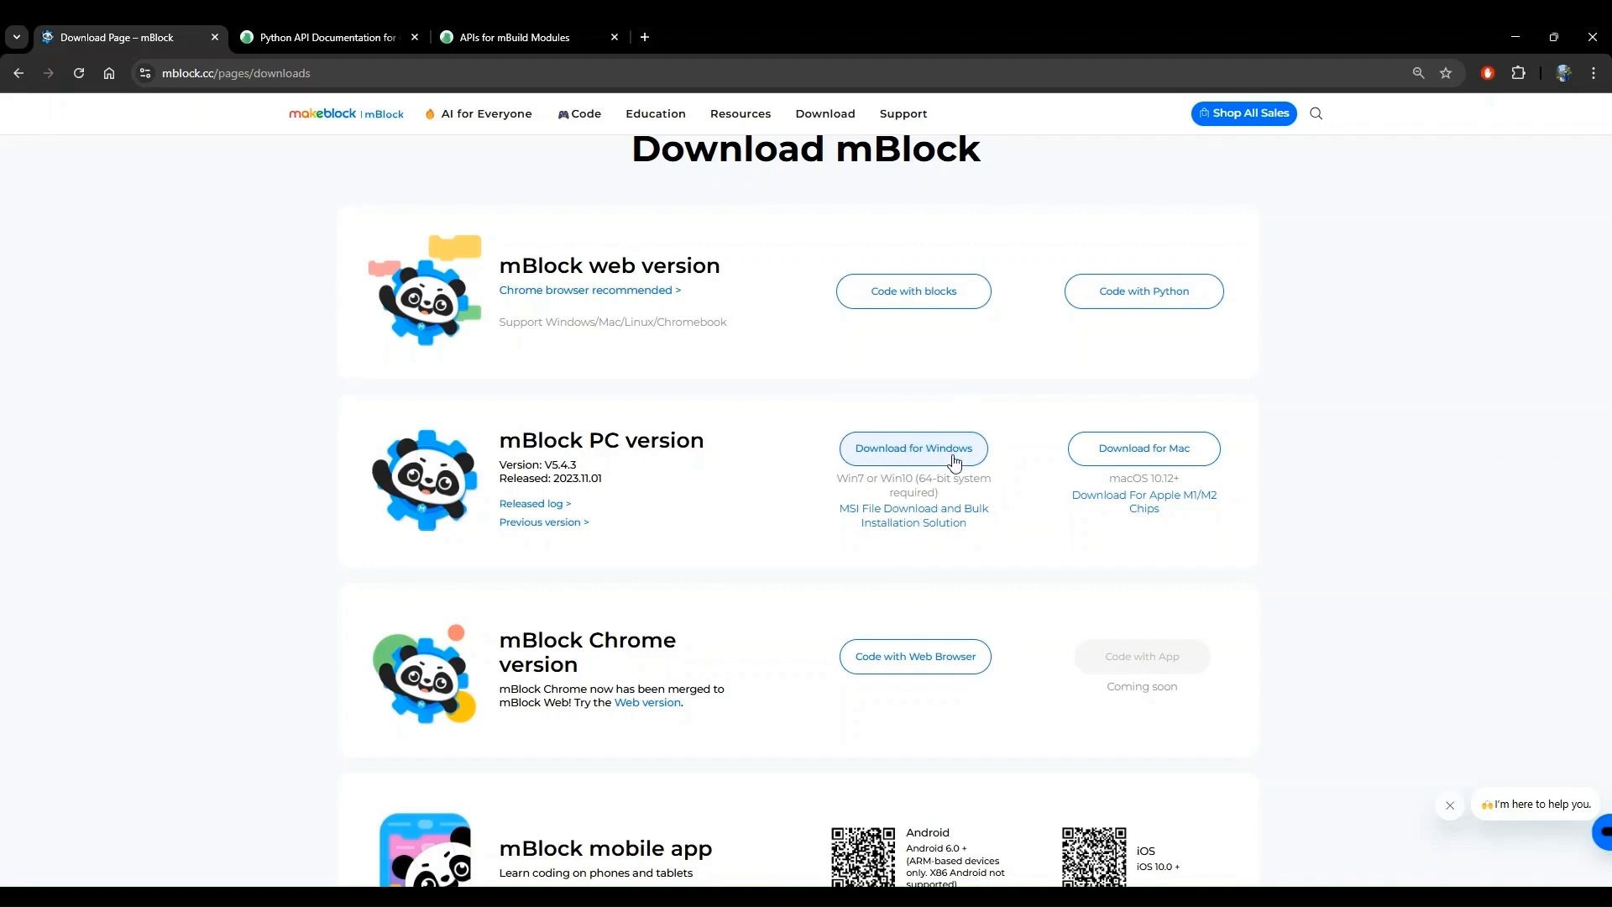
left_click(913, 446)
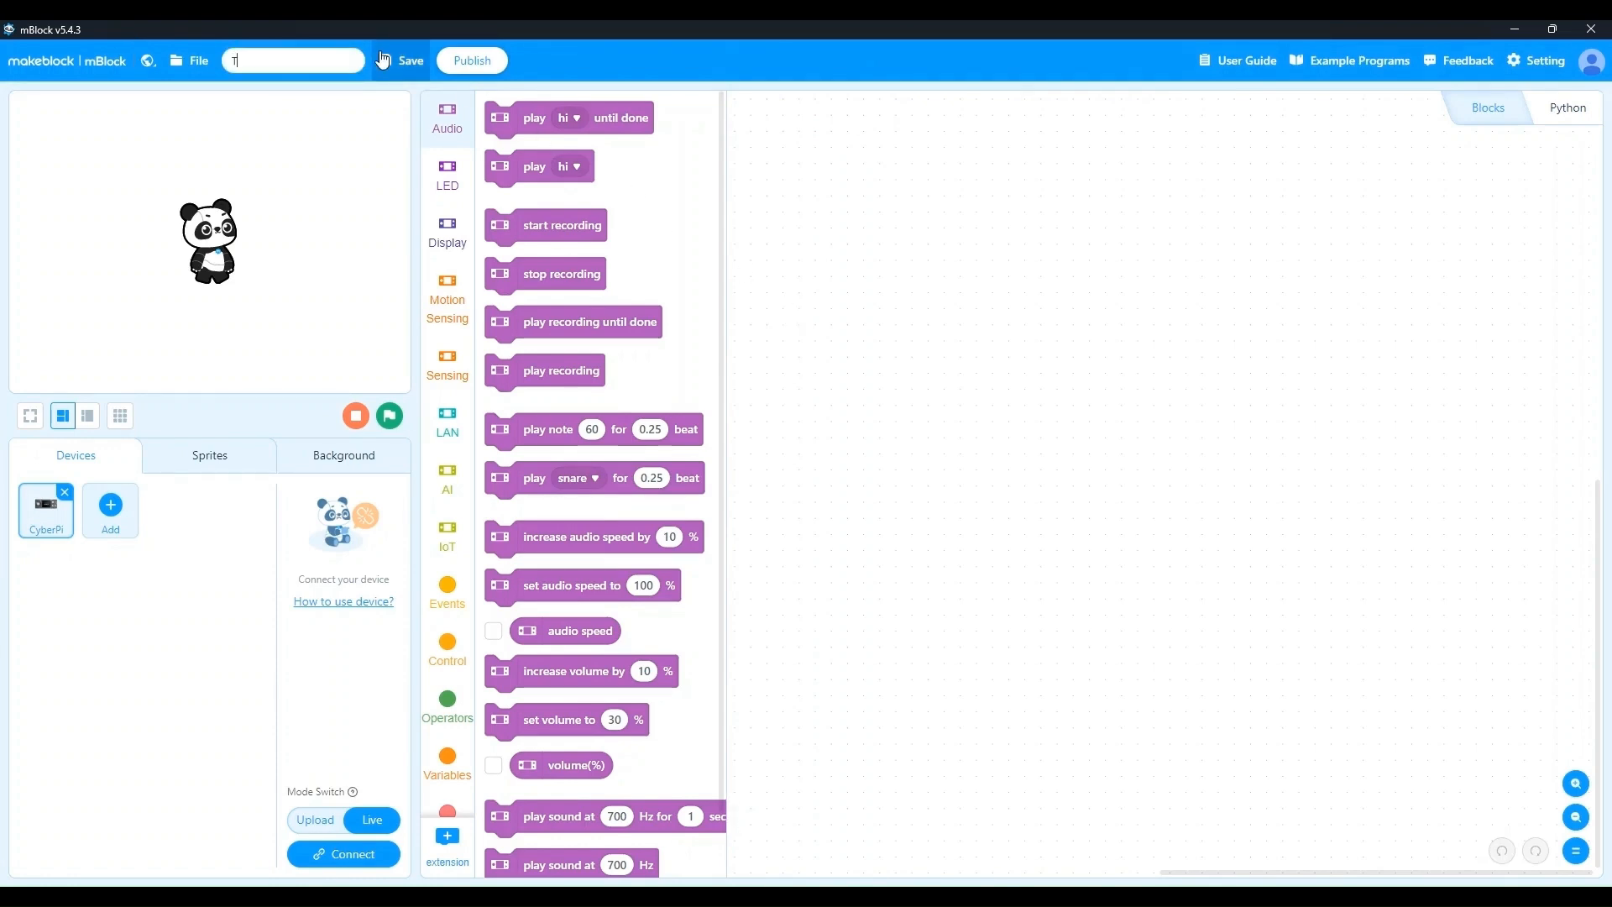
Step: Name the project 'Tutorial11' ultrasonic Python in the project title field
type("Tutorial11-UltrasonicPyth")
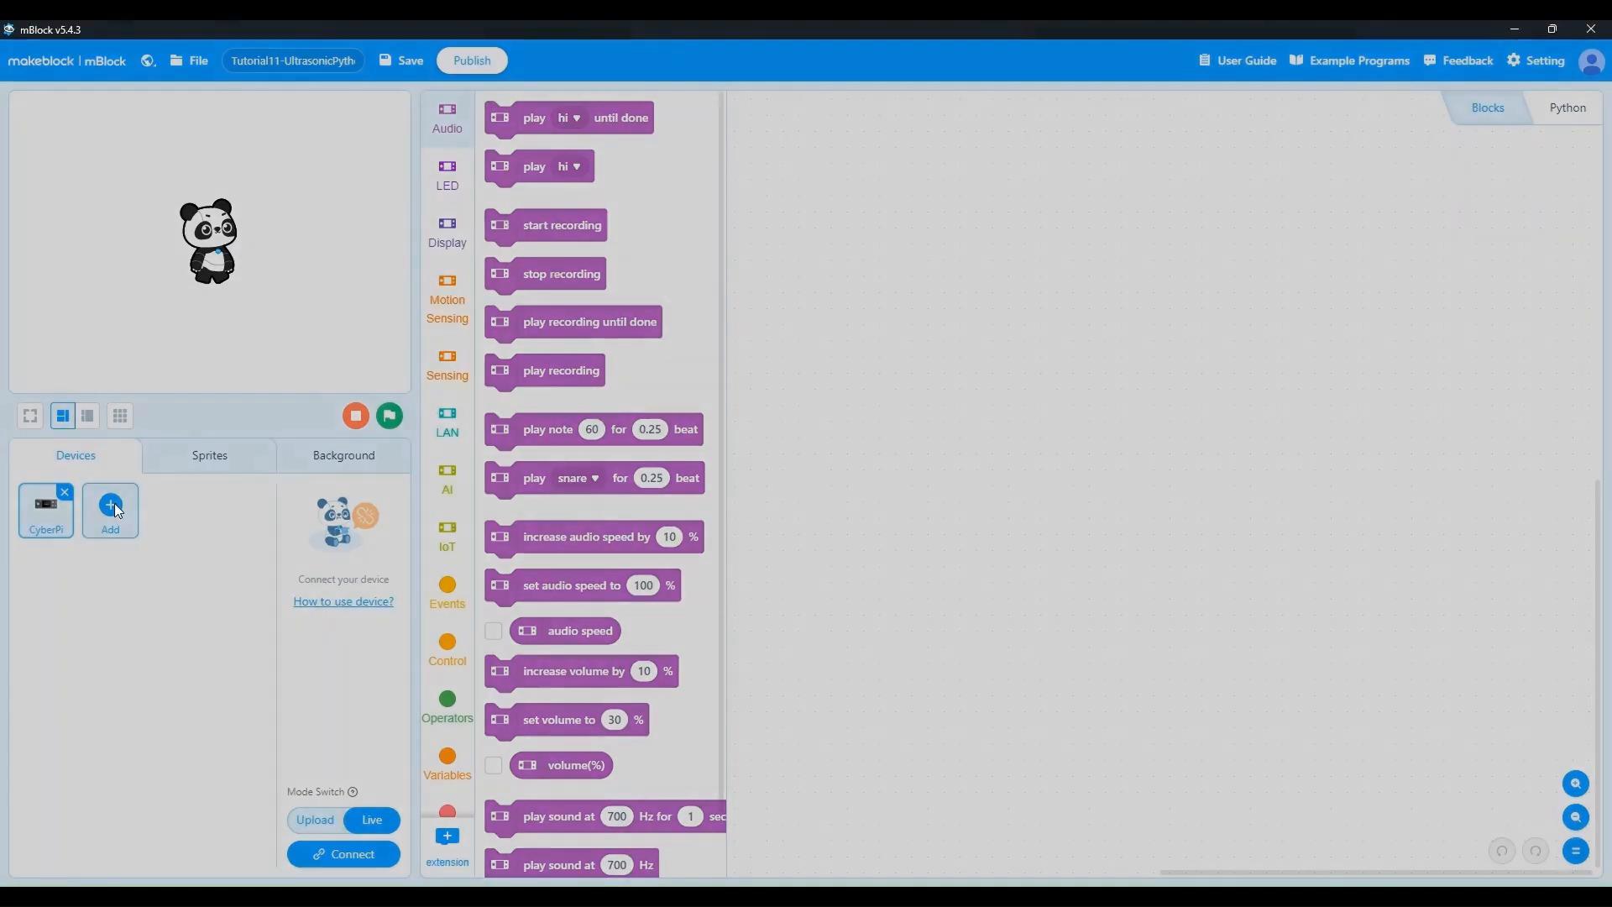
Step: Add mBot2 from the Device Library as a second device beside CyberPi
left_click(111, 504)
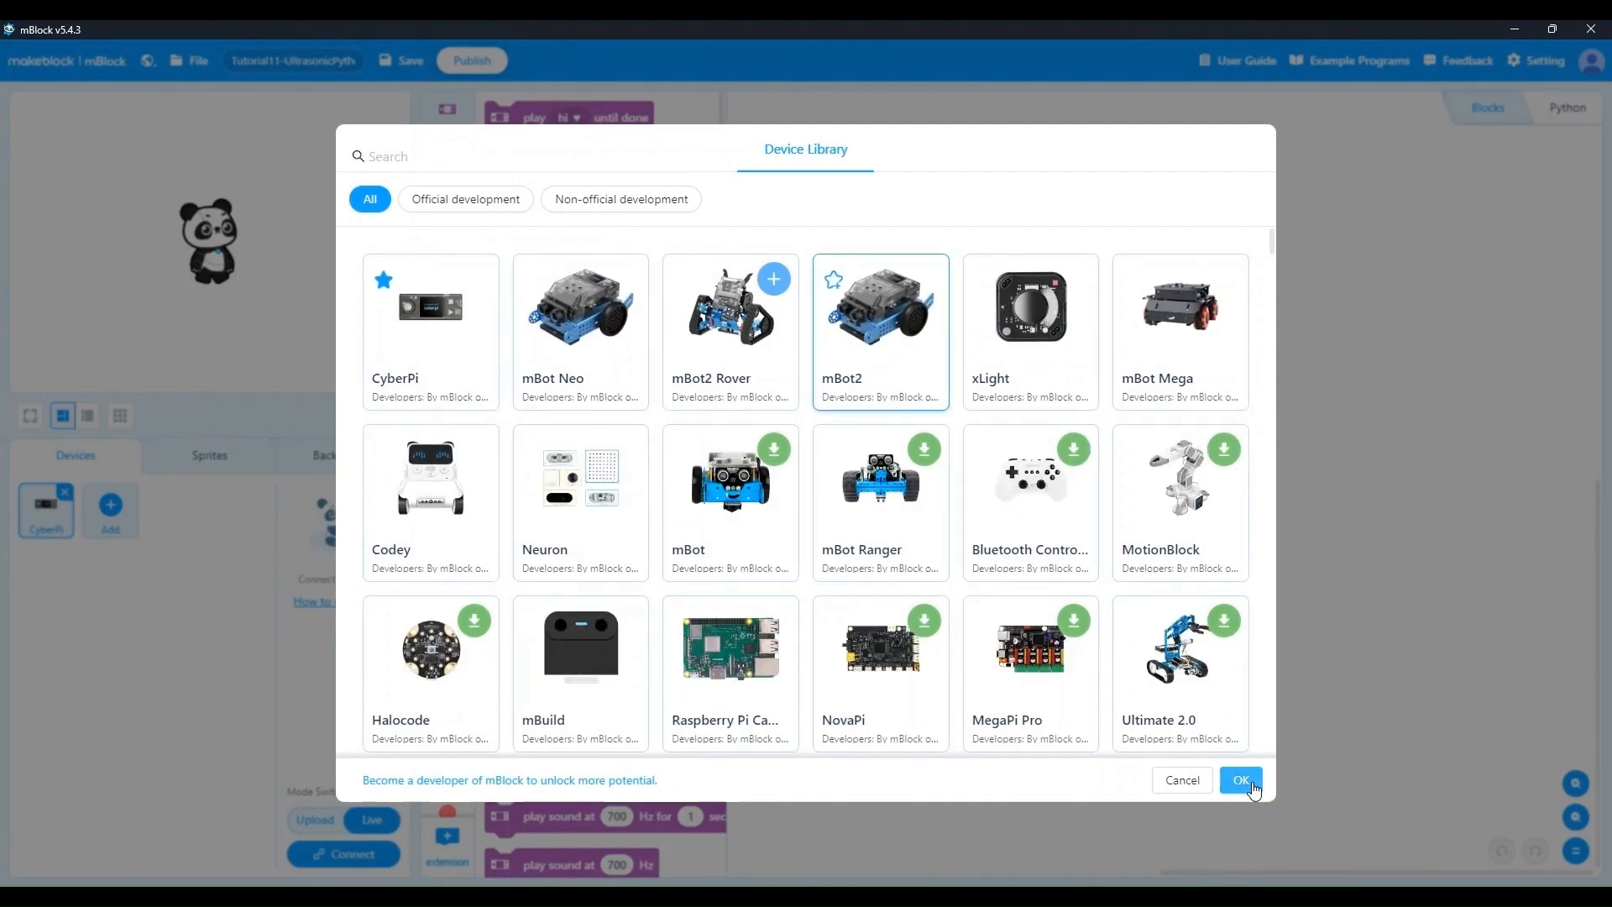
left_click(1240, 780)
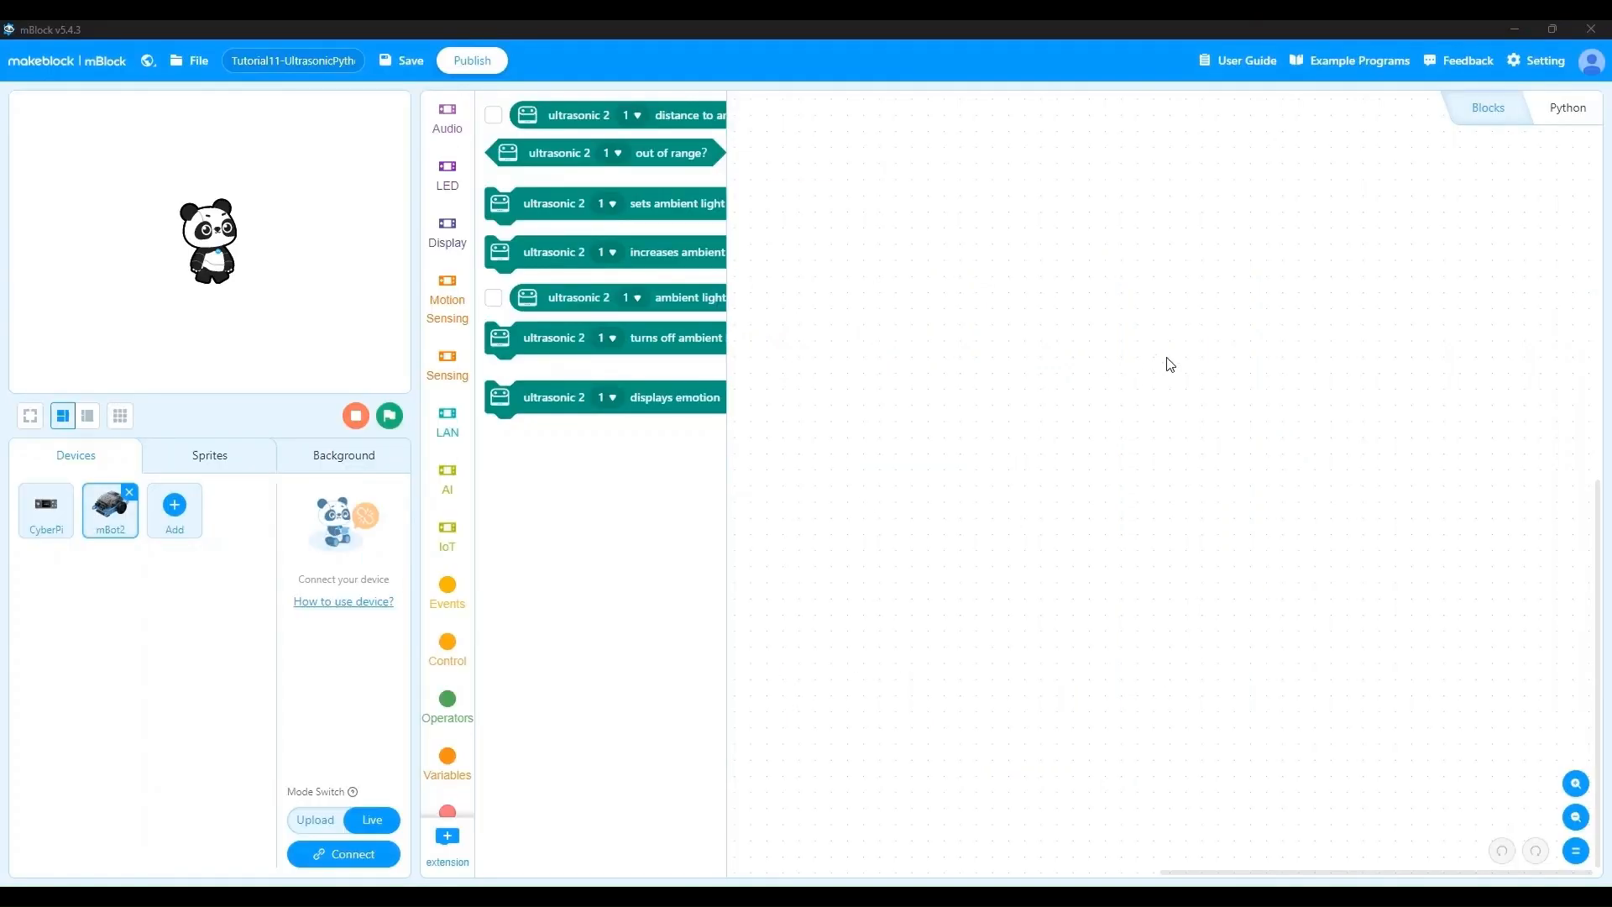
mouse_move(1573, 104)
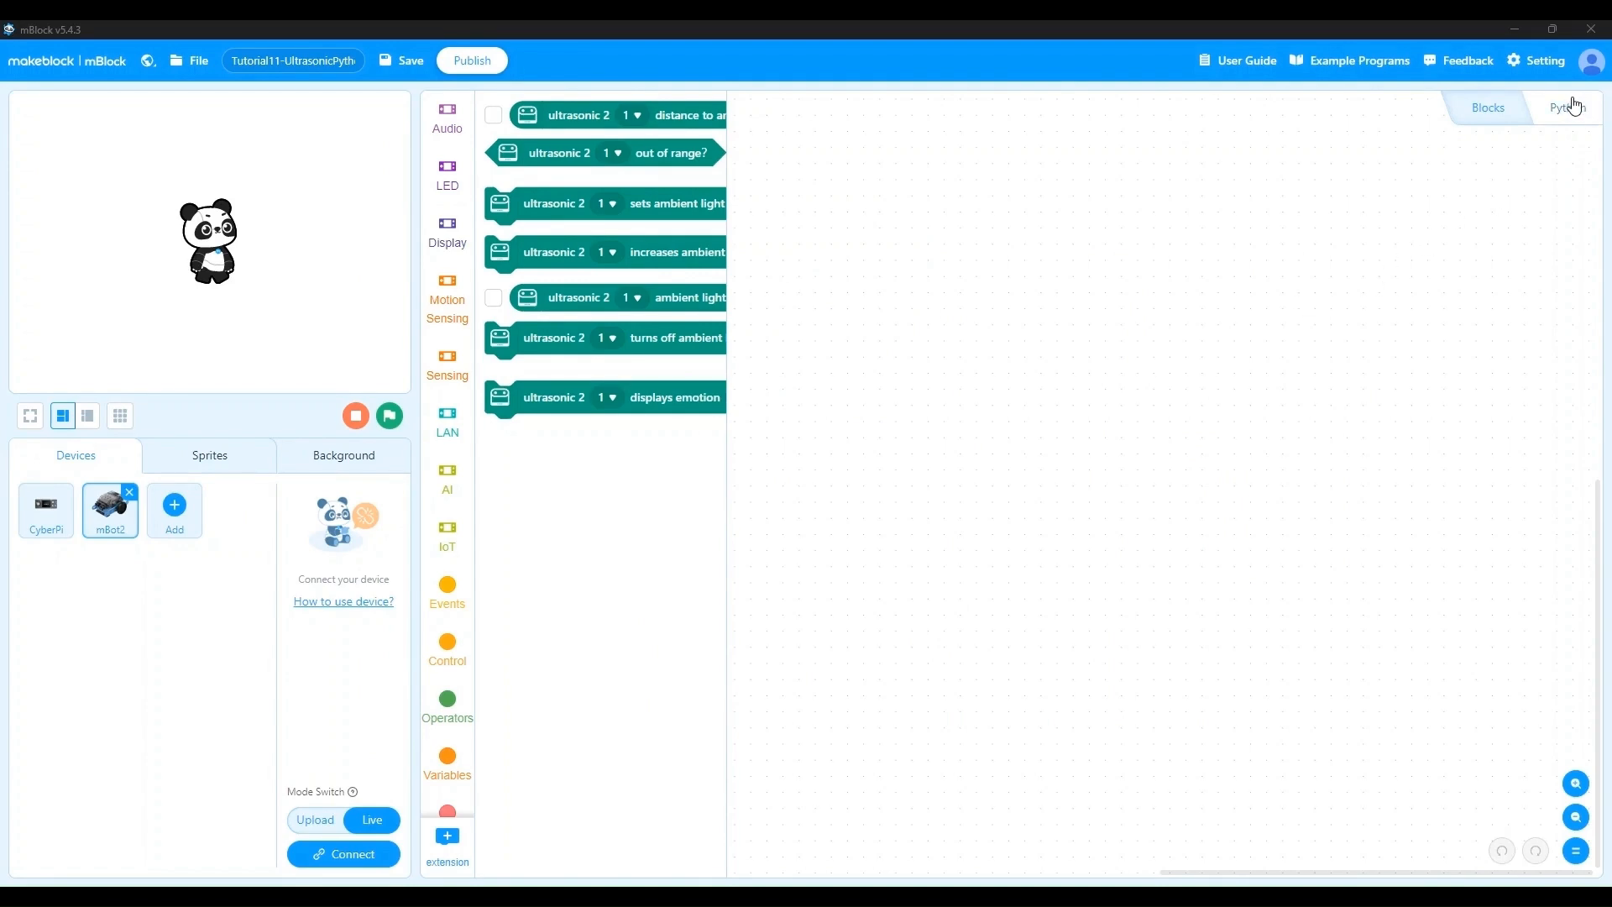
Step: In the Python editor, write the '# import' comment and the 'use decorator for b' comment
left_click(1568, 107)
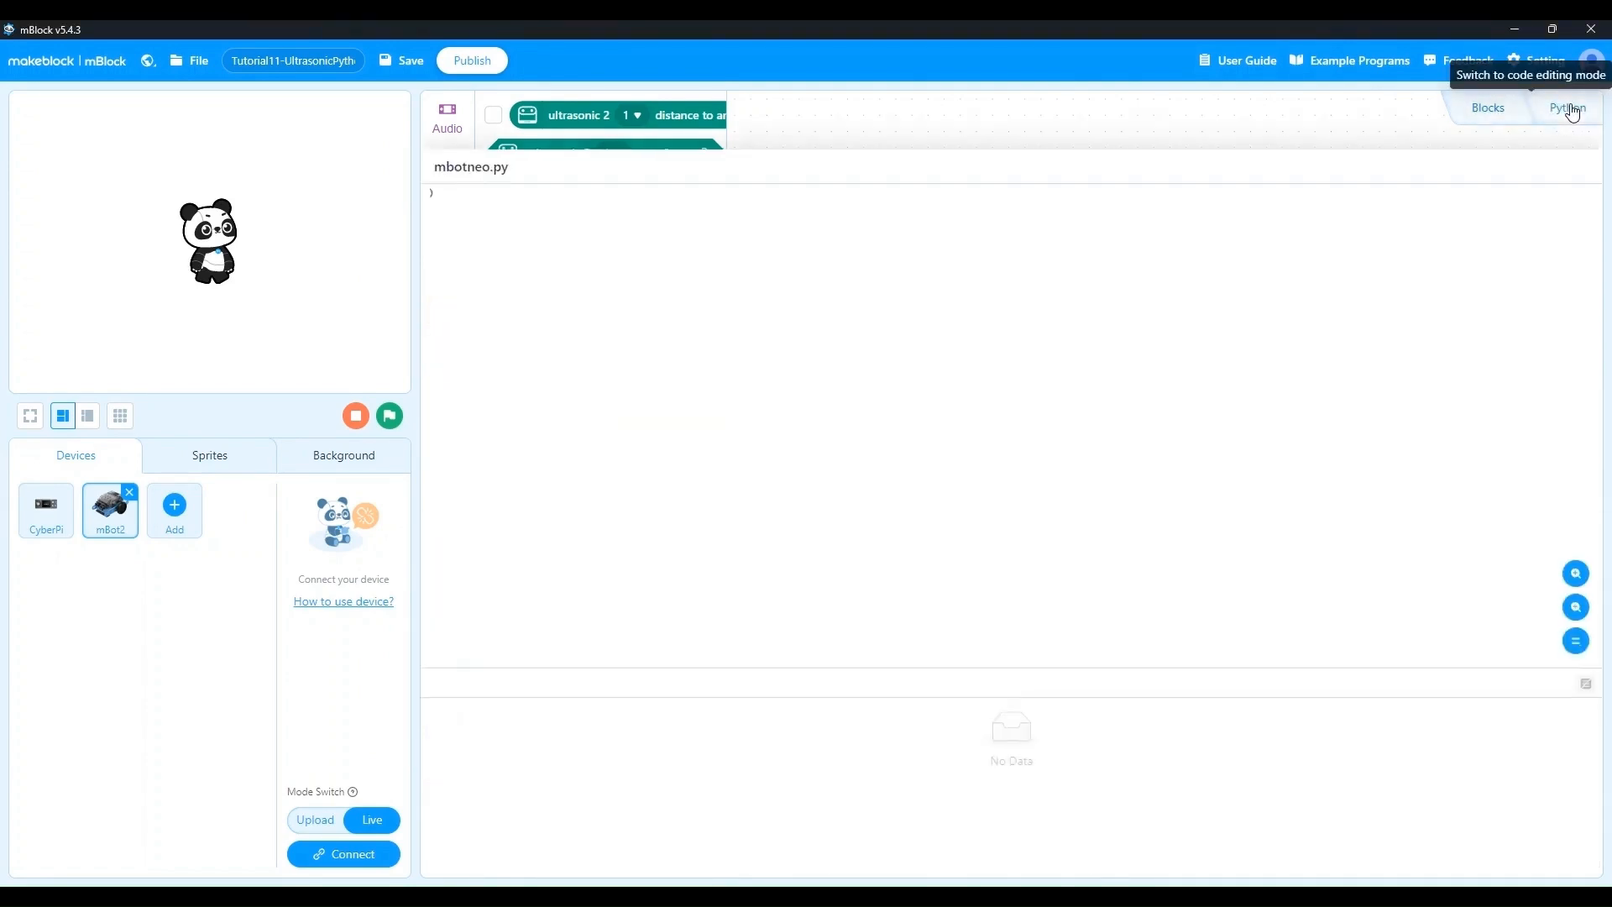
left_click(1569, 107)
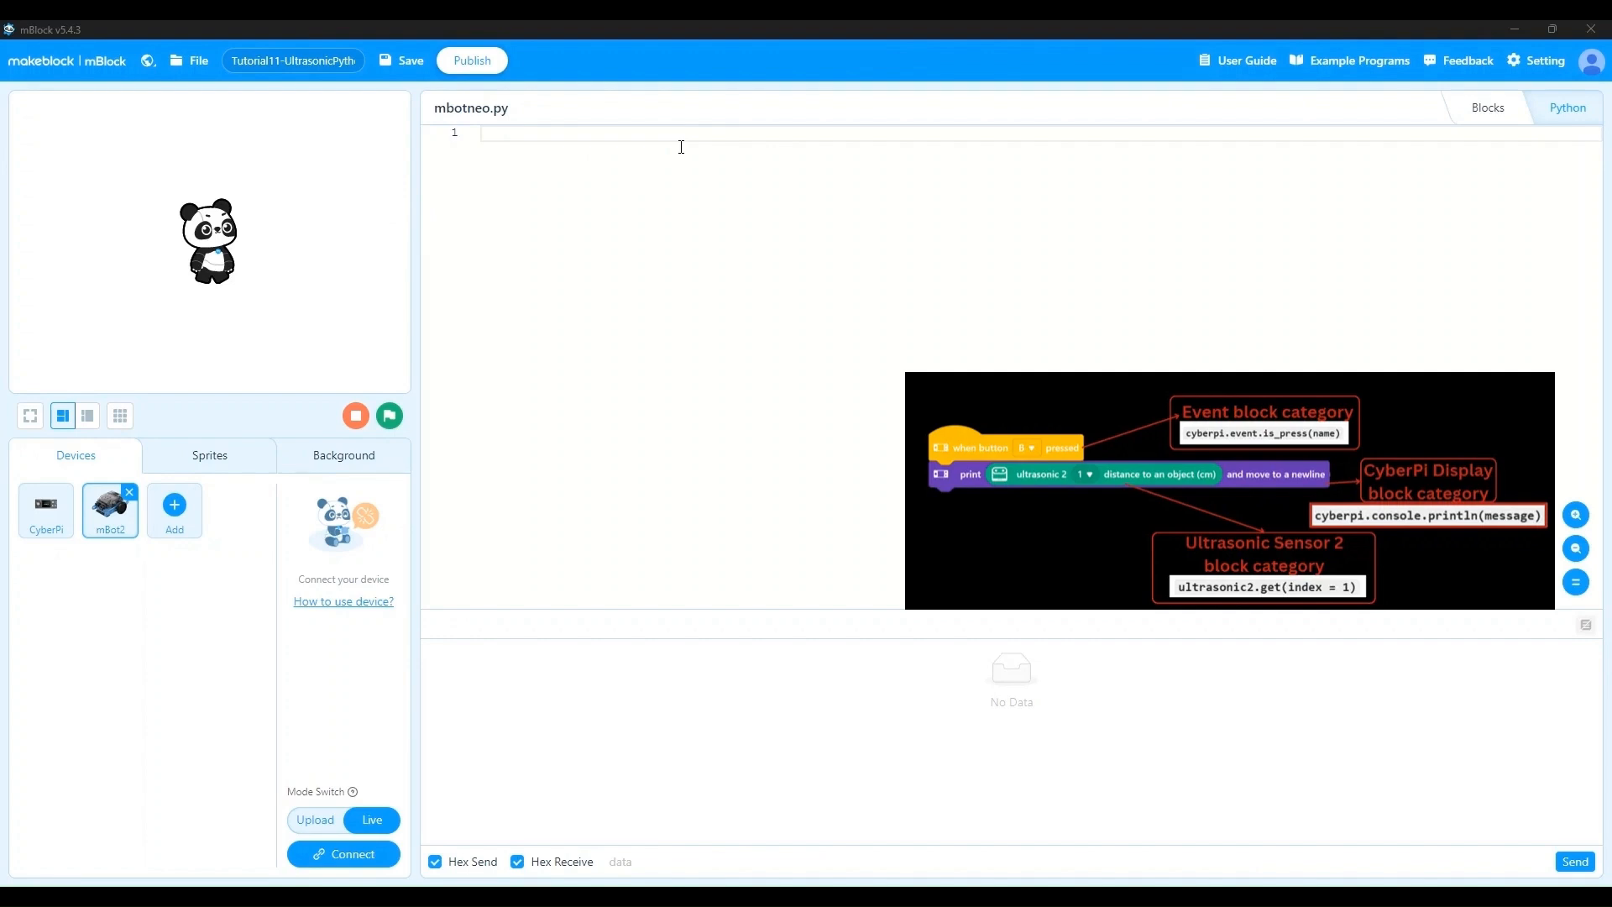
mouse_move(665, 135)
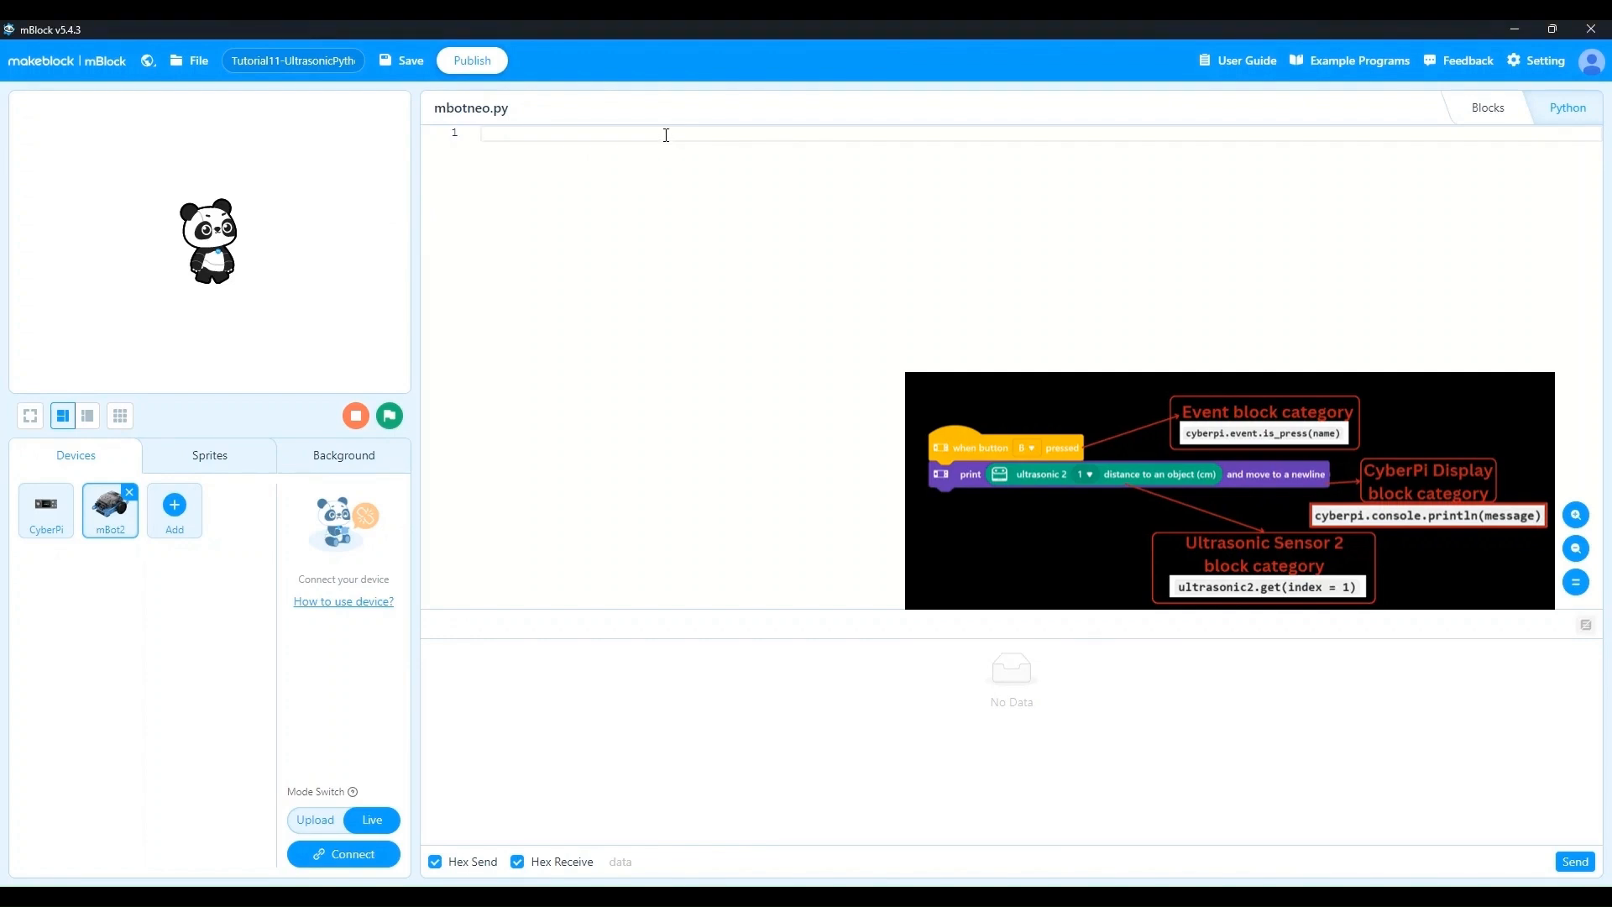
type("# import any modules required")
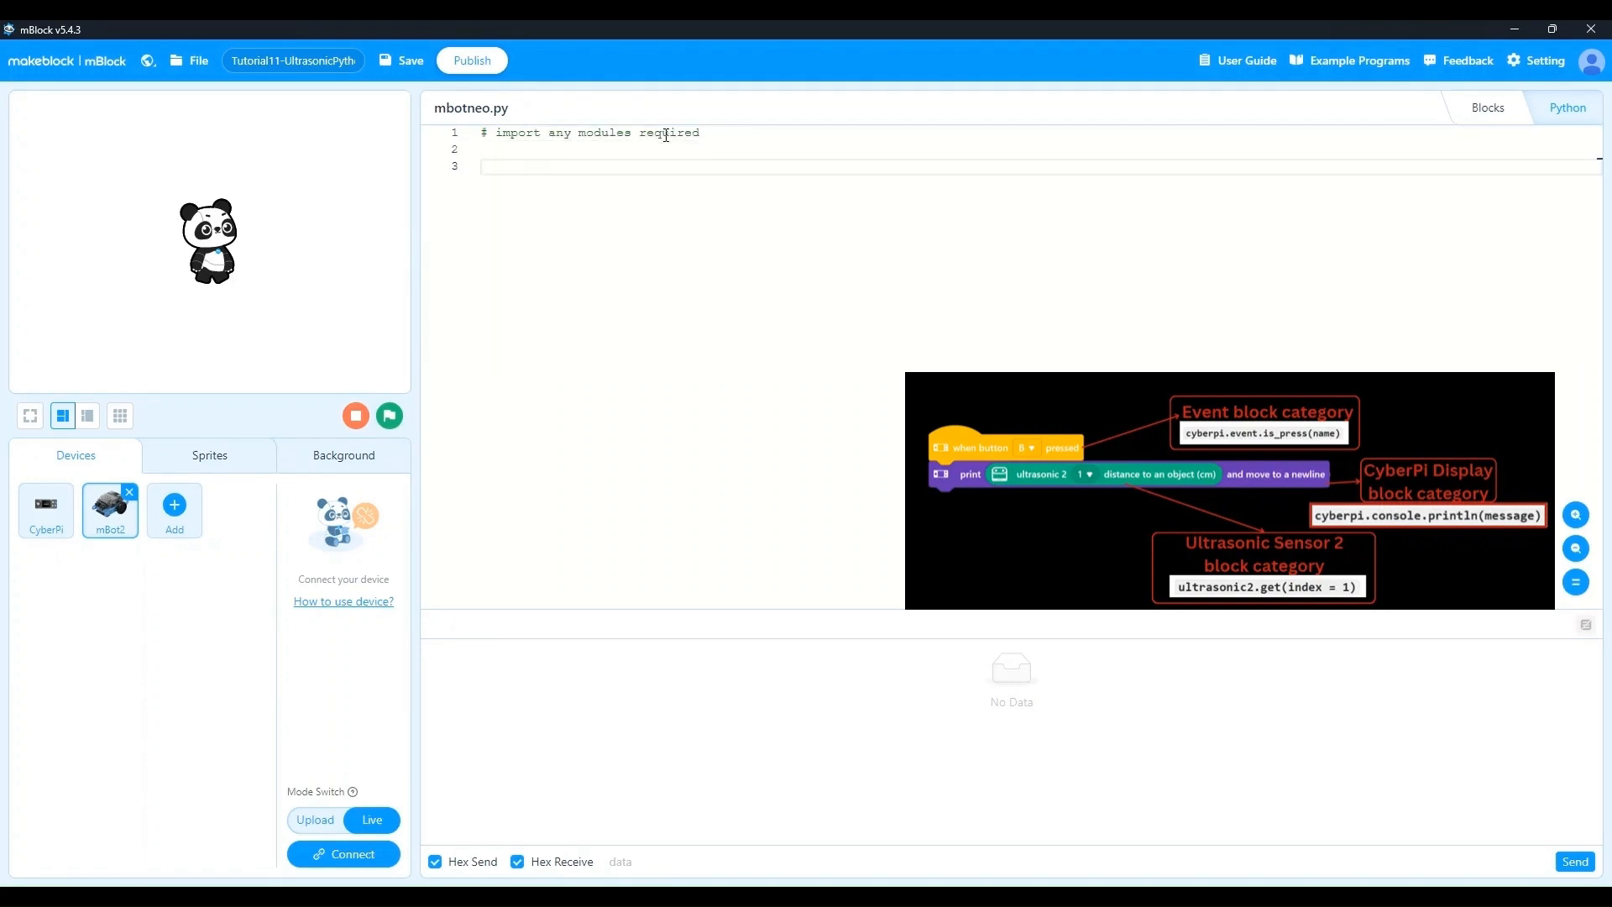
type("#")
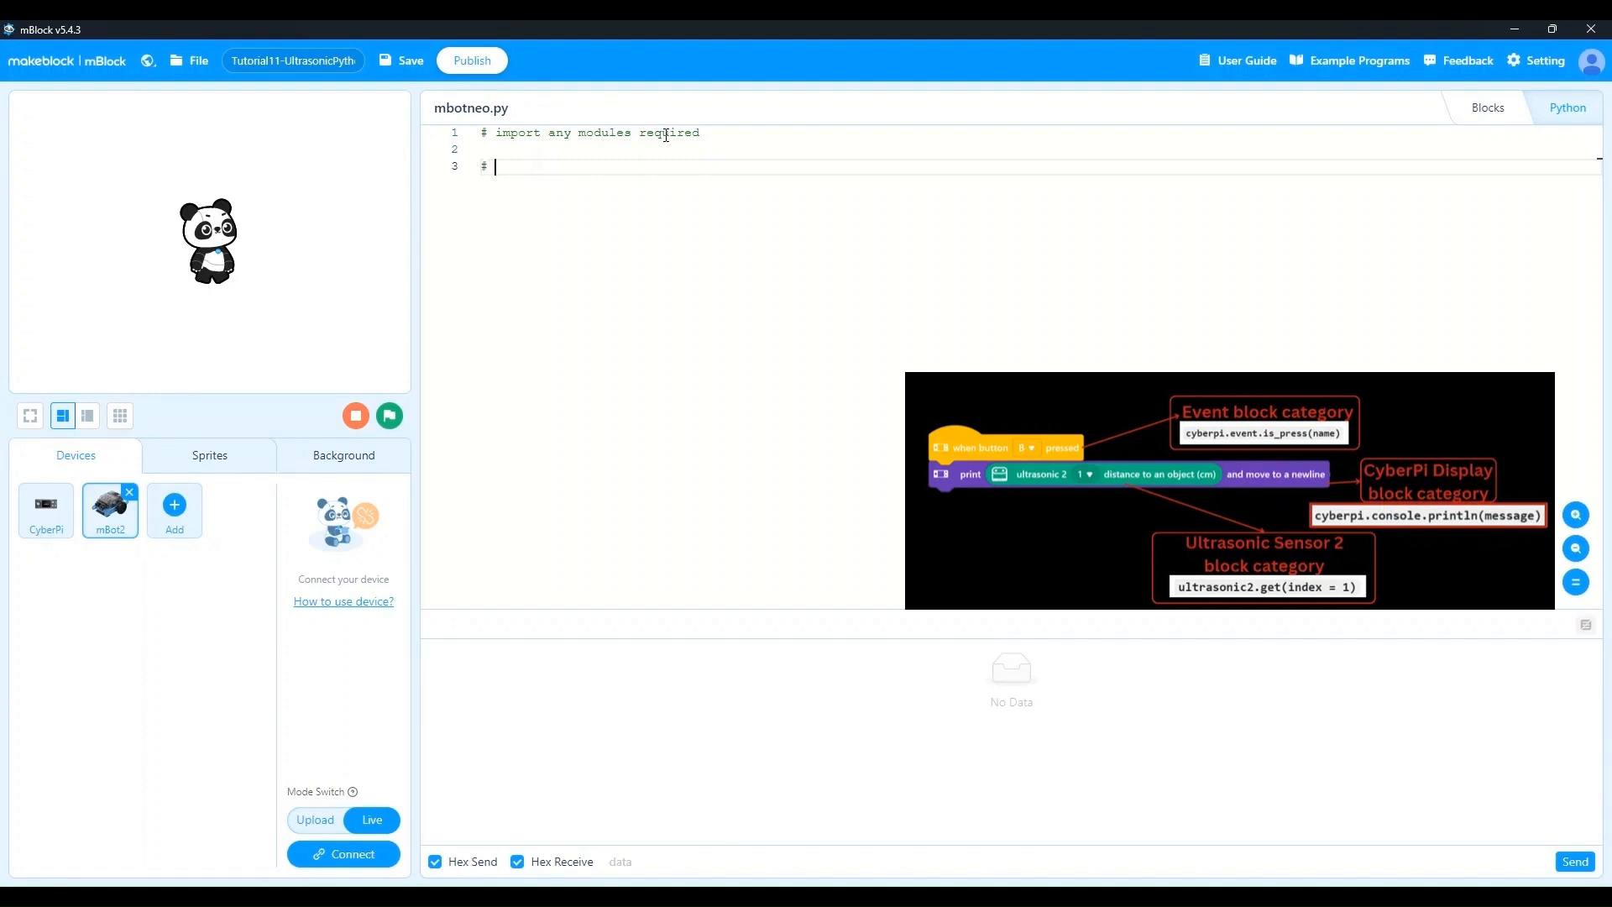
type("use decorator")
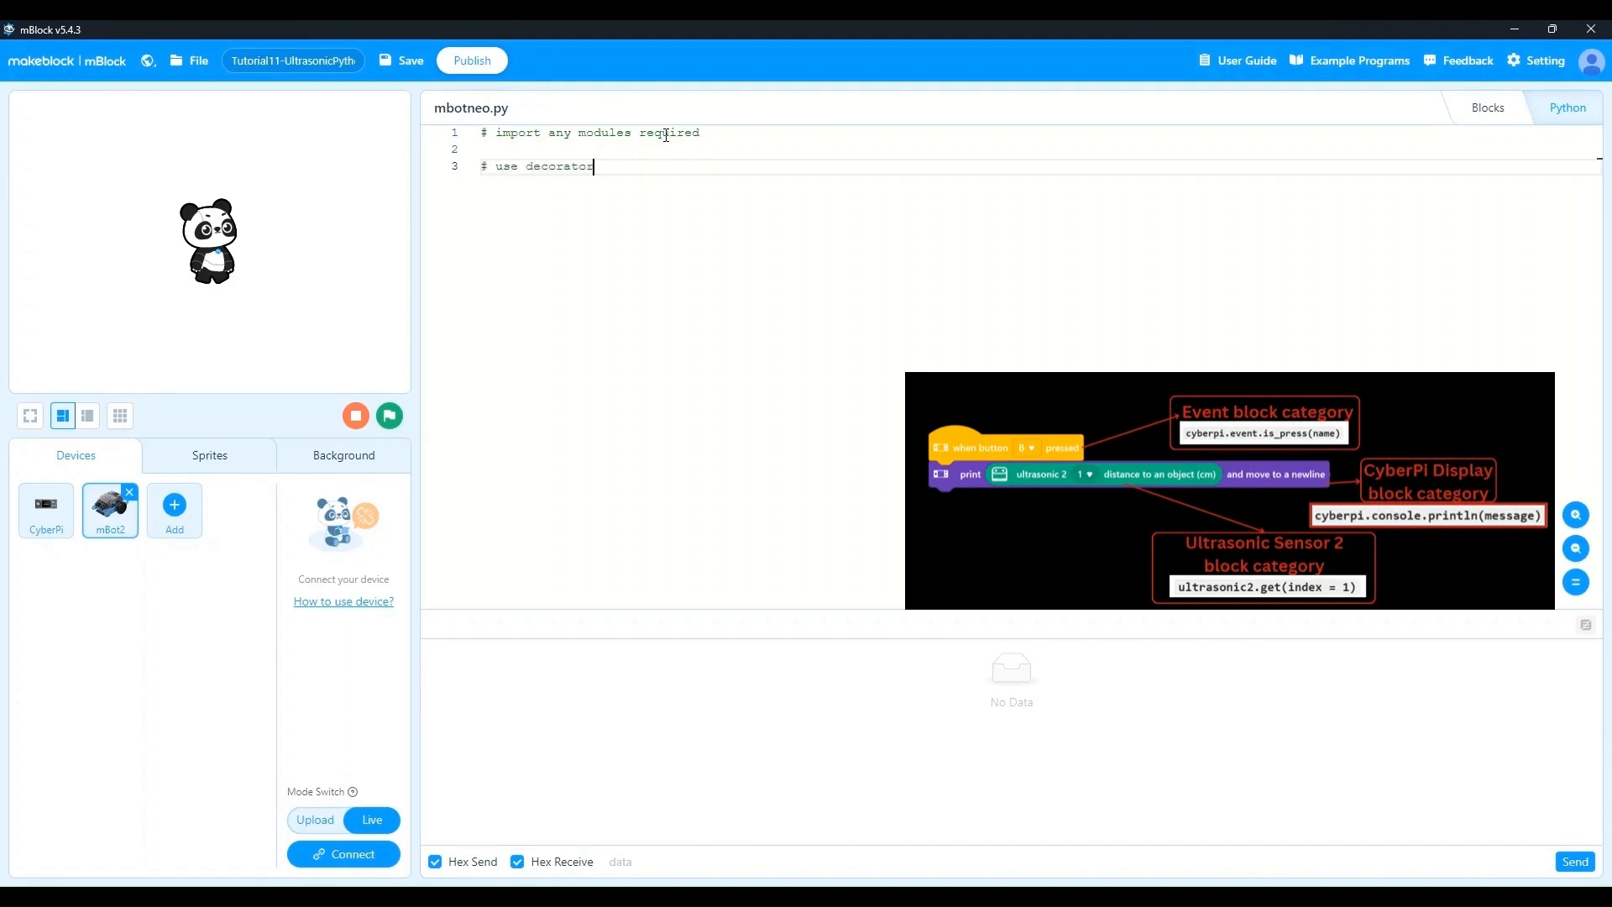
type("for button B press event.")
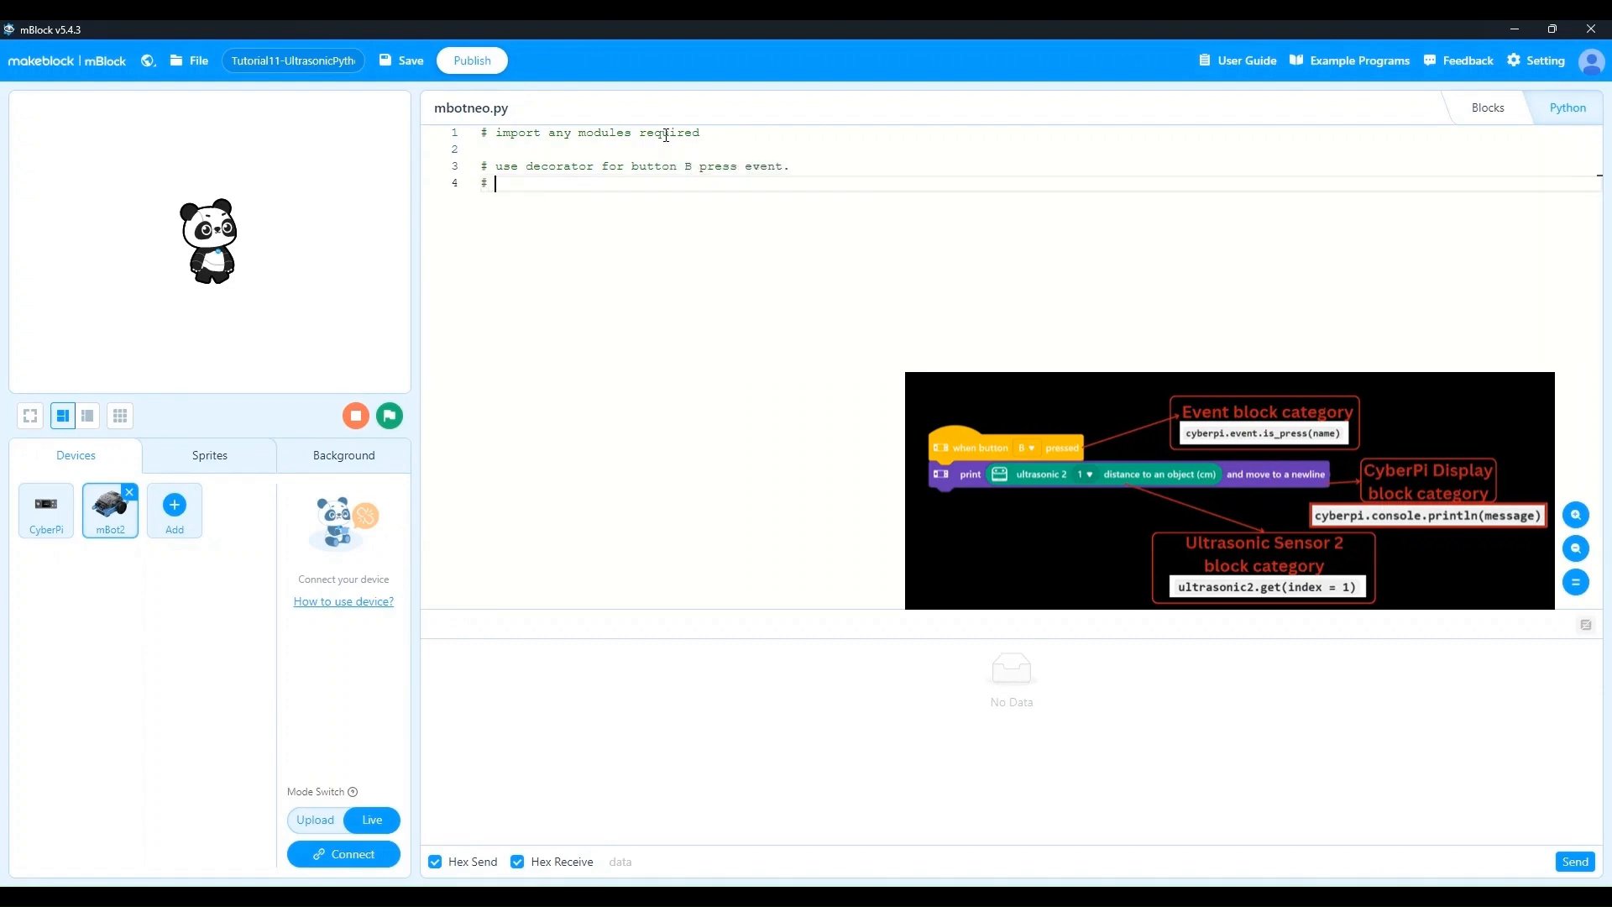
Step: Write the comment on the function that prints ultrasonic measurements, leaving room below the import comment
type("define the")
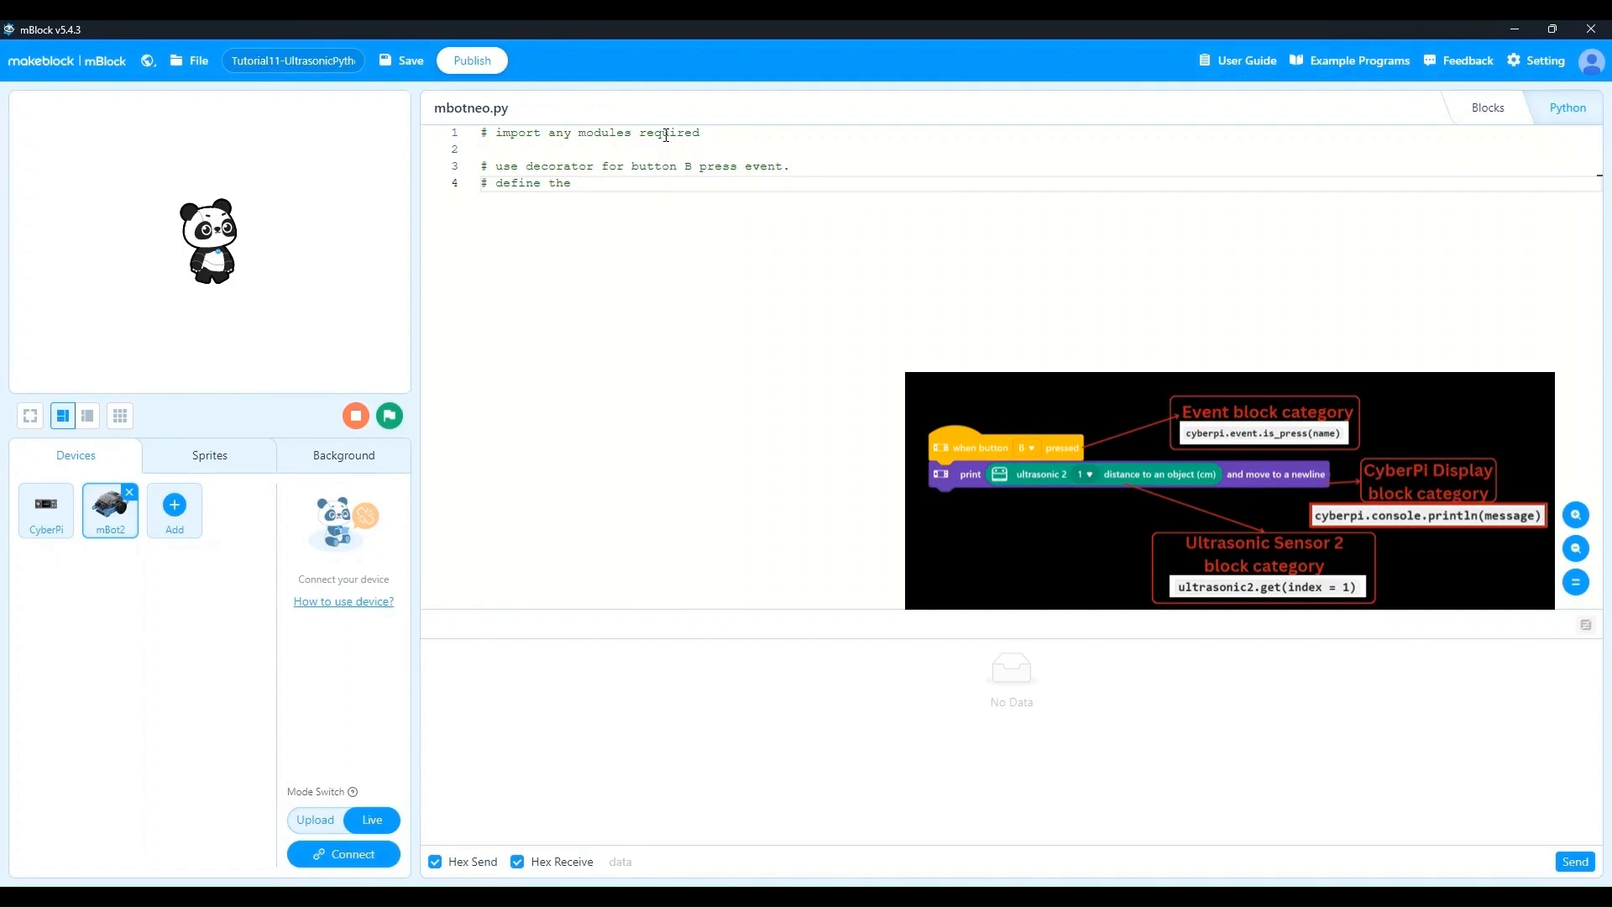
type("function that pri")
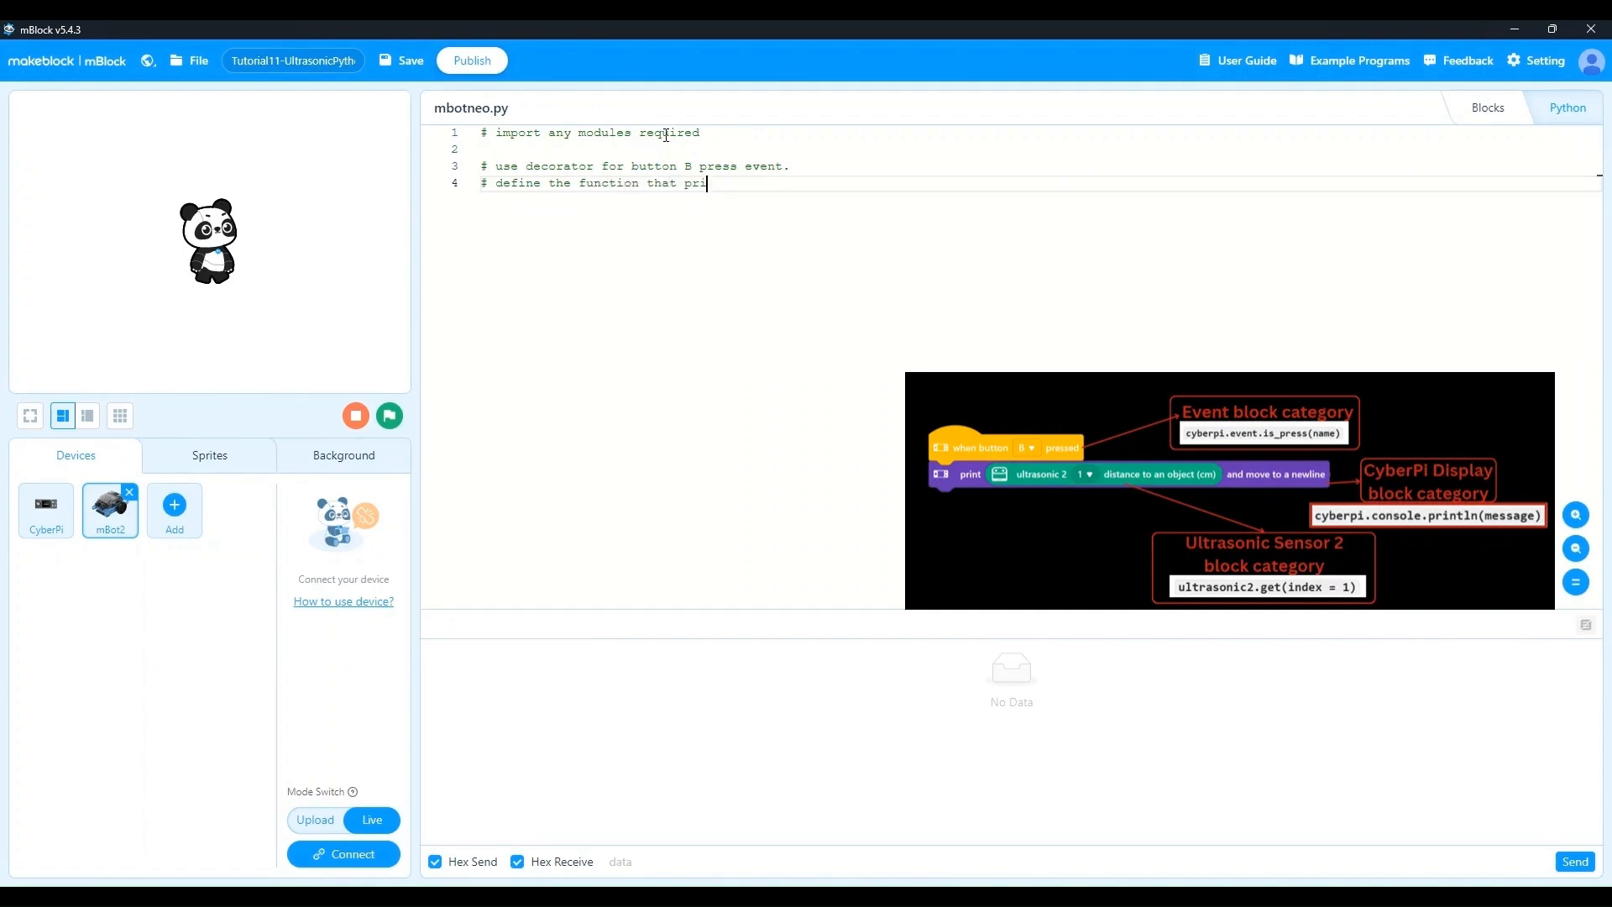
type("nts the ultrasonic distance me")
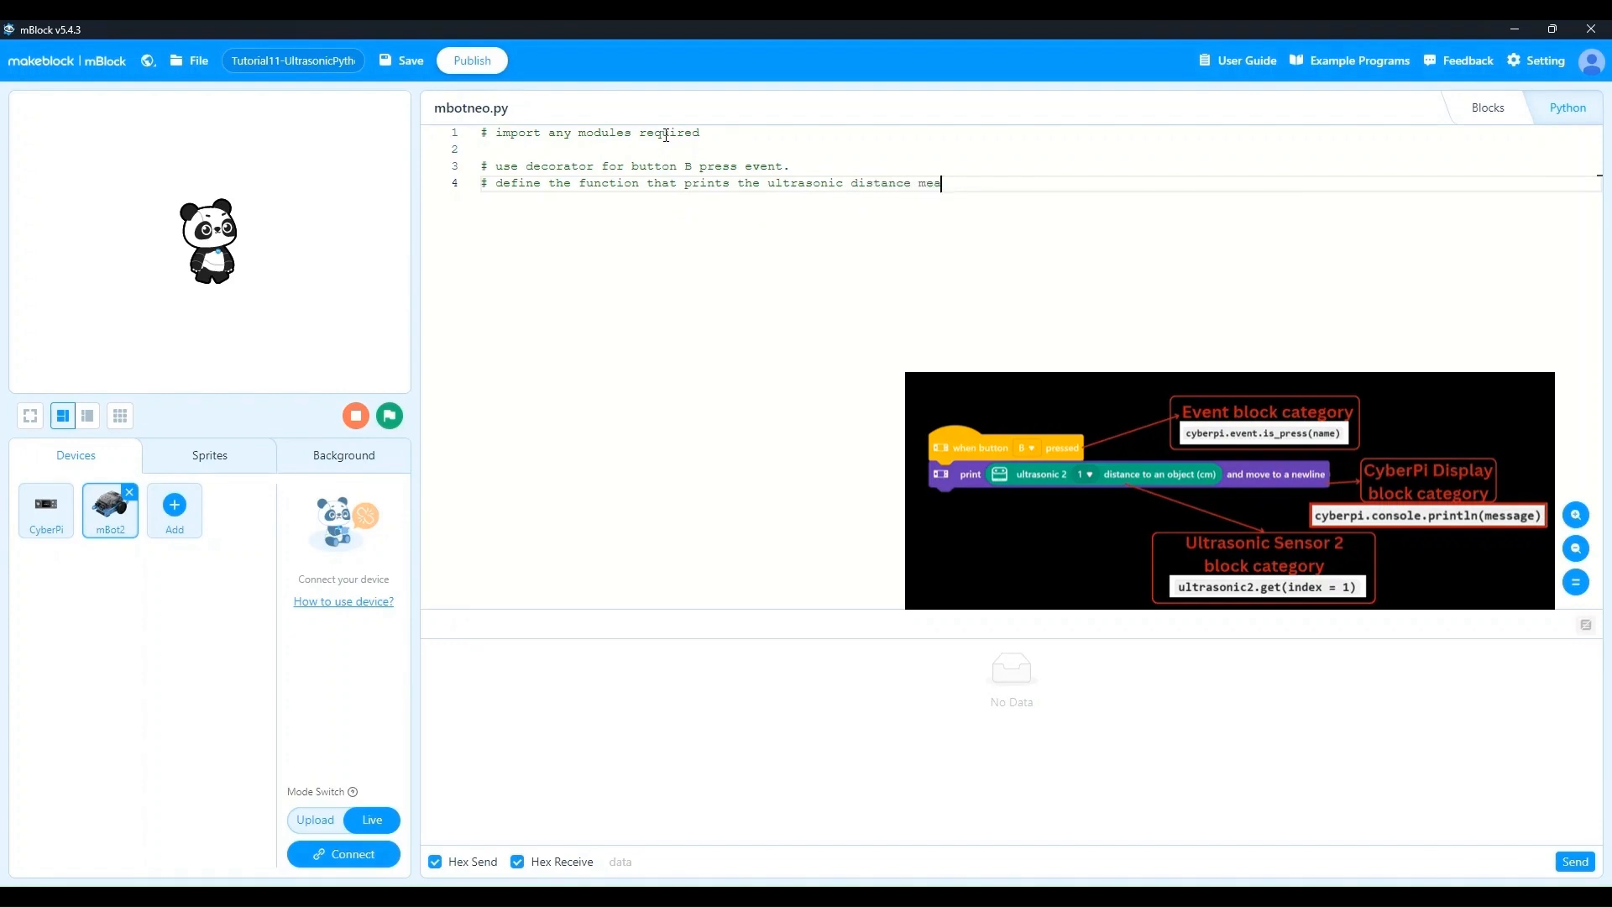
type("asurements and moves to a newline.")
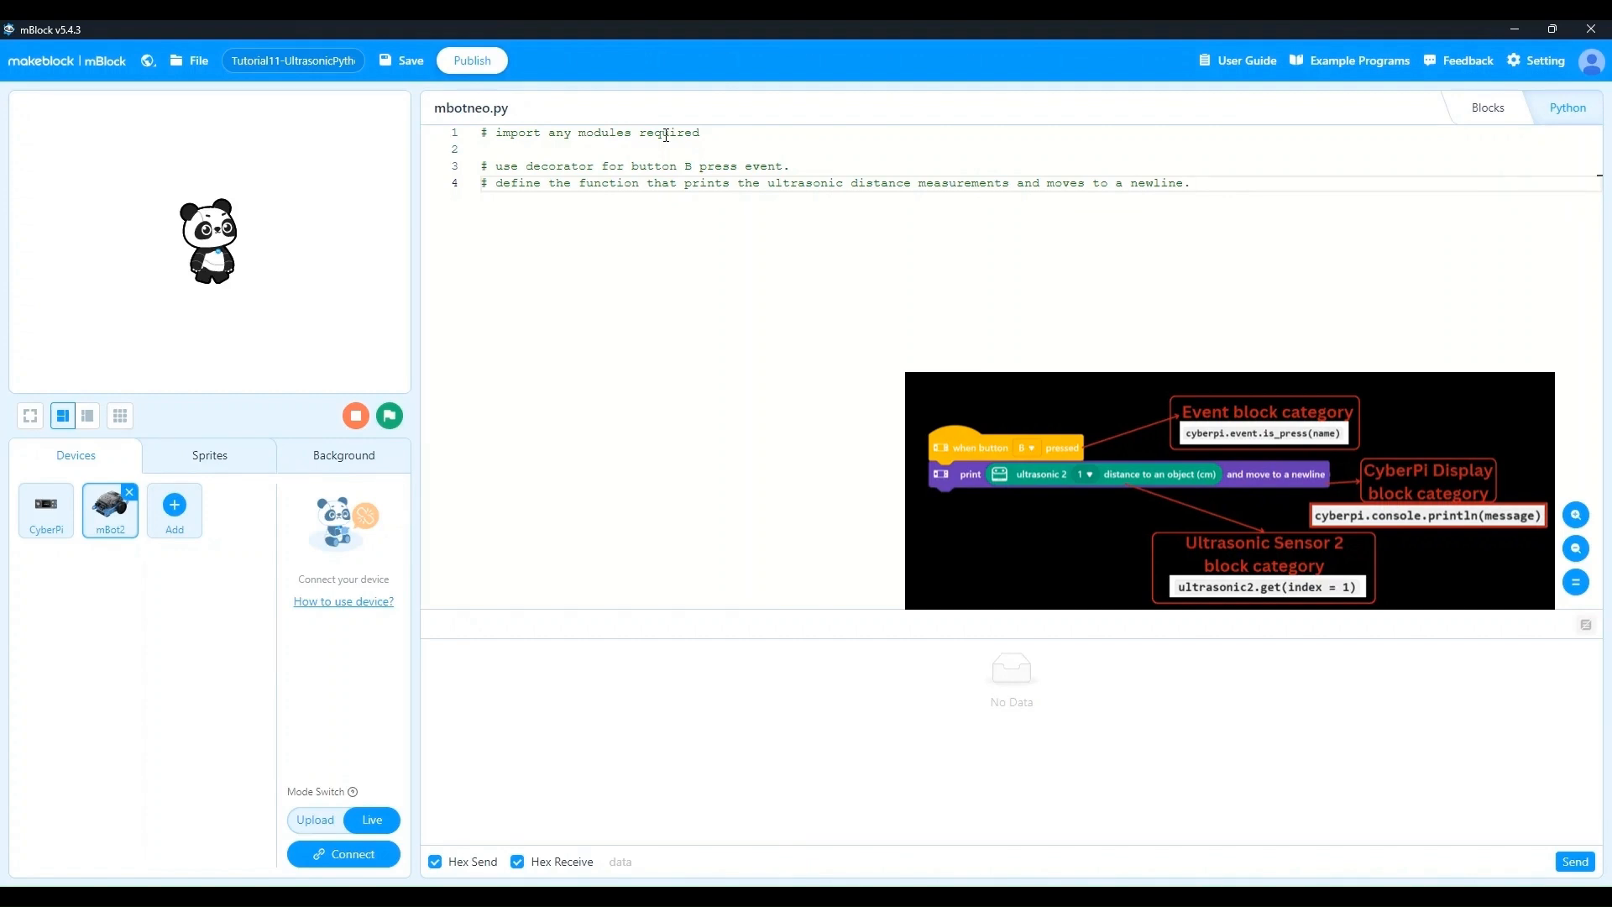
key("Enter")
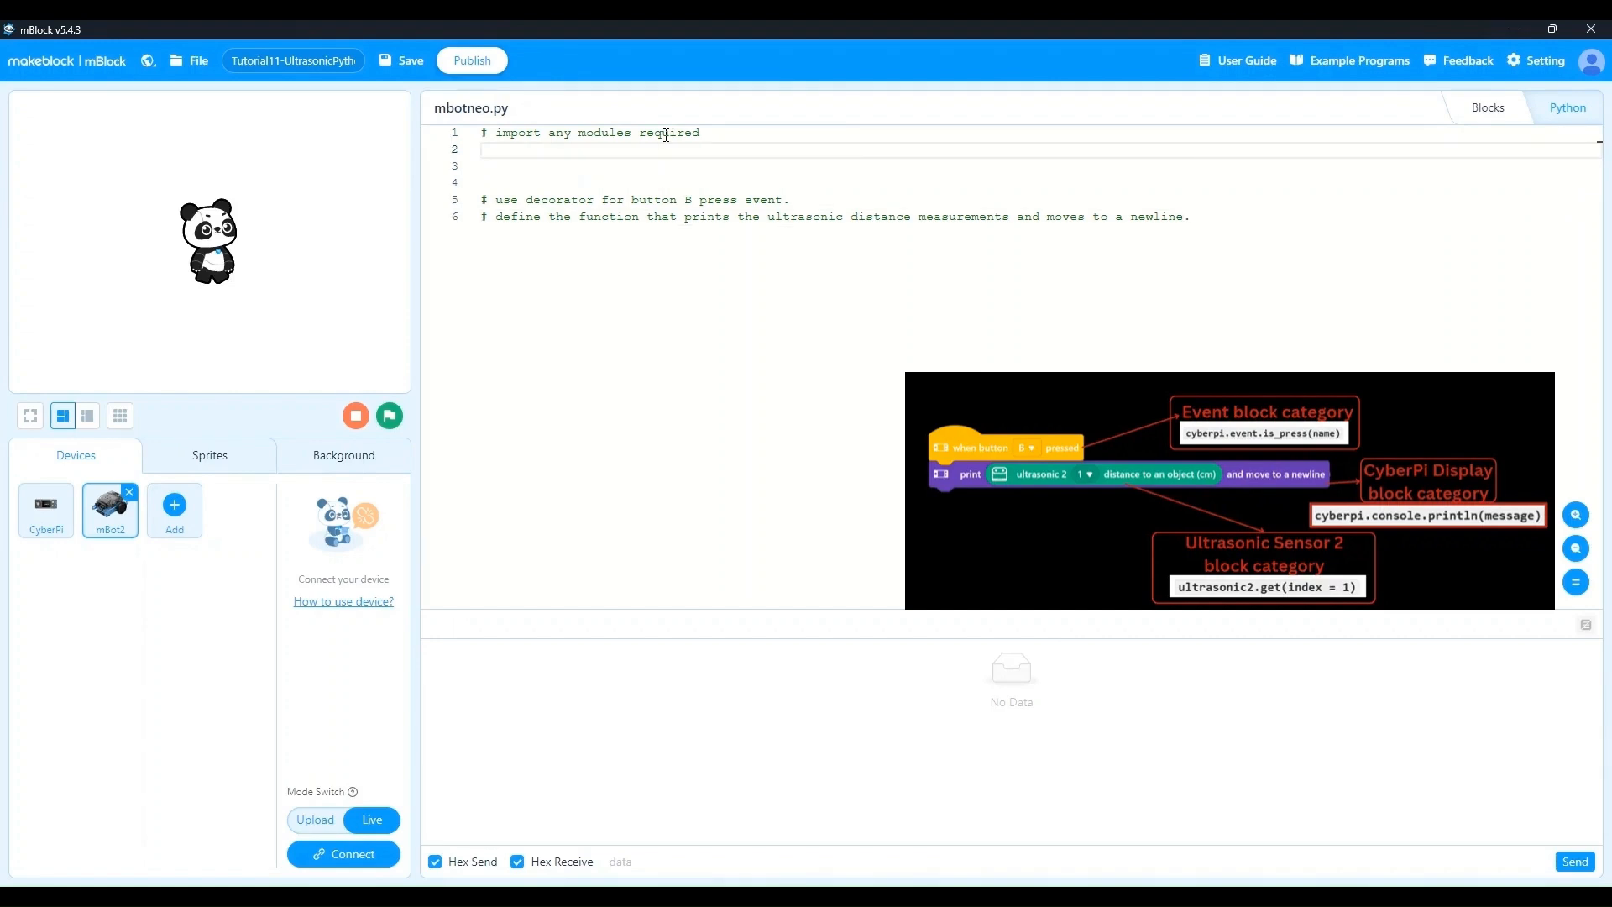
Step: Write the import line bringing in cyberpi and mbuild beneath the import comment
type("in")
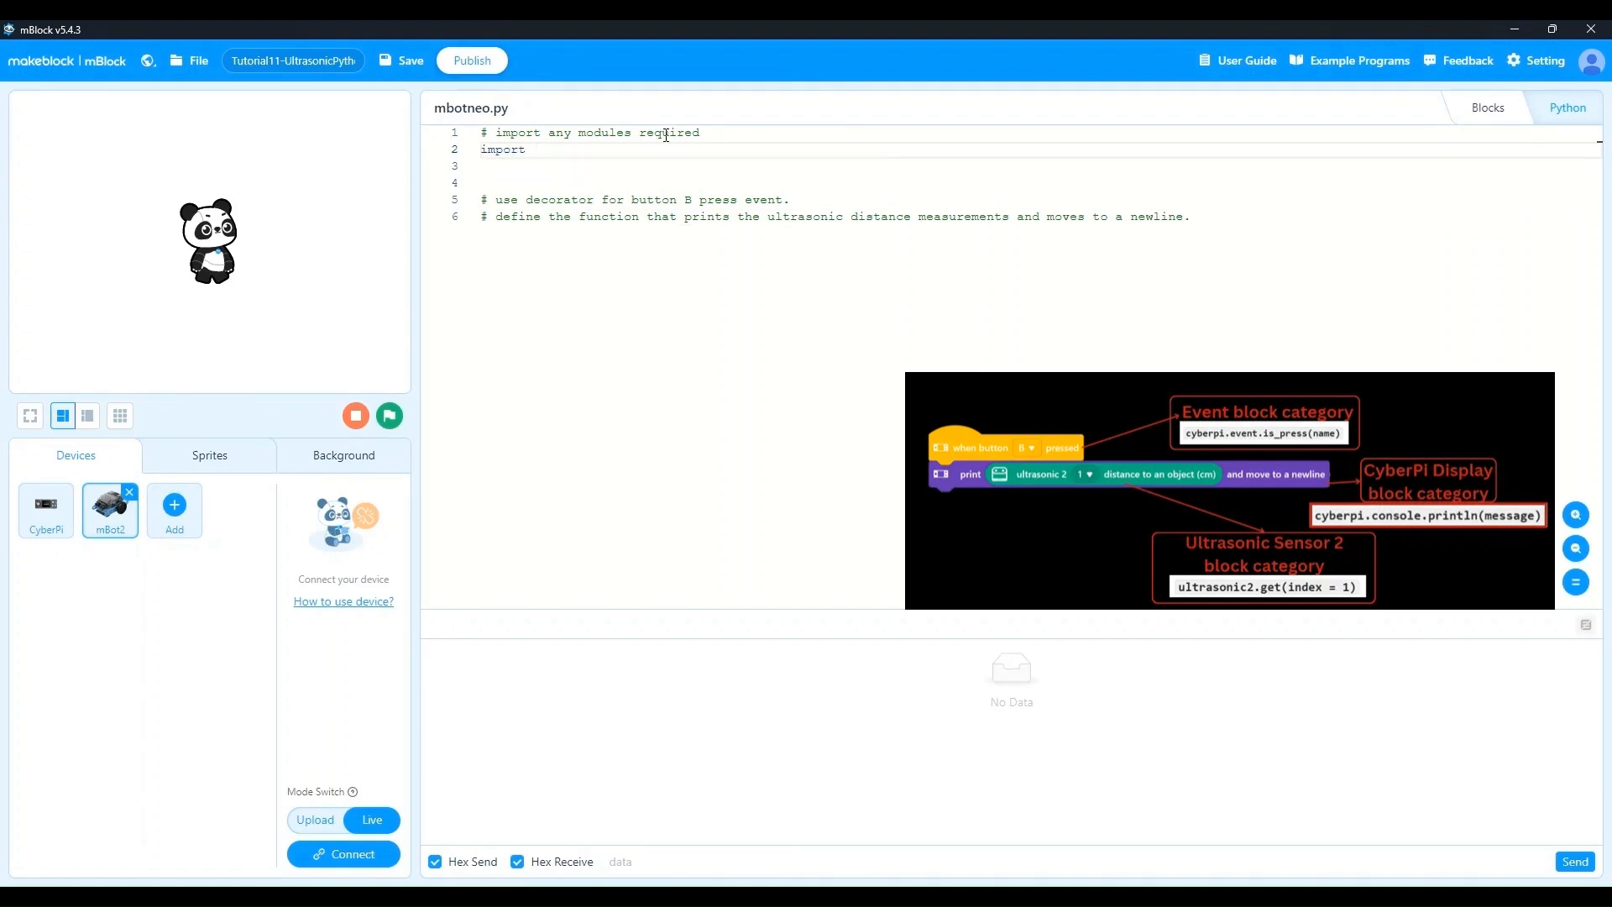
type("cyberpi,")
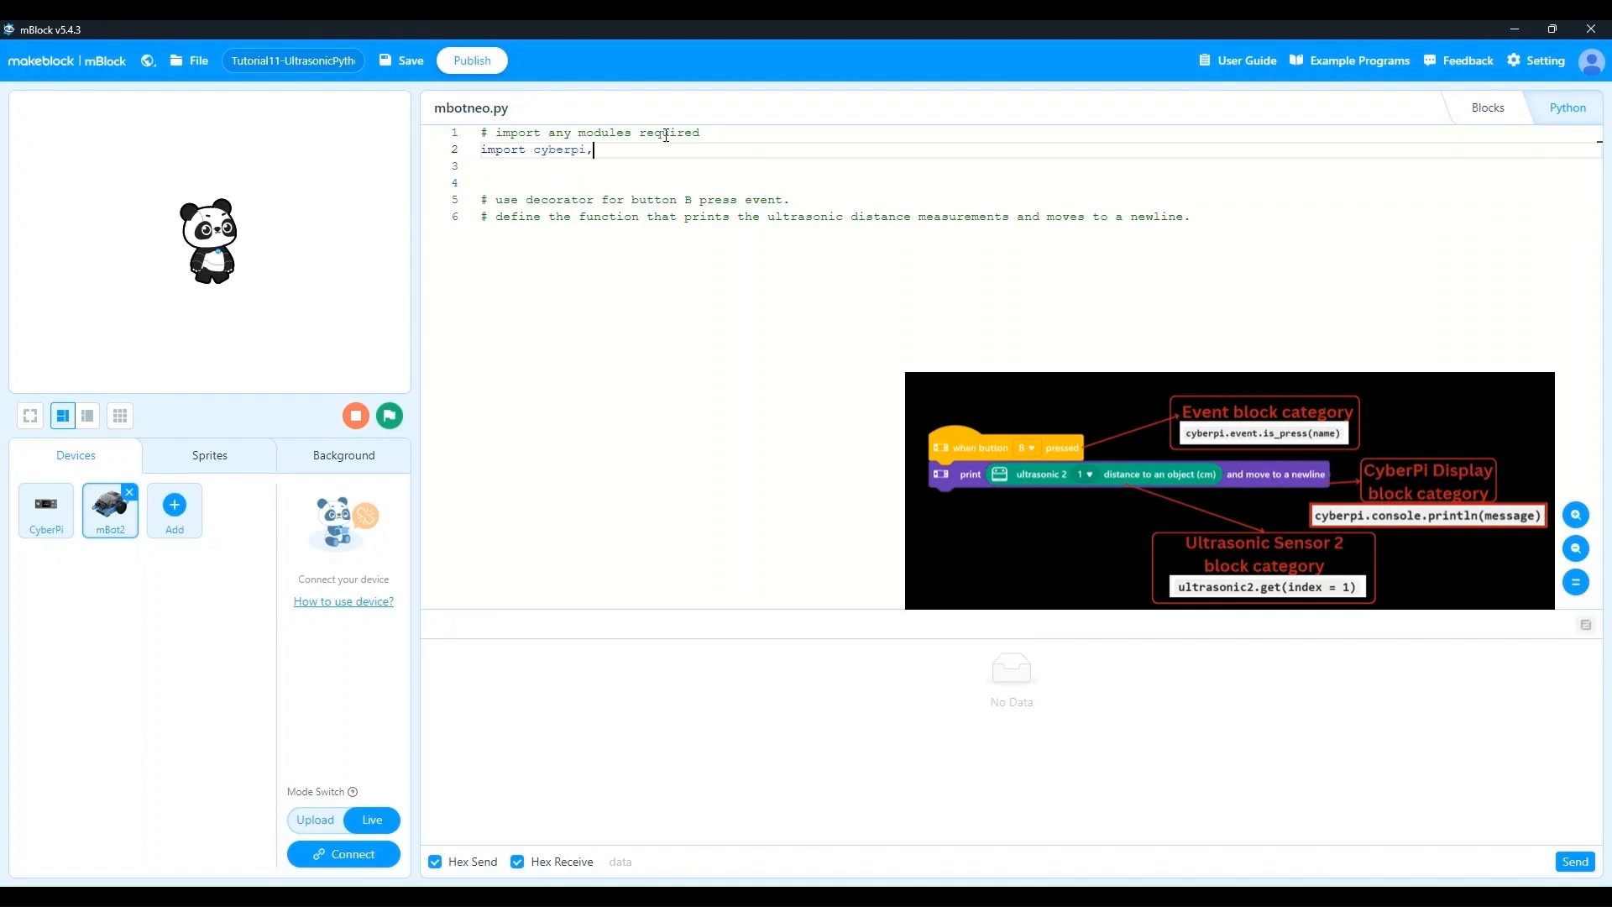
type("m")
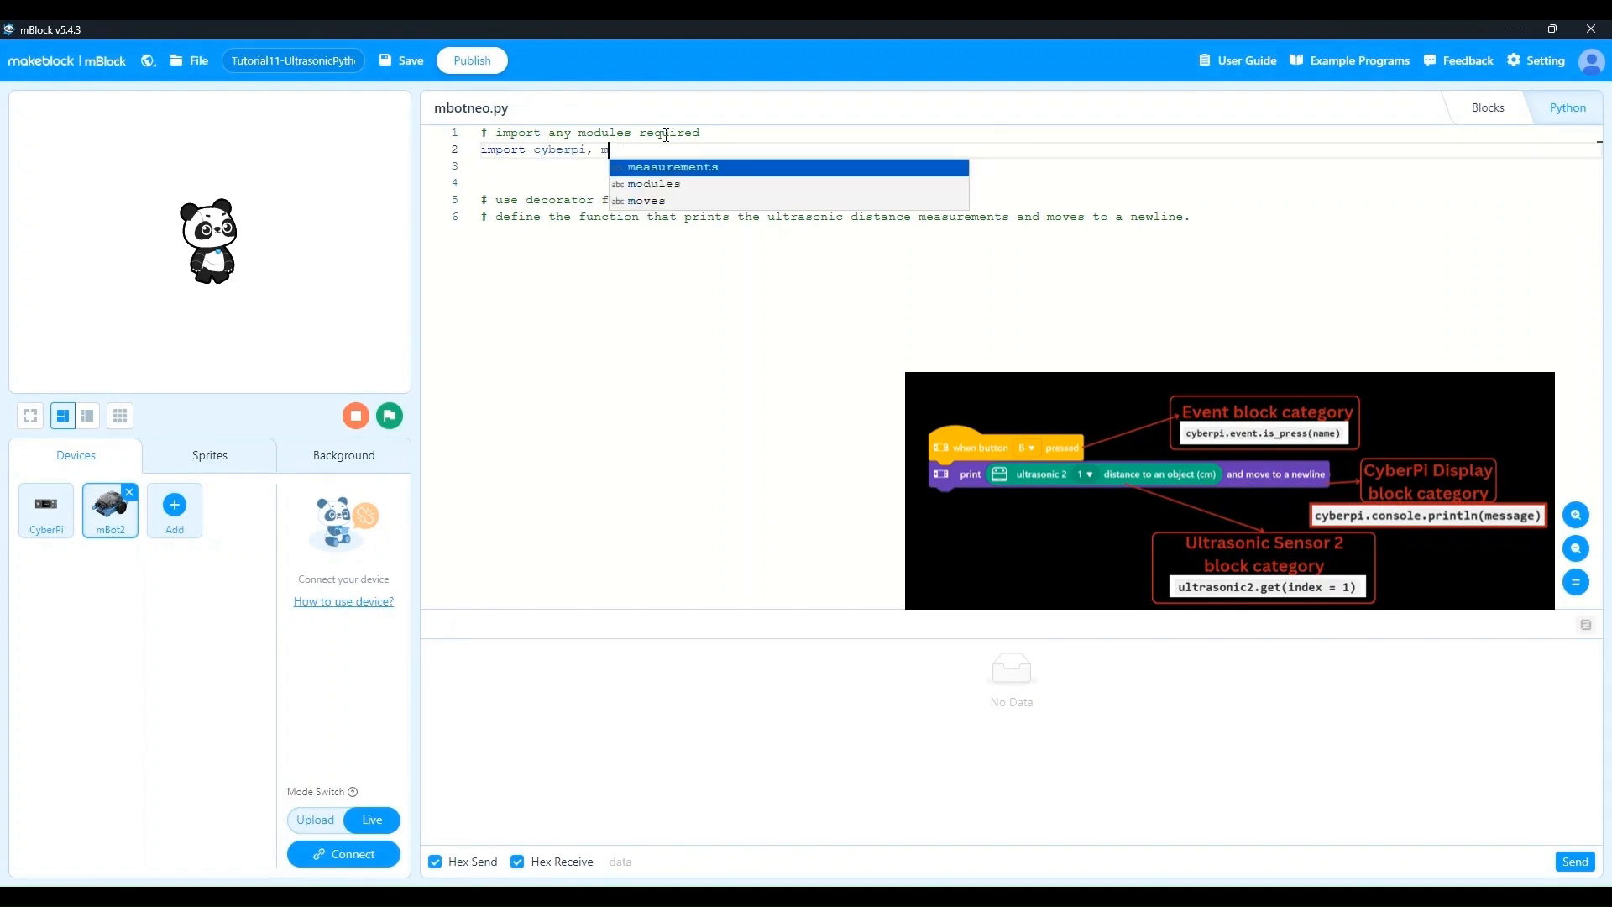
type("build")
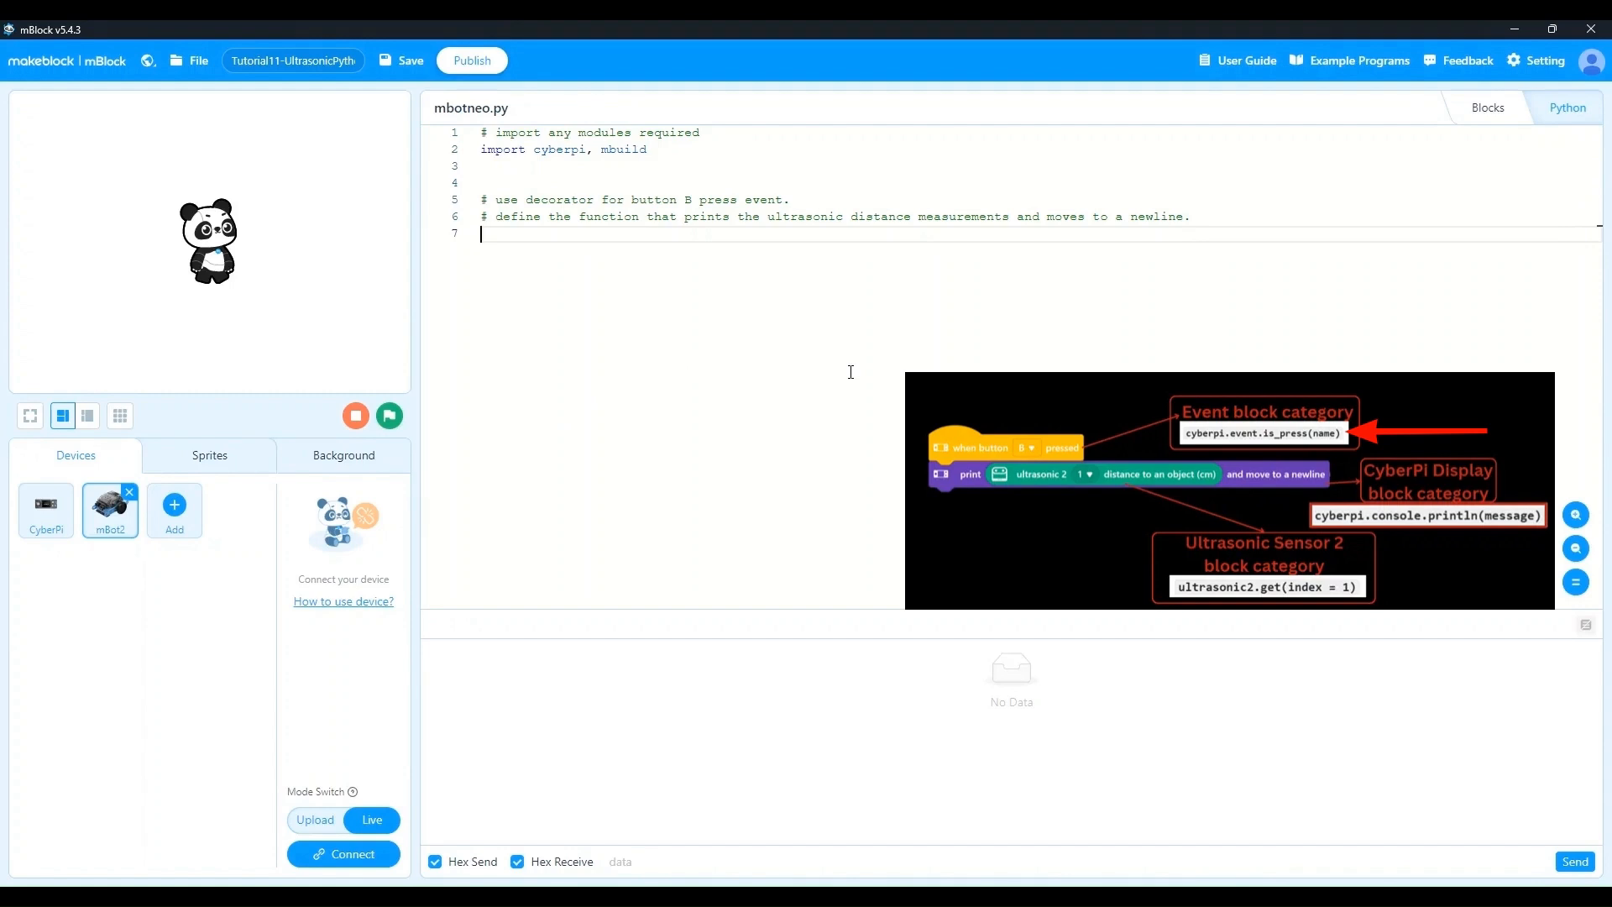
type("@")
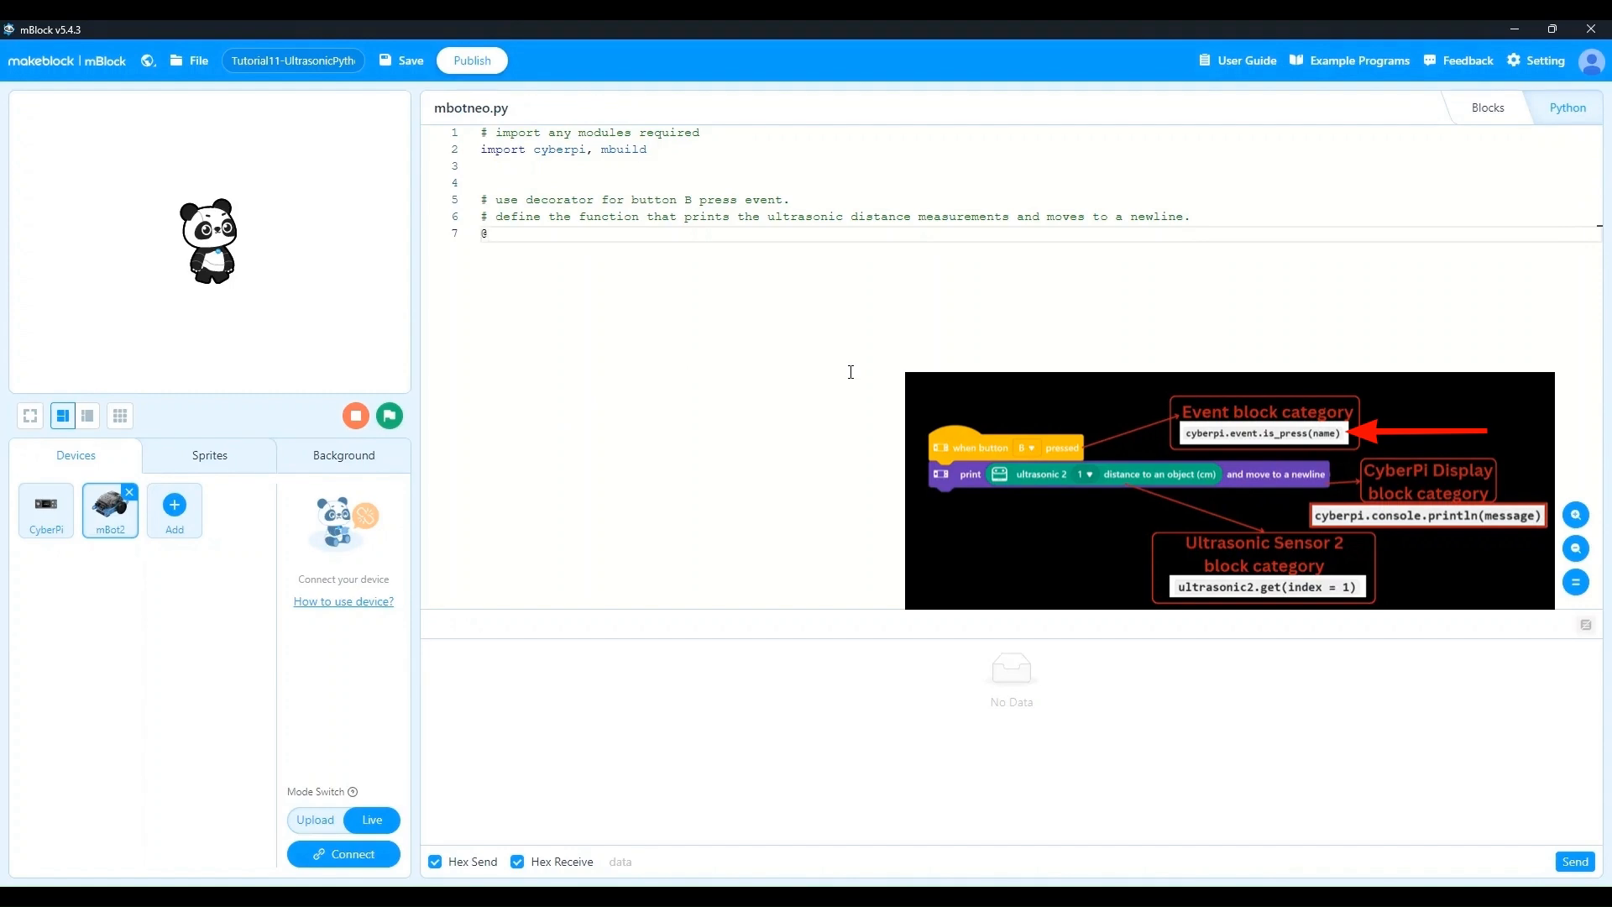
type("cyberpi")
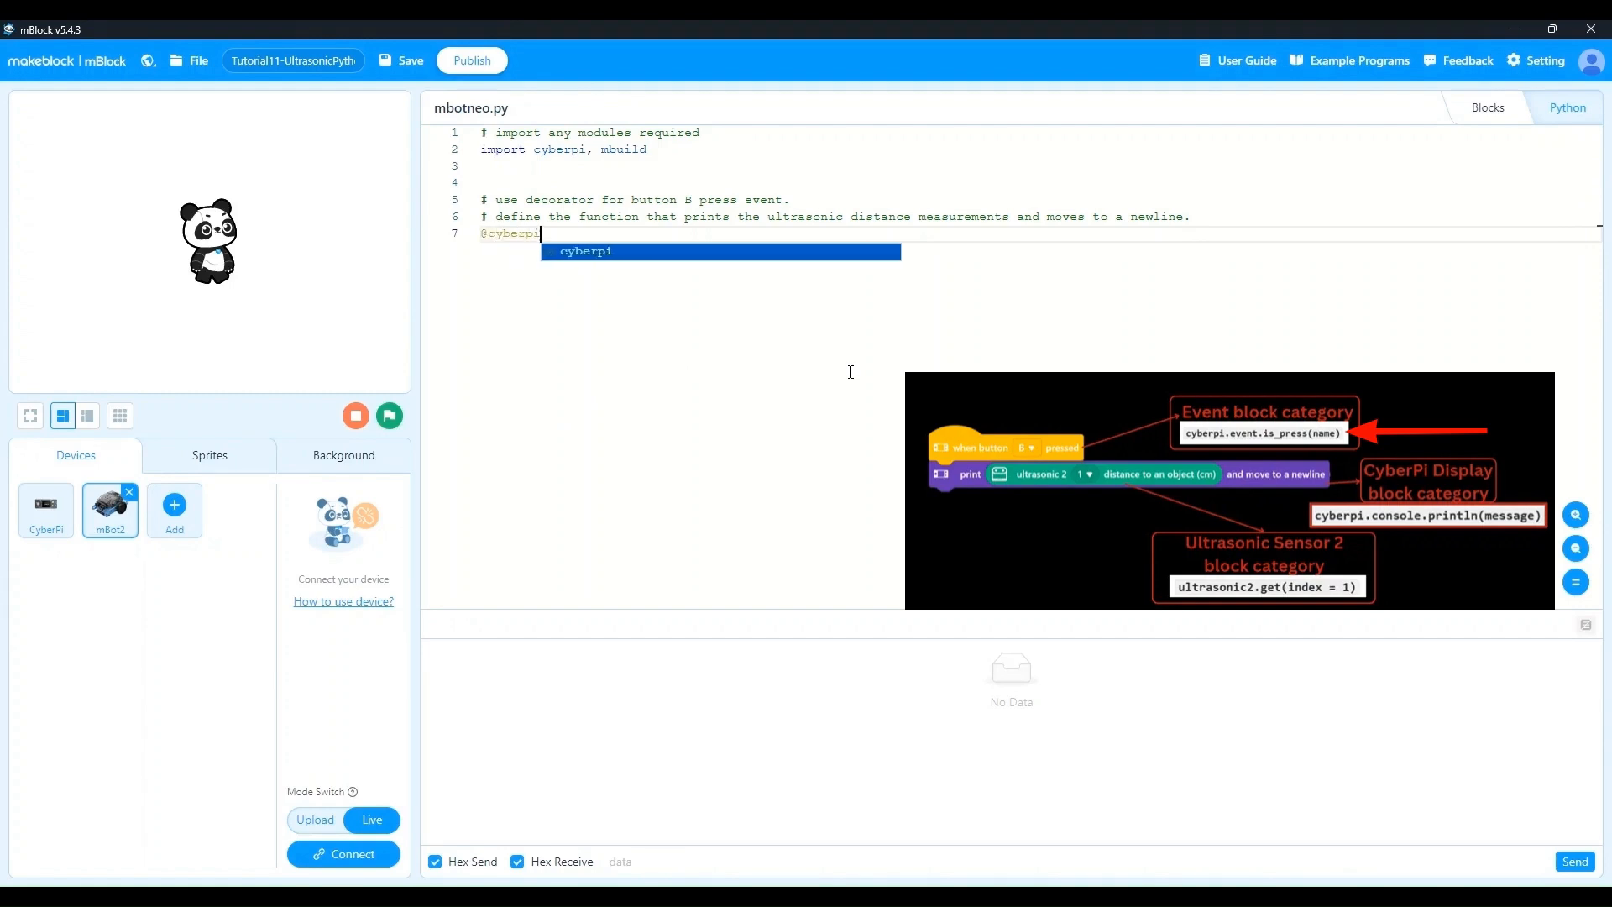
type(".event")
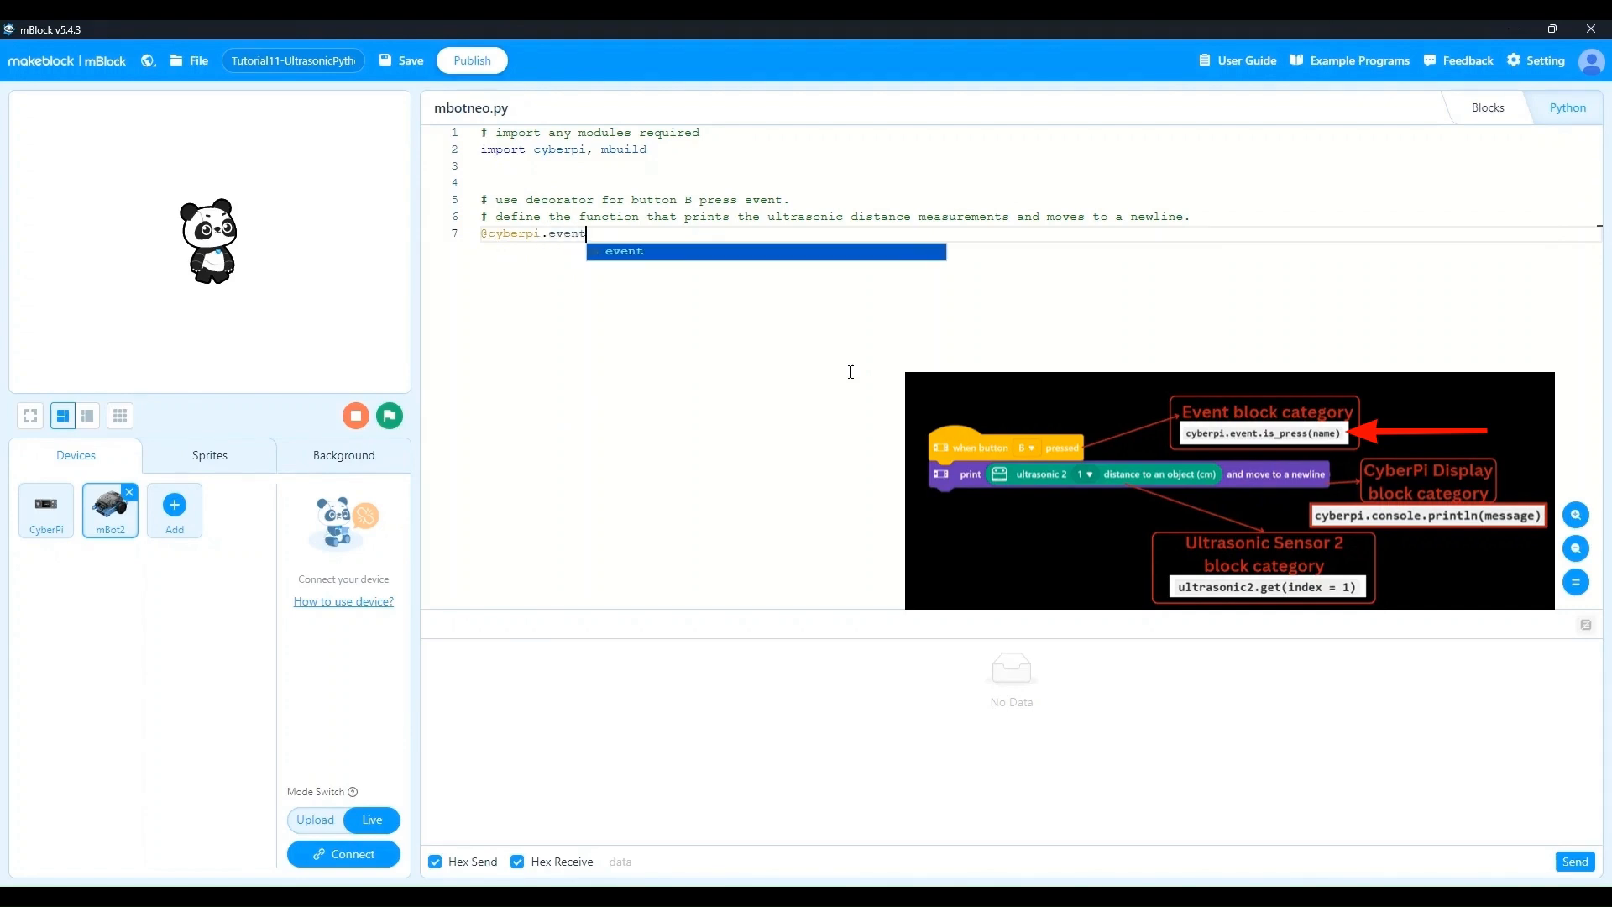
type(".is_press('")
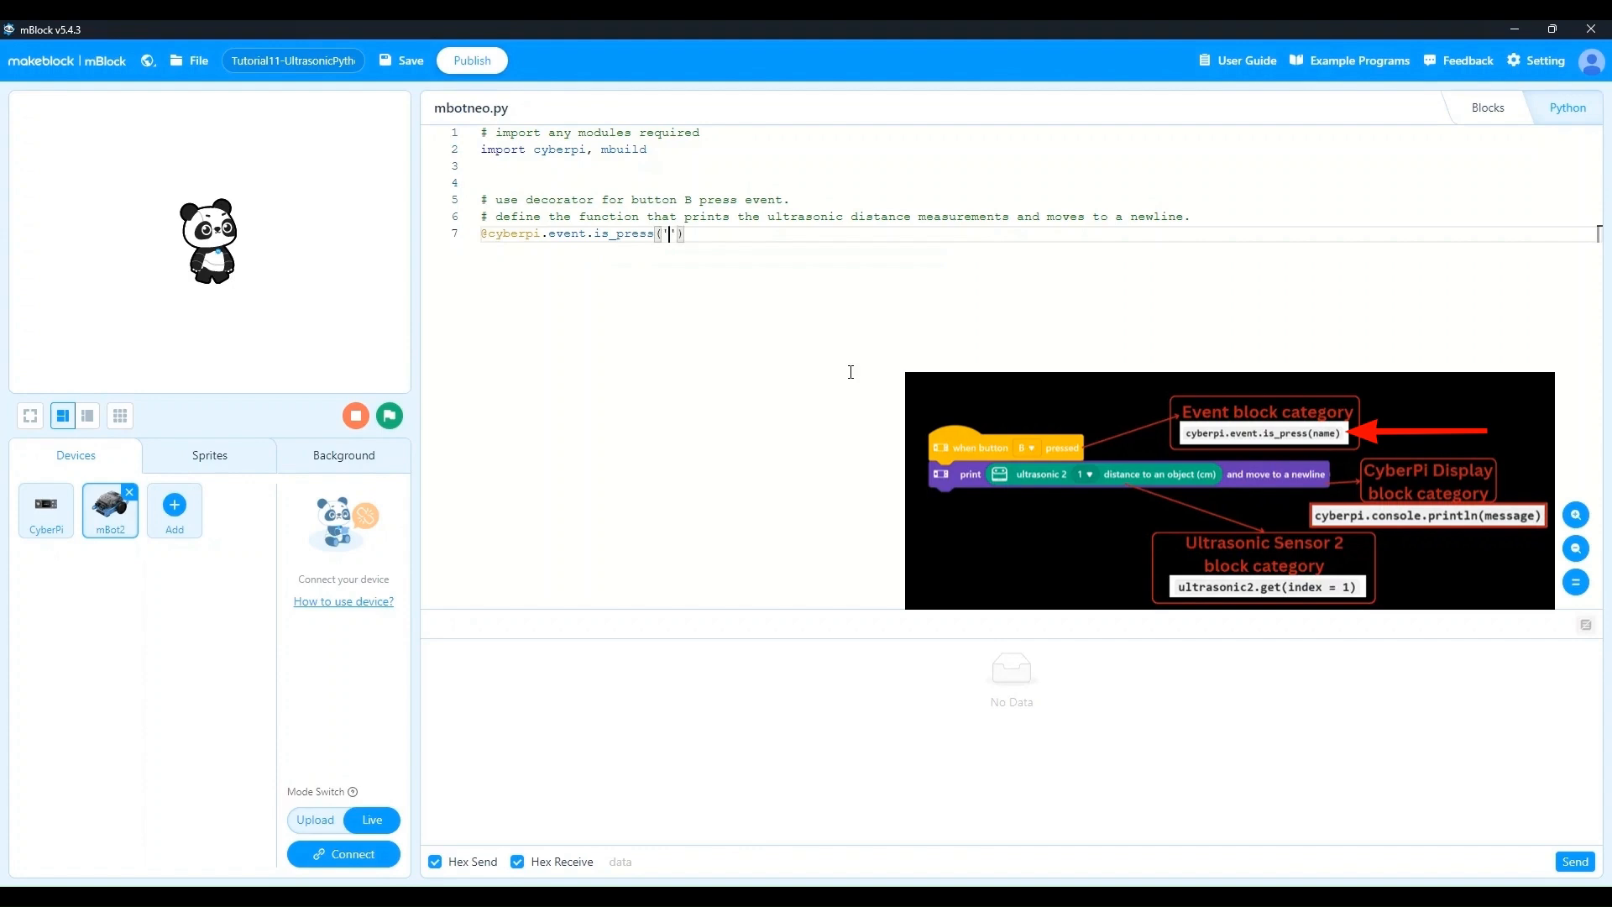
type("b")
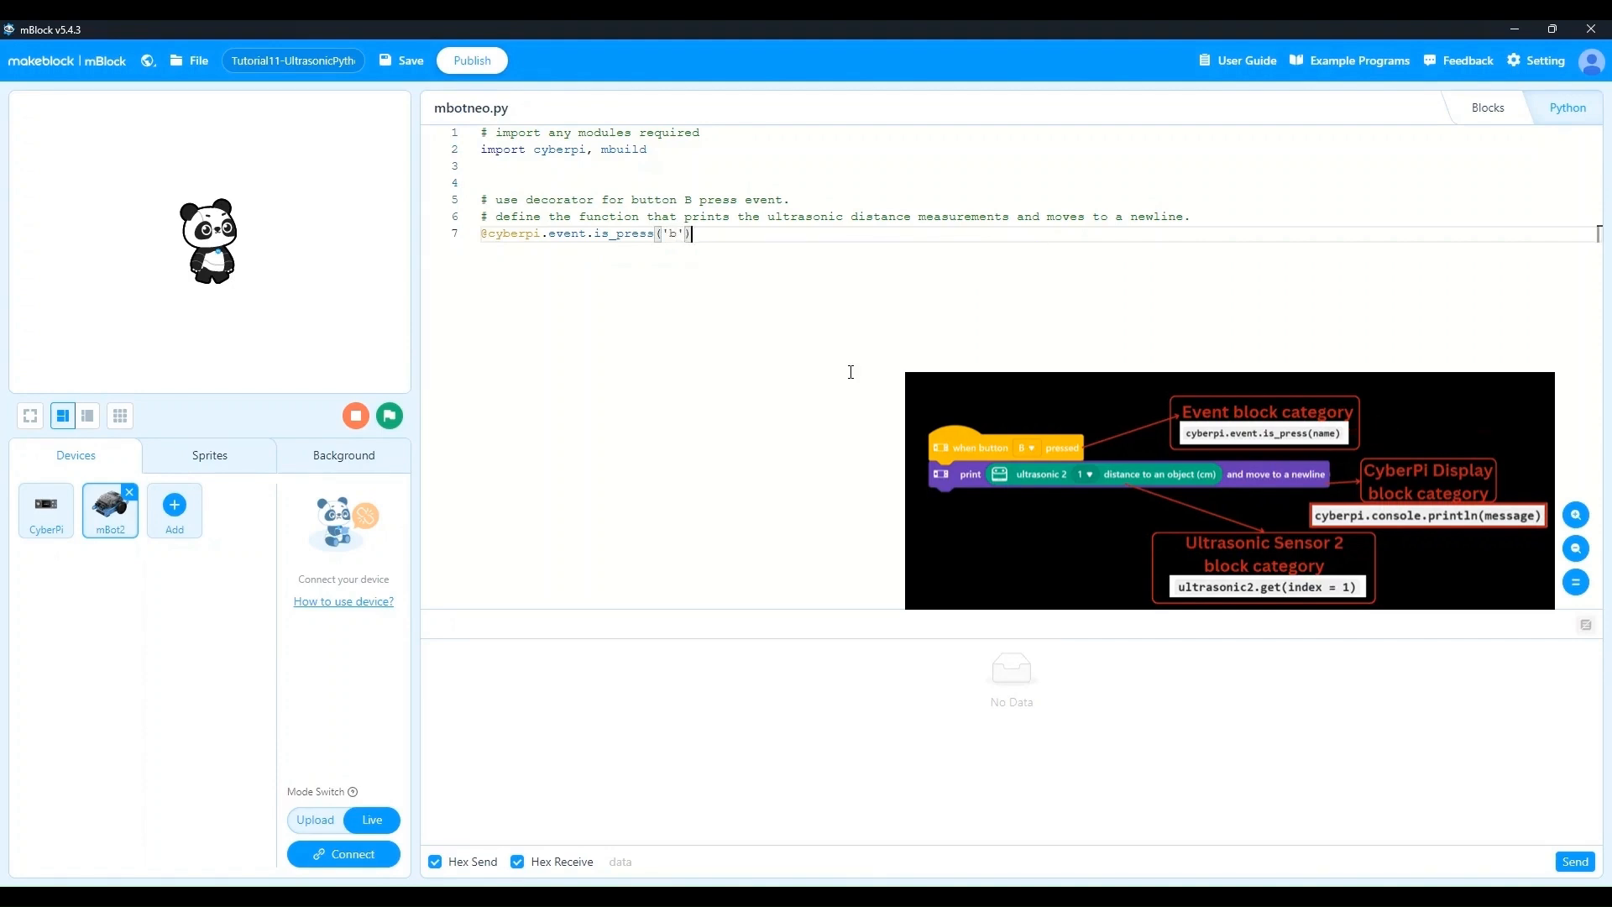
key("Enter")
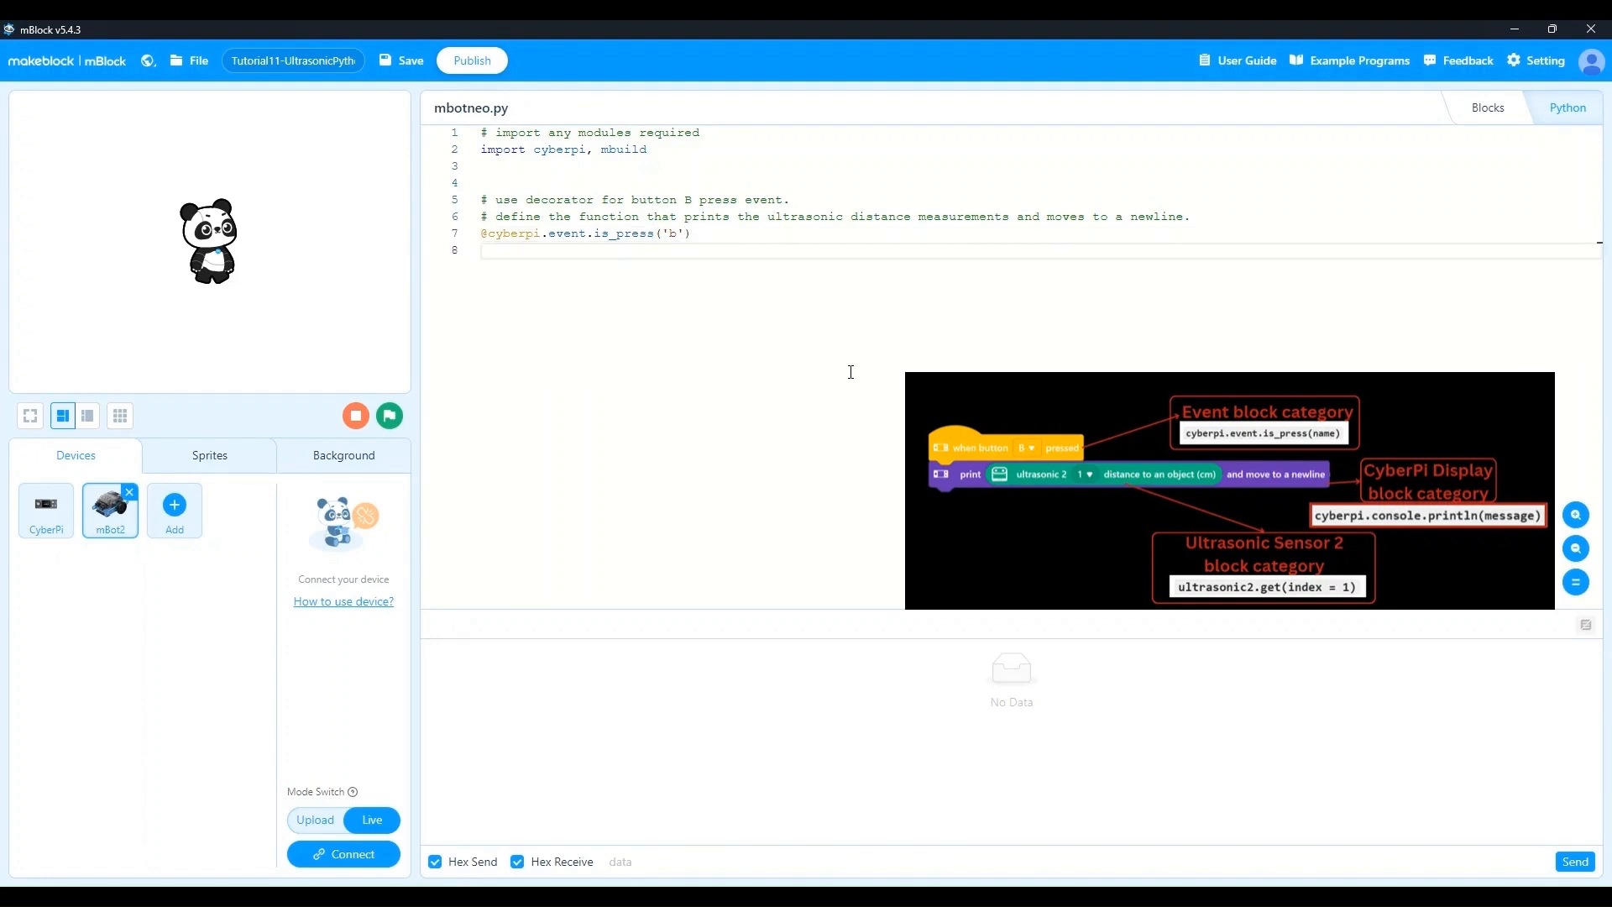
Step: Define the def on_btn_b_press(): function header beneath the decorator
type("def on")
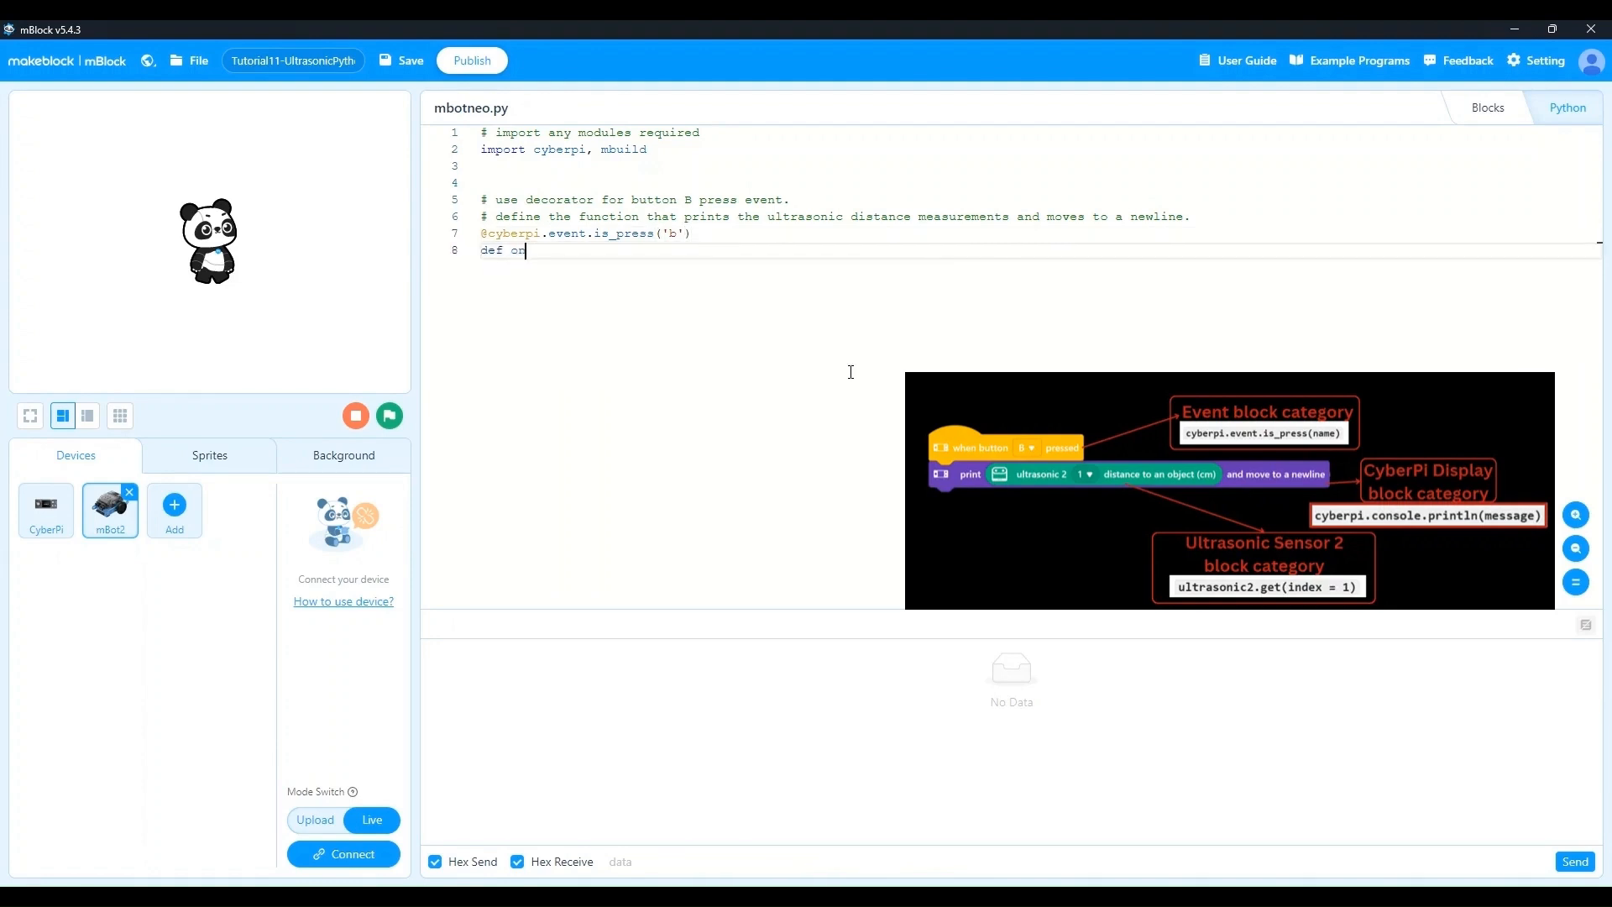
type("_btn_b")
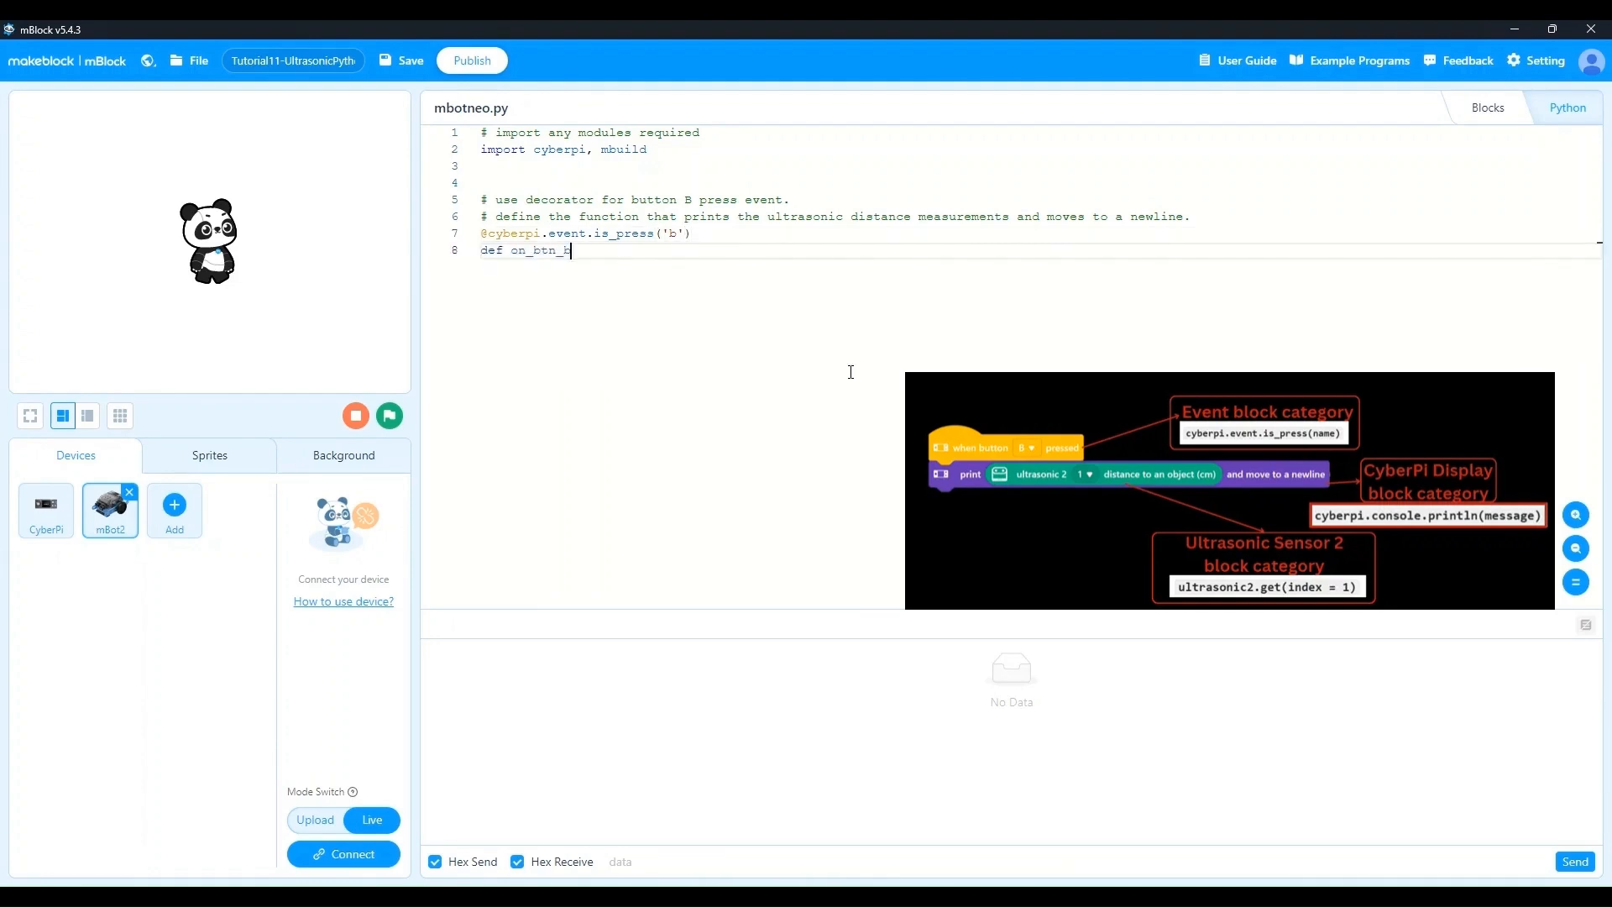
type("_press()")
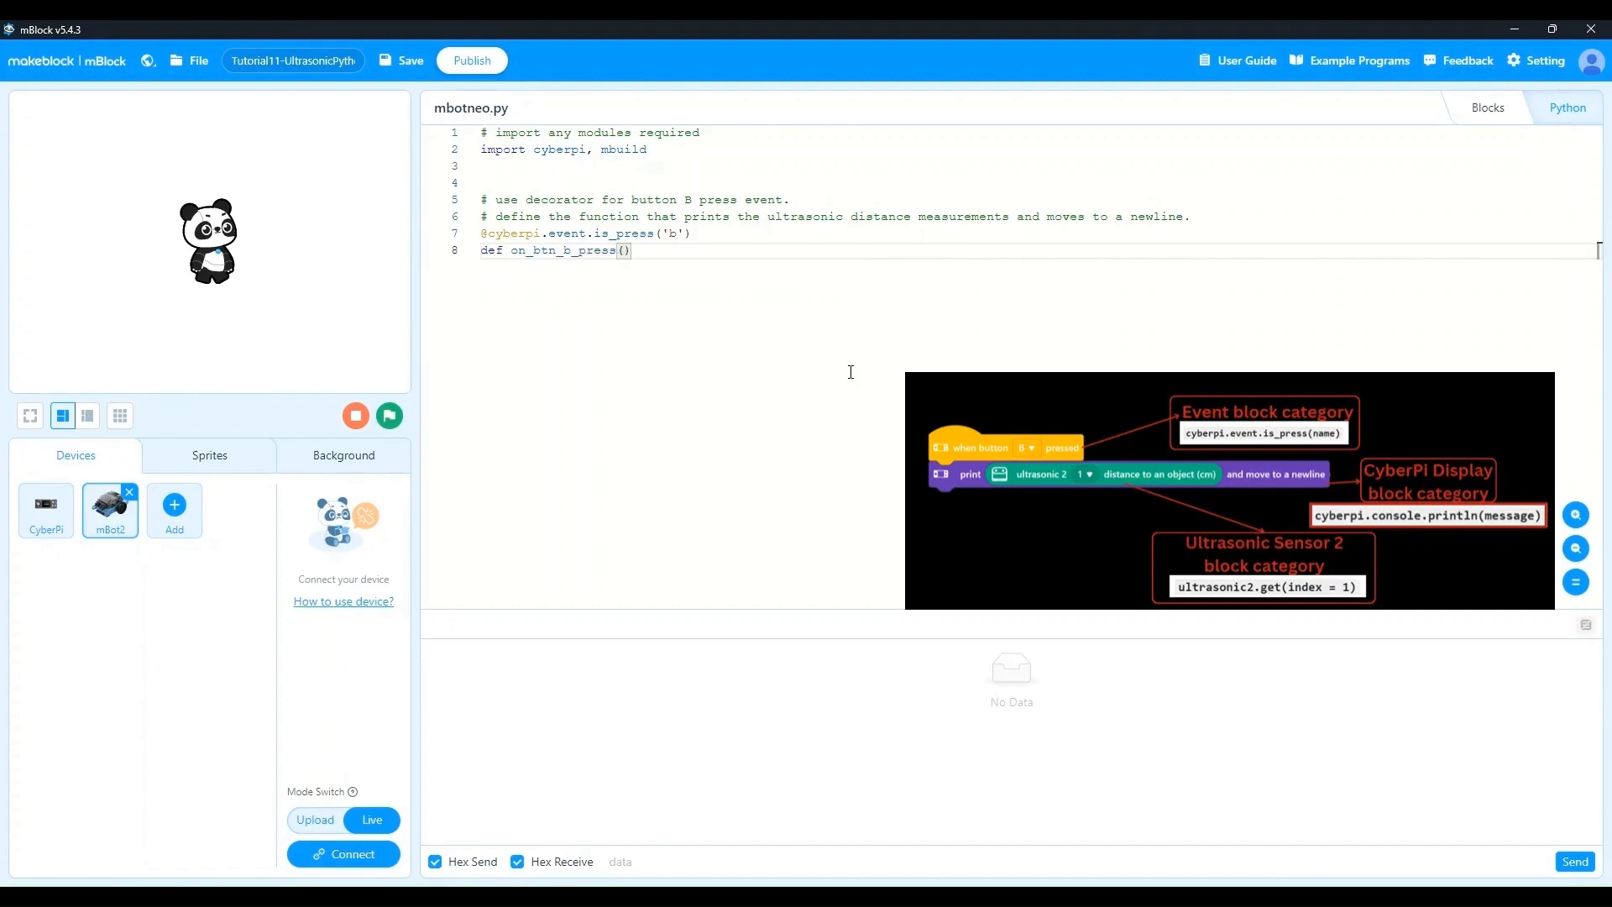
type(":")
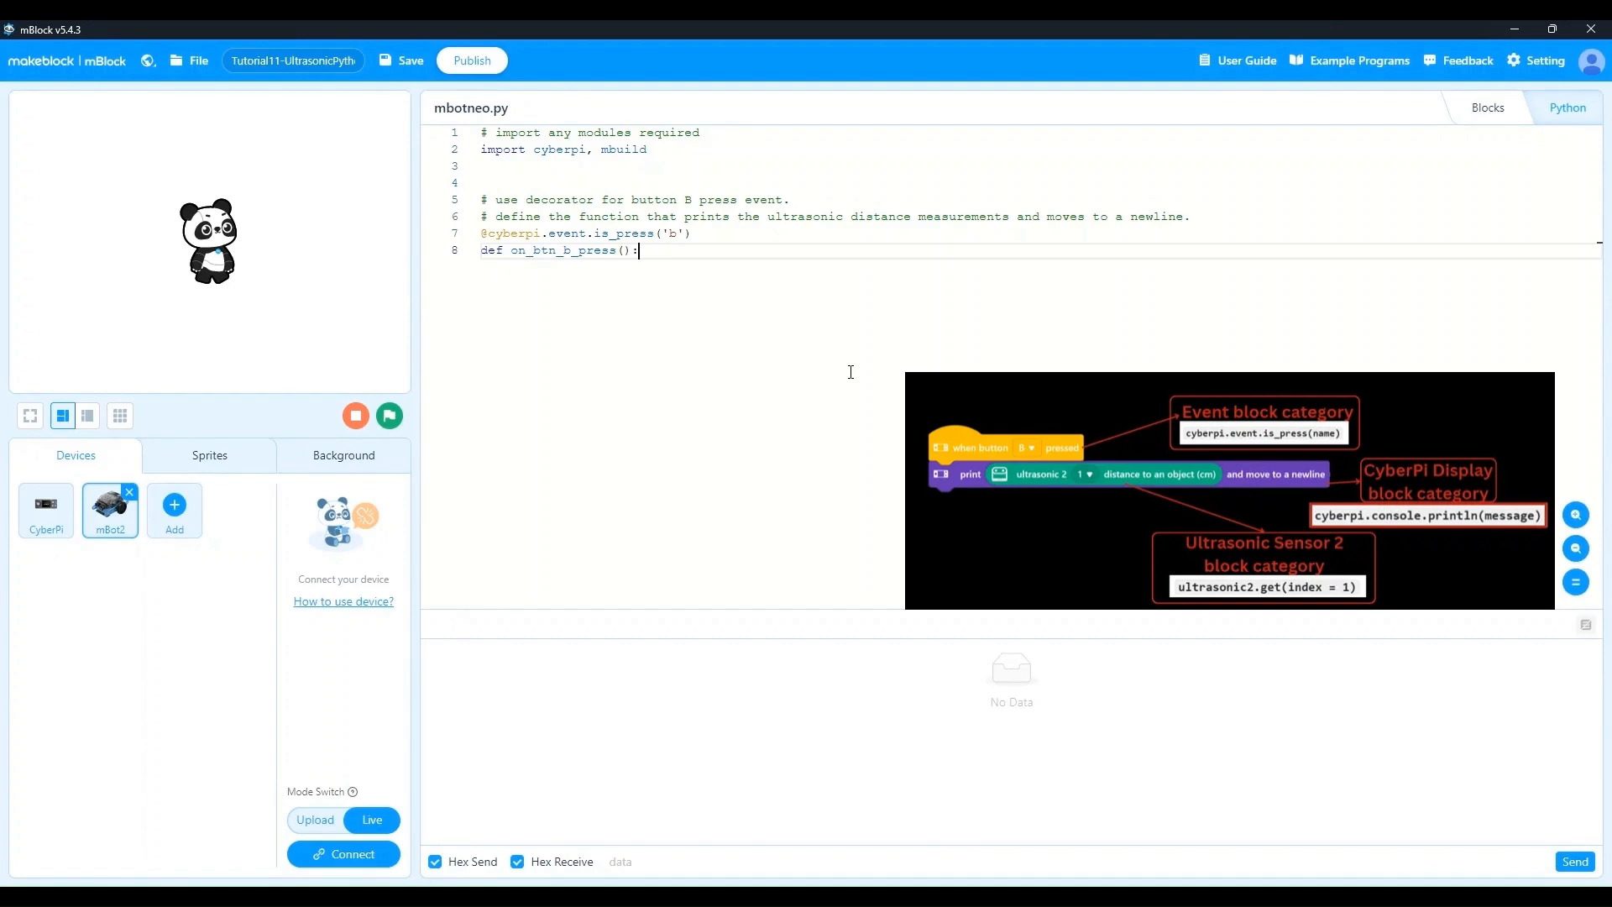
Step: Write the indented body cyberpi.console.println(mbuild.ultrasonic2.get(1)) inside on_btn_b_press
key("Enter")
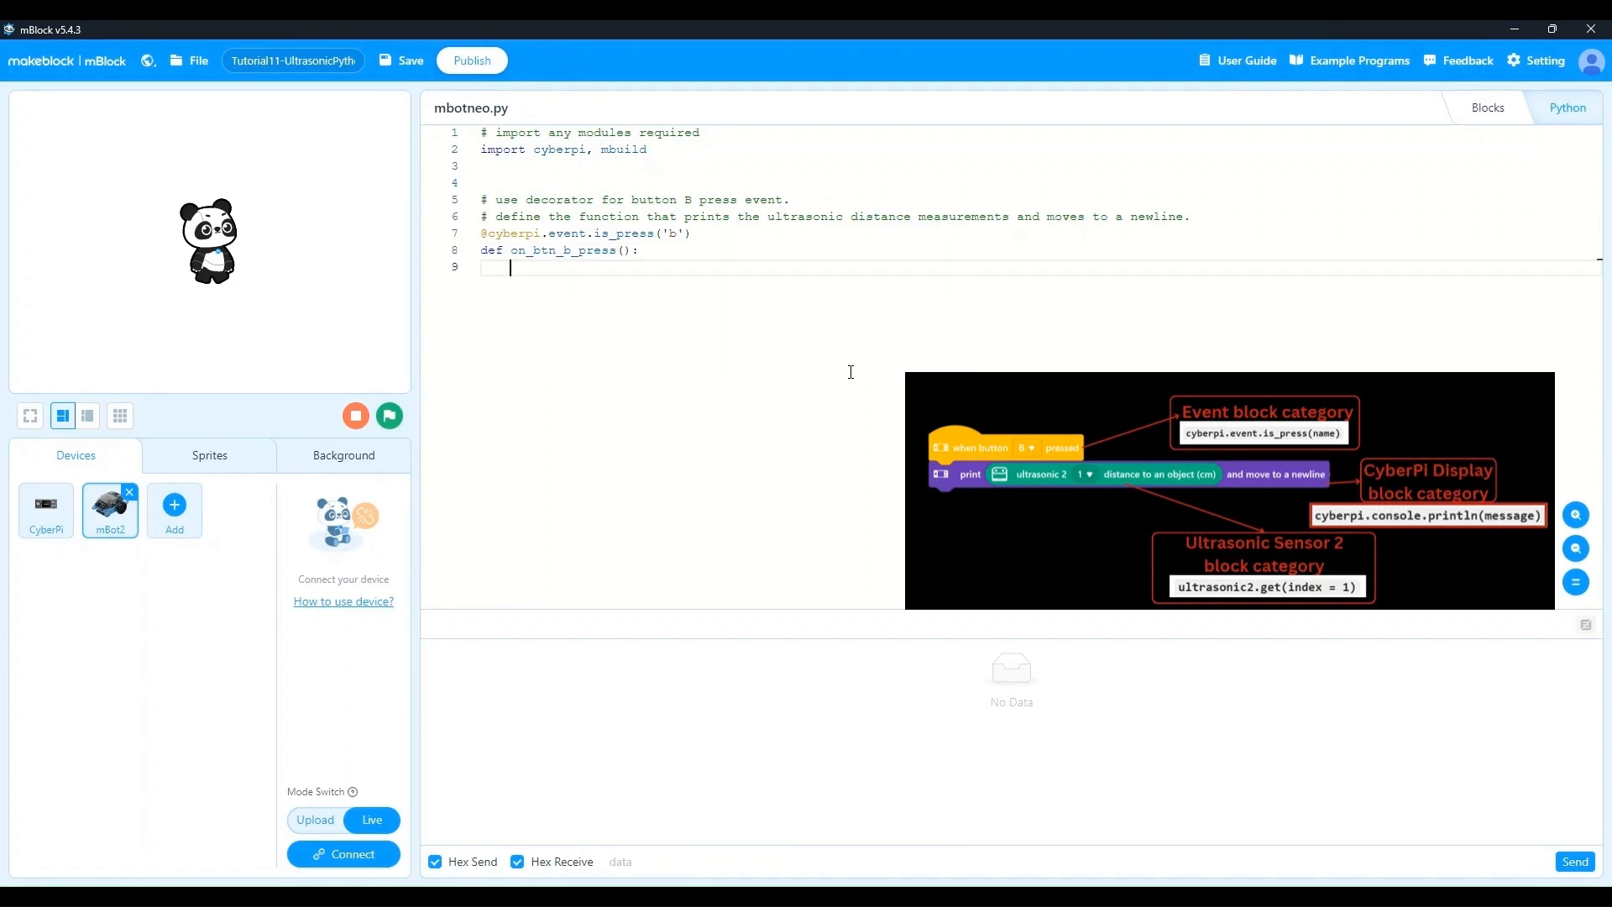
type("cyberpi.consol")
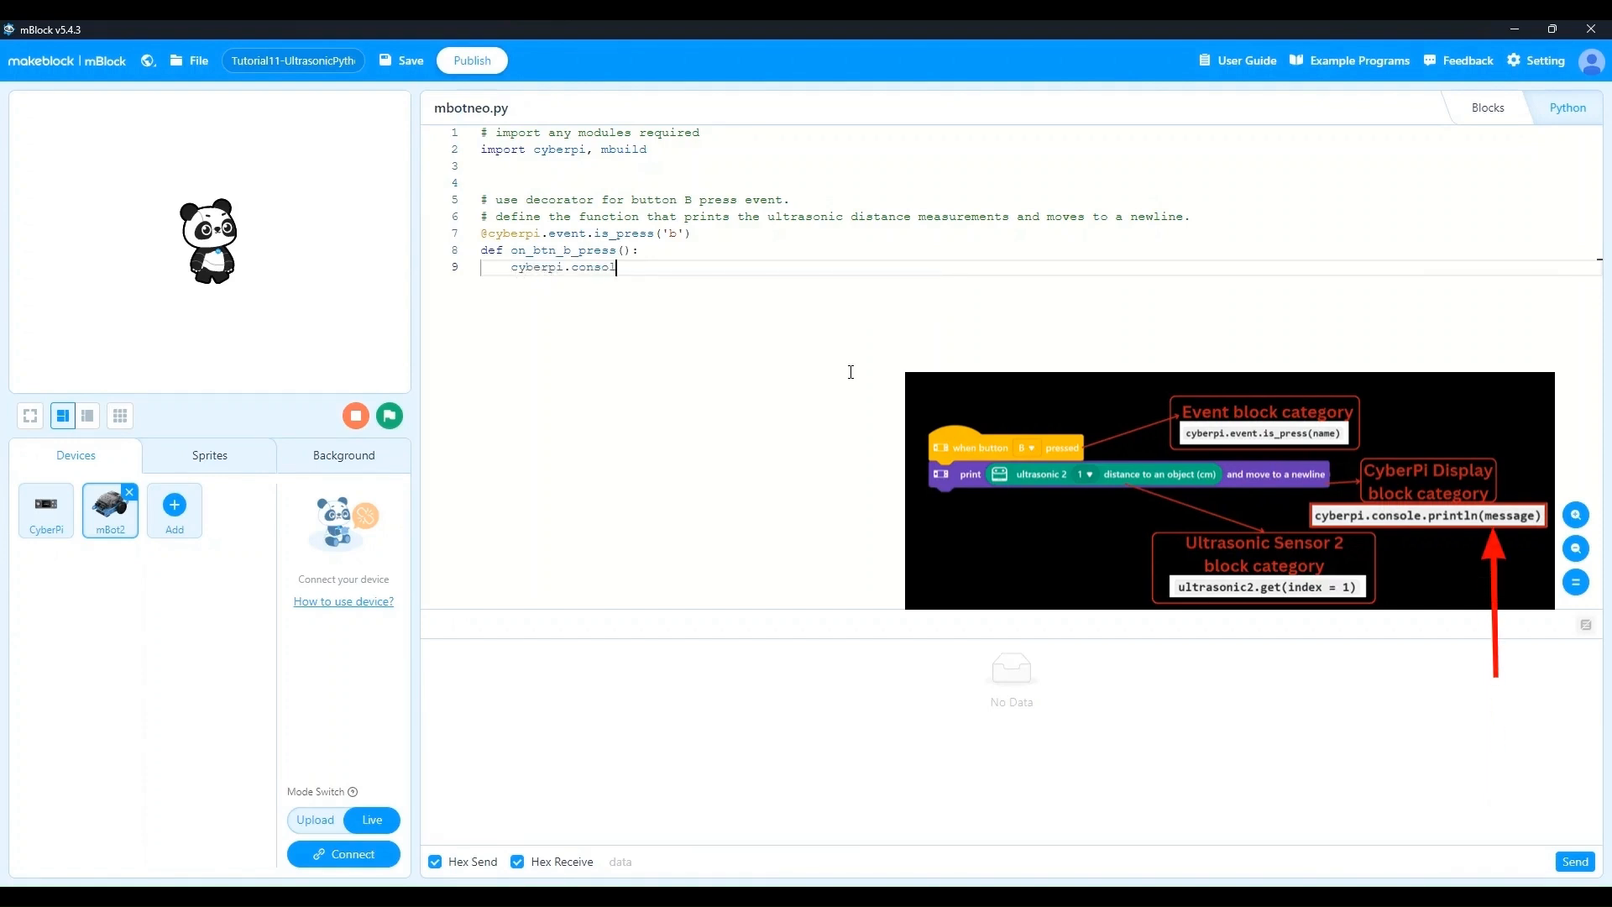
type("e.println")
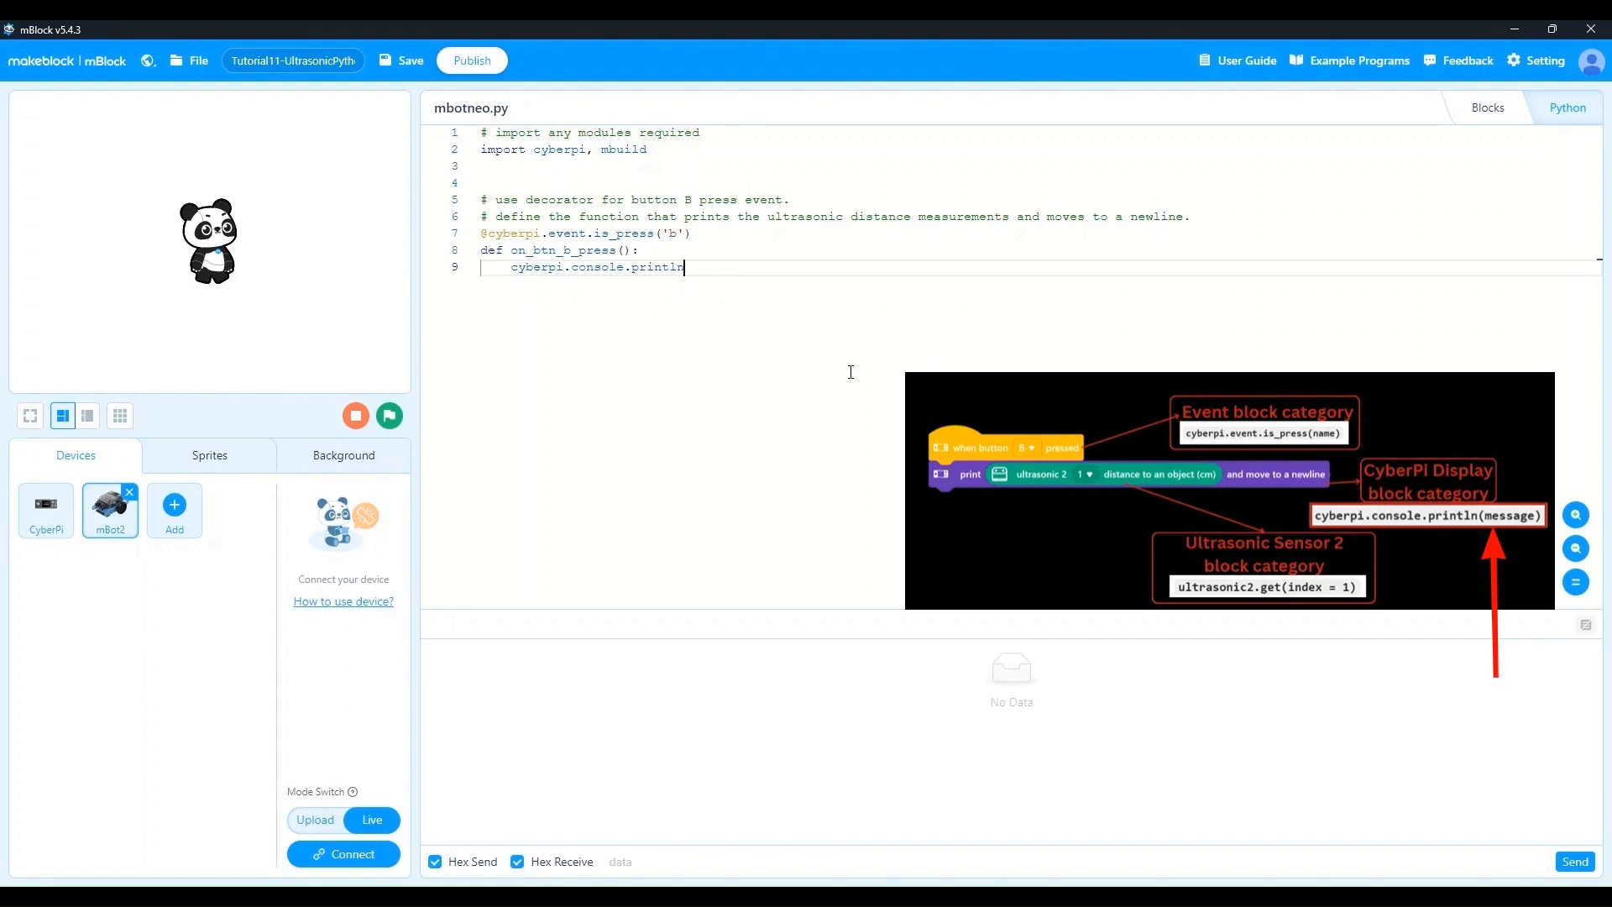
type("()")
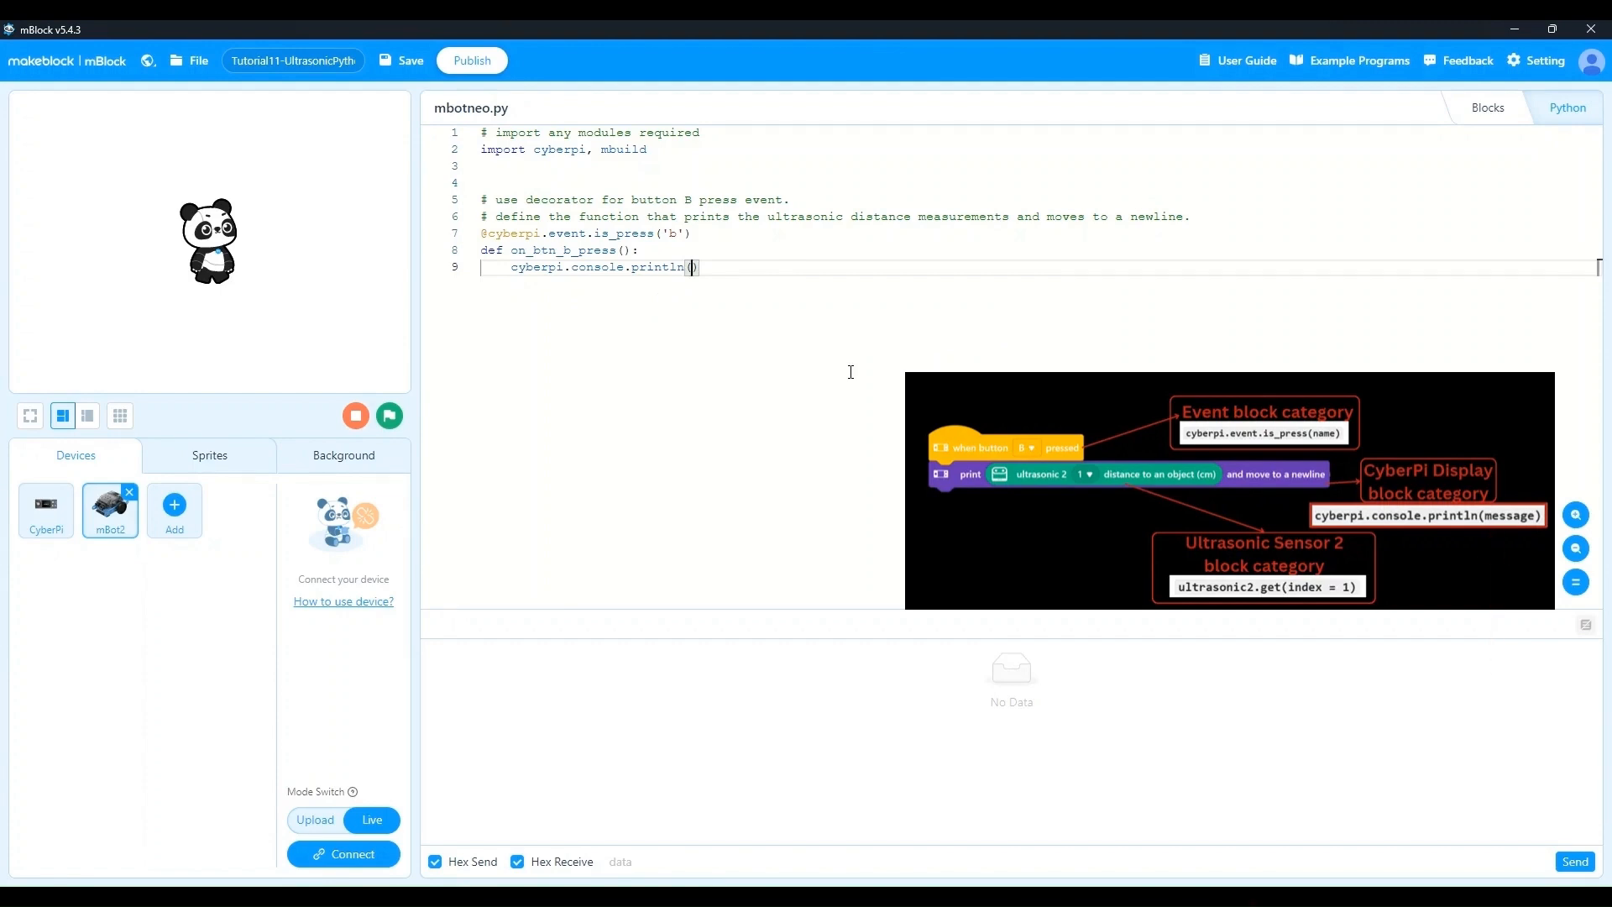
type("mbuild.ultrasonic2.get(")
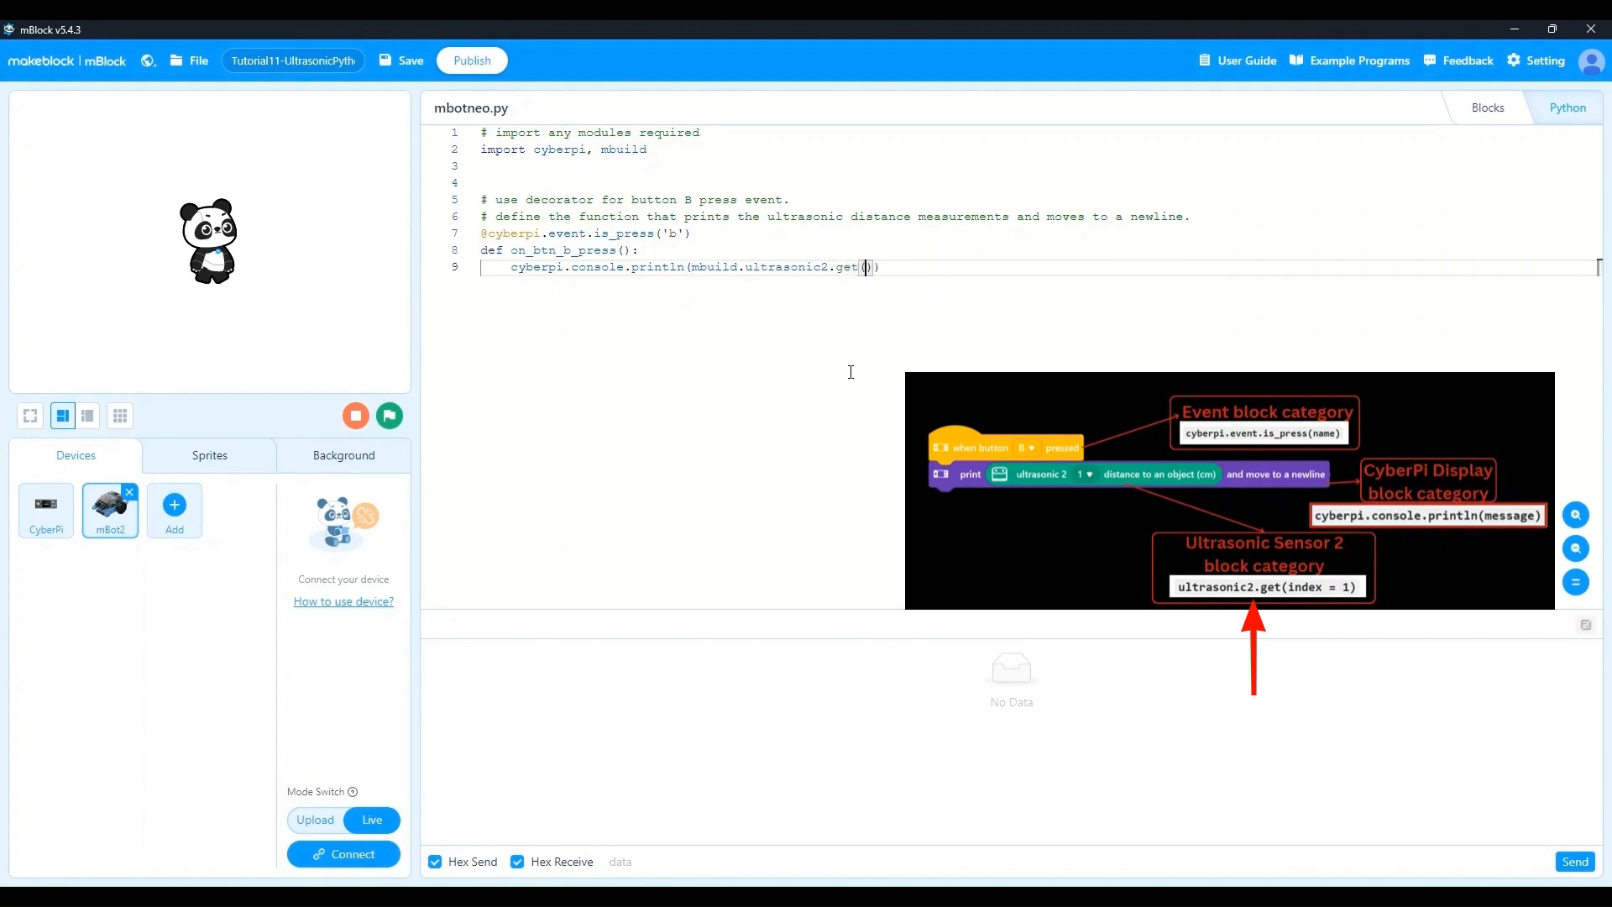
type("1")
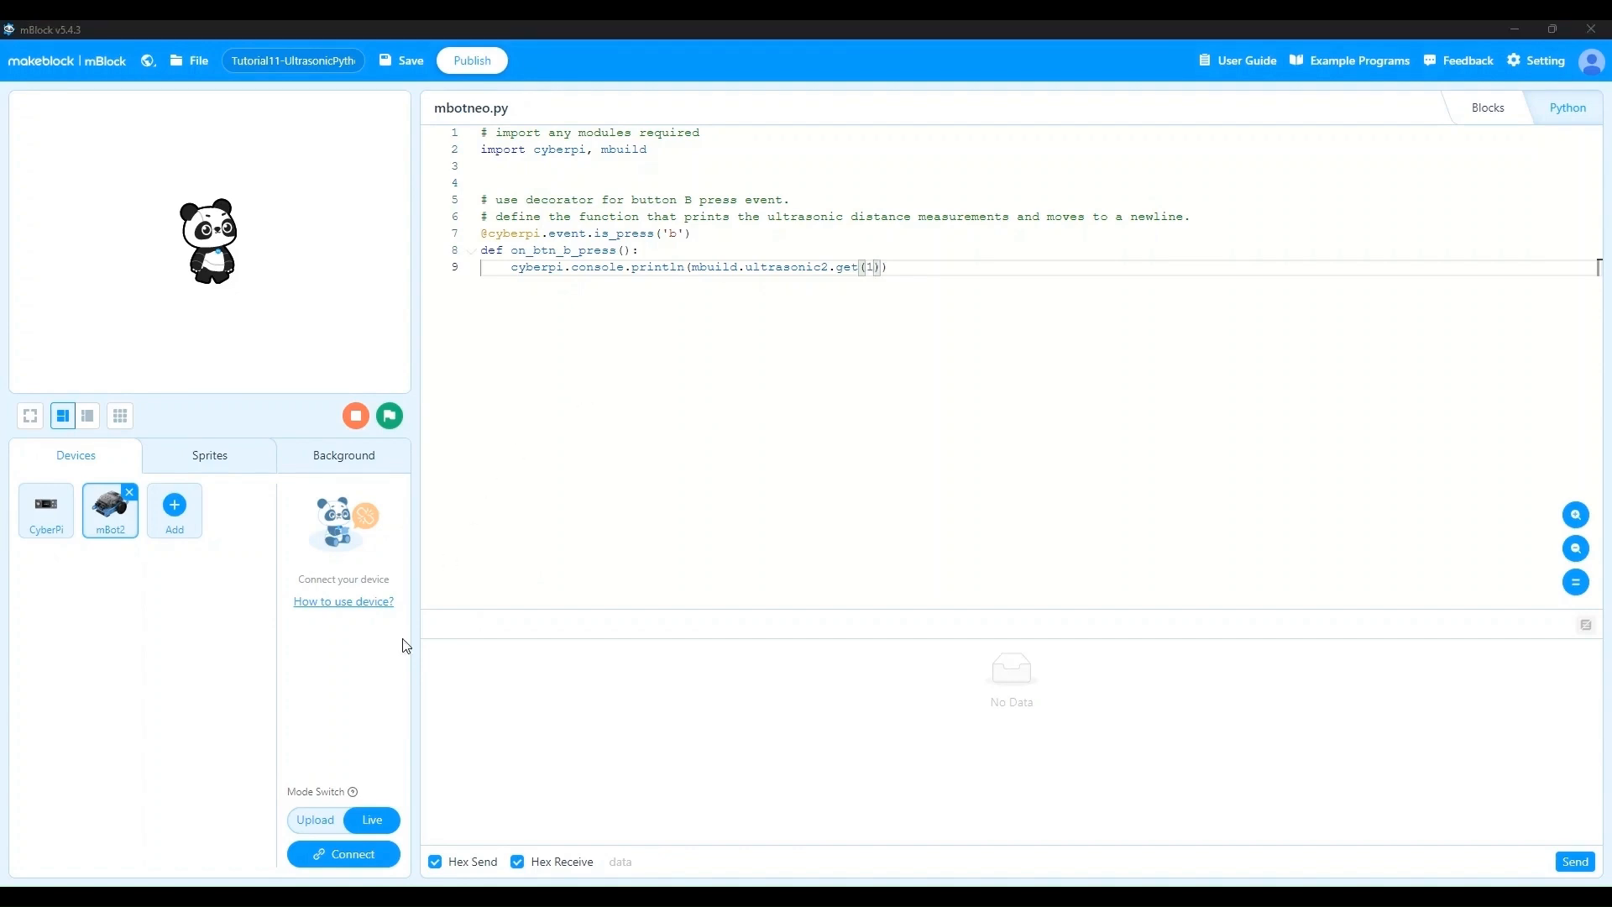
Step: Switch to Upload mode and connect to the mBot2 over USB on COM5
left_click(314, 820)
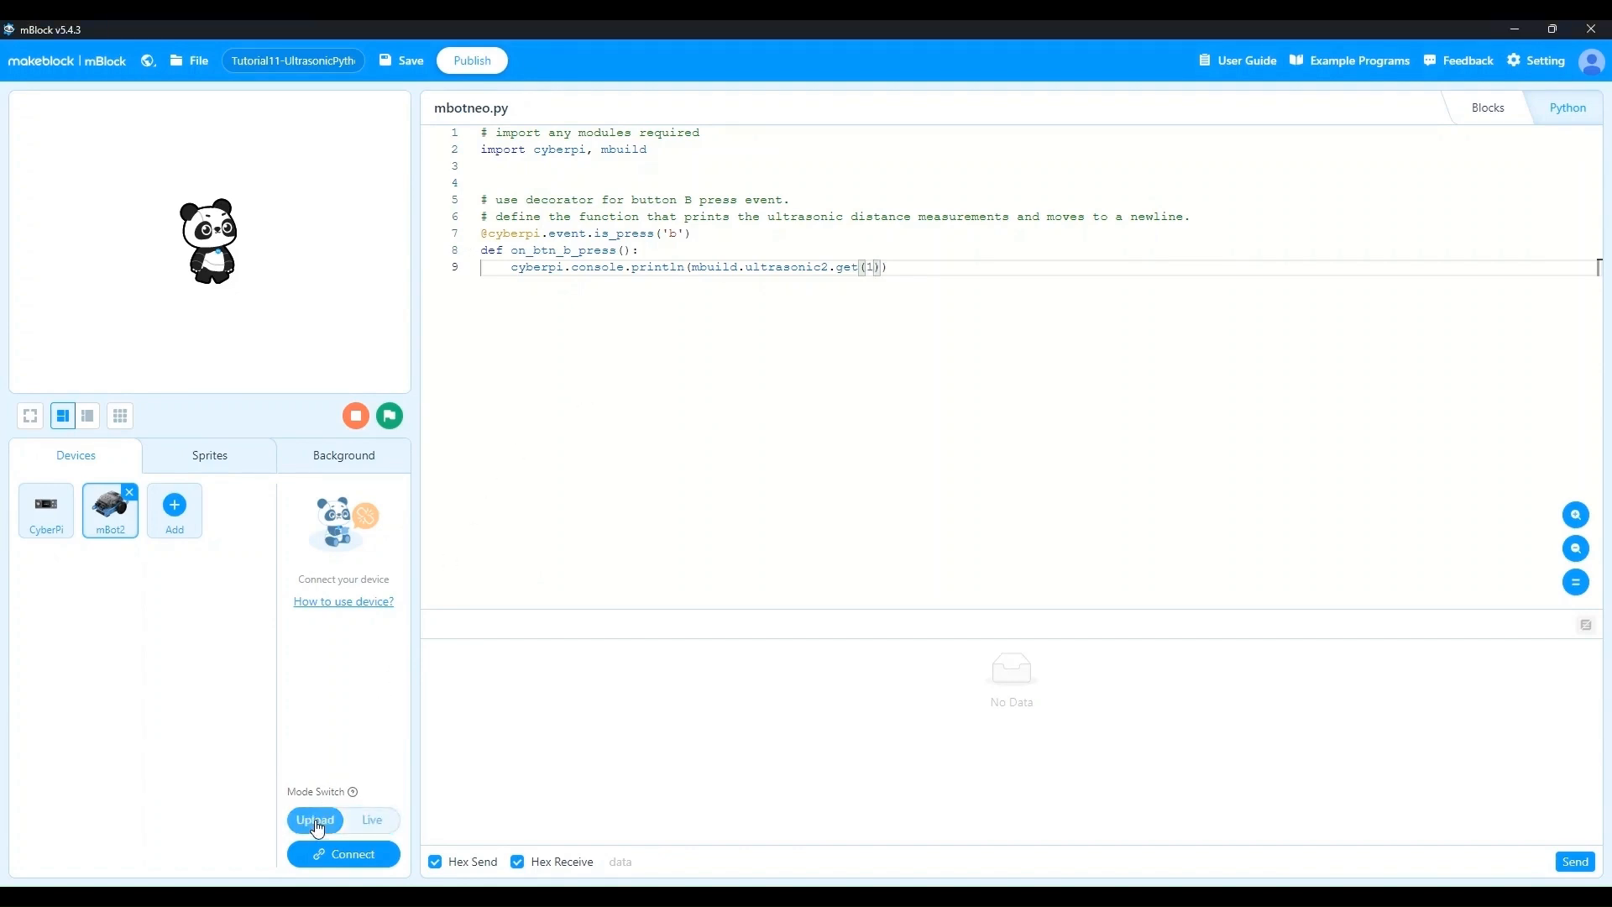
left_click(343, 853)
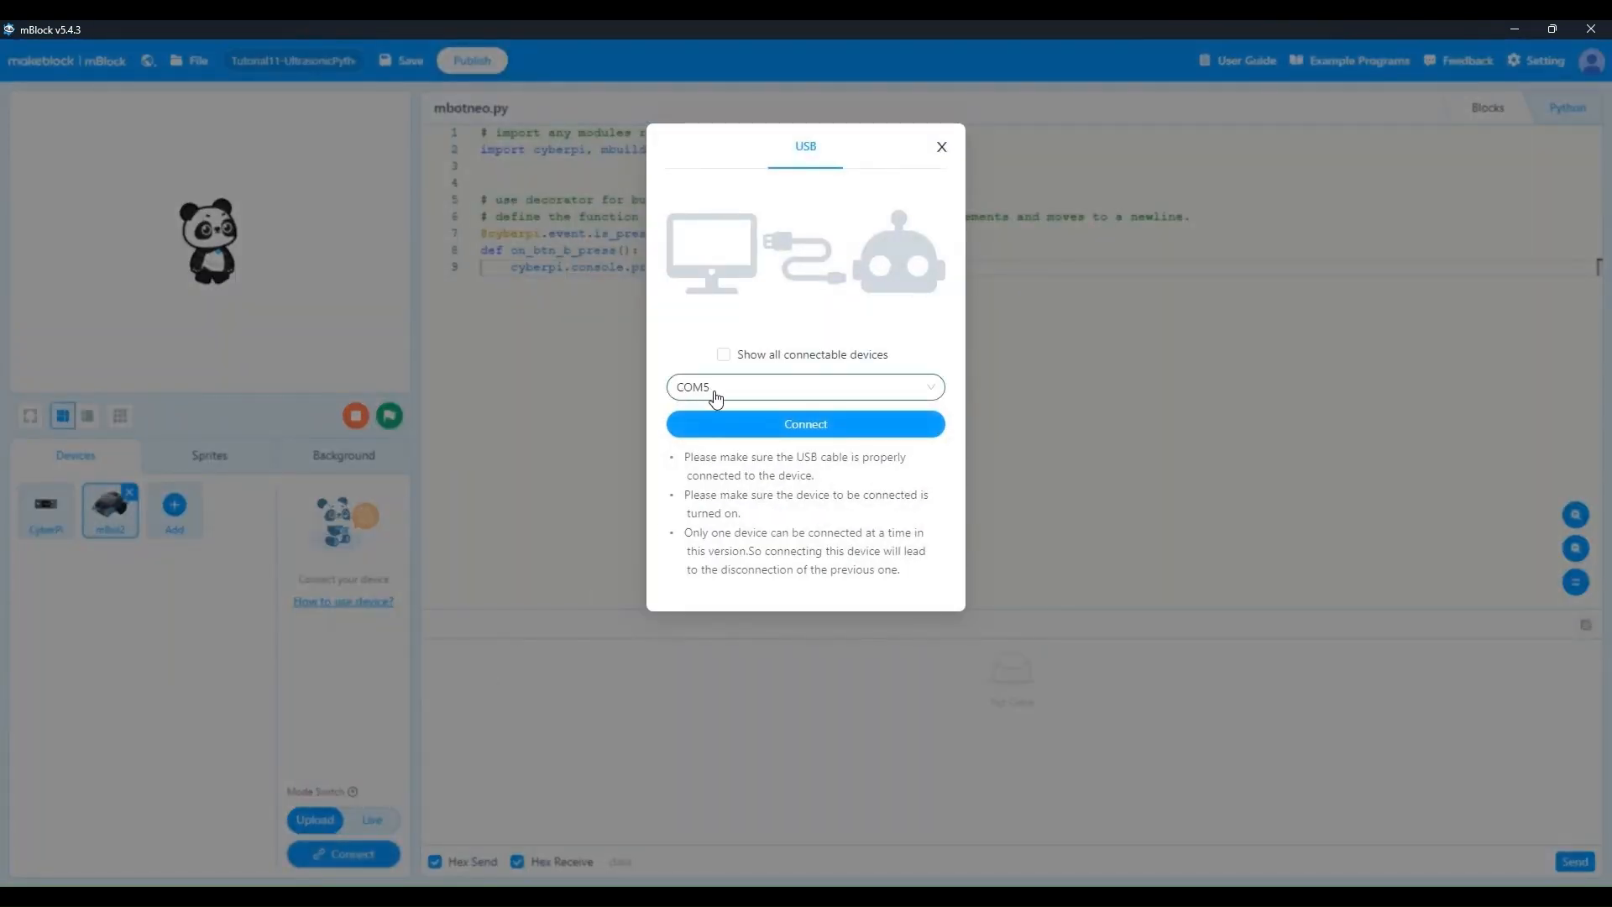
left_click(806, 424)
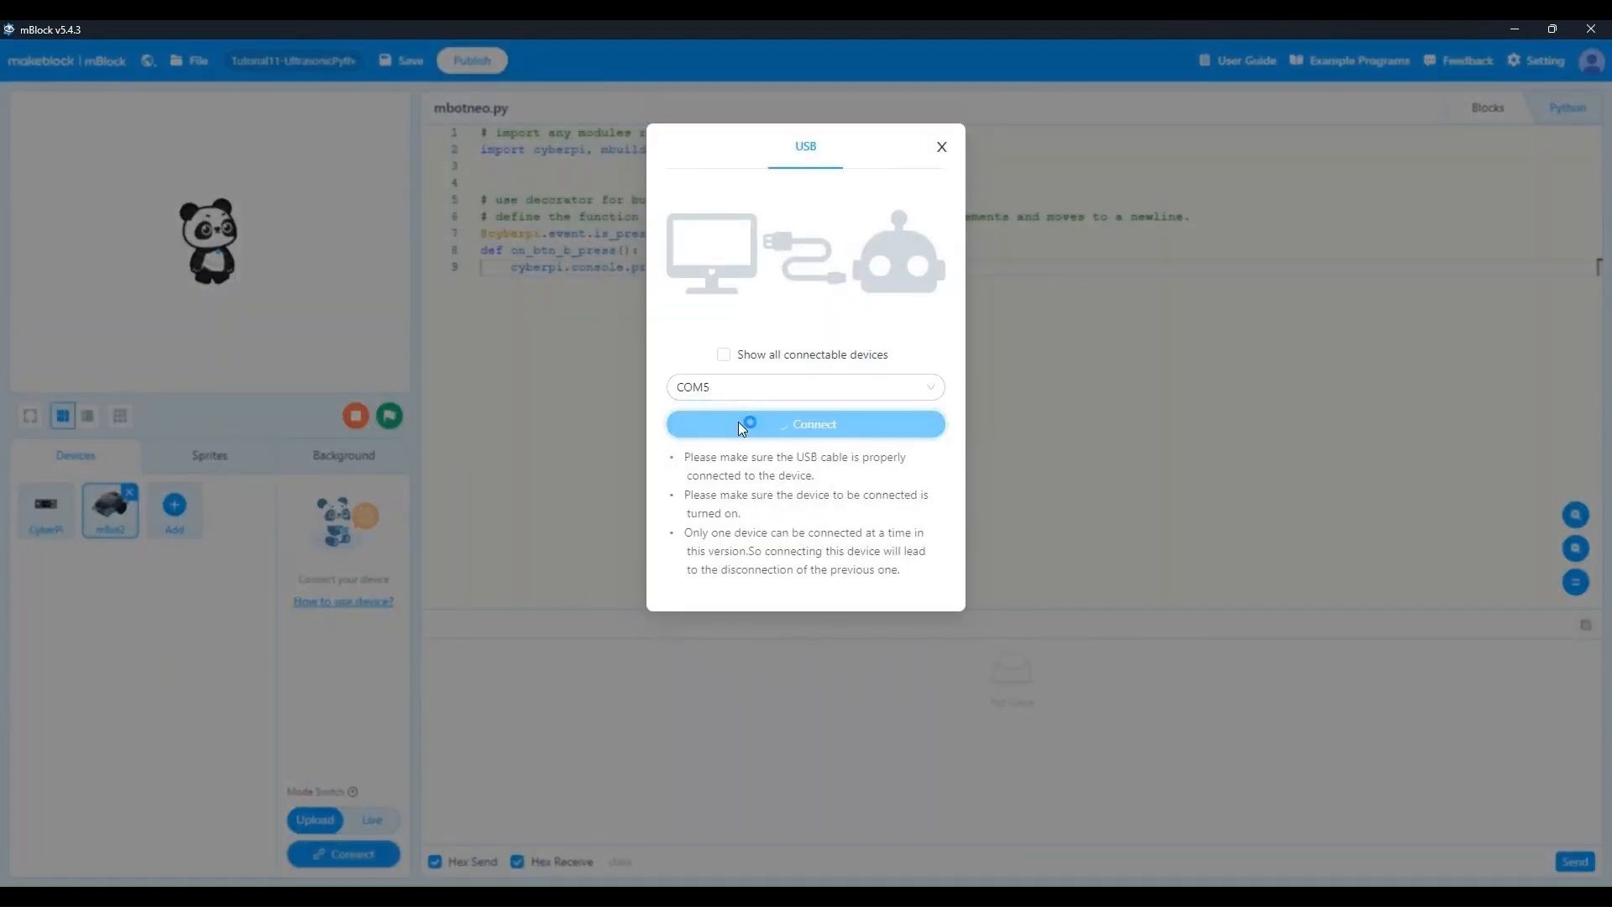
left_click(806, 424)
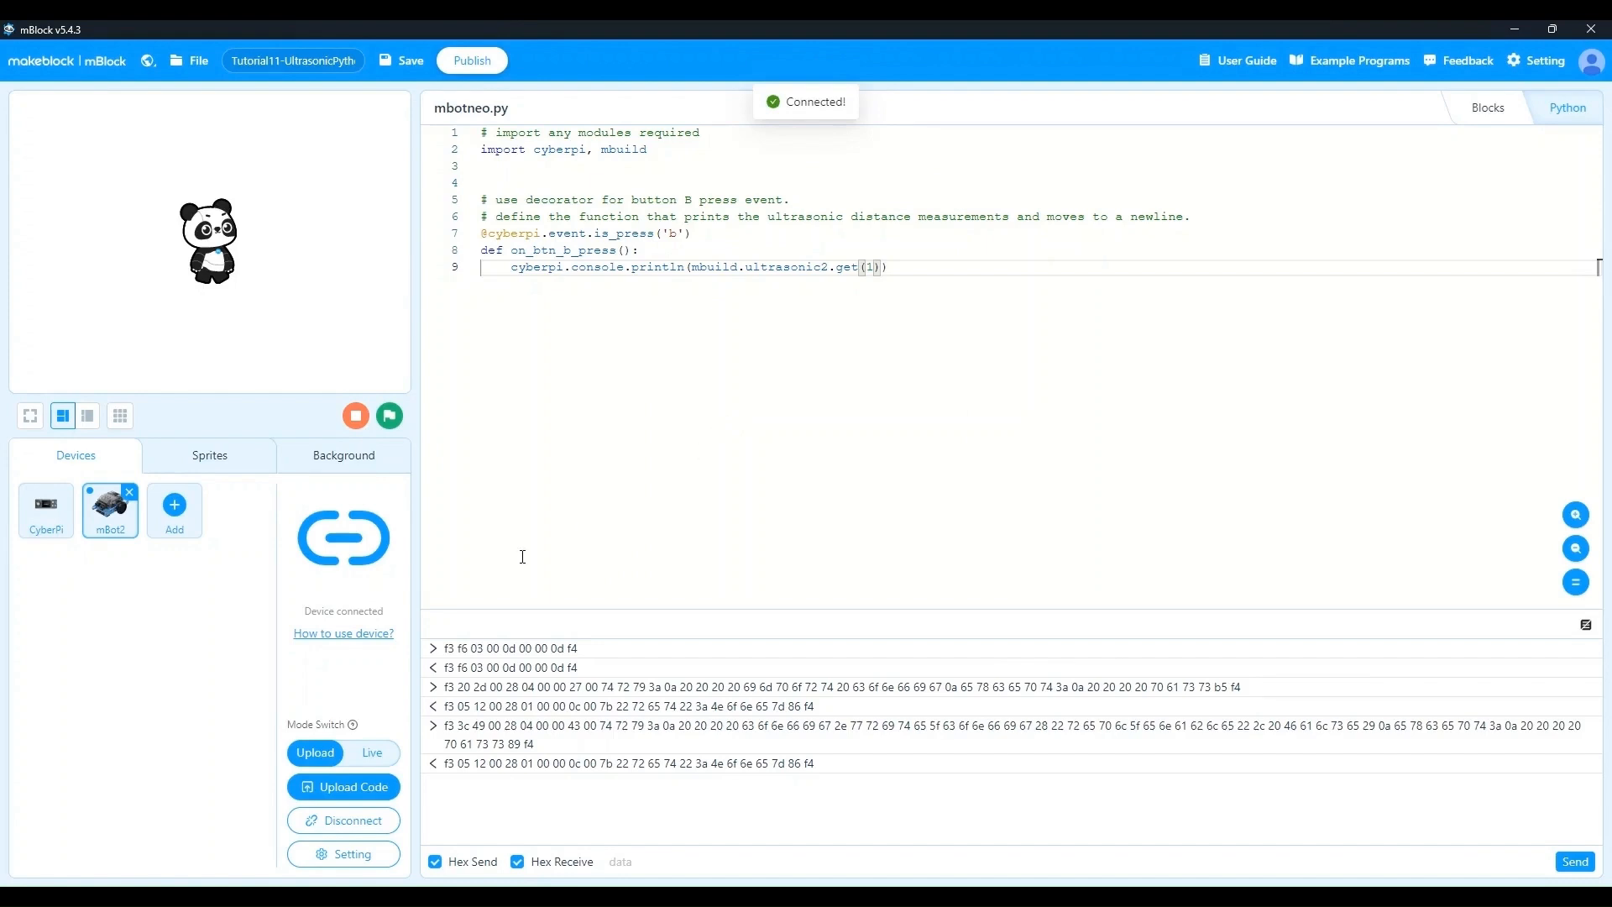
Step: Upload mbotneo.py to the connected mBot2 via Upload Code
left_click(342, 786)
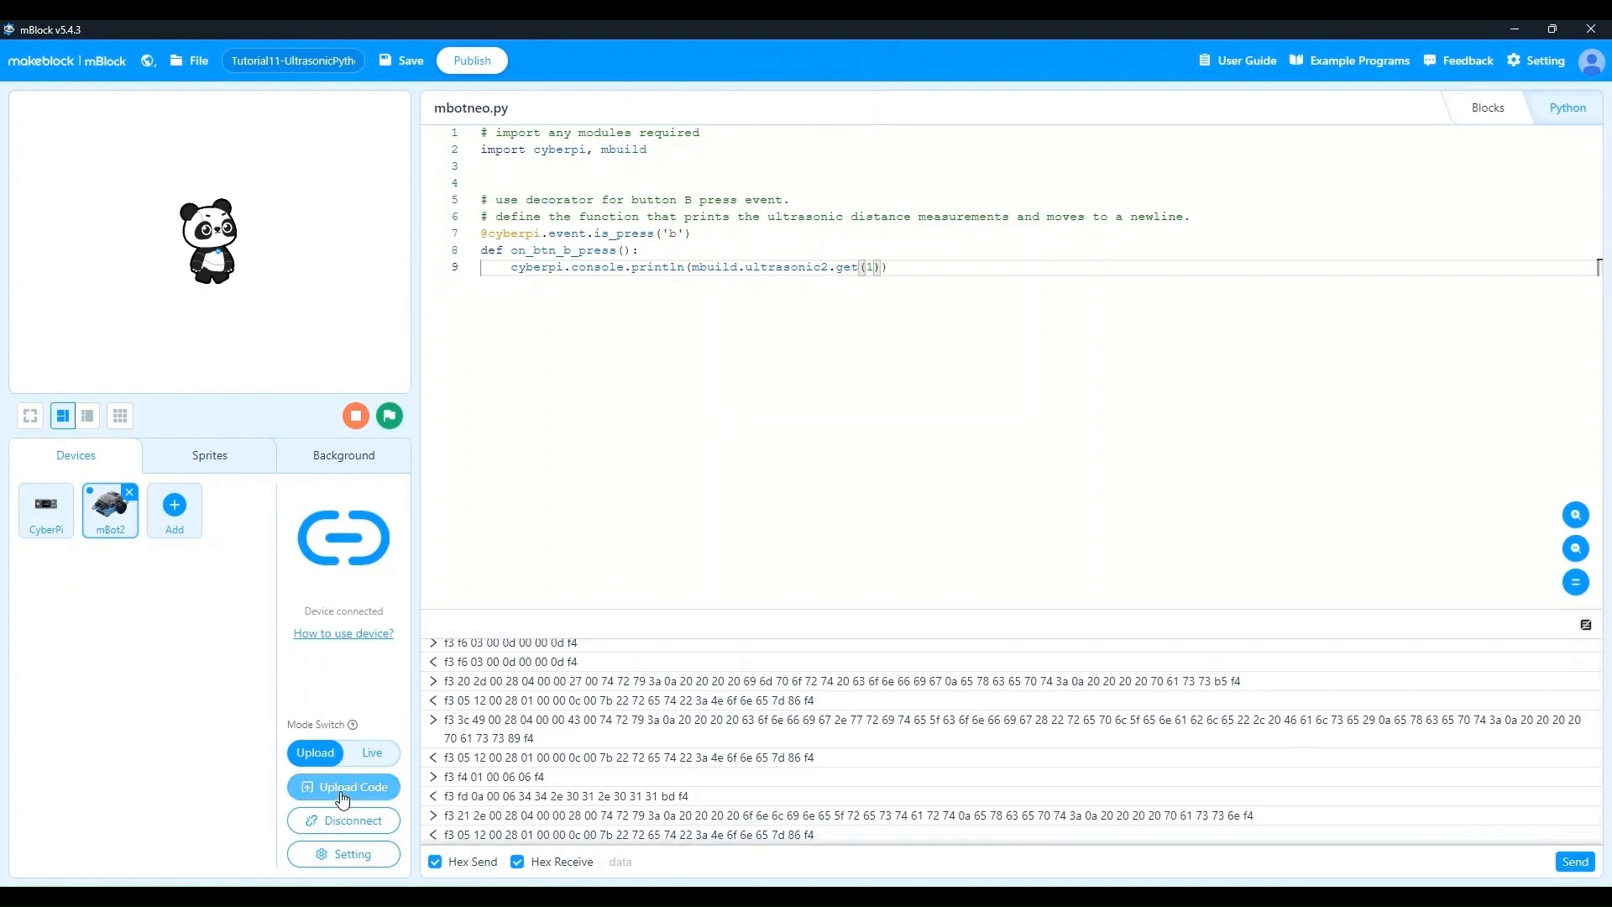
left_click(342, 786)
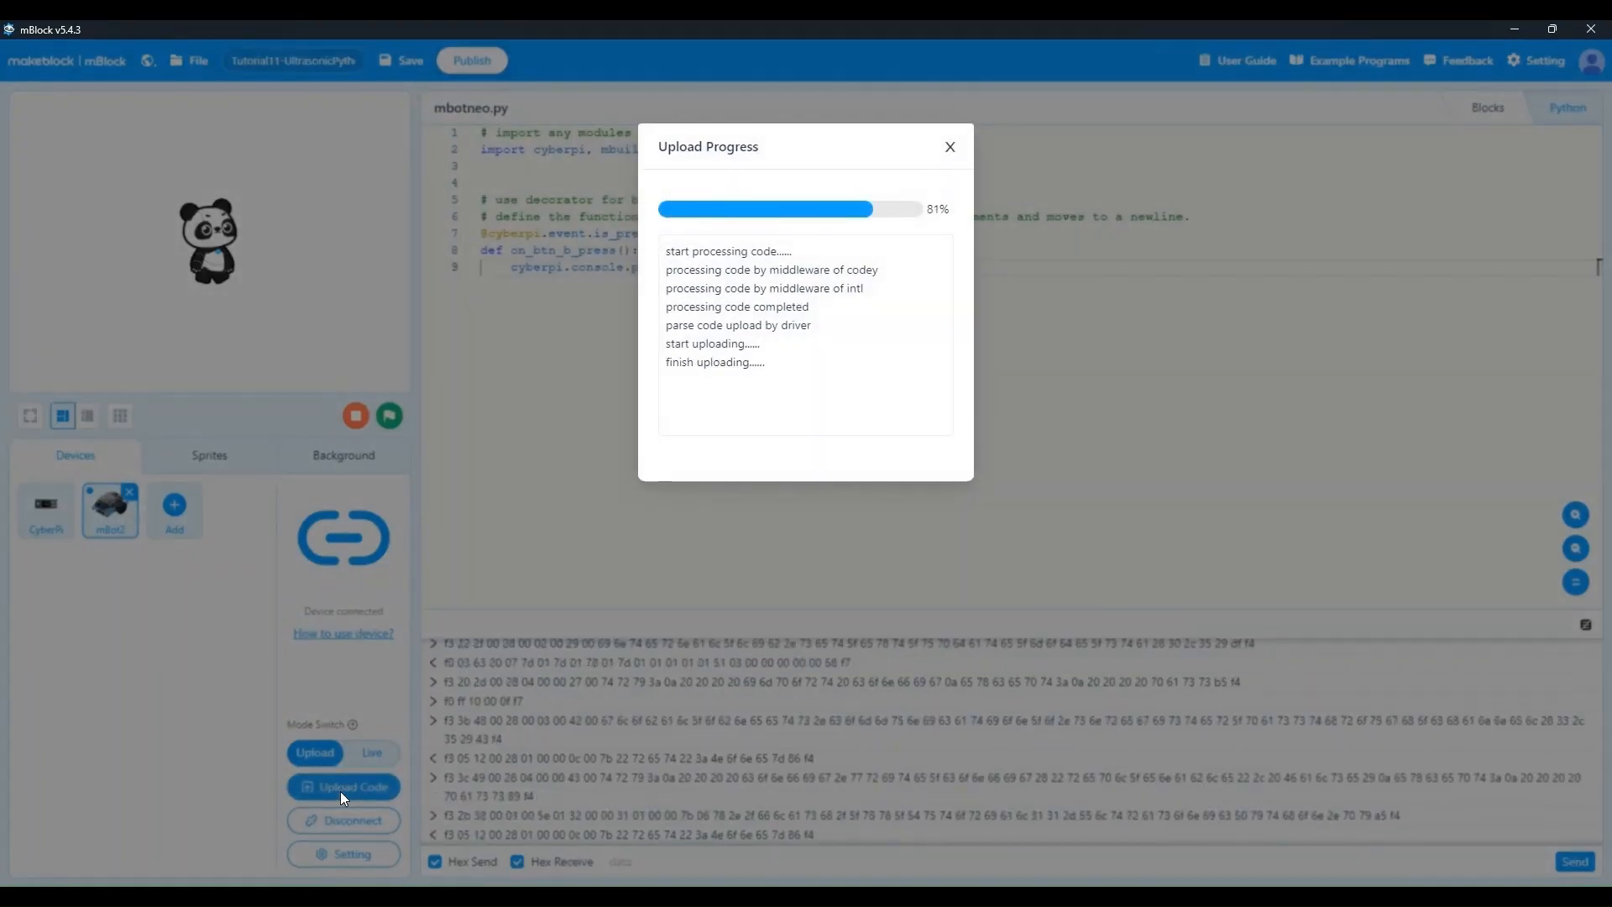